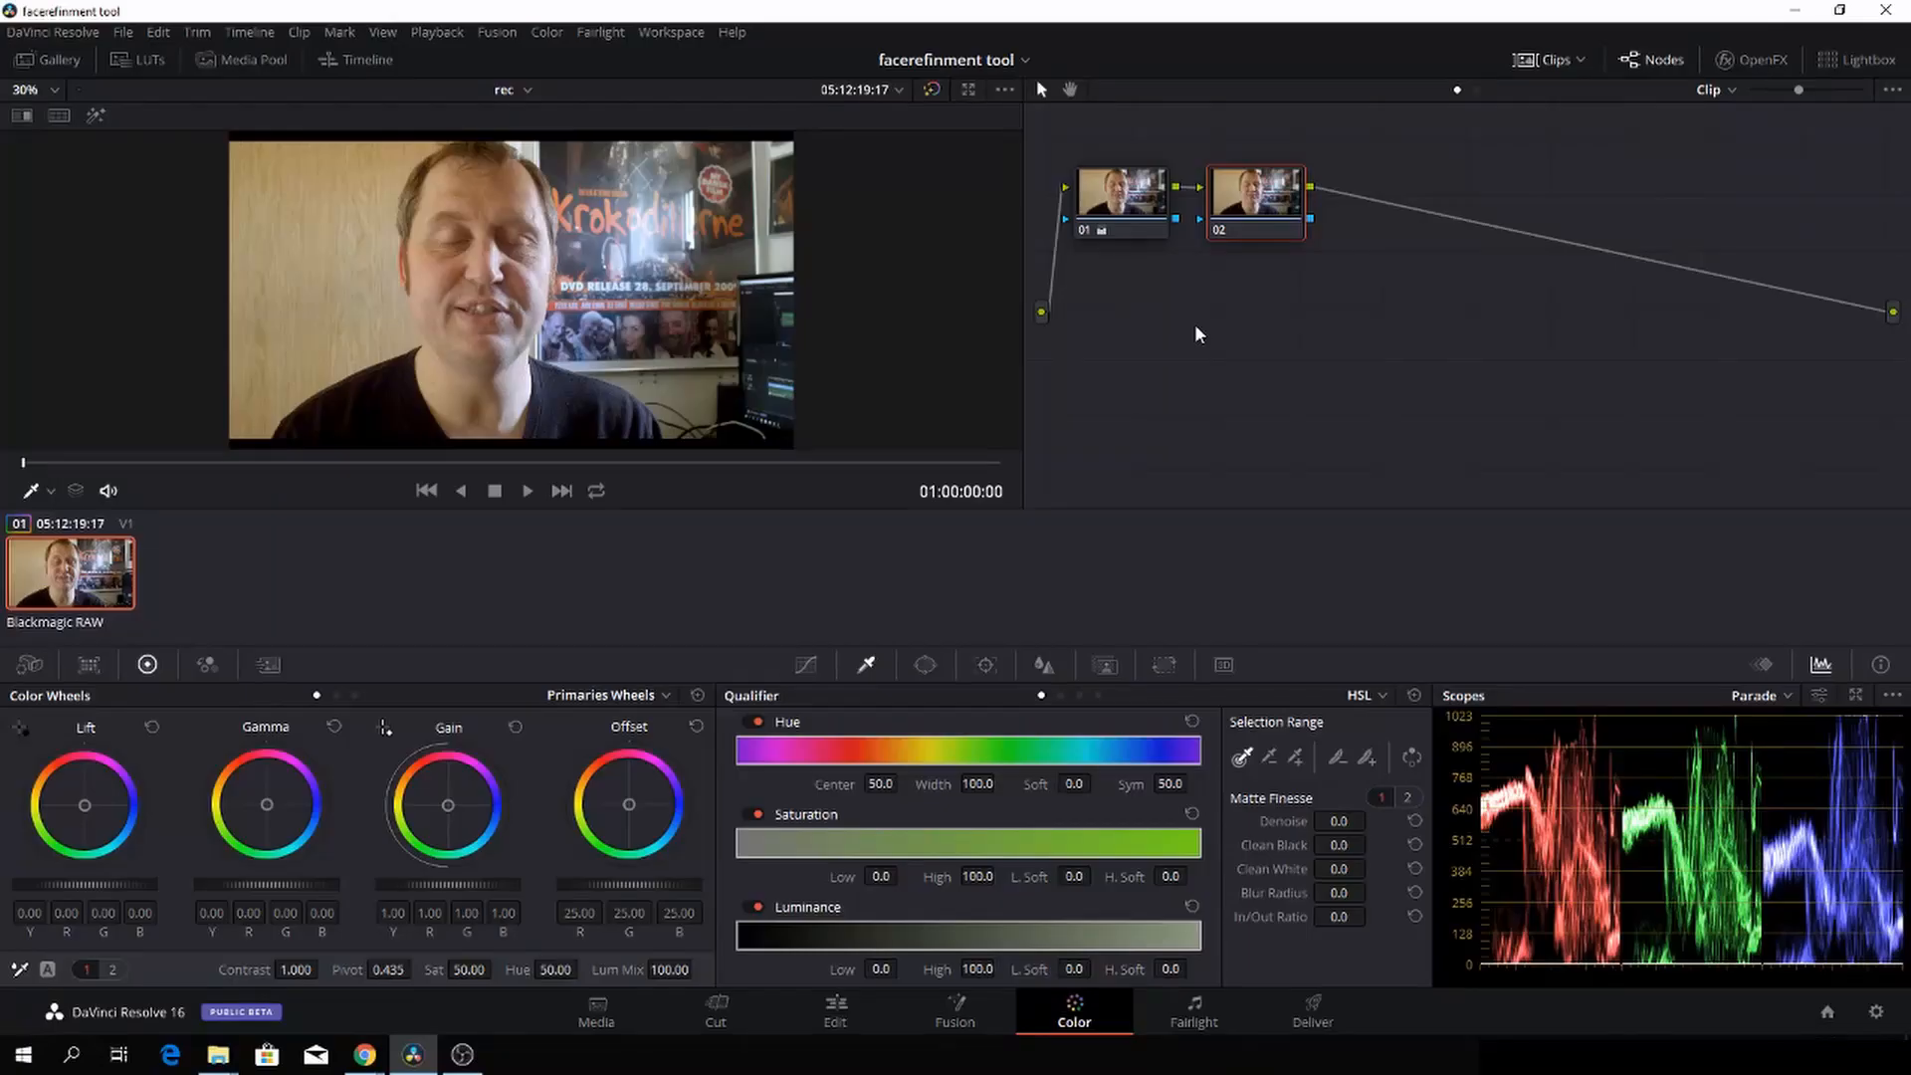
mouse_move(1229, 328)
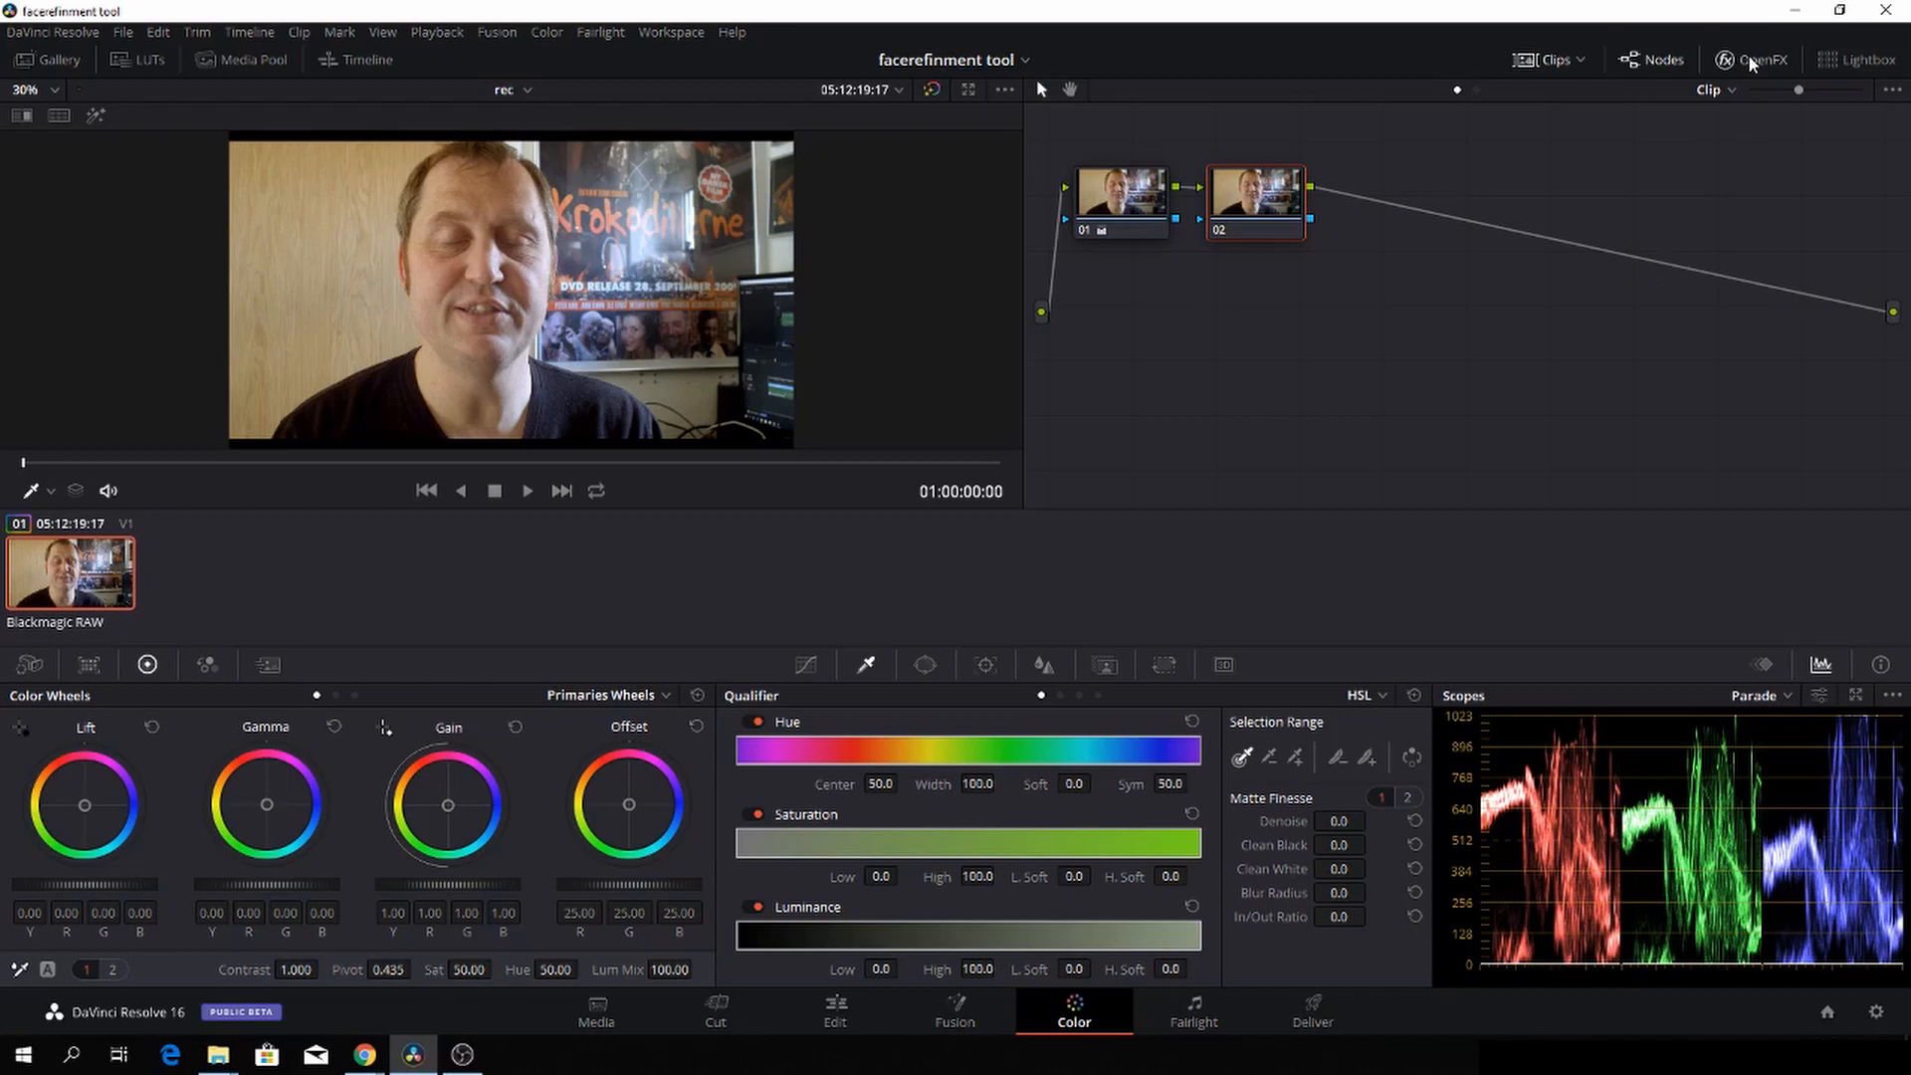
mouse_move(1758, 67)
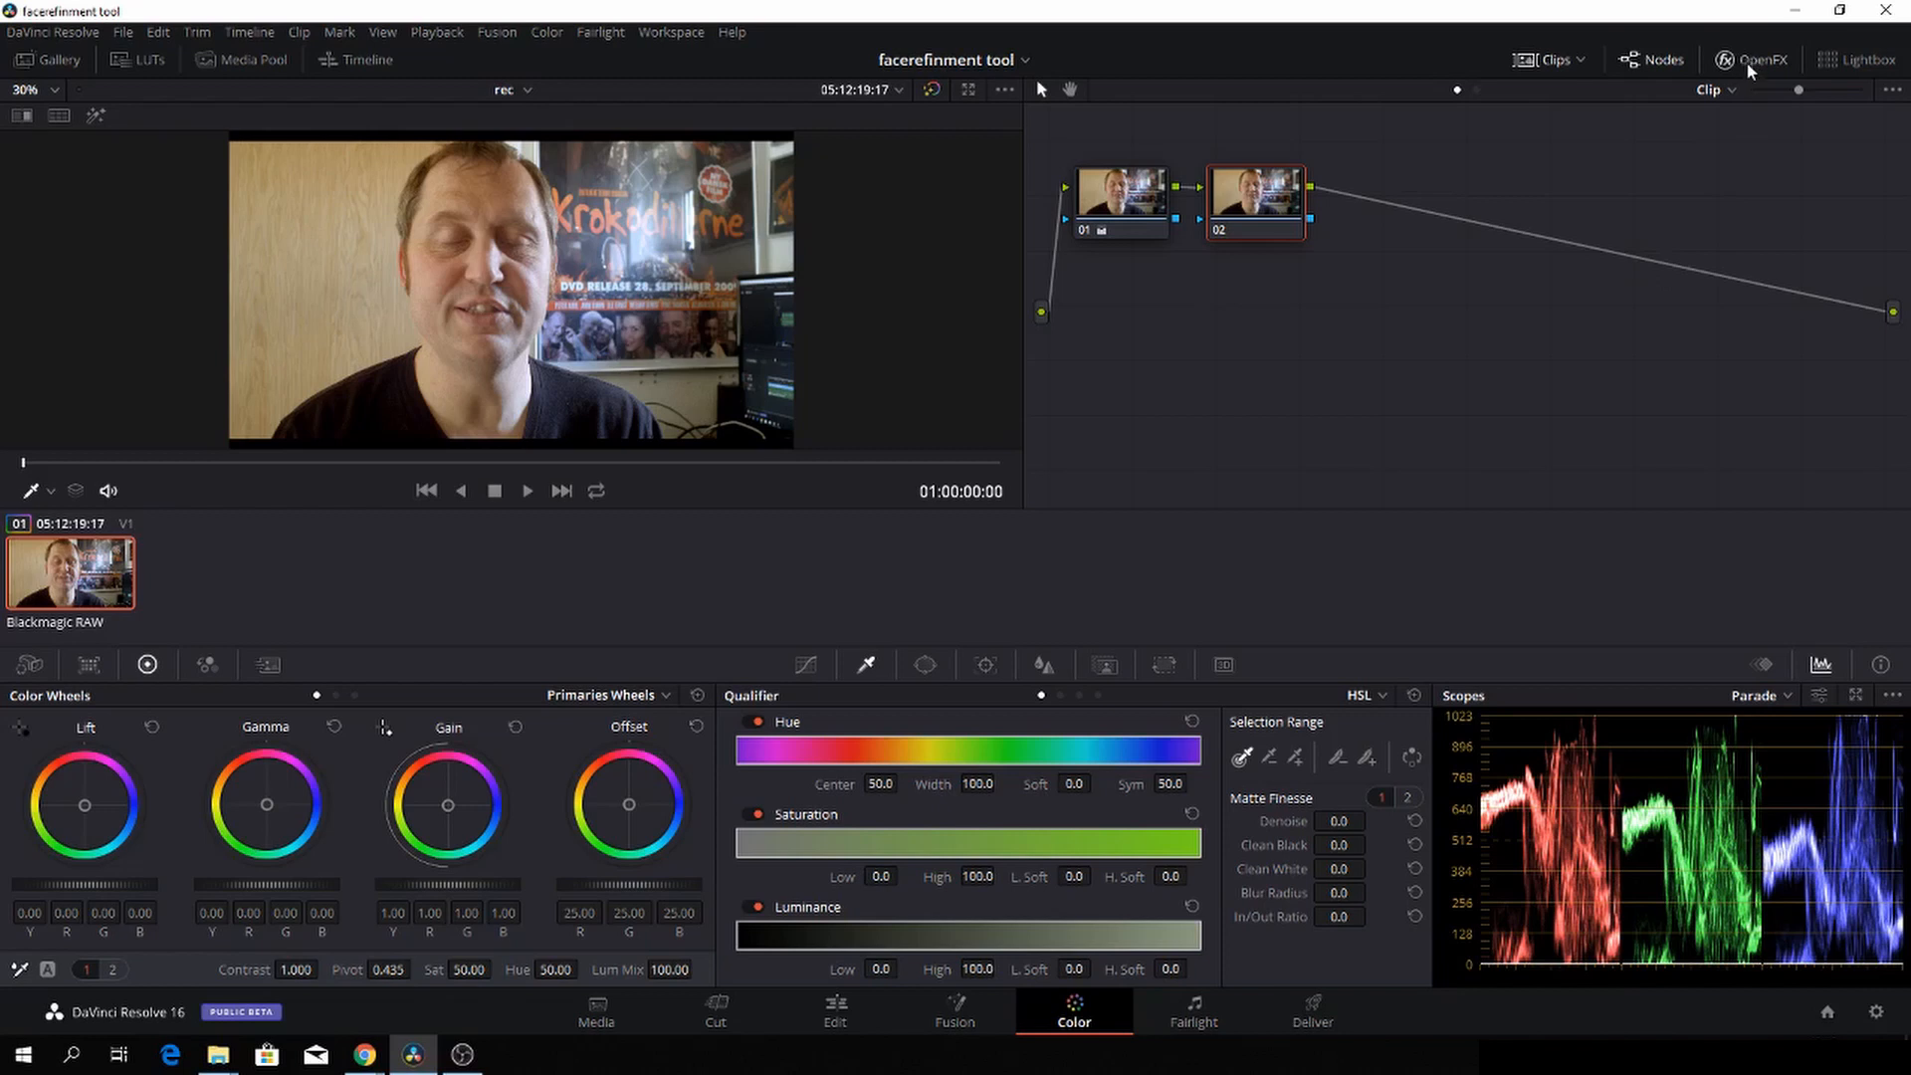
Step: Open the OpenFX effects library panel next to the node graph
left_click(1756, 60)
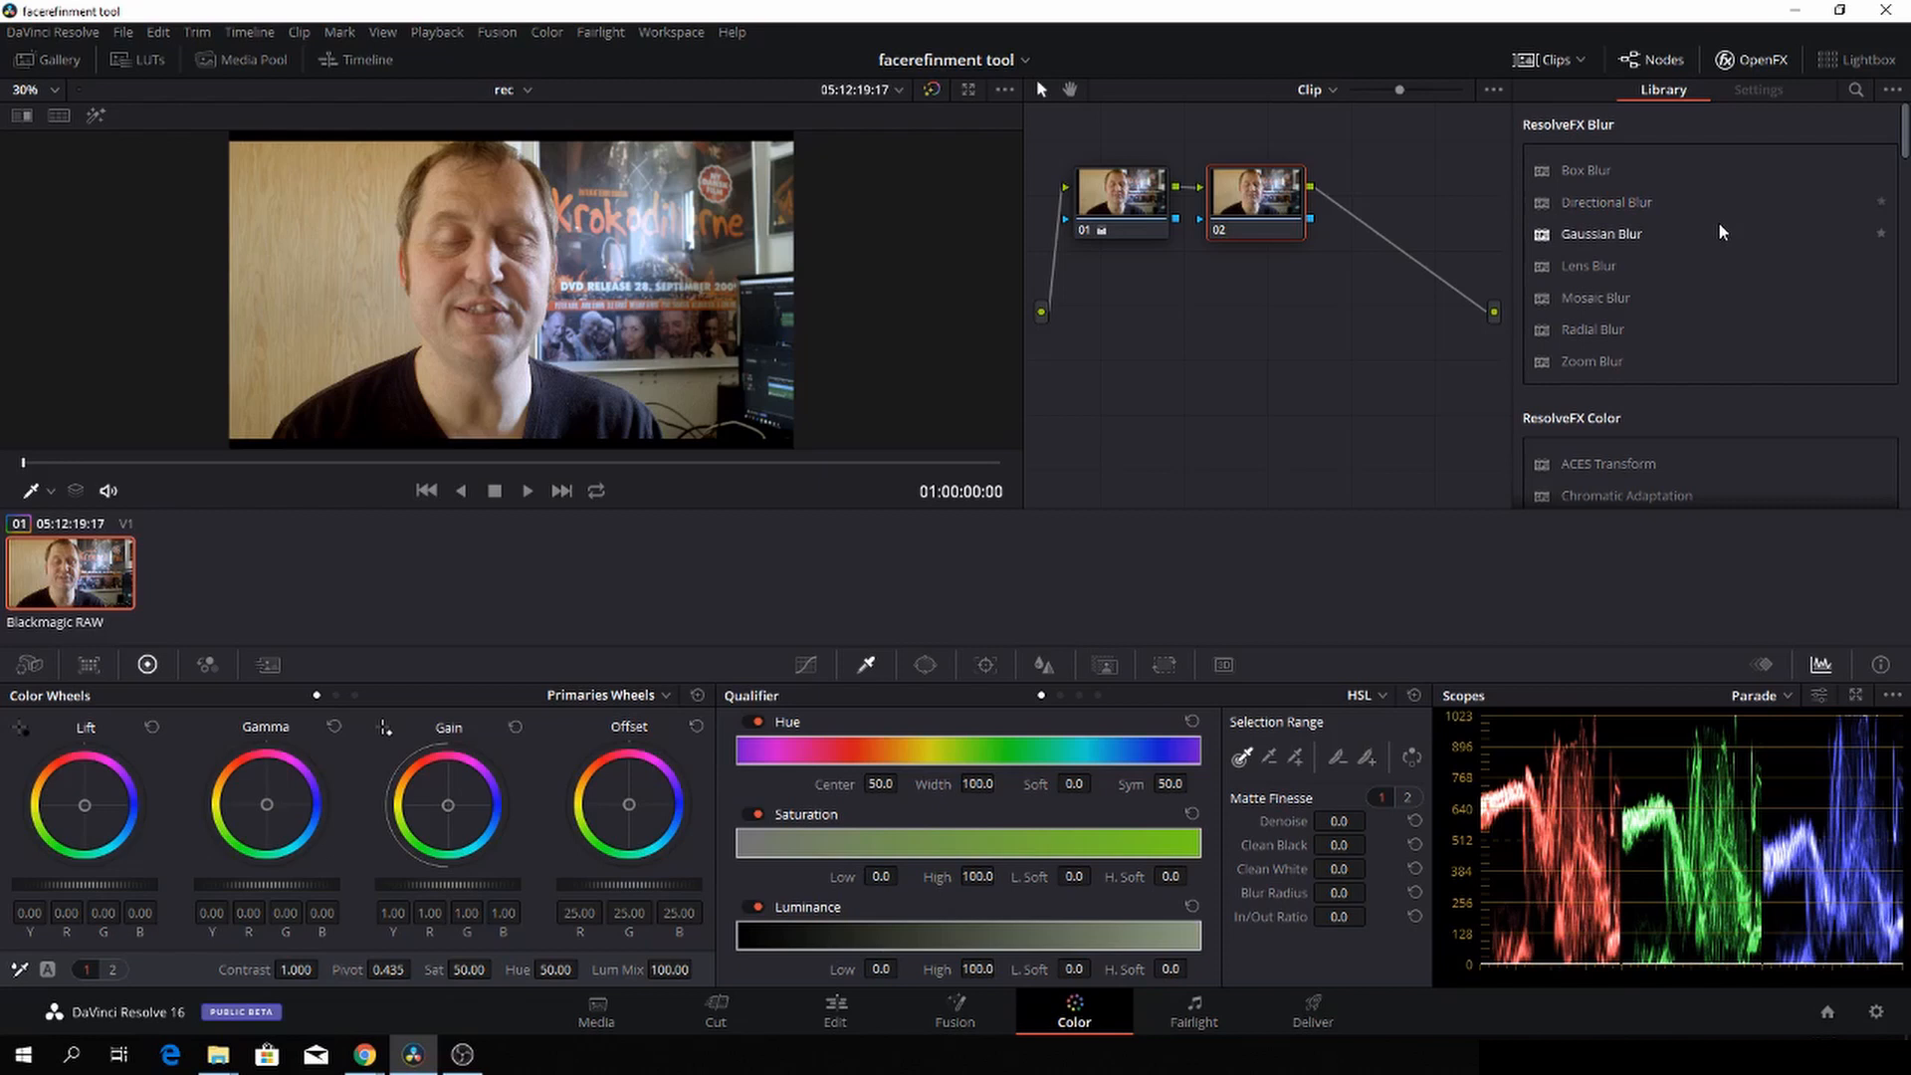
Step: Search the effects library for 'fa' and apply Face Refinement to node 02
left_click(1859, 90)
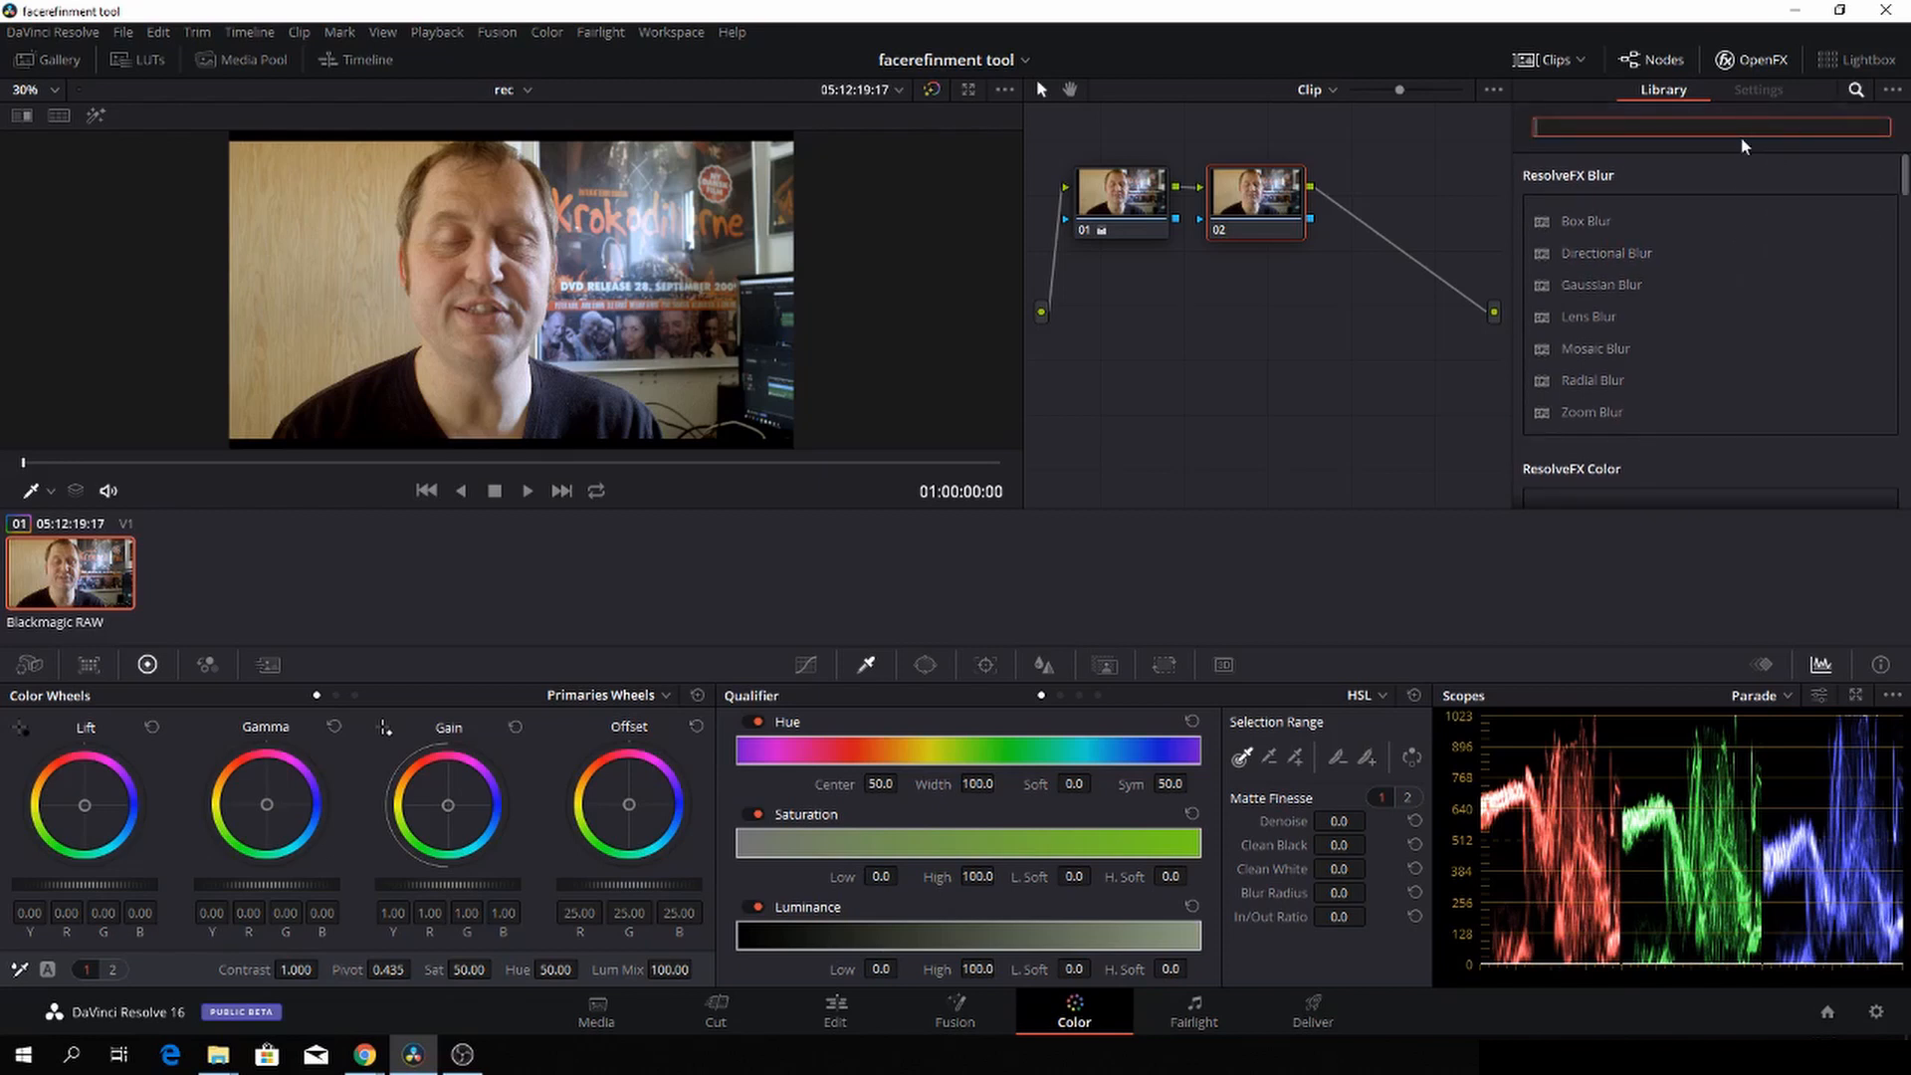
type("fa")
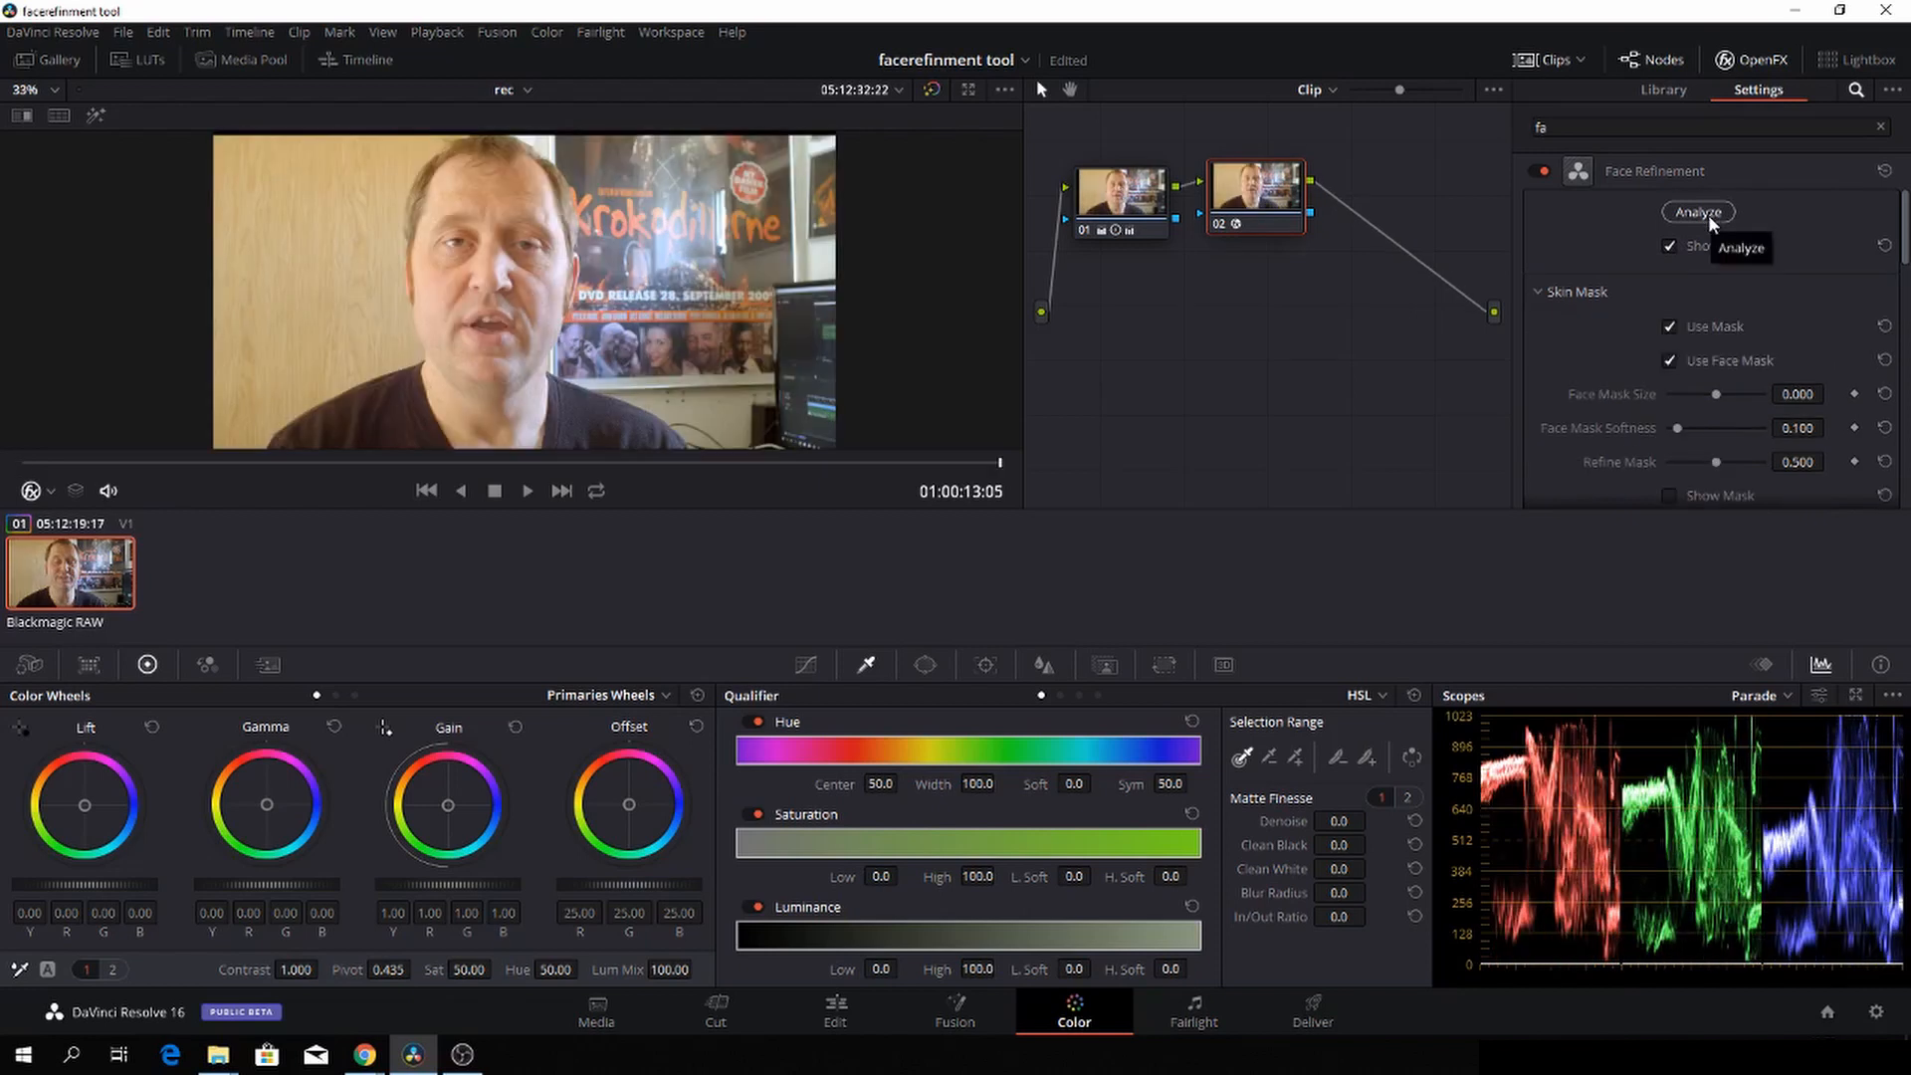
Step: Analyze the clip to track the speaker's face, ending with the tracking overlay hidden
left_click(1698, 212)
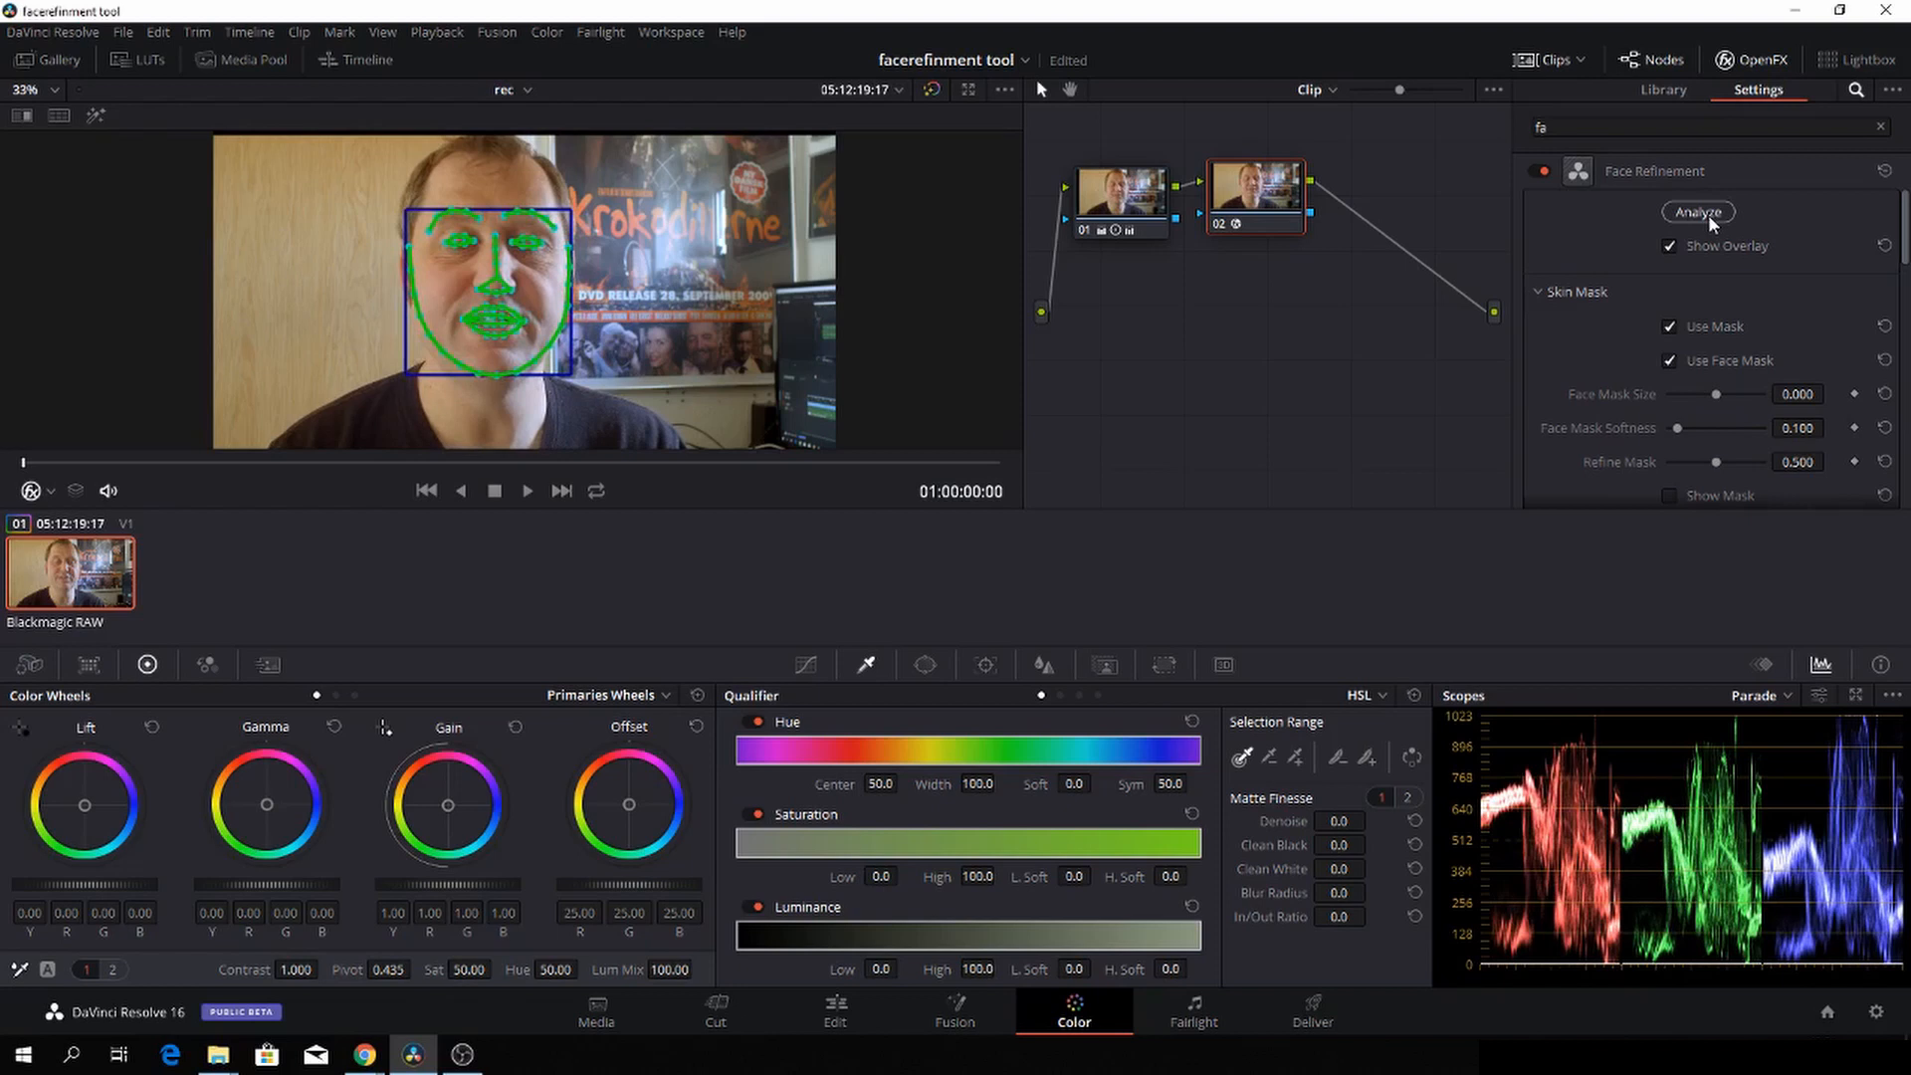
left_click(1668, 246)
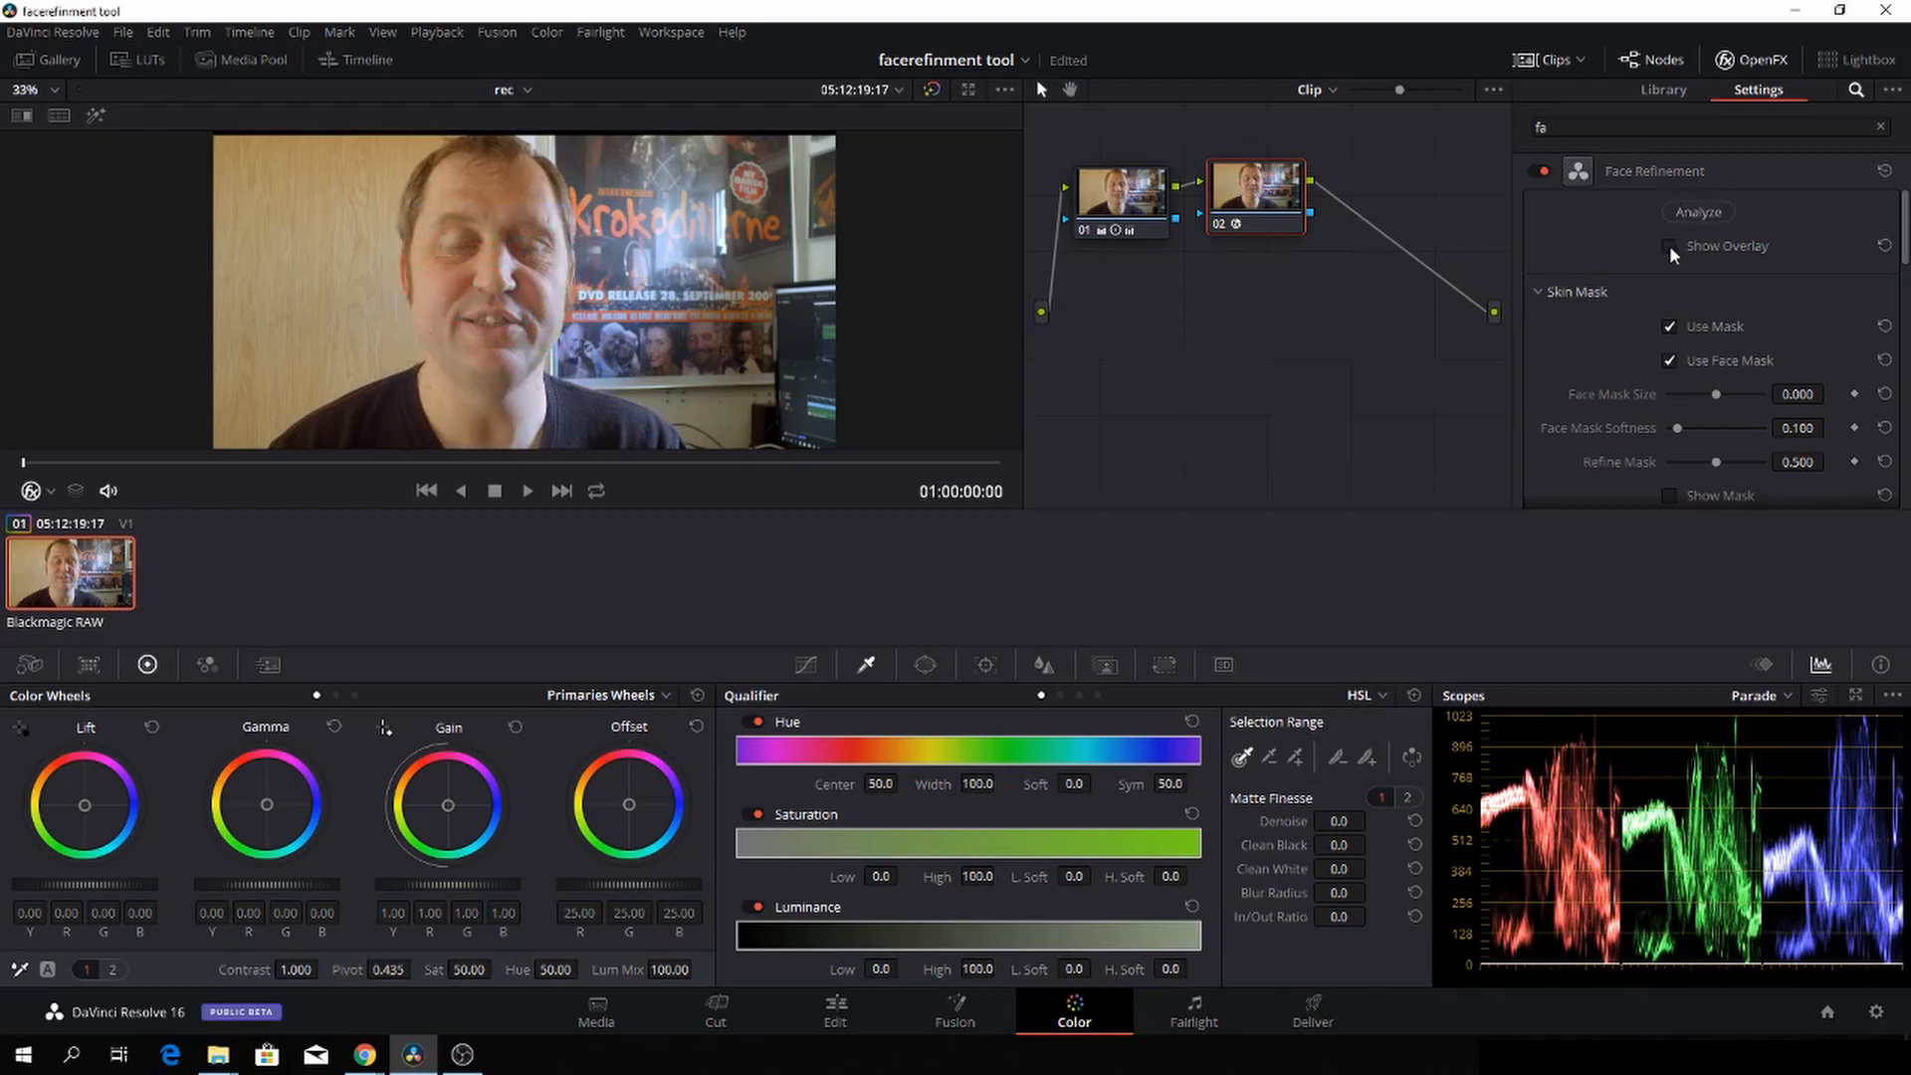
left_click(1670, 247)
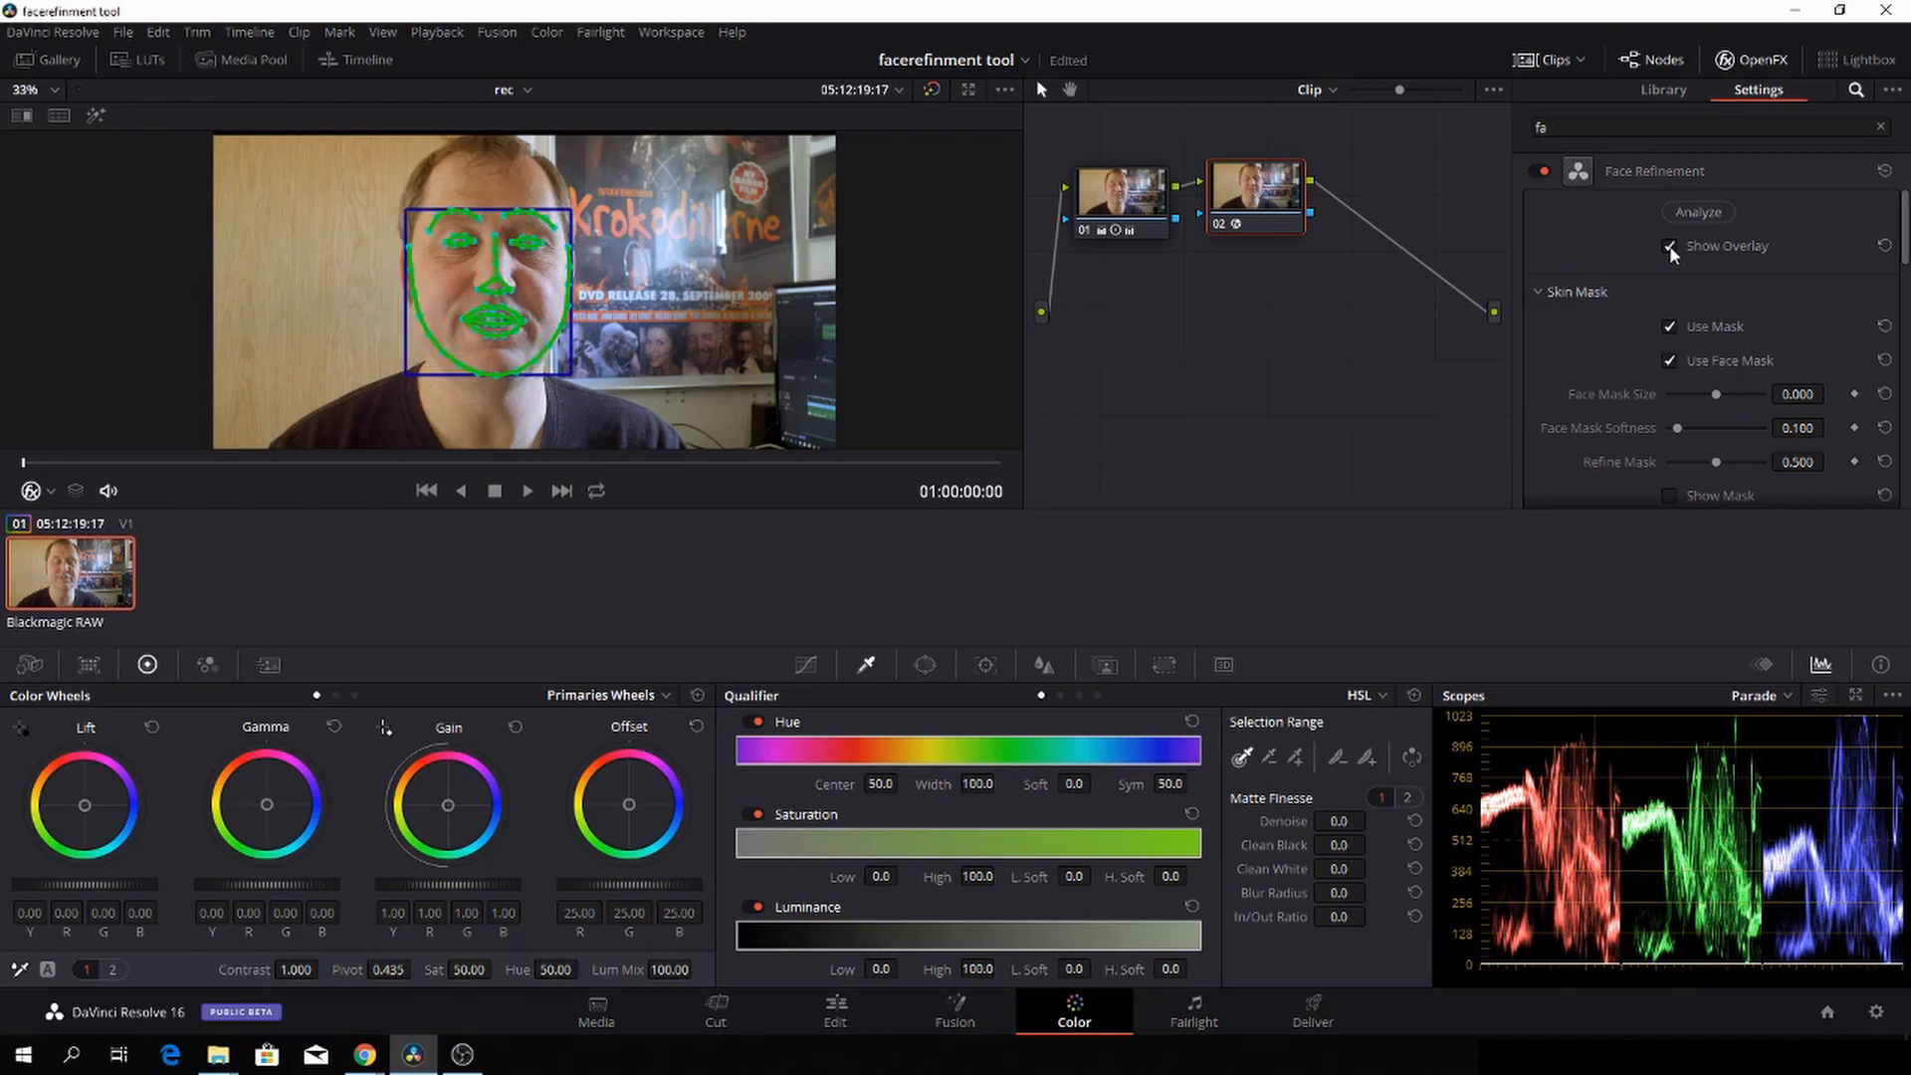
left_click(1670, 246)
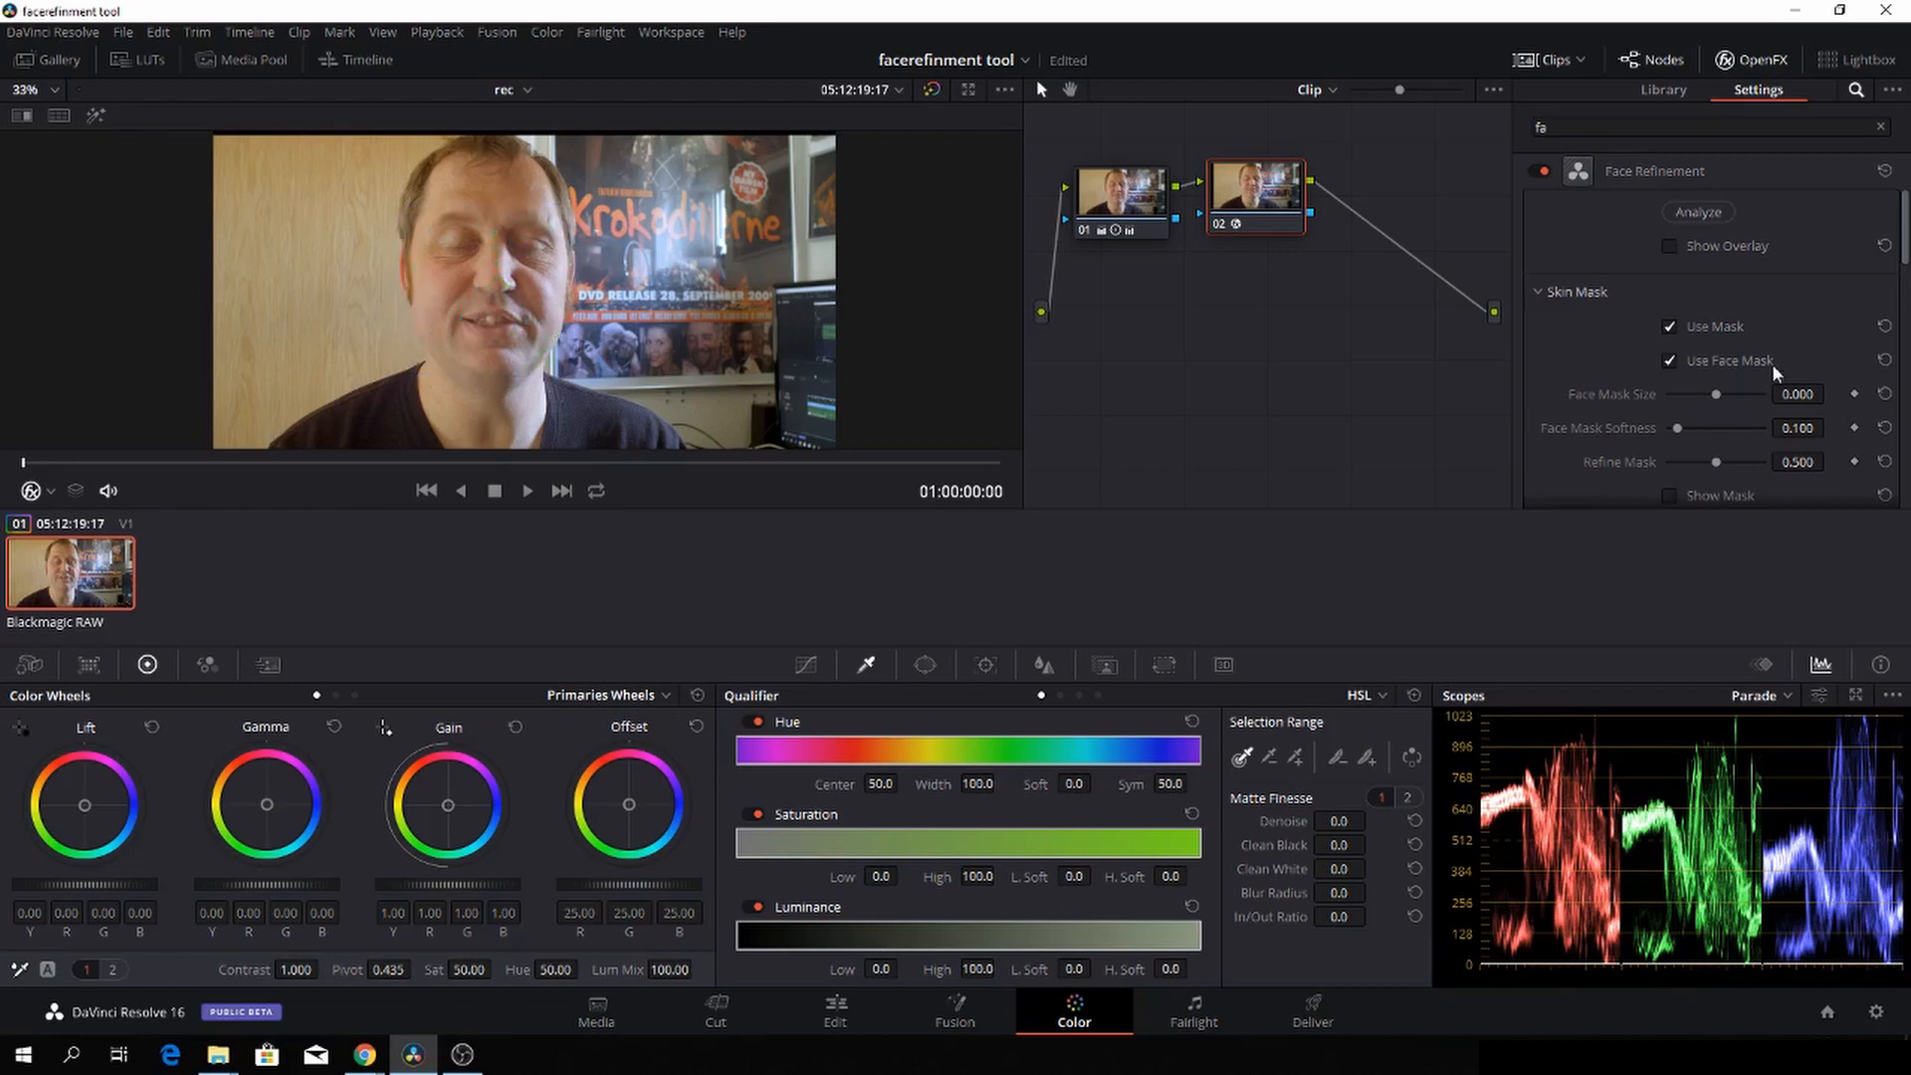
Step: Collapse the Skin Mask settings and keep the texture mode on Beauty Automatic
scroll("down", 3)
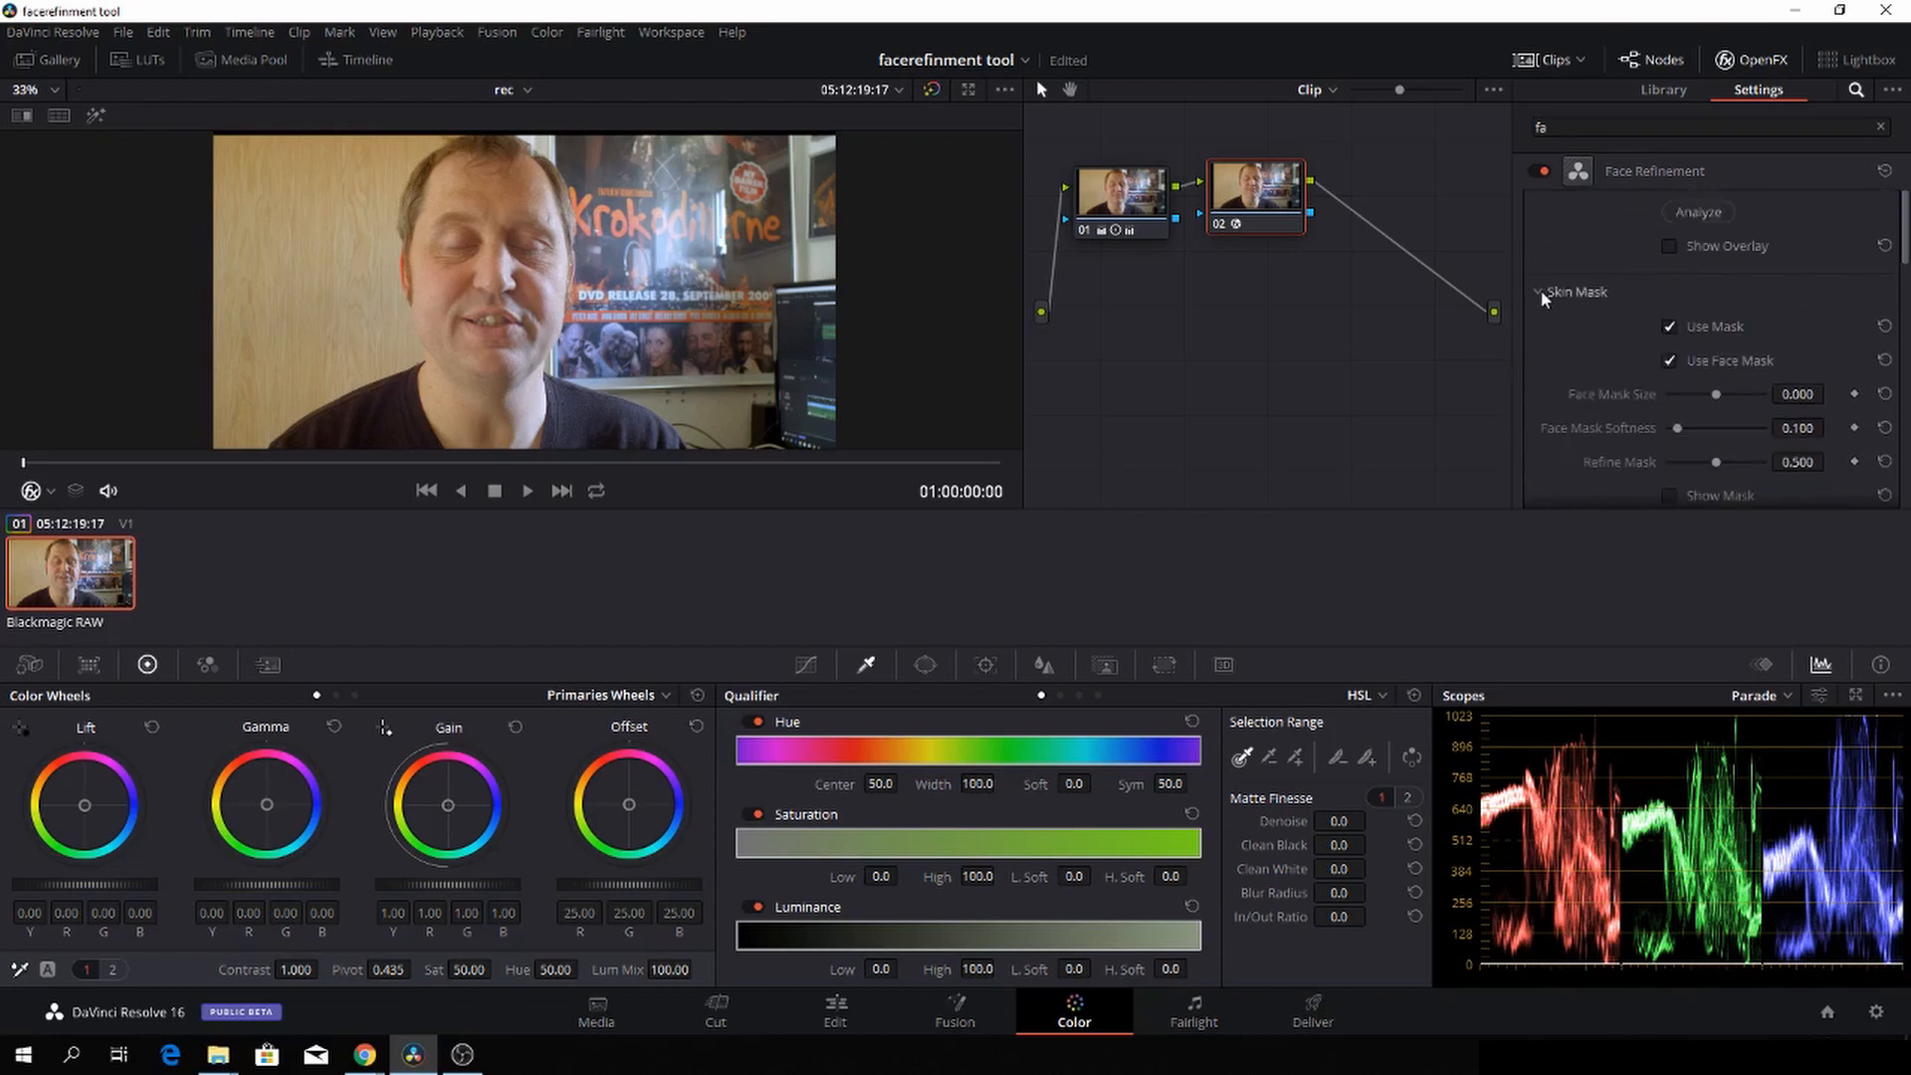
left_click(1539, 292)
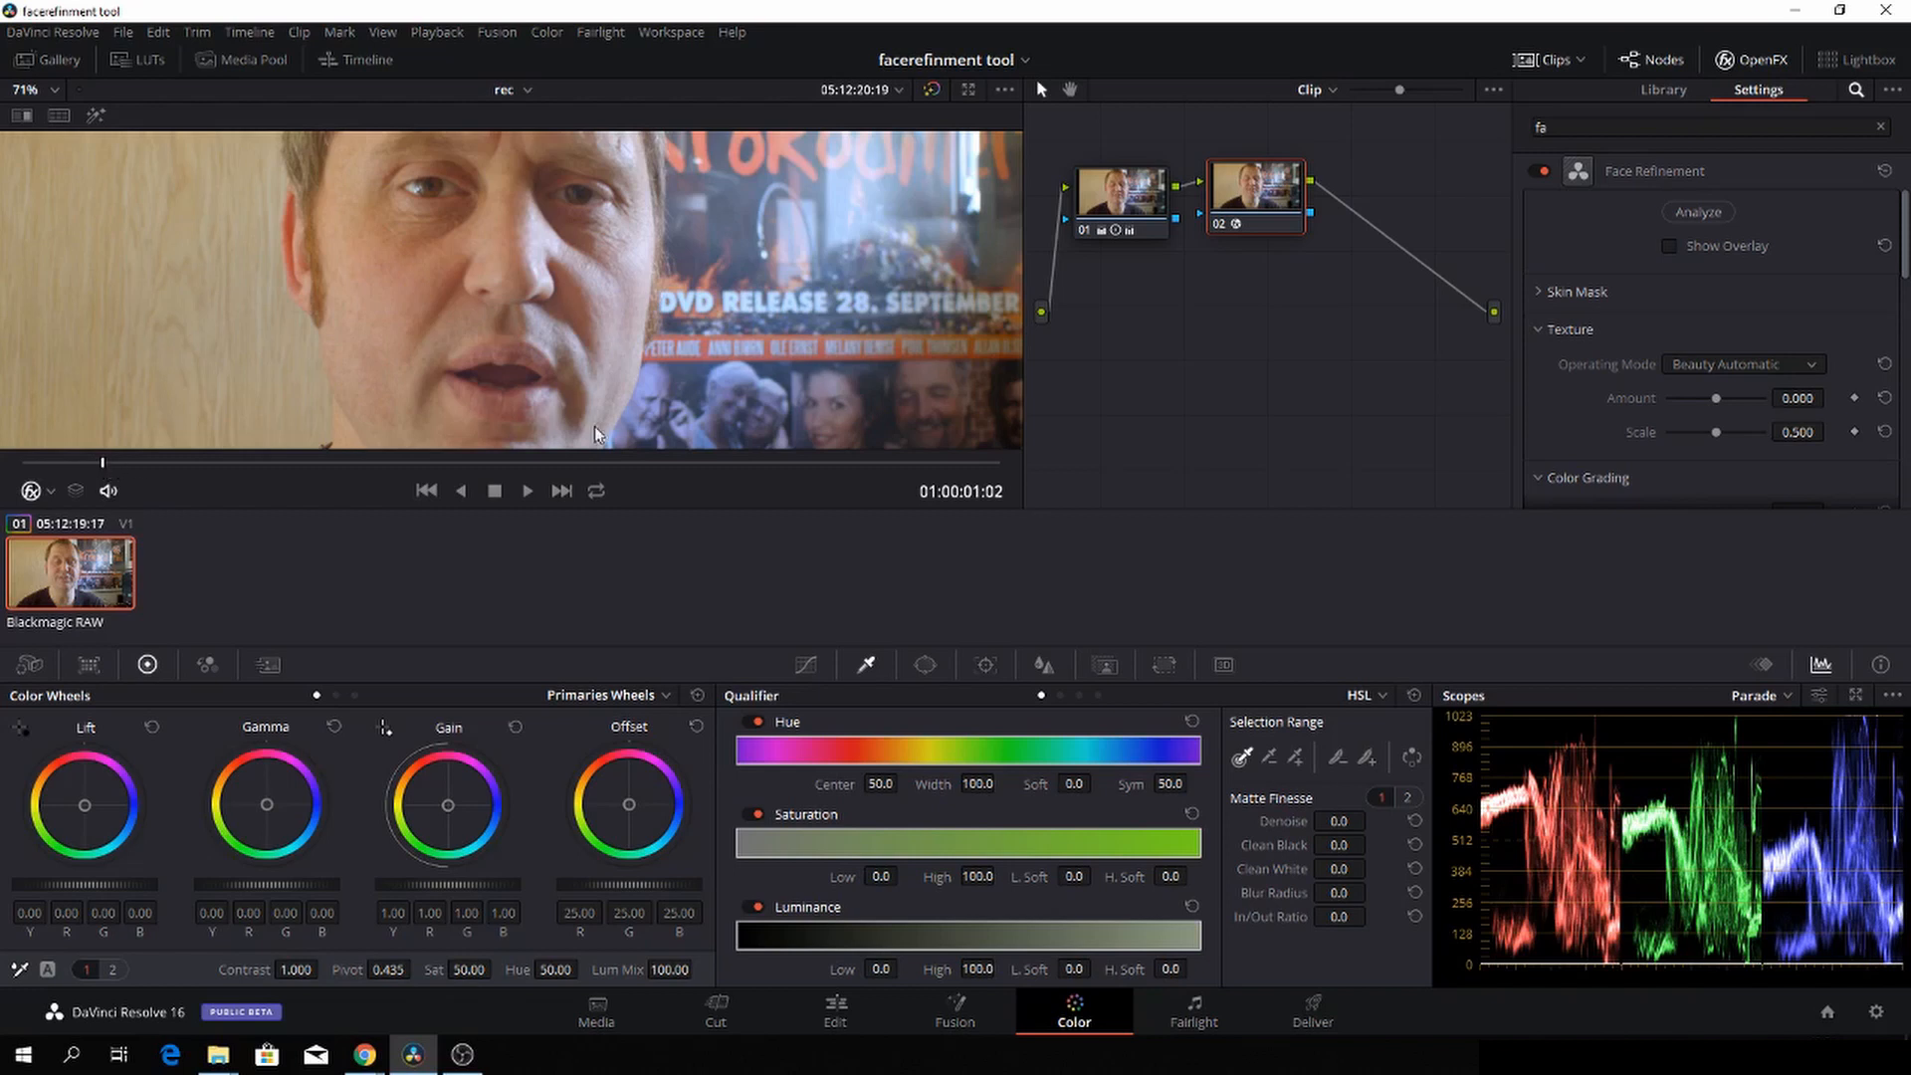
mouse_move(1716, 418)
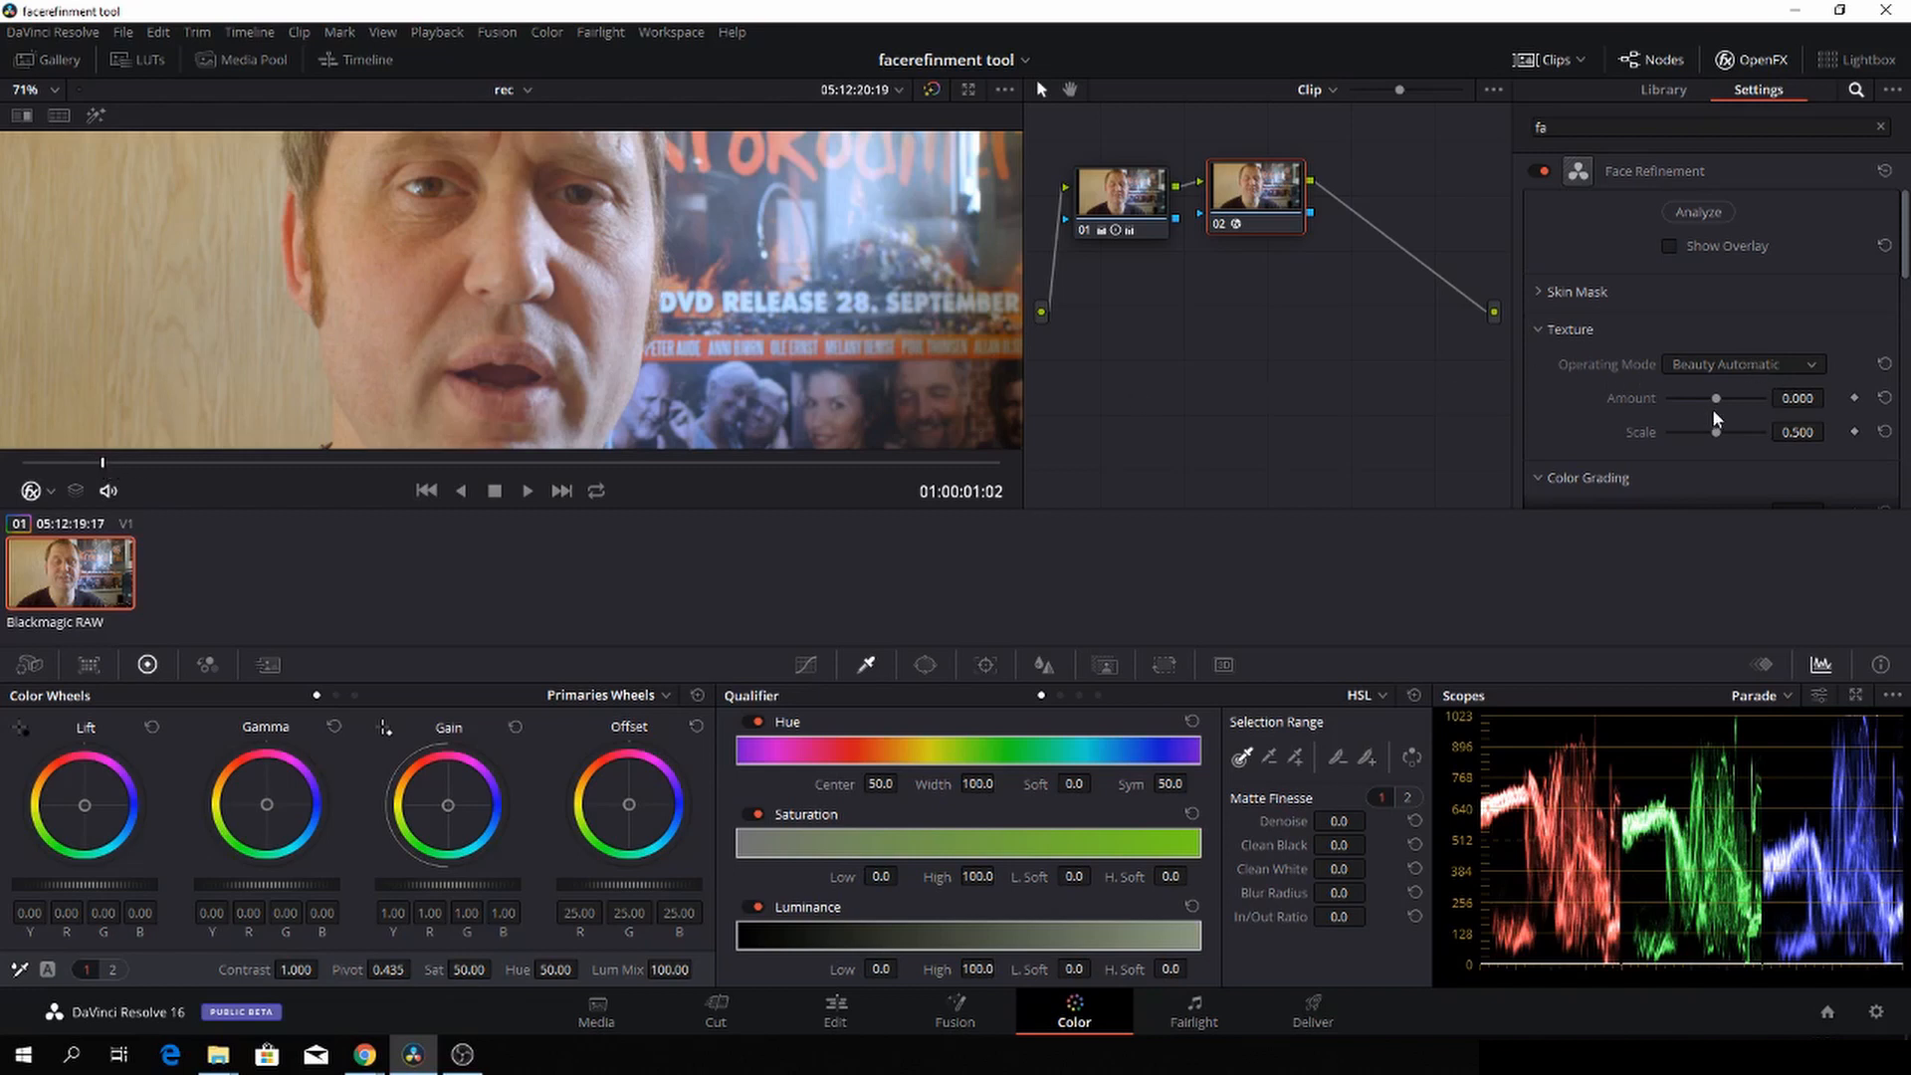
left_click(1743, 365)
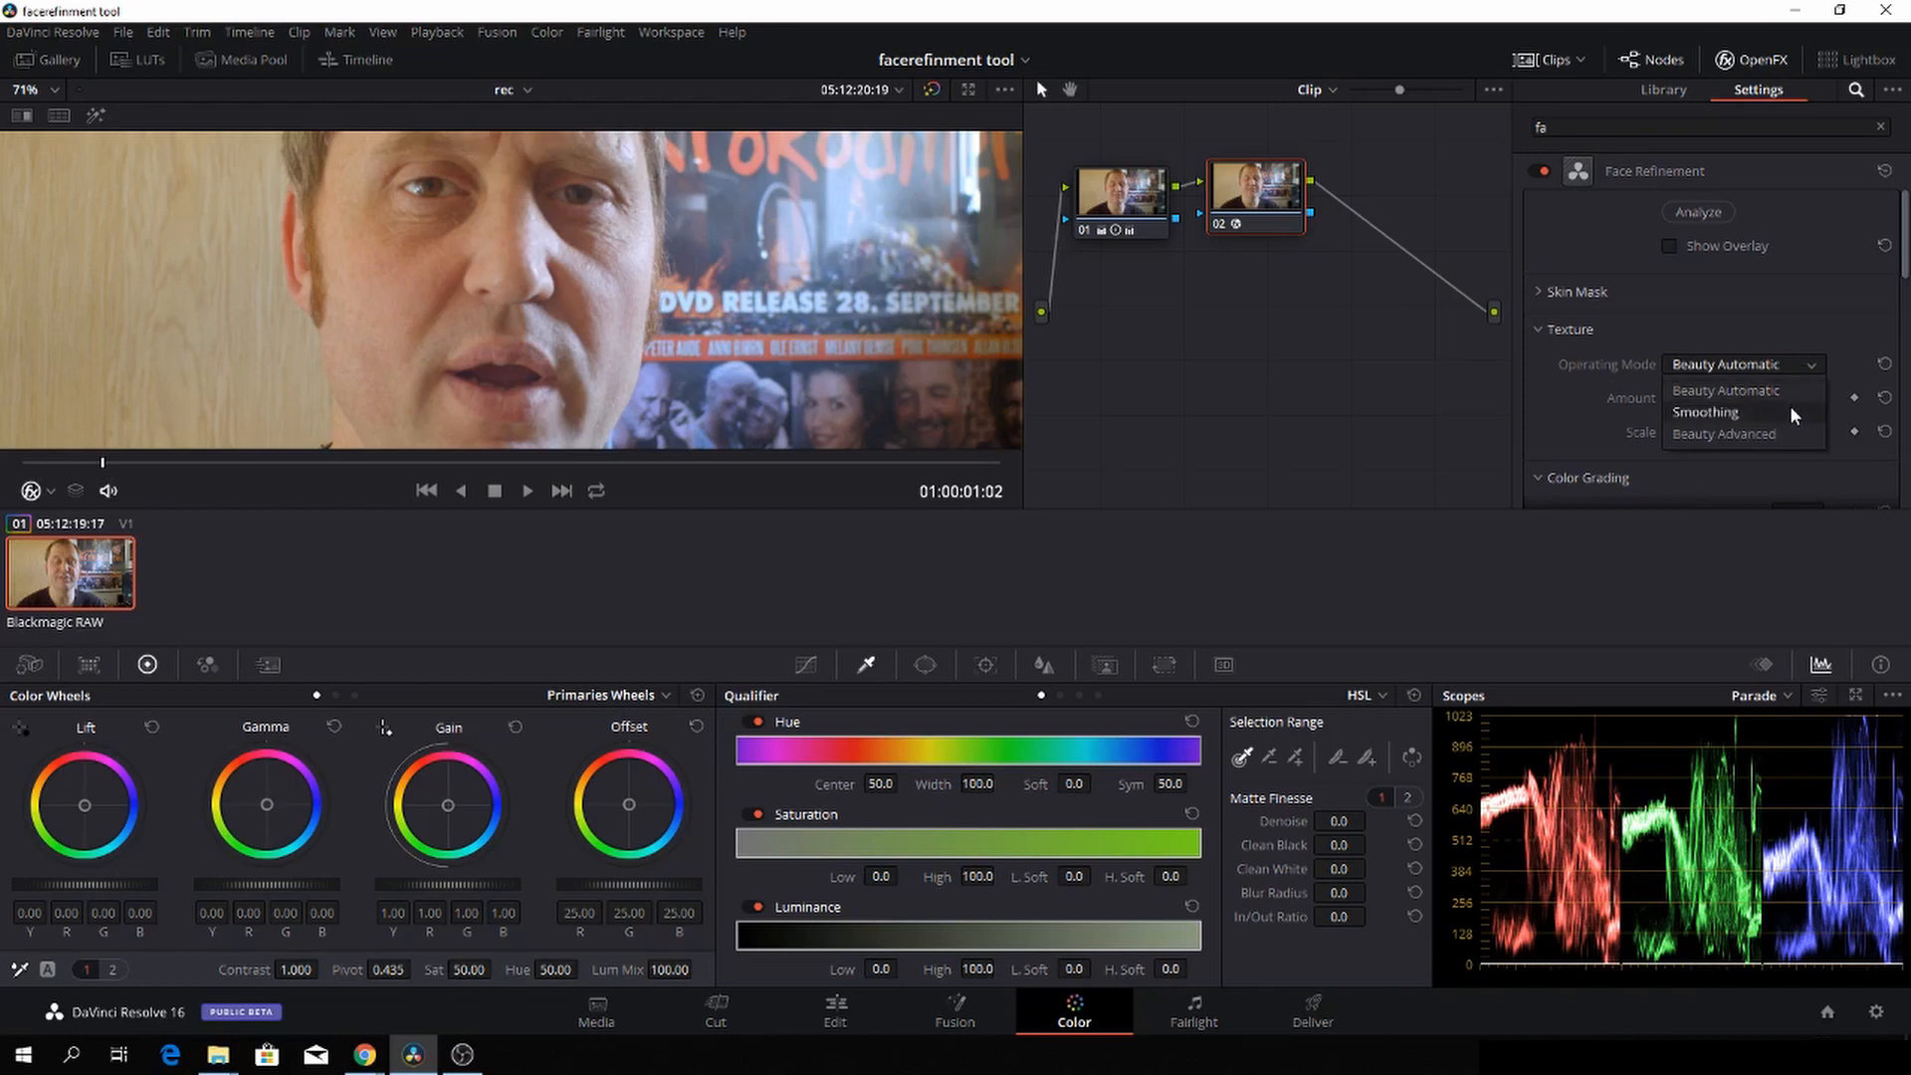
mouse_move(1773, 422)
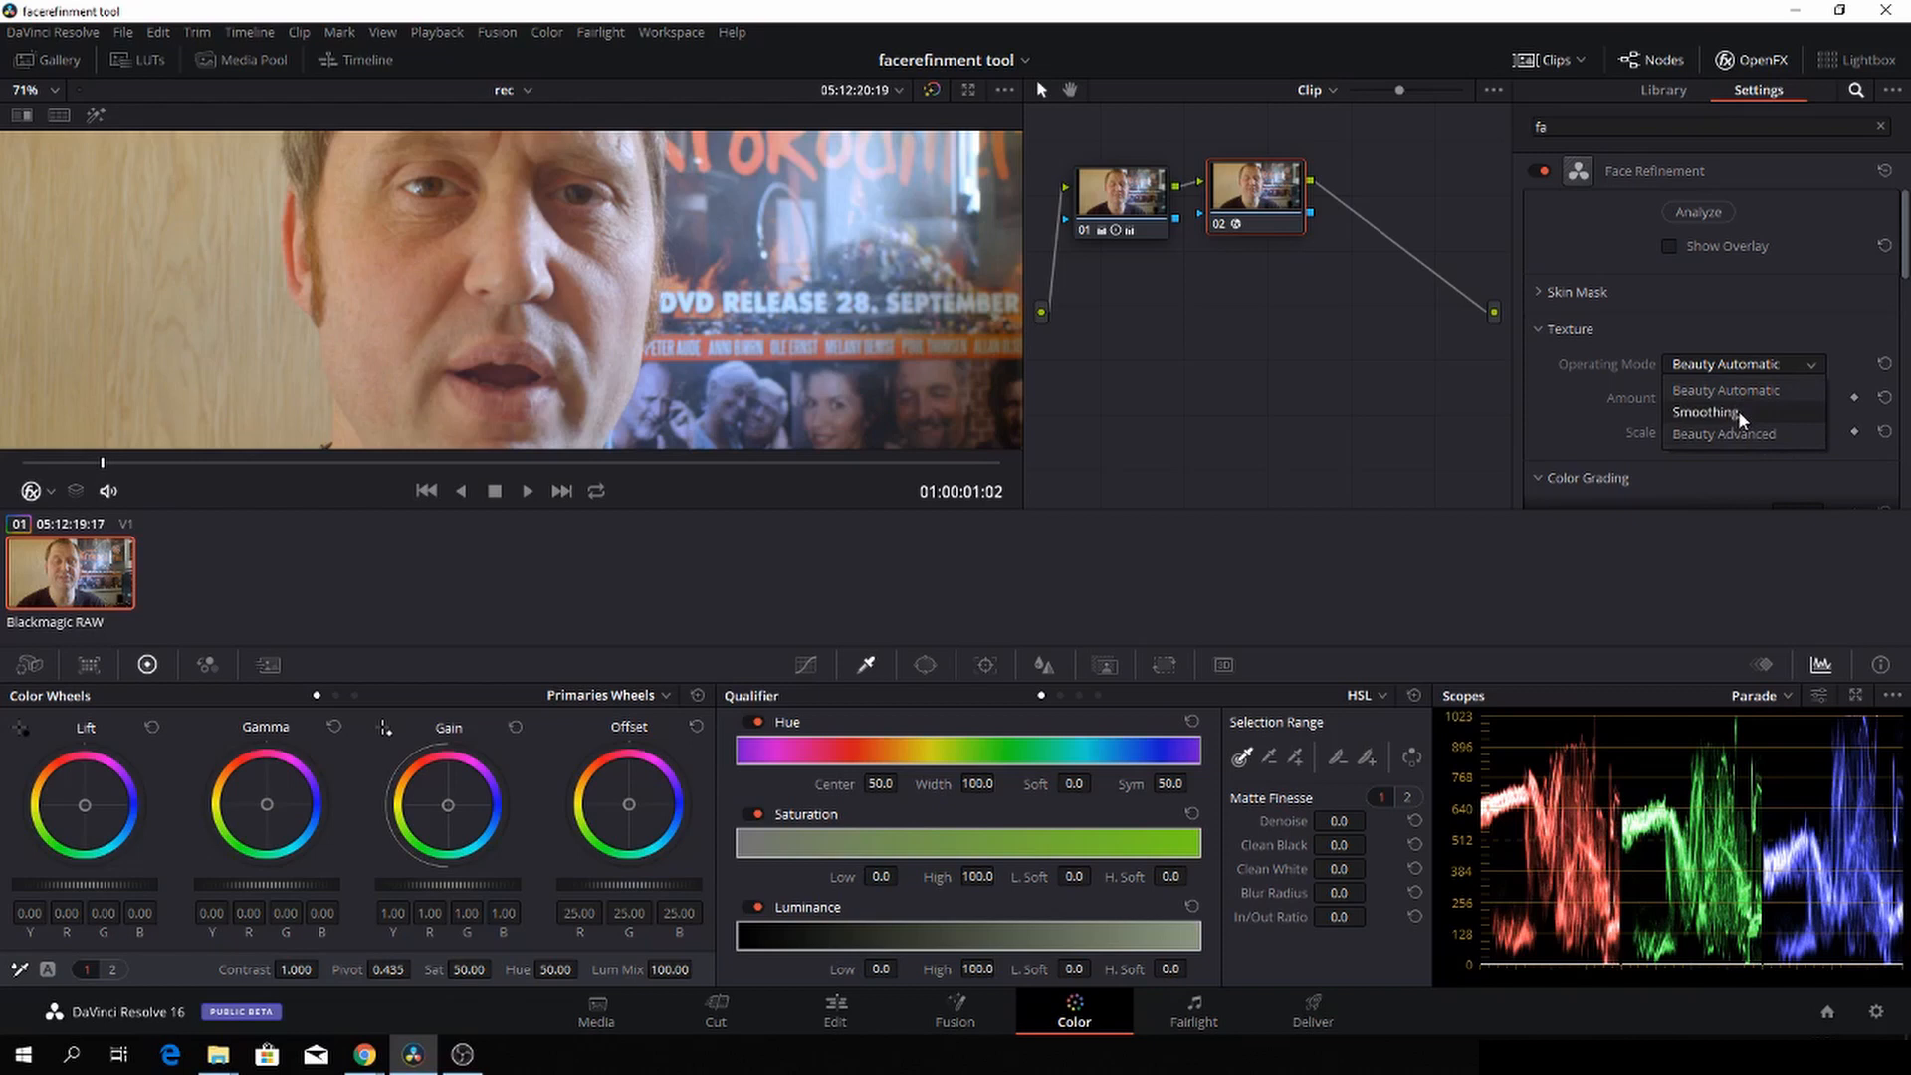
left_click(1725, 390)
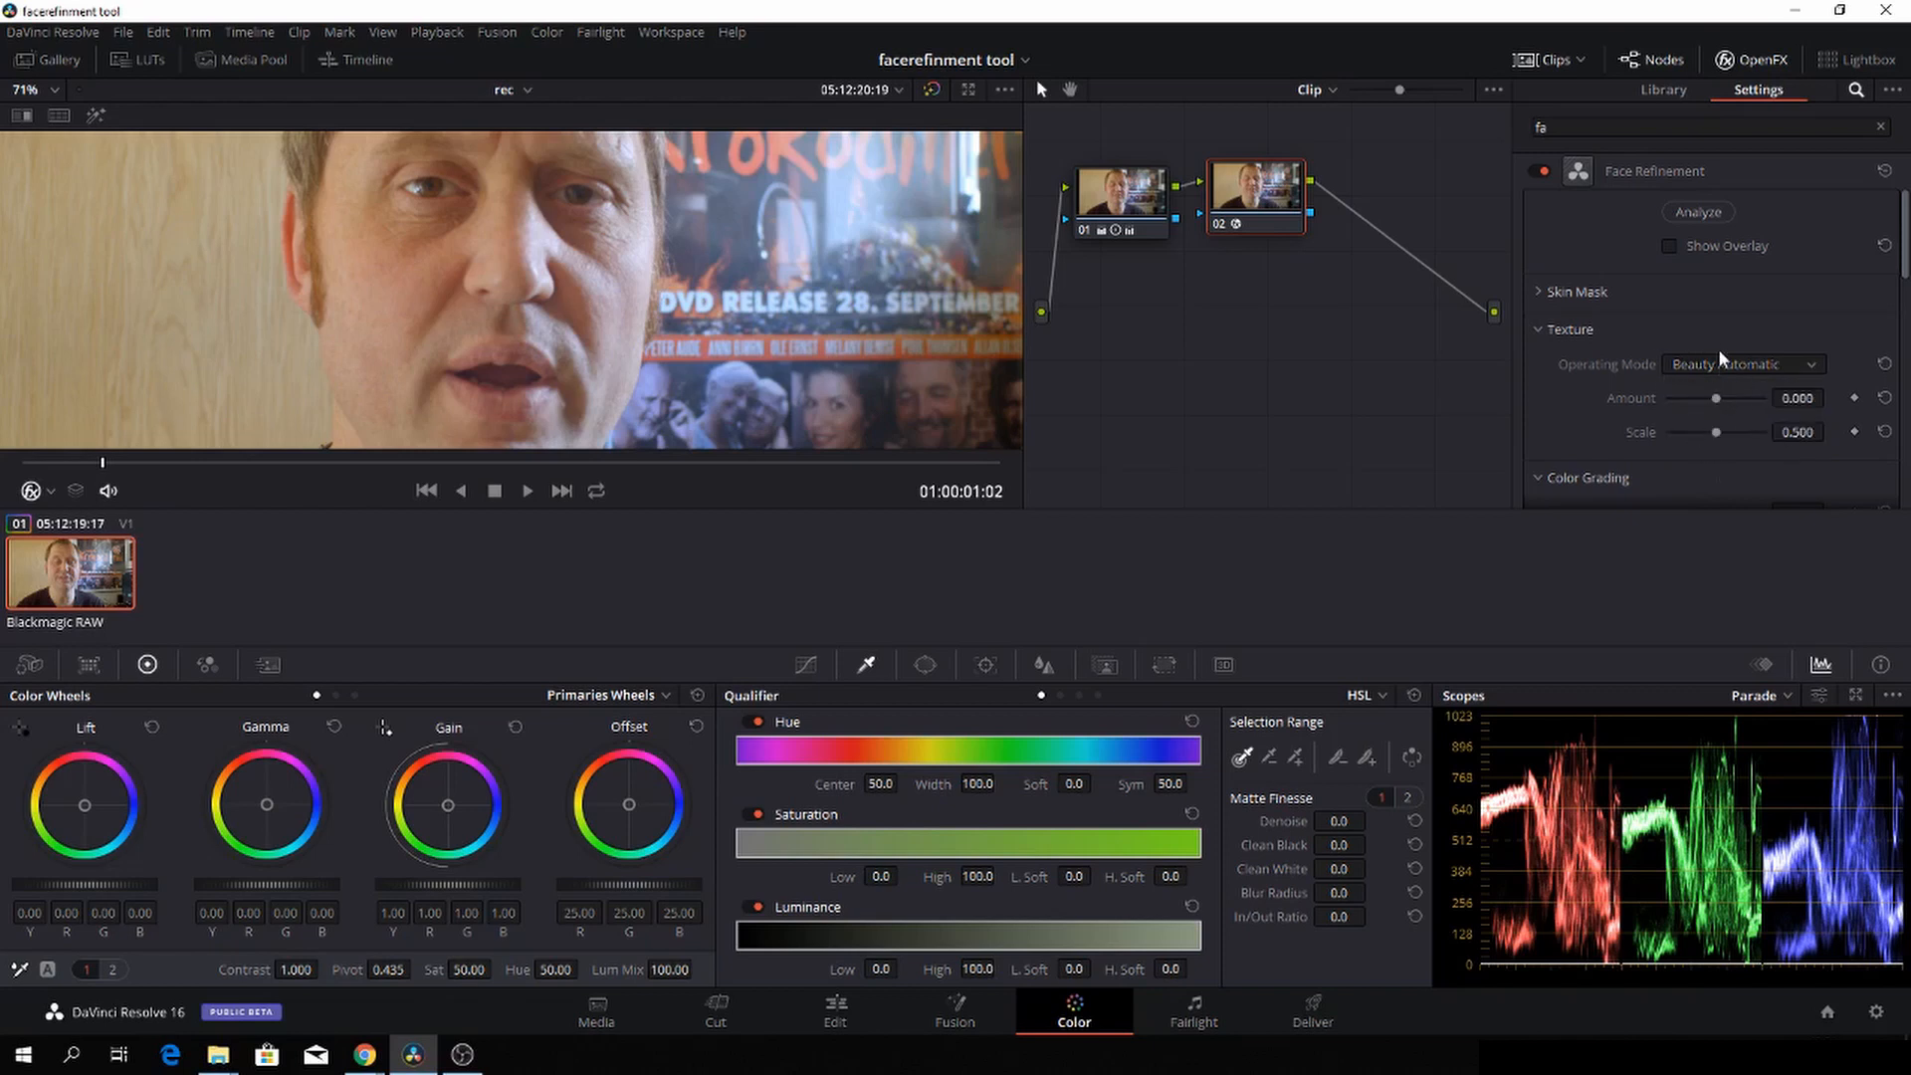
mouse_move(1717, 402)
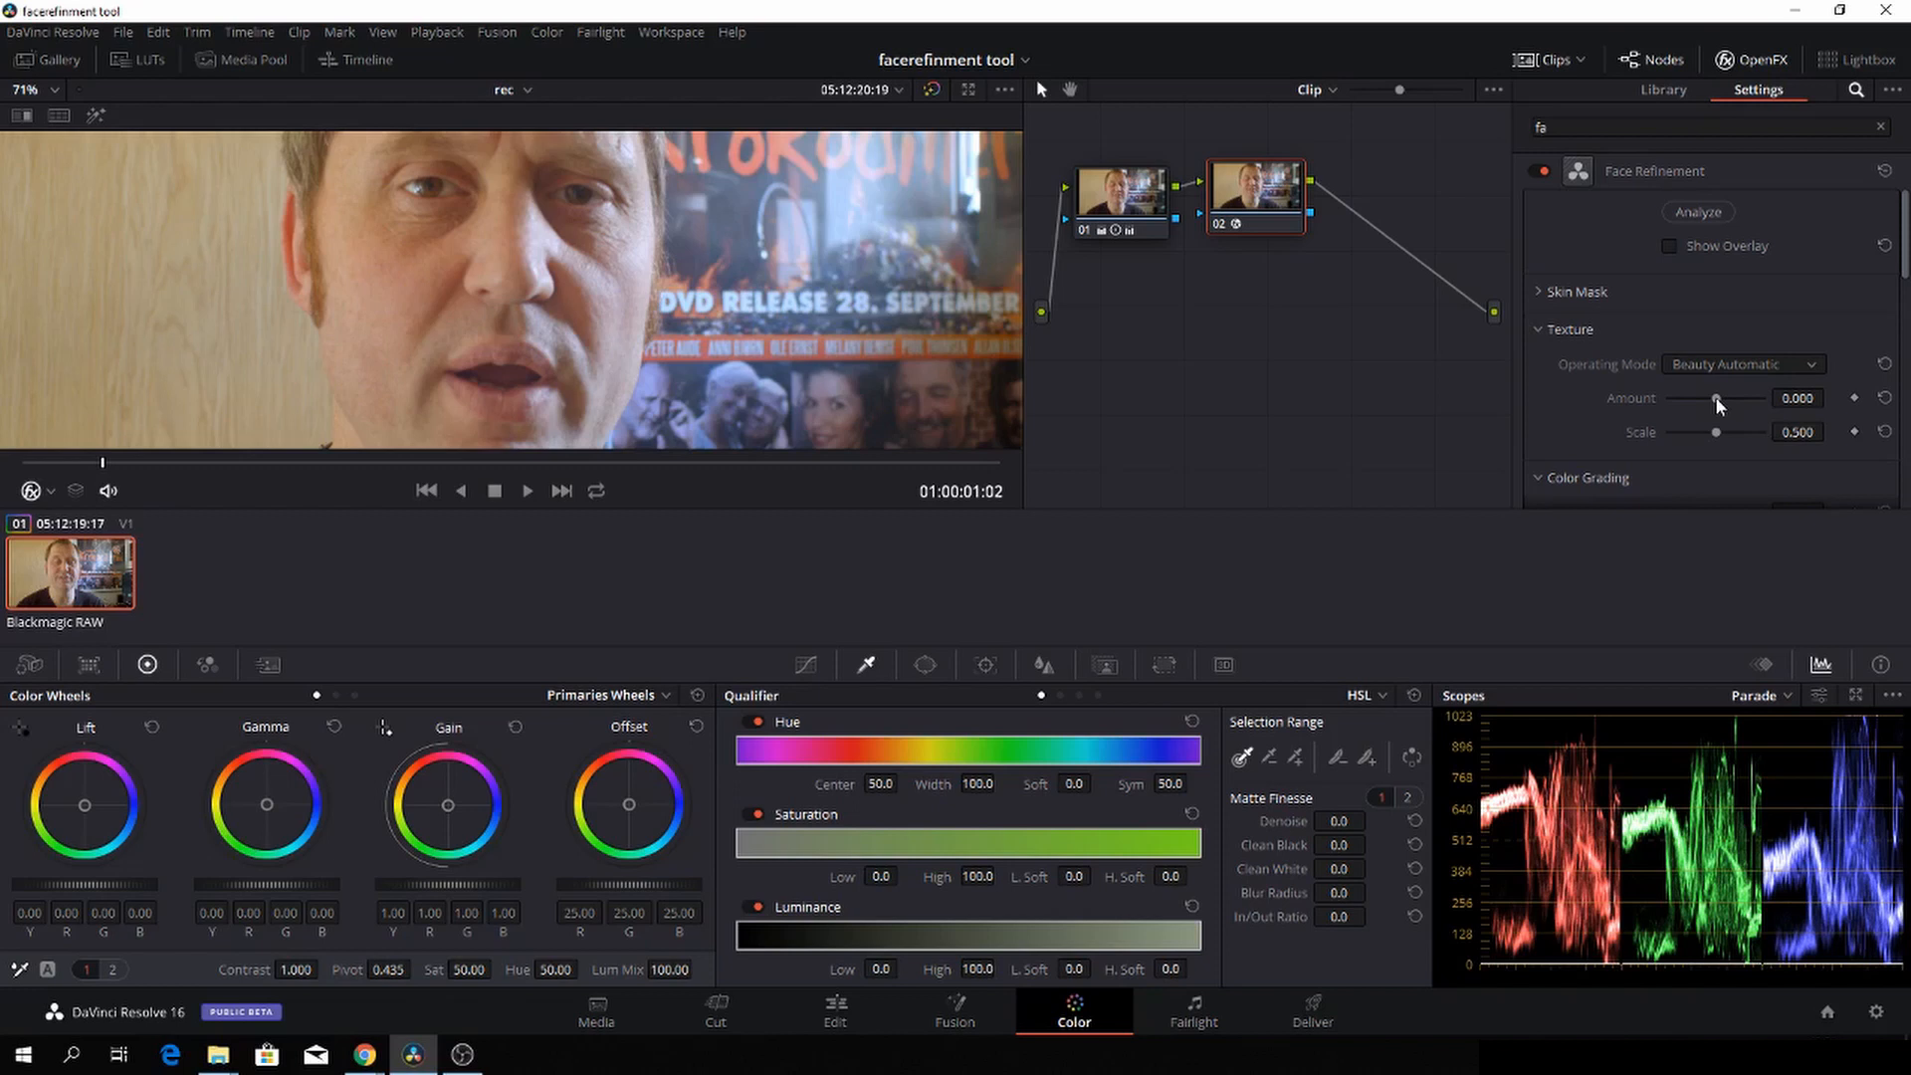
Step: Try texture amounts from minimum to about 1.0, settling near zero
left_click_drag(1716, 397, 1667, 398)
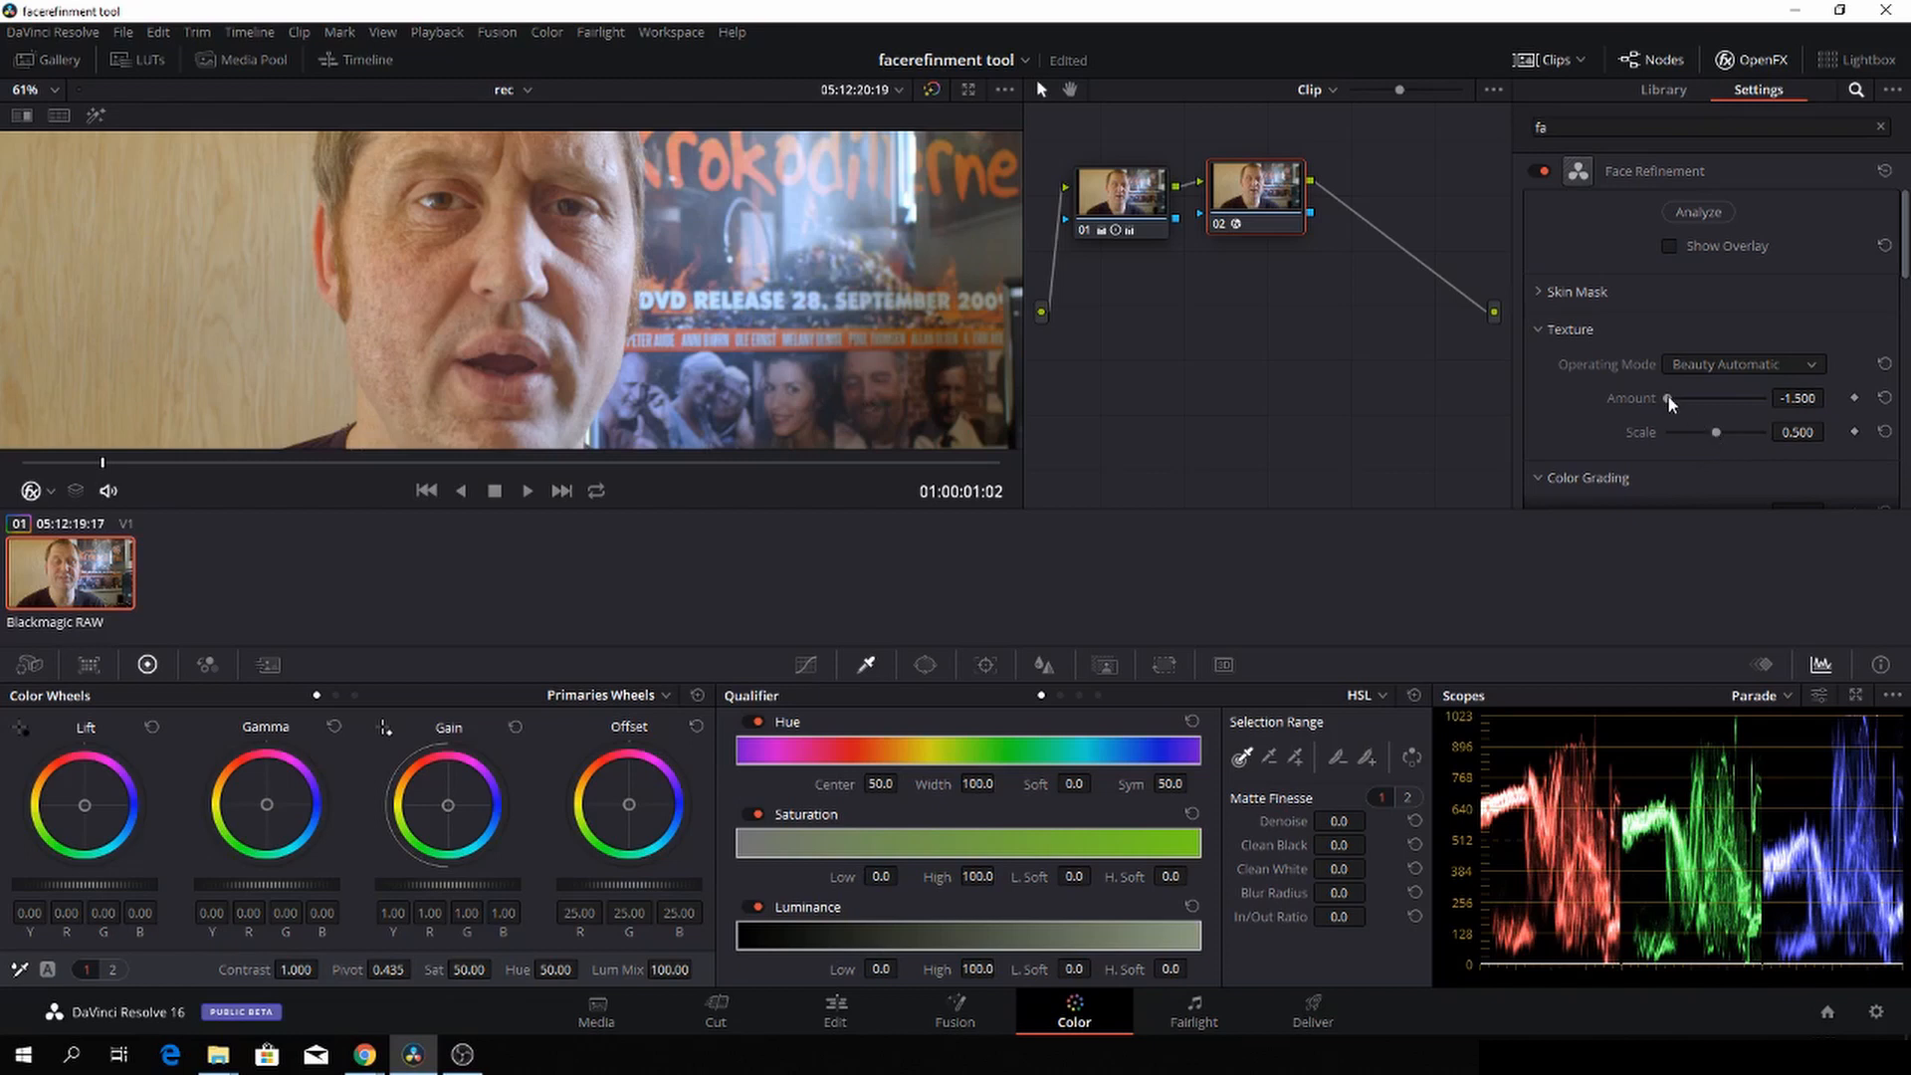
left_click_drag(1668, 398, 1749, 397)
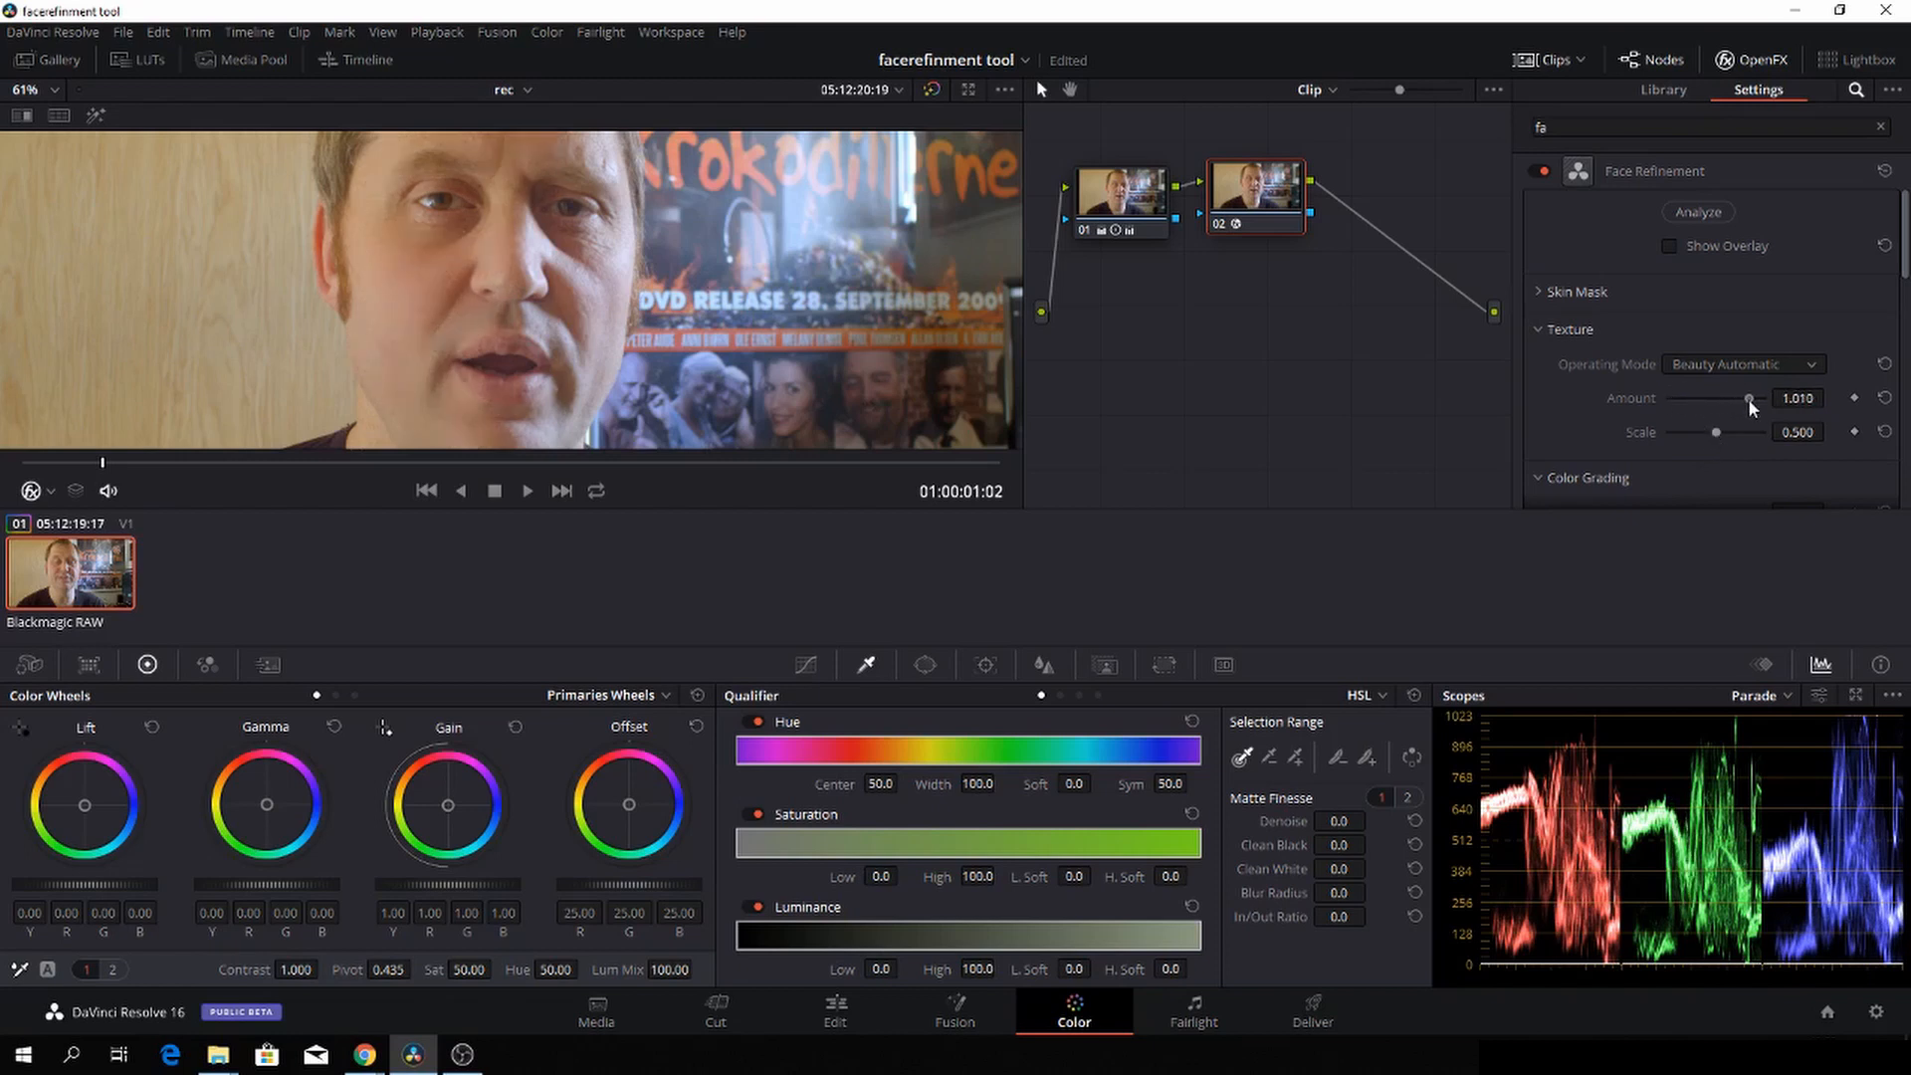
left_click_drag(1749, 398, 1760, 398)
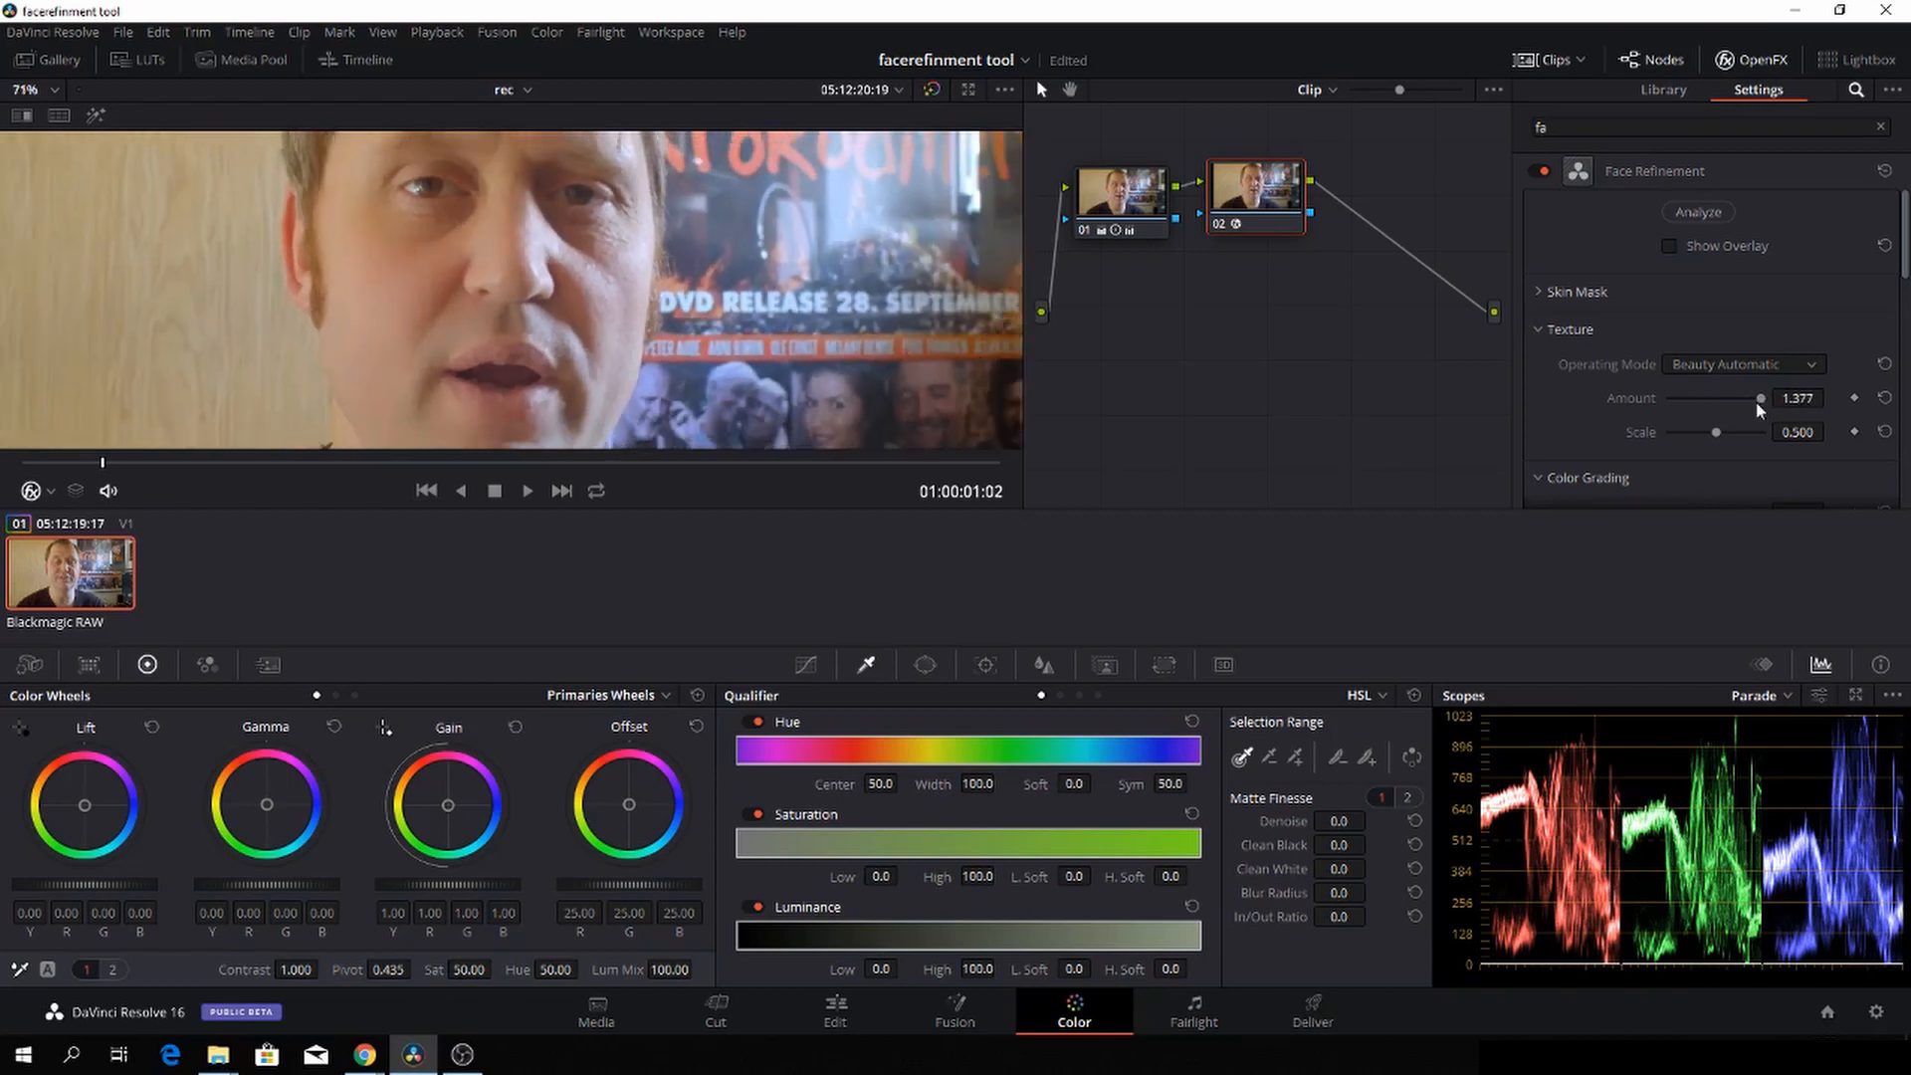
left_click_drag(1759, 398, 1741, 398)
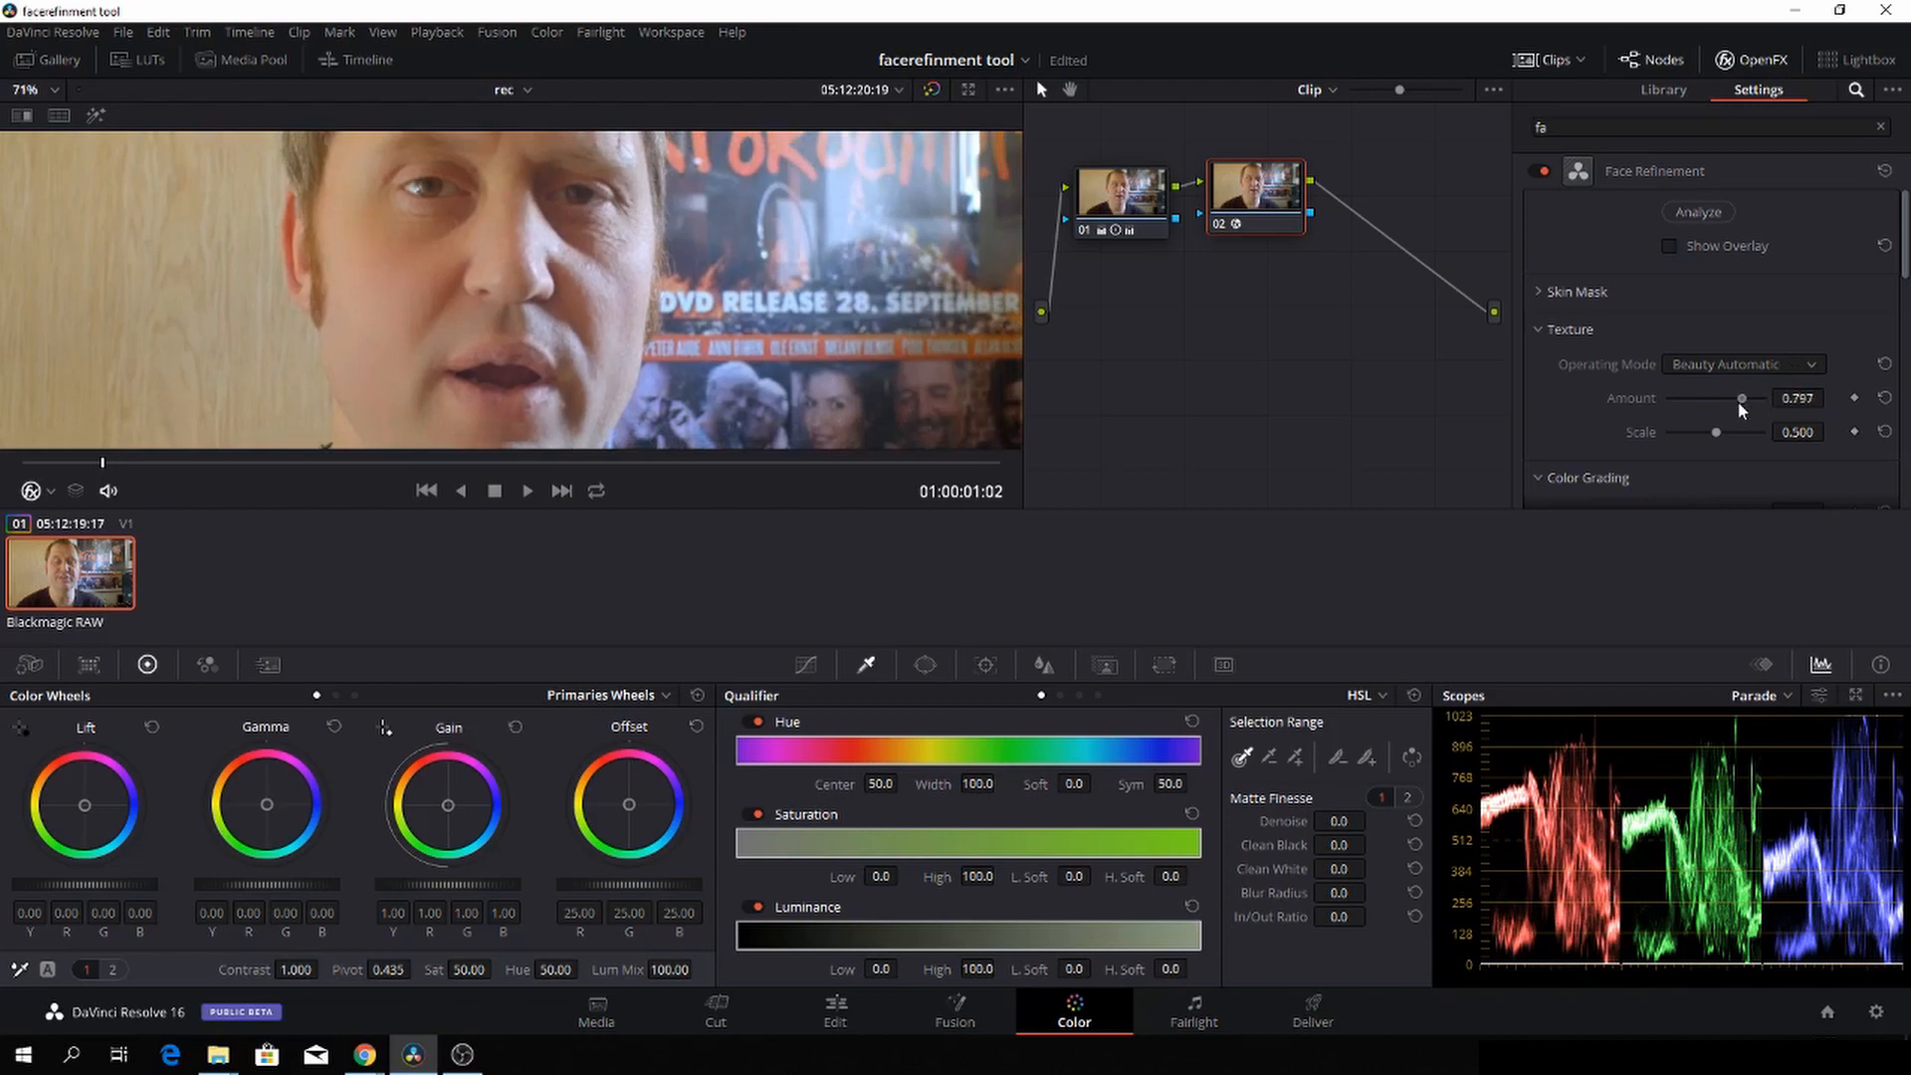
left_click_drag(1741, 398, 1712, 398)
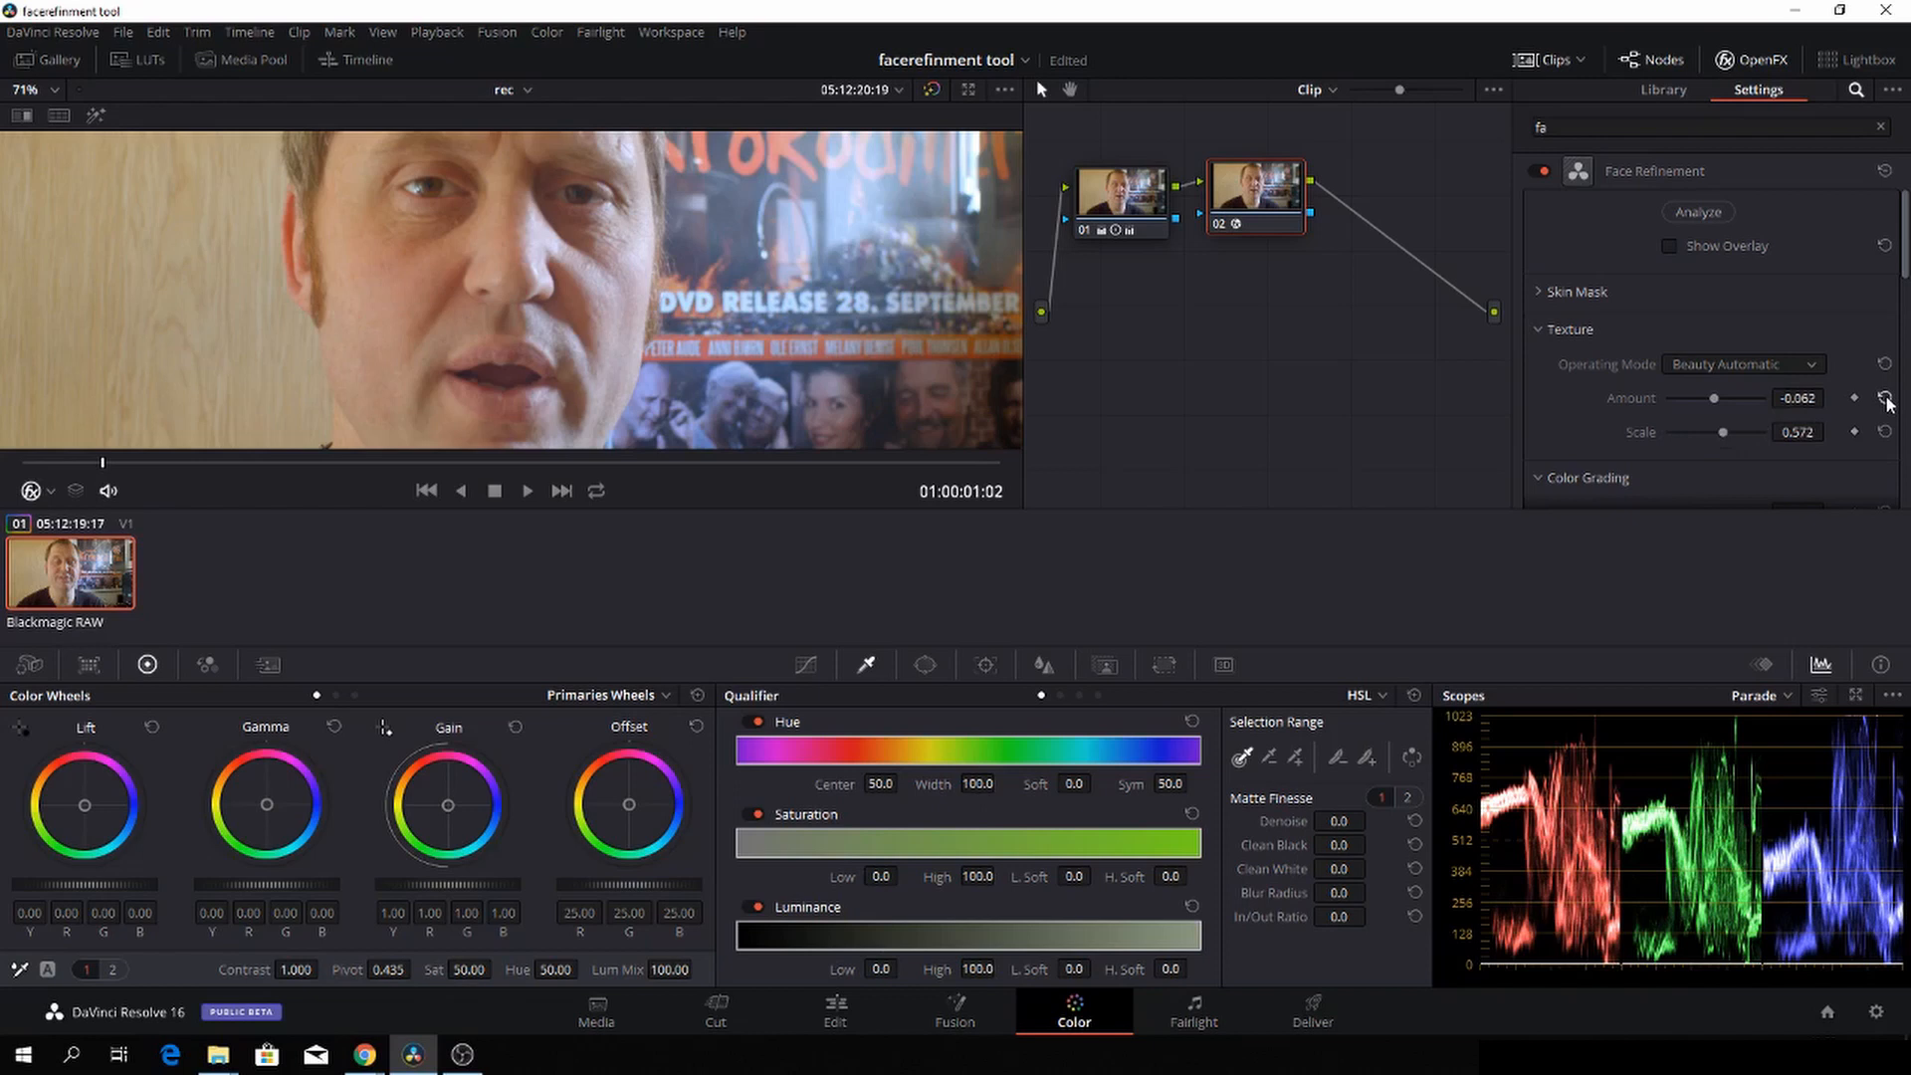
Step: Reset Texture, keyframe amount at -1.500, then add a later keyframe at 0.000
left_click(1882, 398)
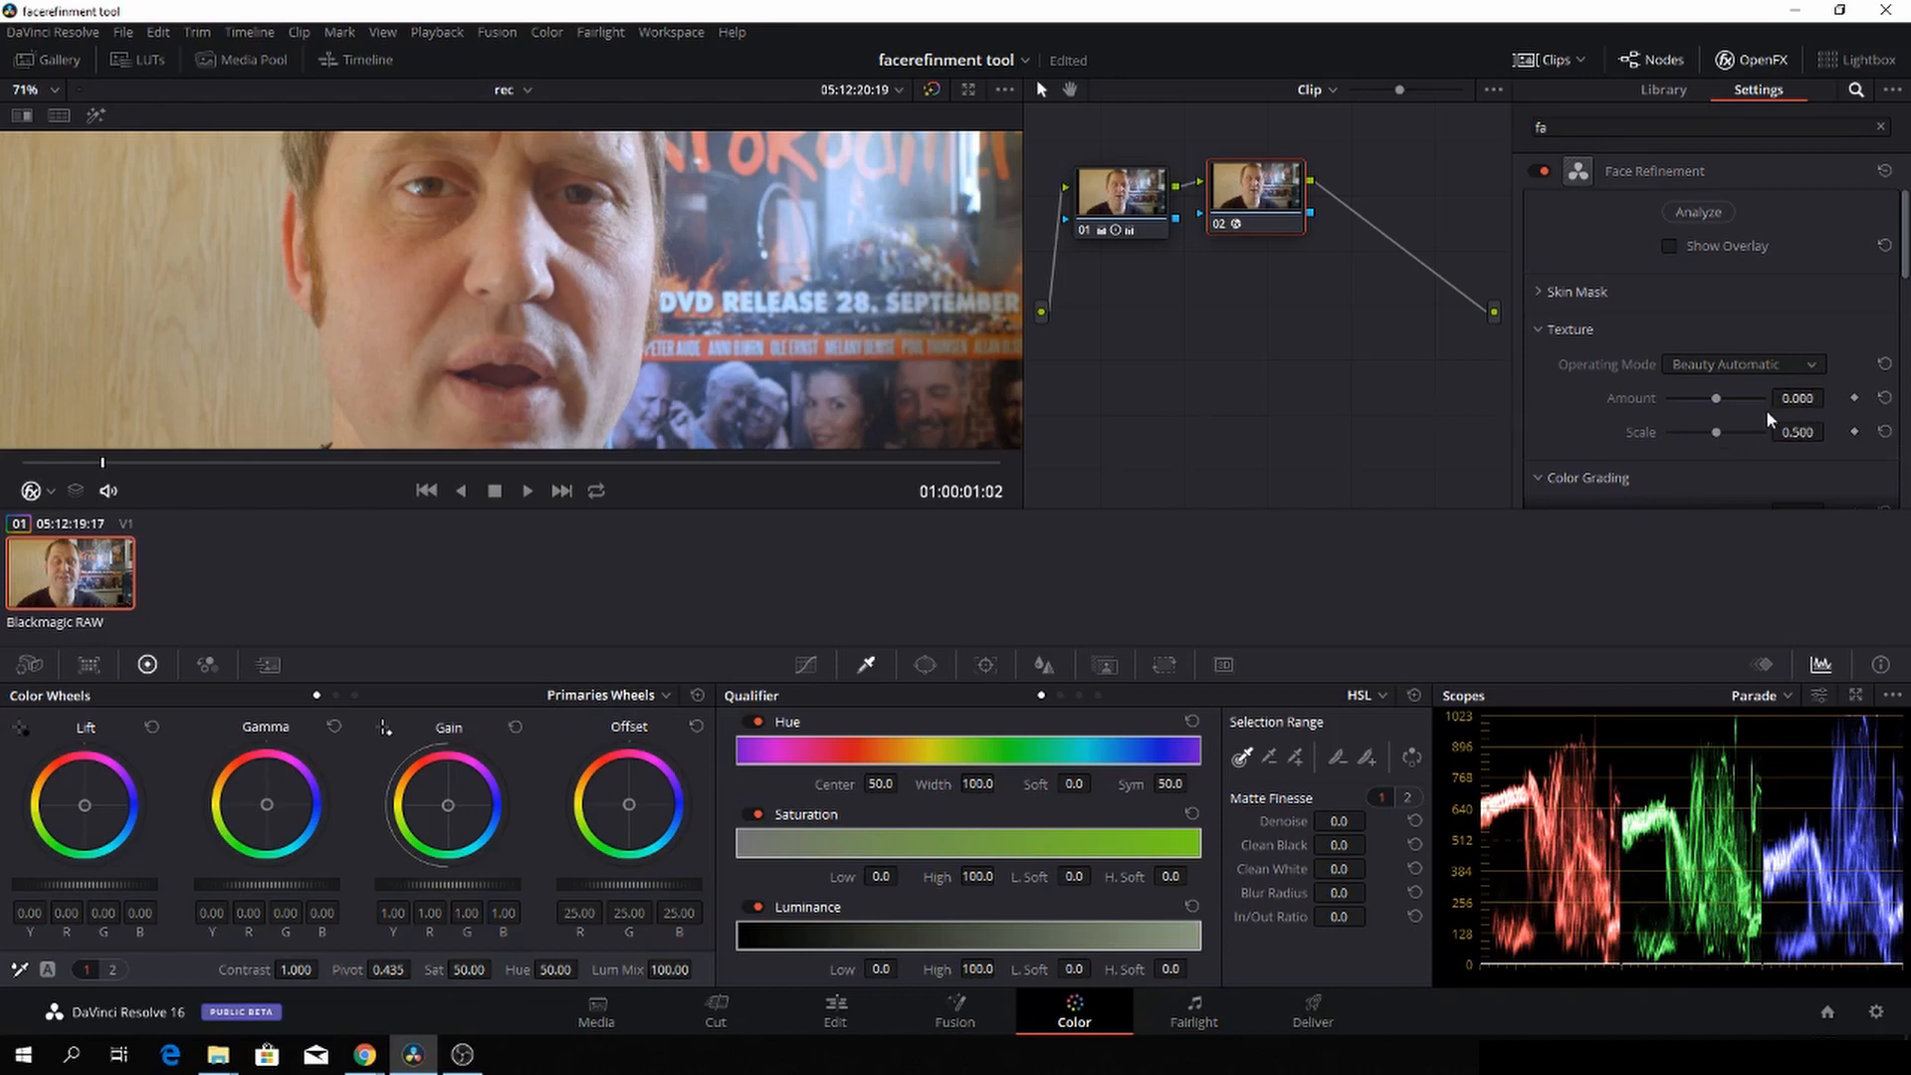
left_click_drag(1716, 397, 1670, 397)
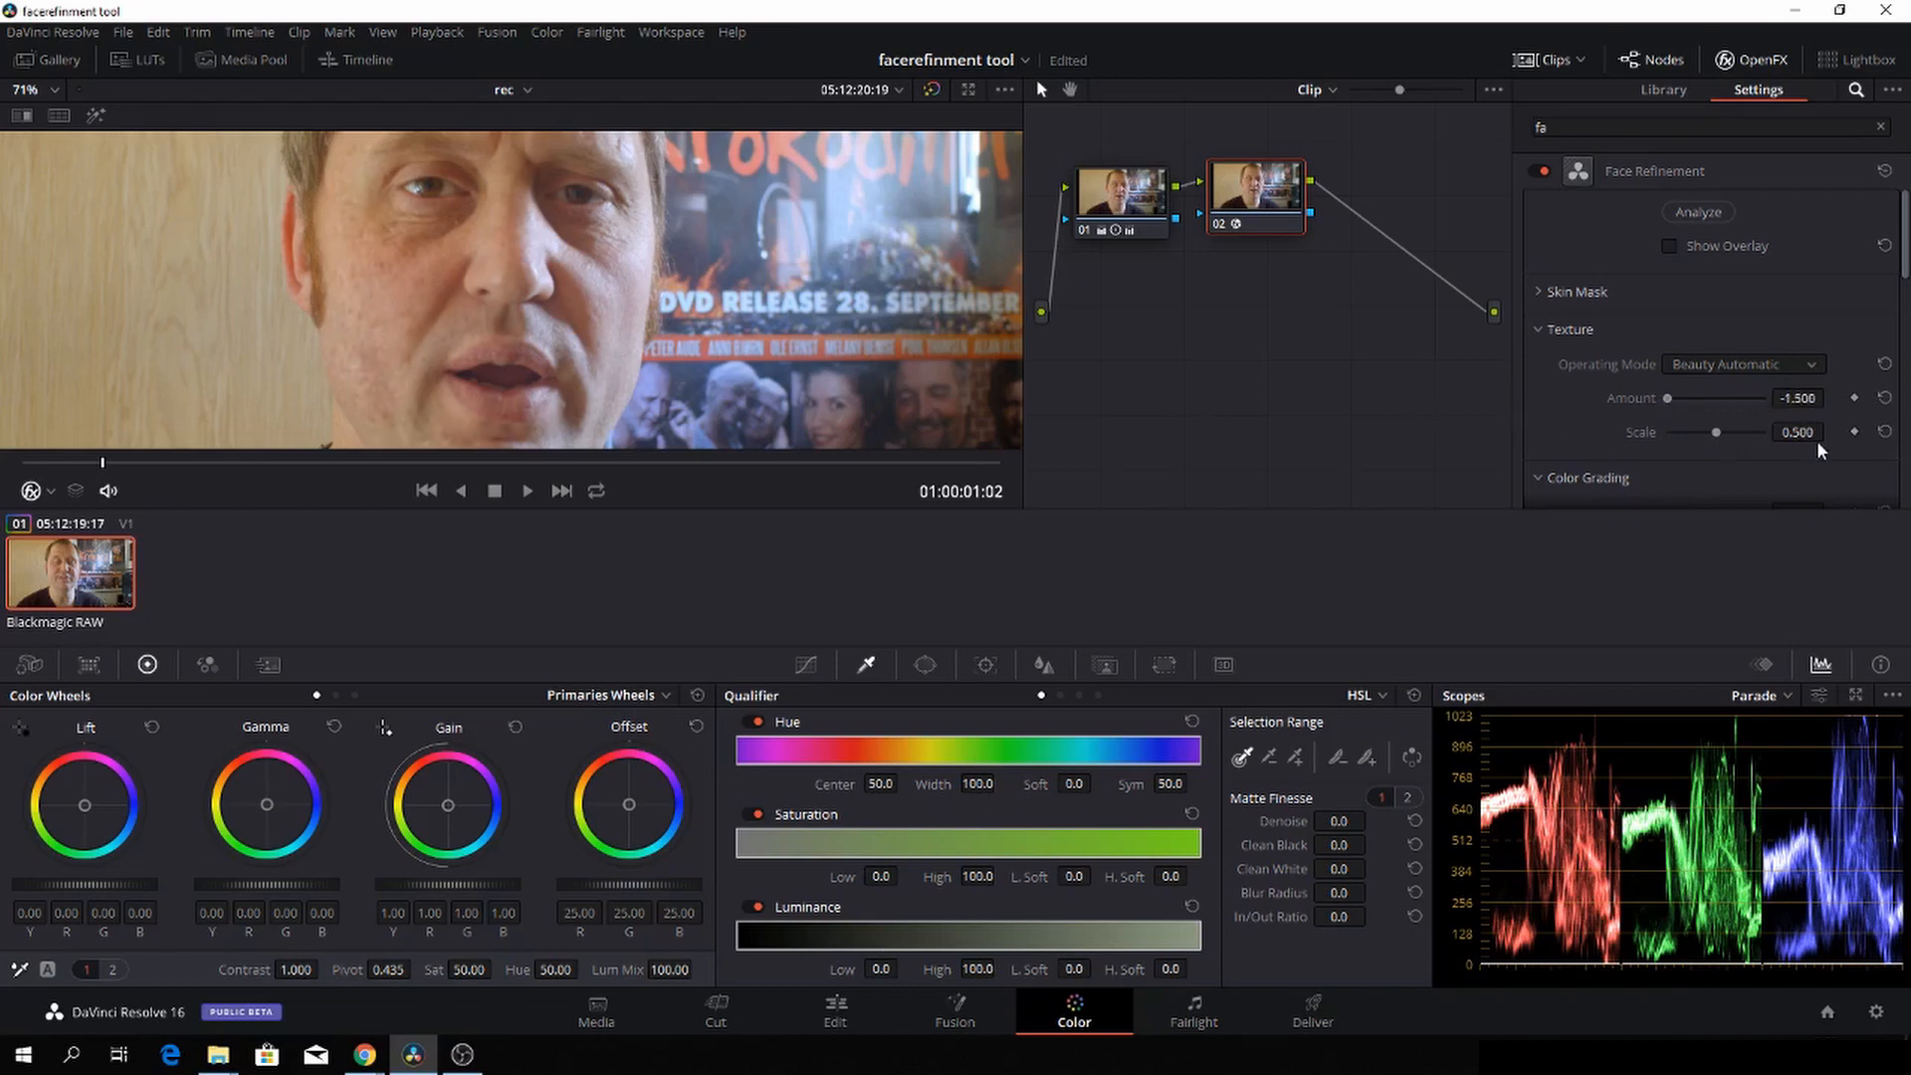
left_click(1850, 398)
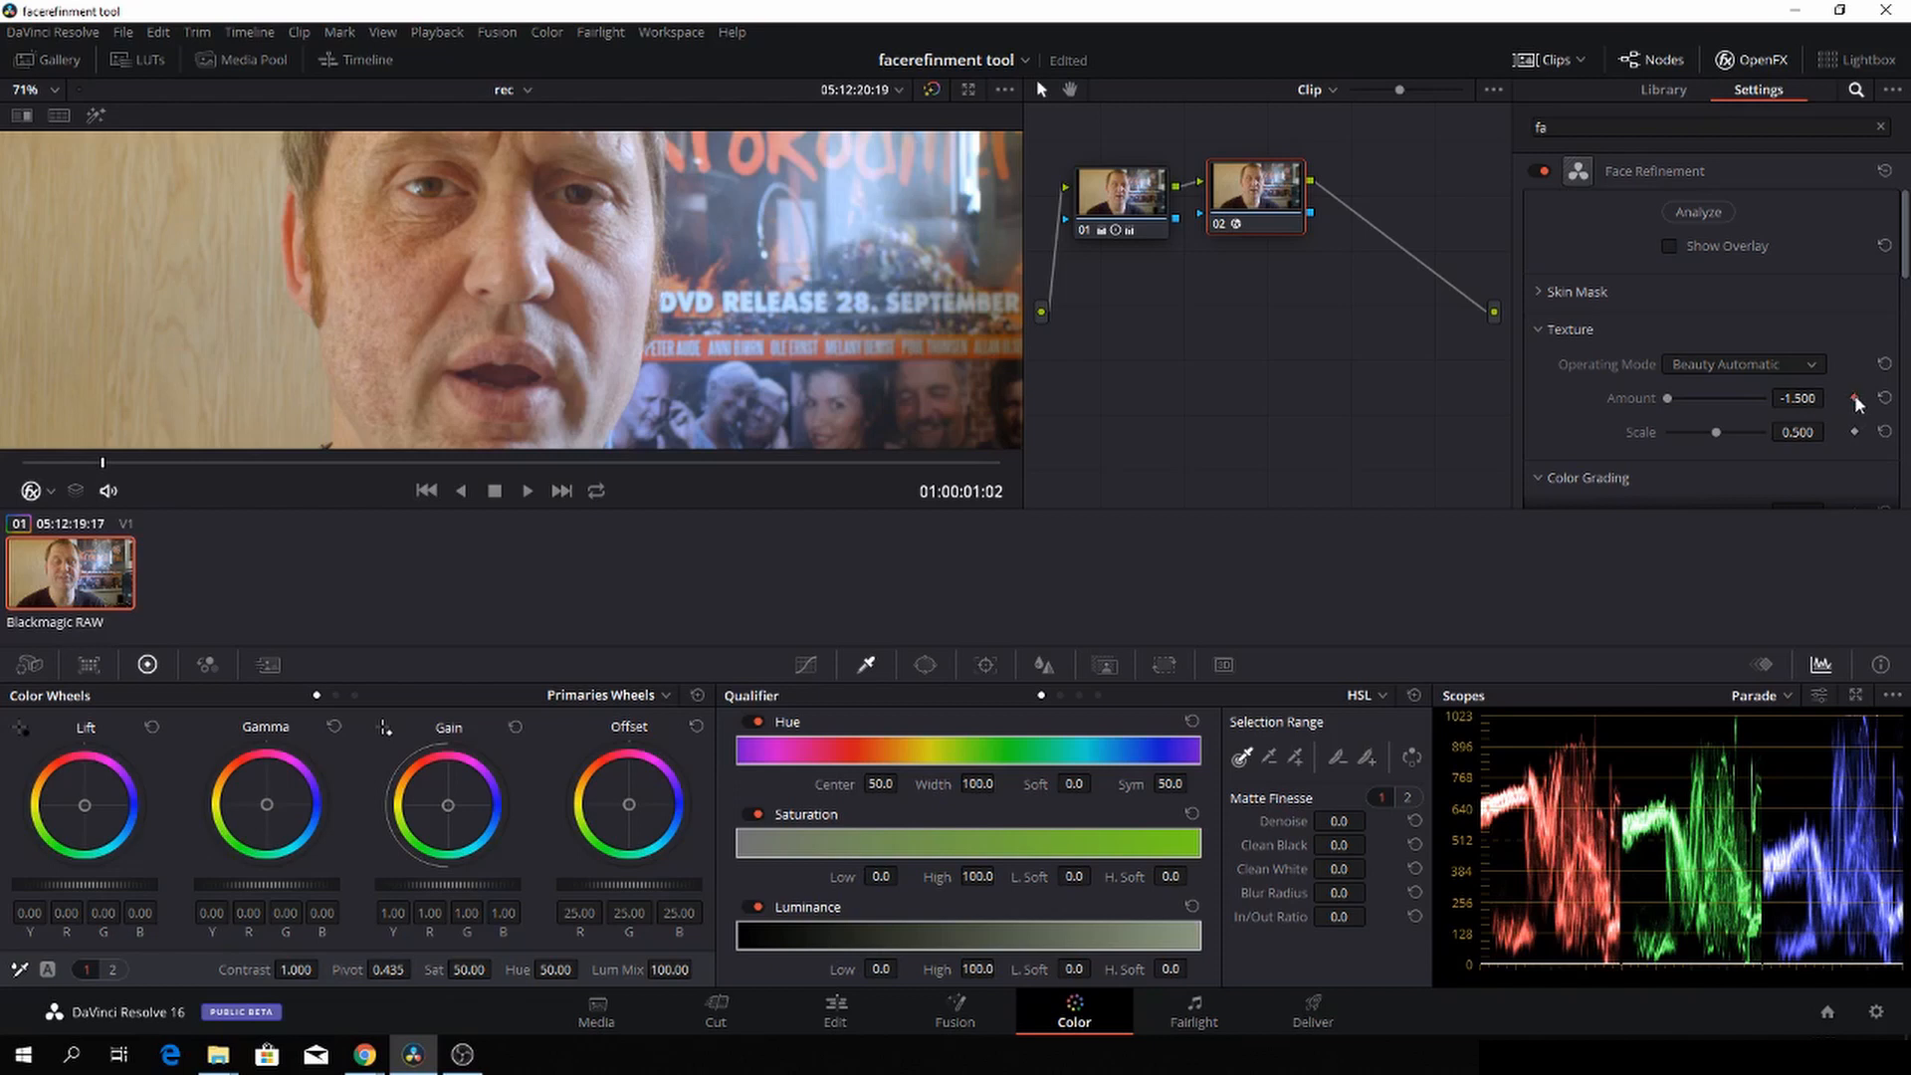
left_click(526, 491)
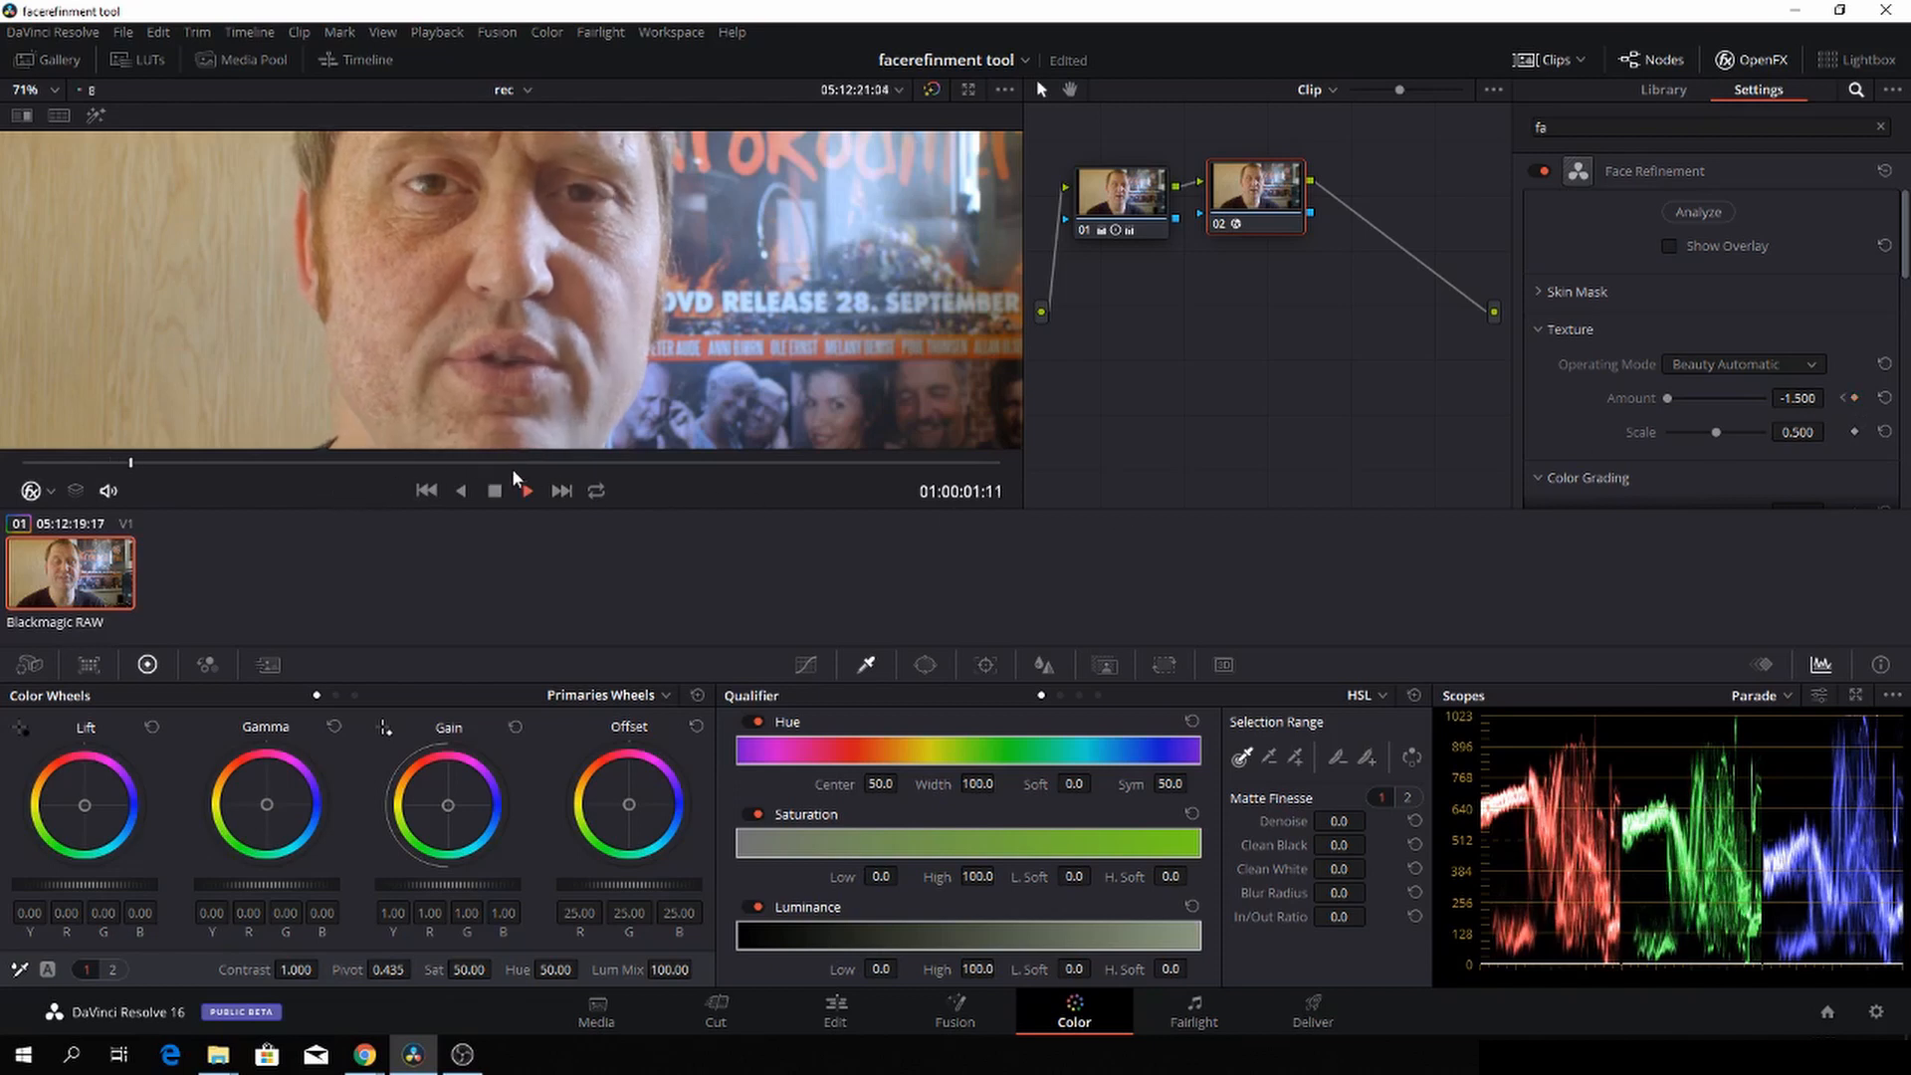
left_click(526, 490)
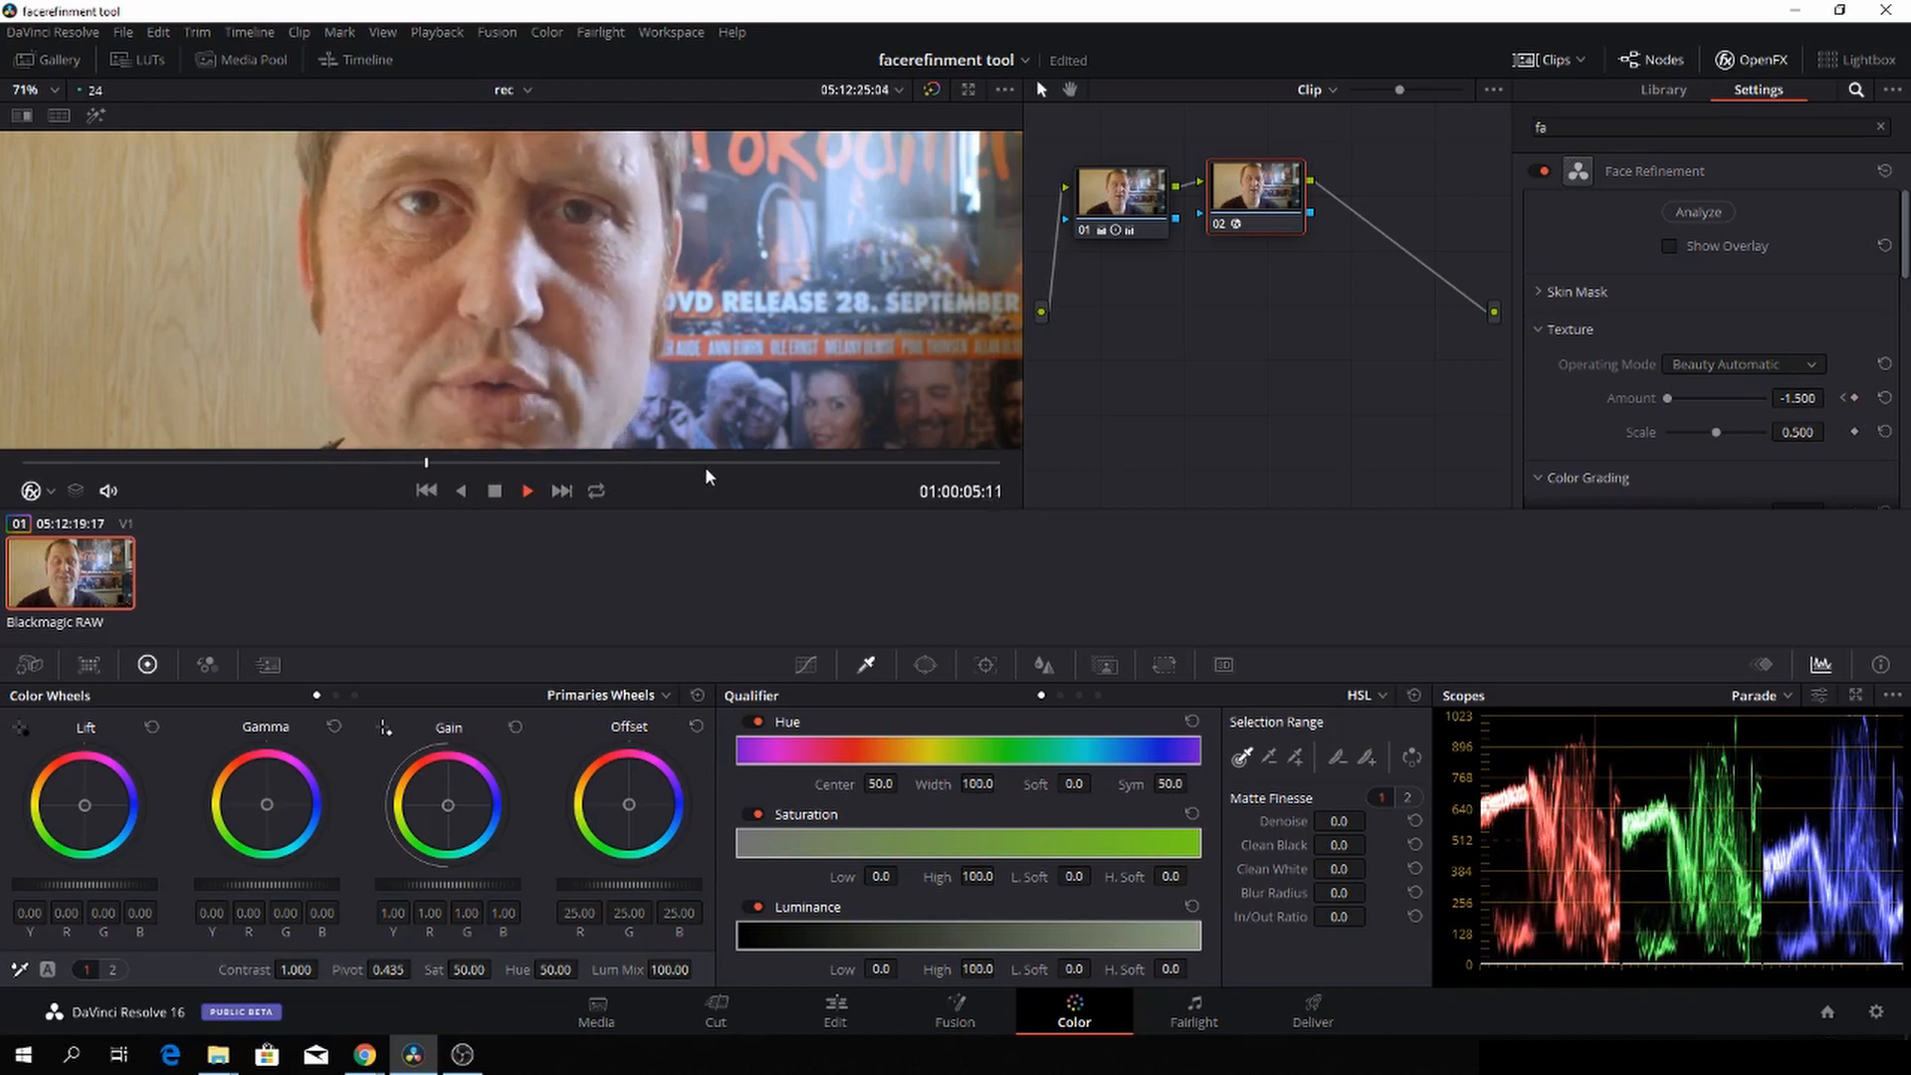
left_click_drag(1667, 397, 1704, 397)
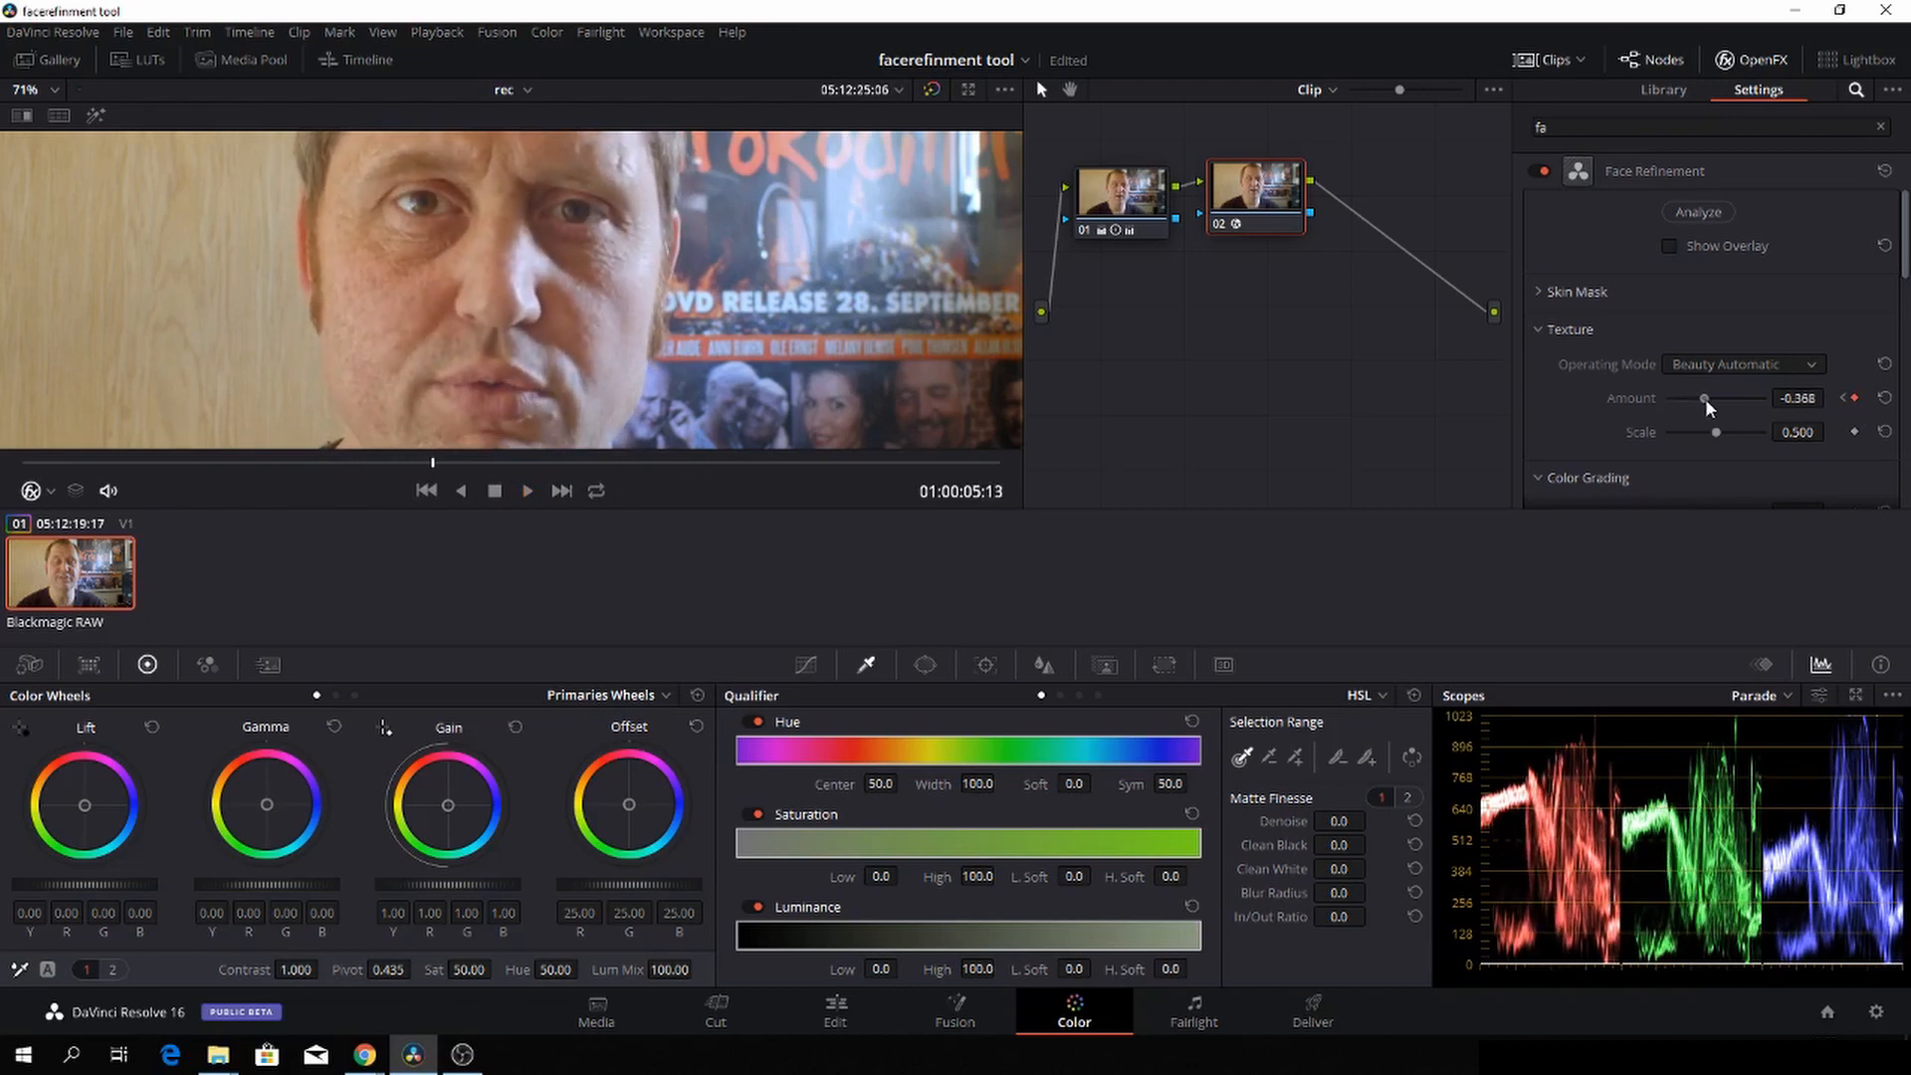
left_click_drag(1704, 399, 1734, 398)
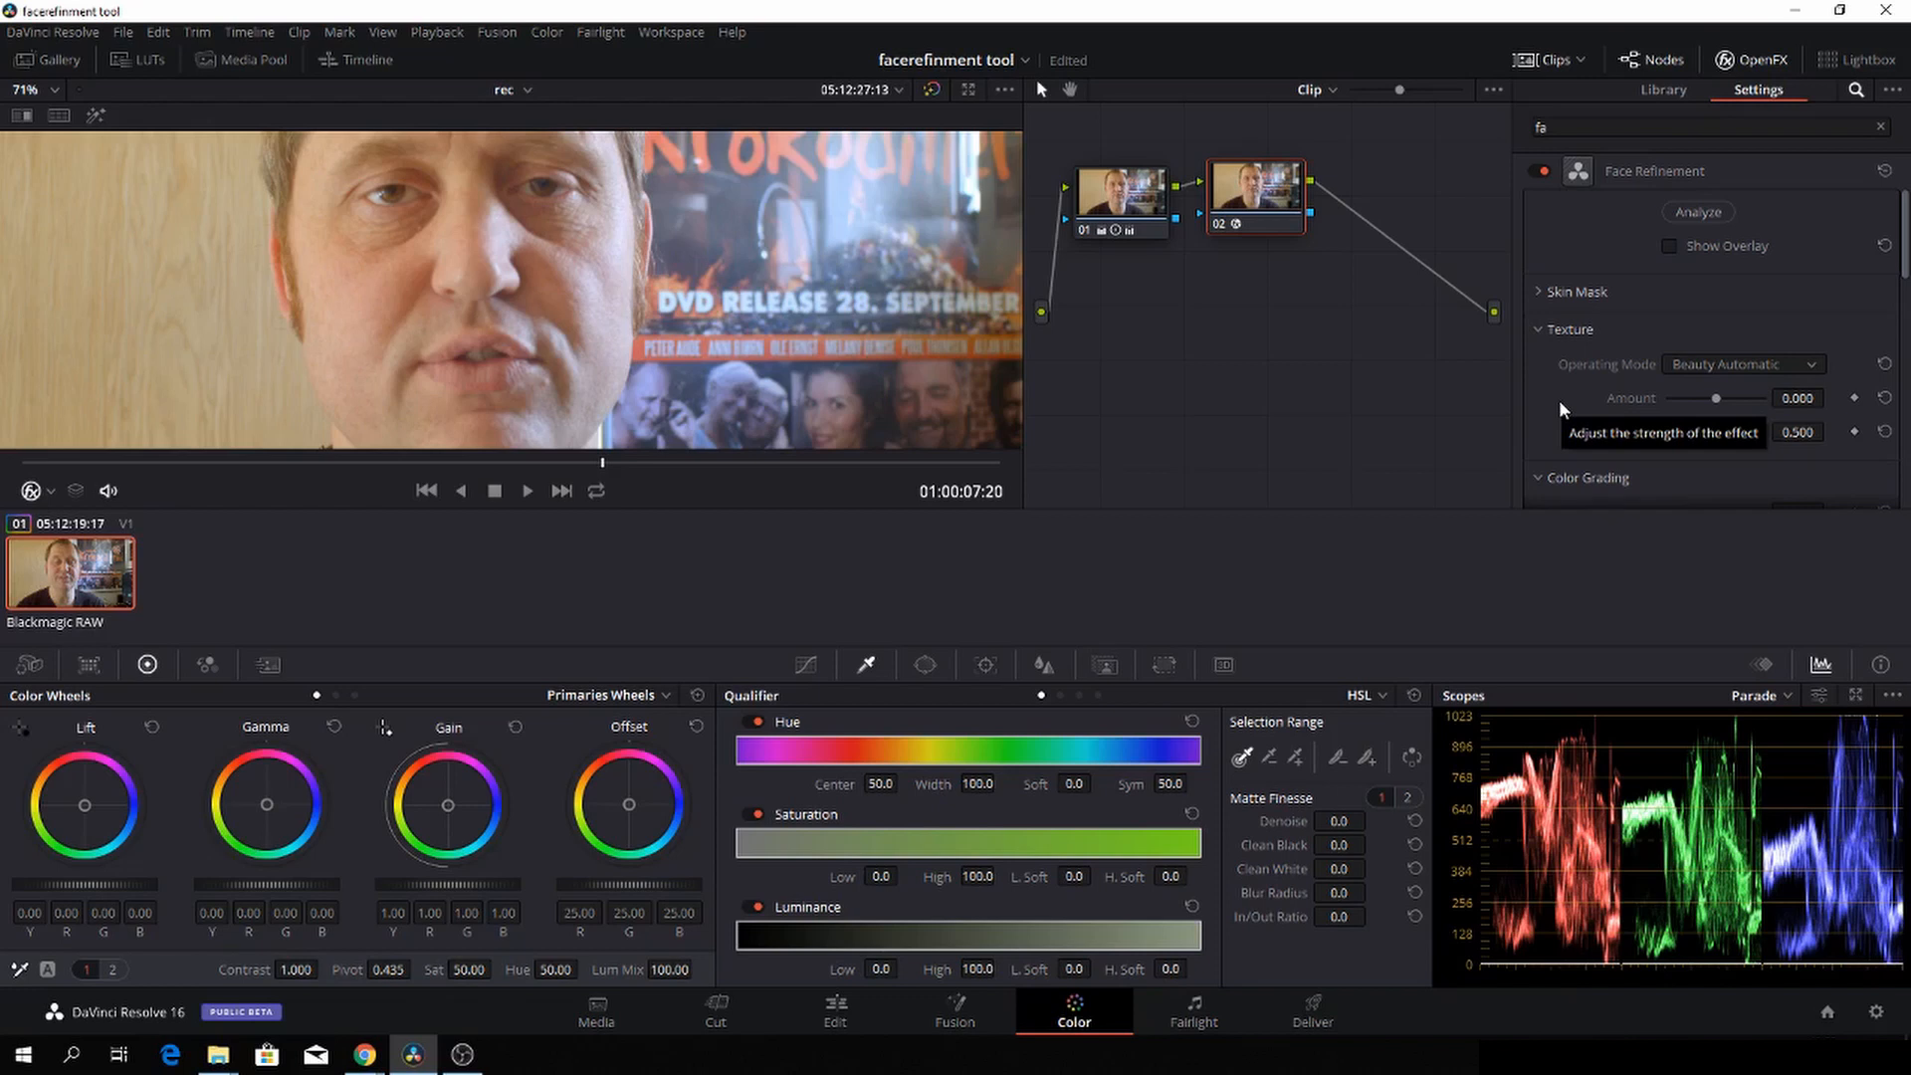
mouse_move(1614, 395)
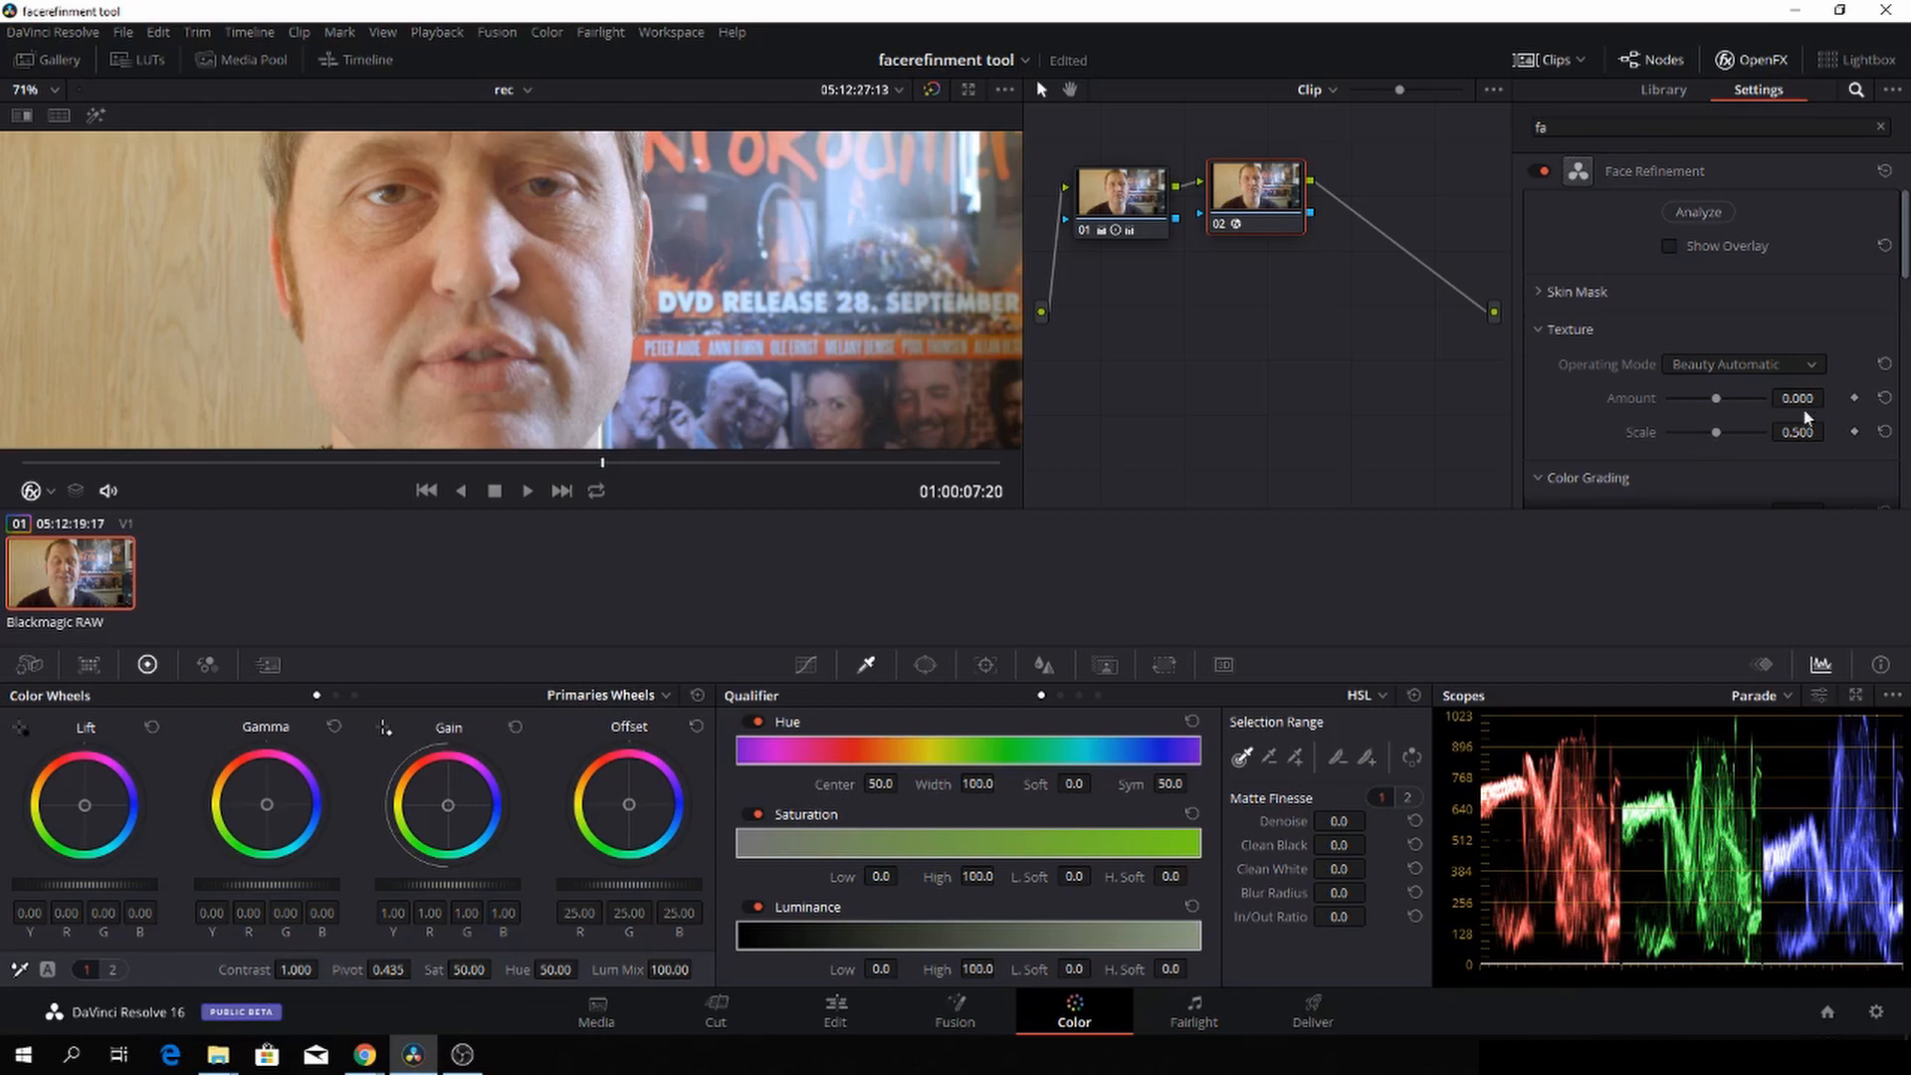
Step: Raise face contrast to 0.020, testing midtones before returning them to neutral
scroll("down", 3)
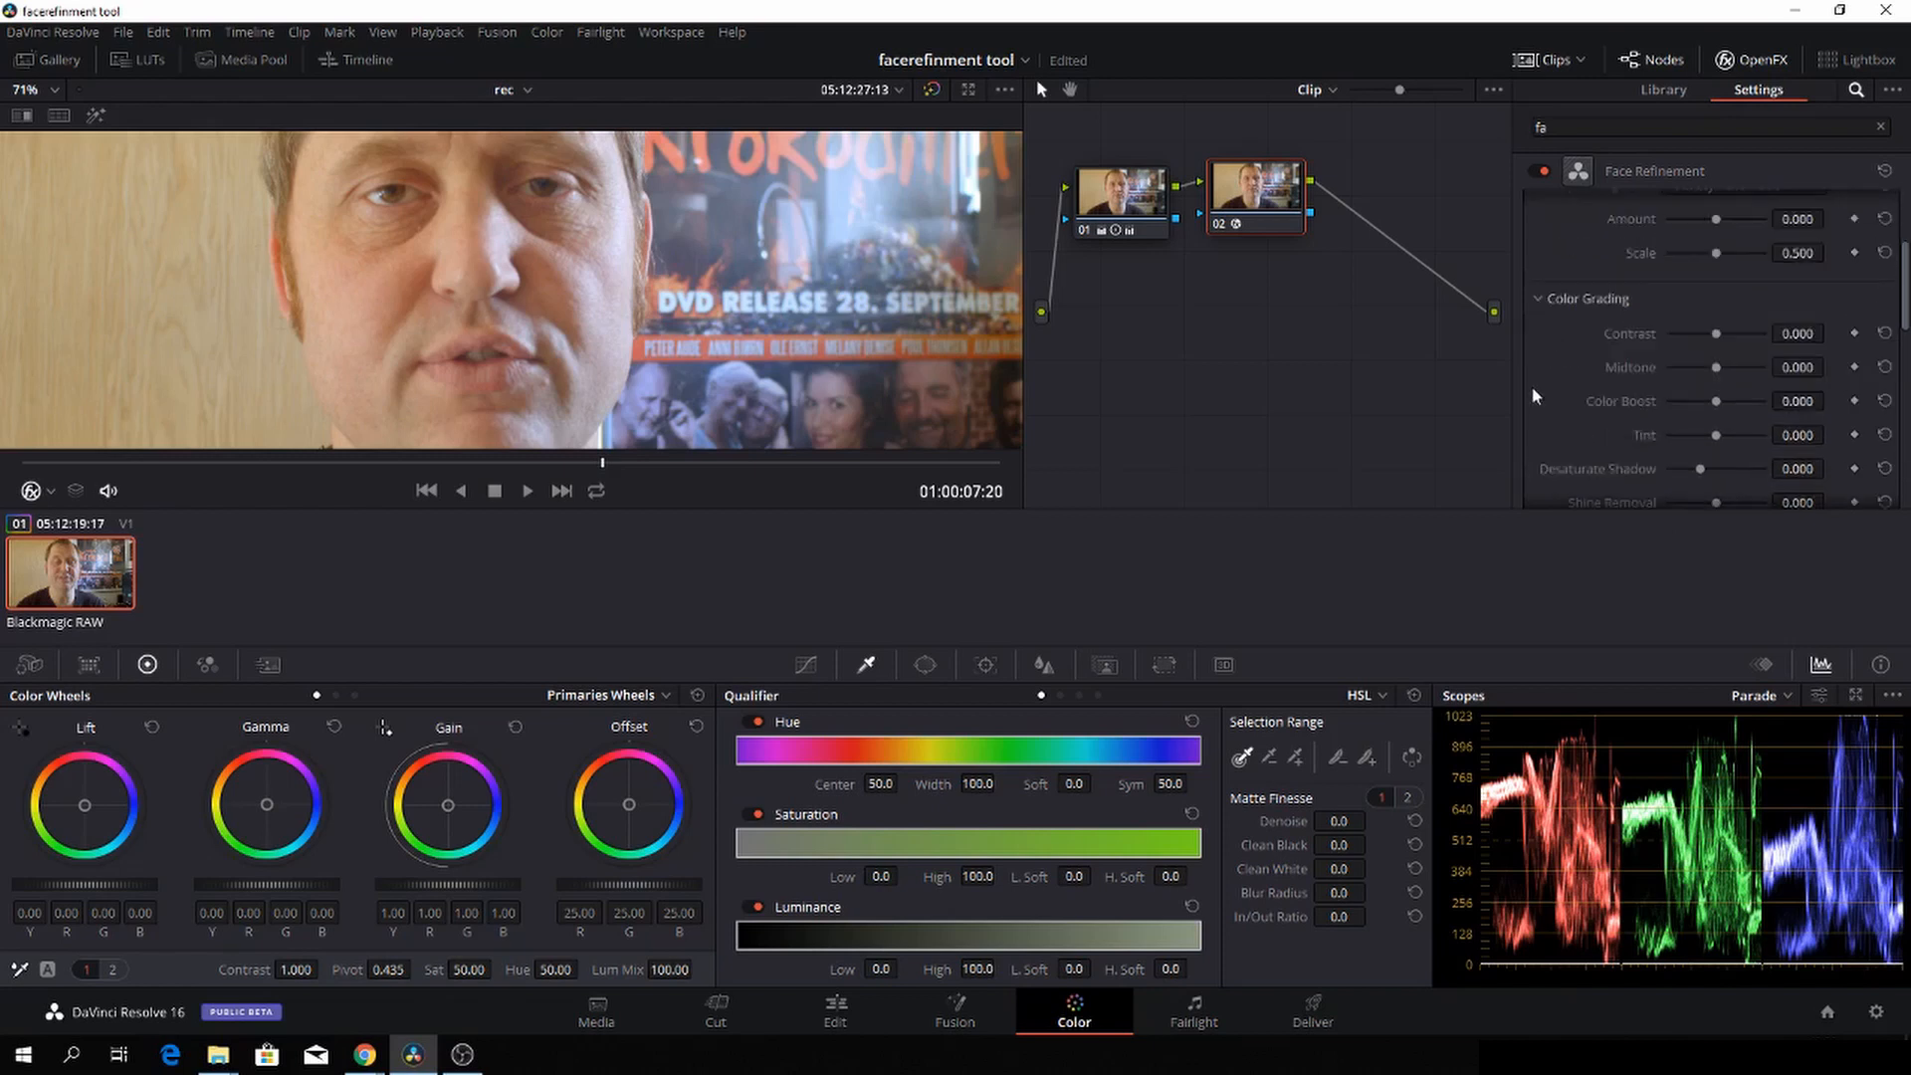
mouse_move(1717, 339)
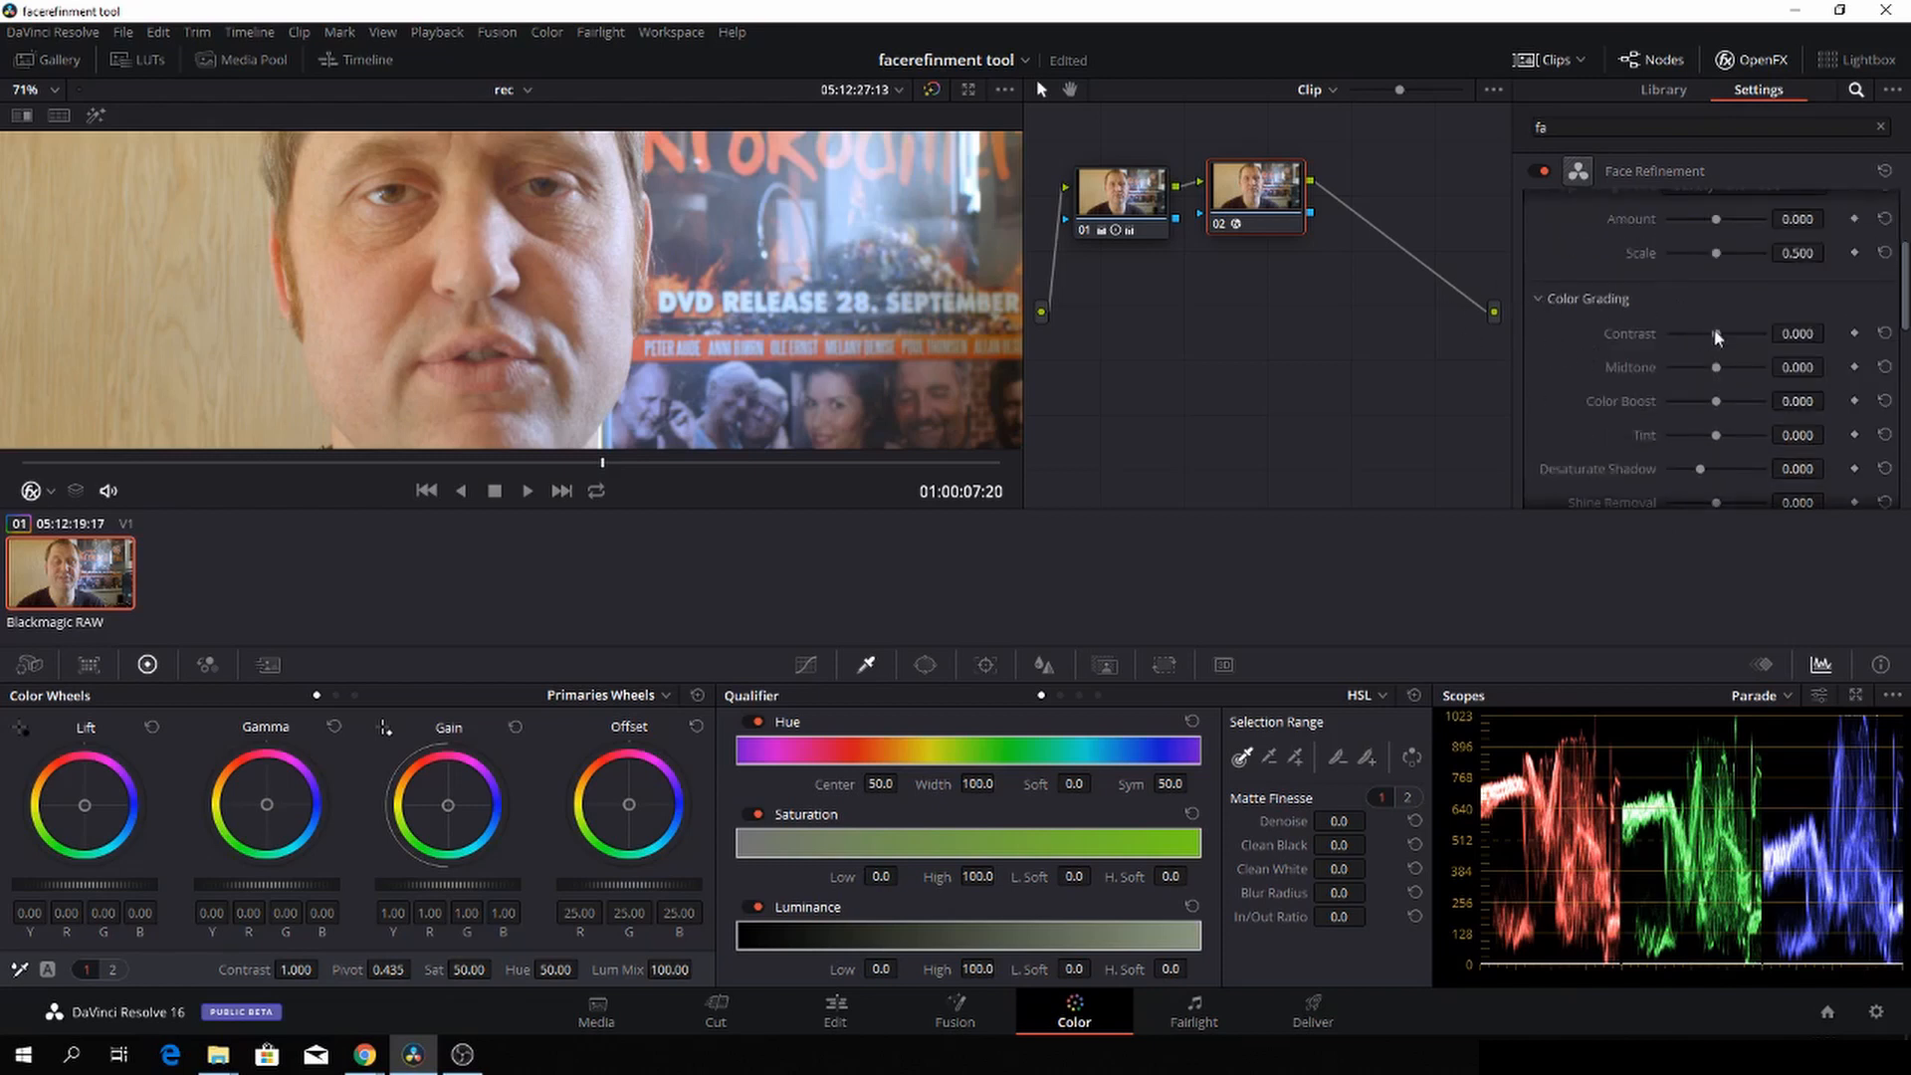
left_click_drag(1714, 332, 1722, 333)
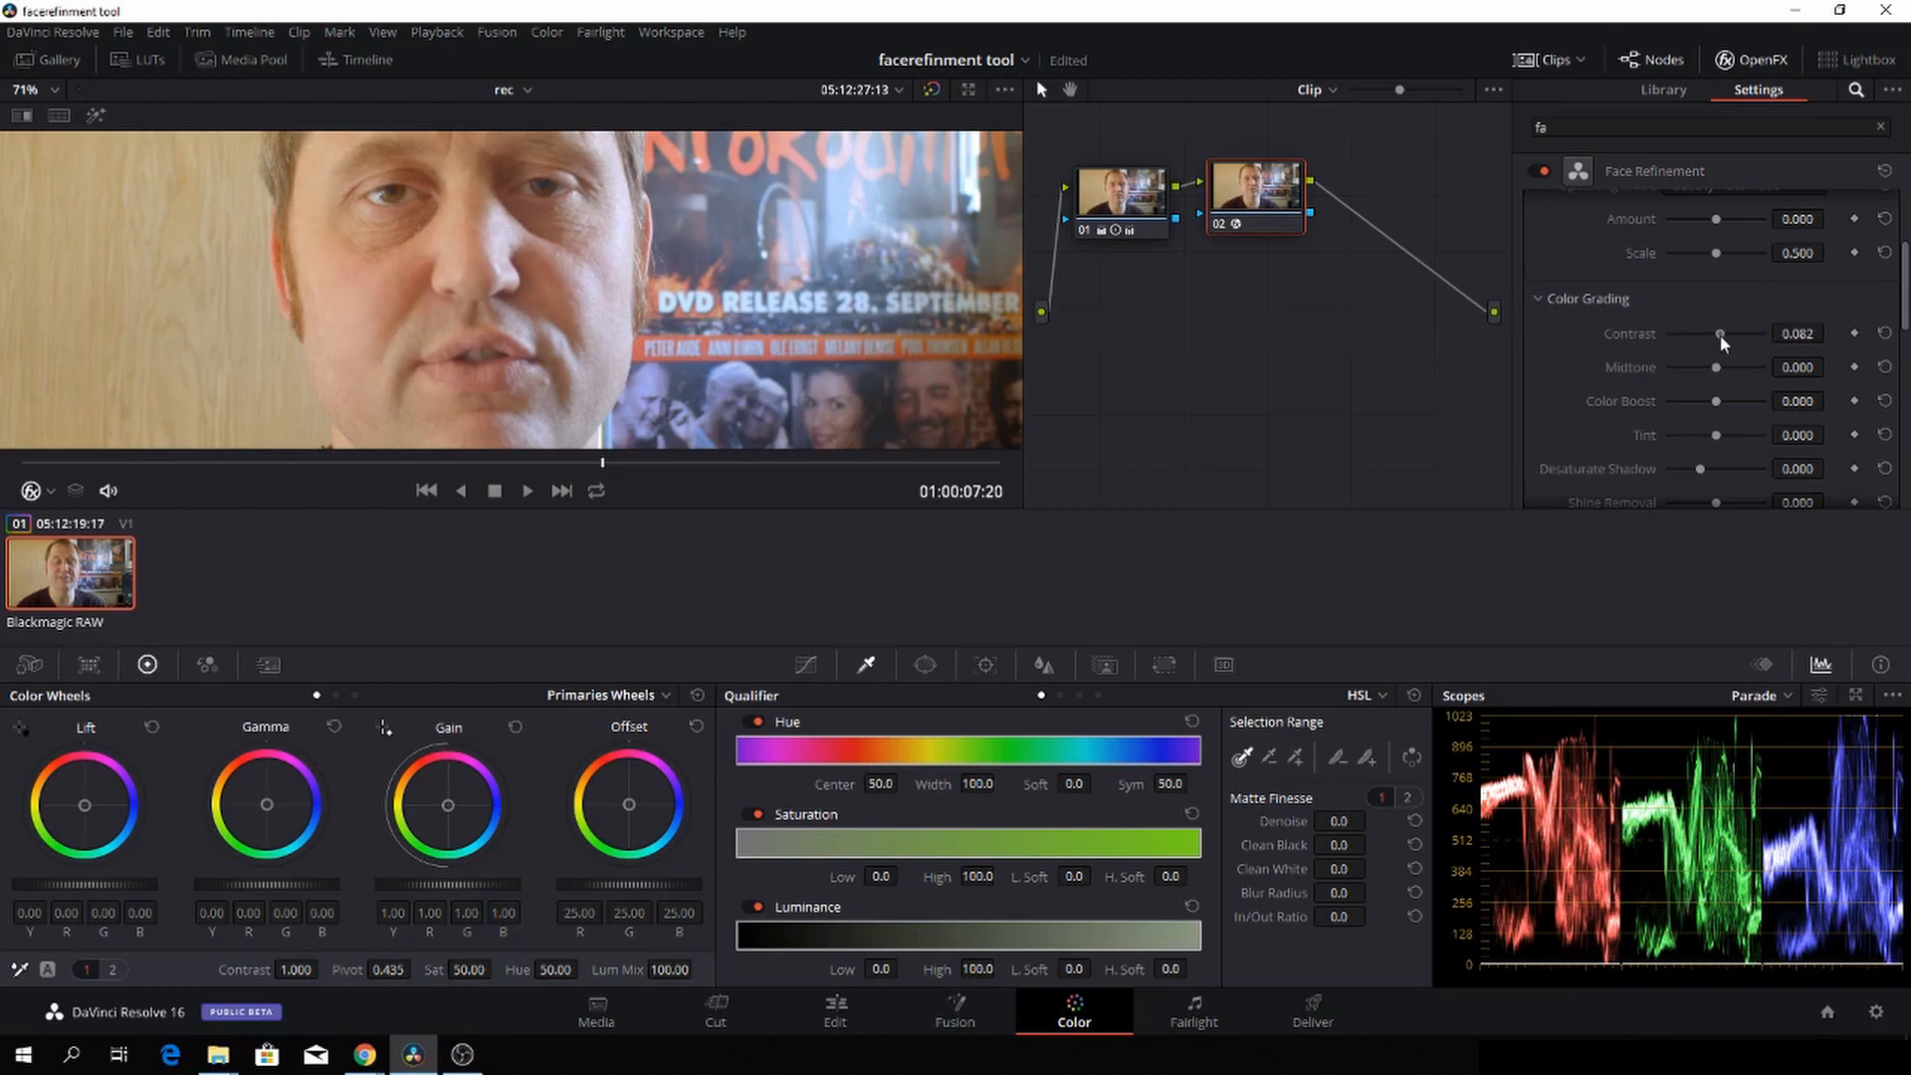
left_click_drag(1720, 333, 1693, 333)
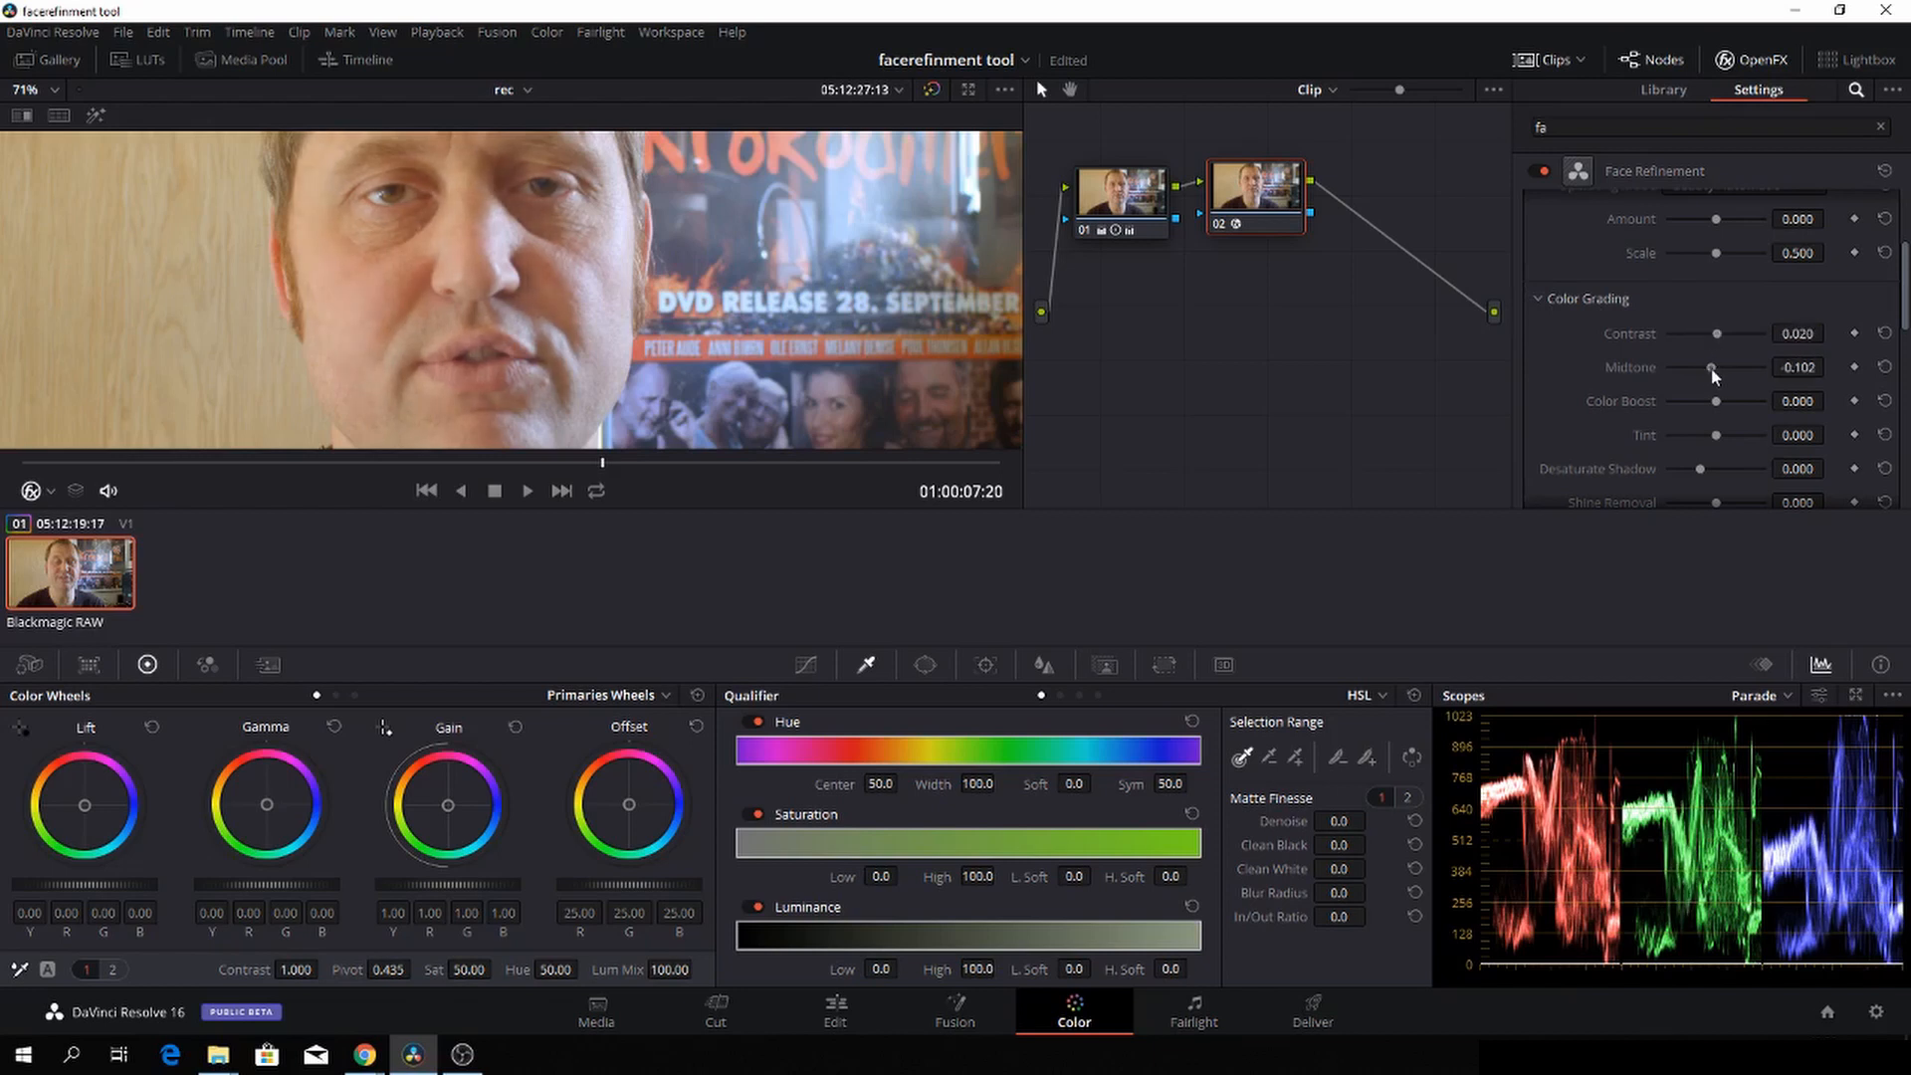
left_click_drag(1711, 368, 1724, 367)
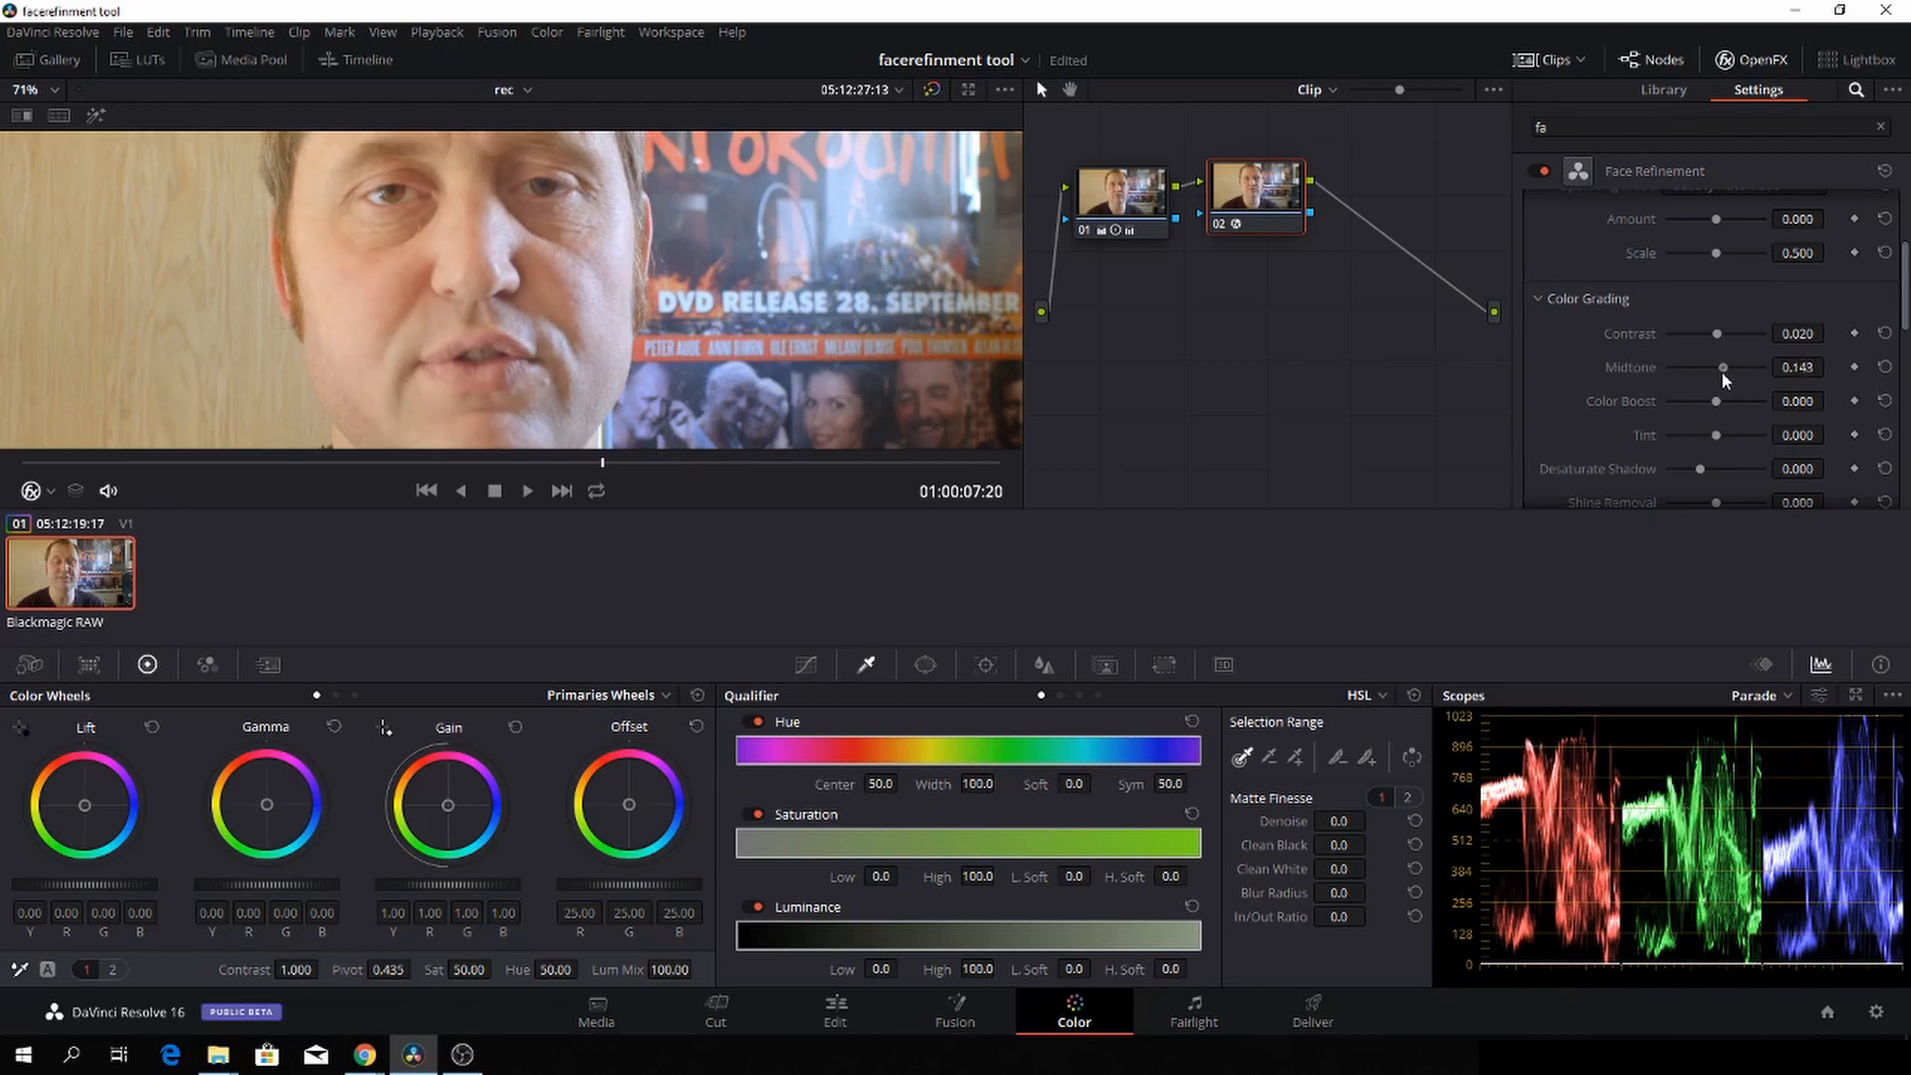
left_click_drag(1723, 368, 1696, 368)
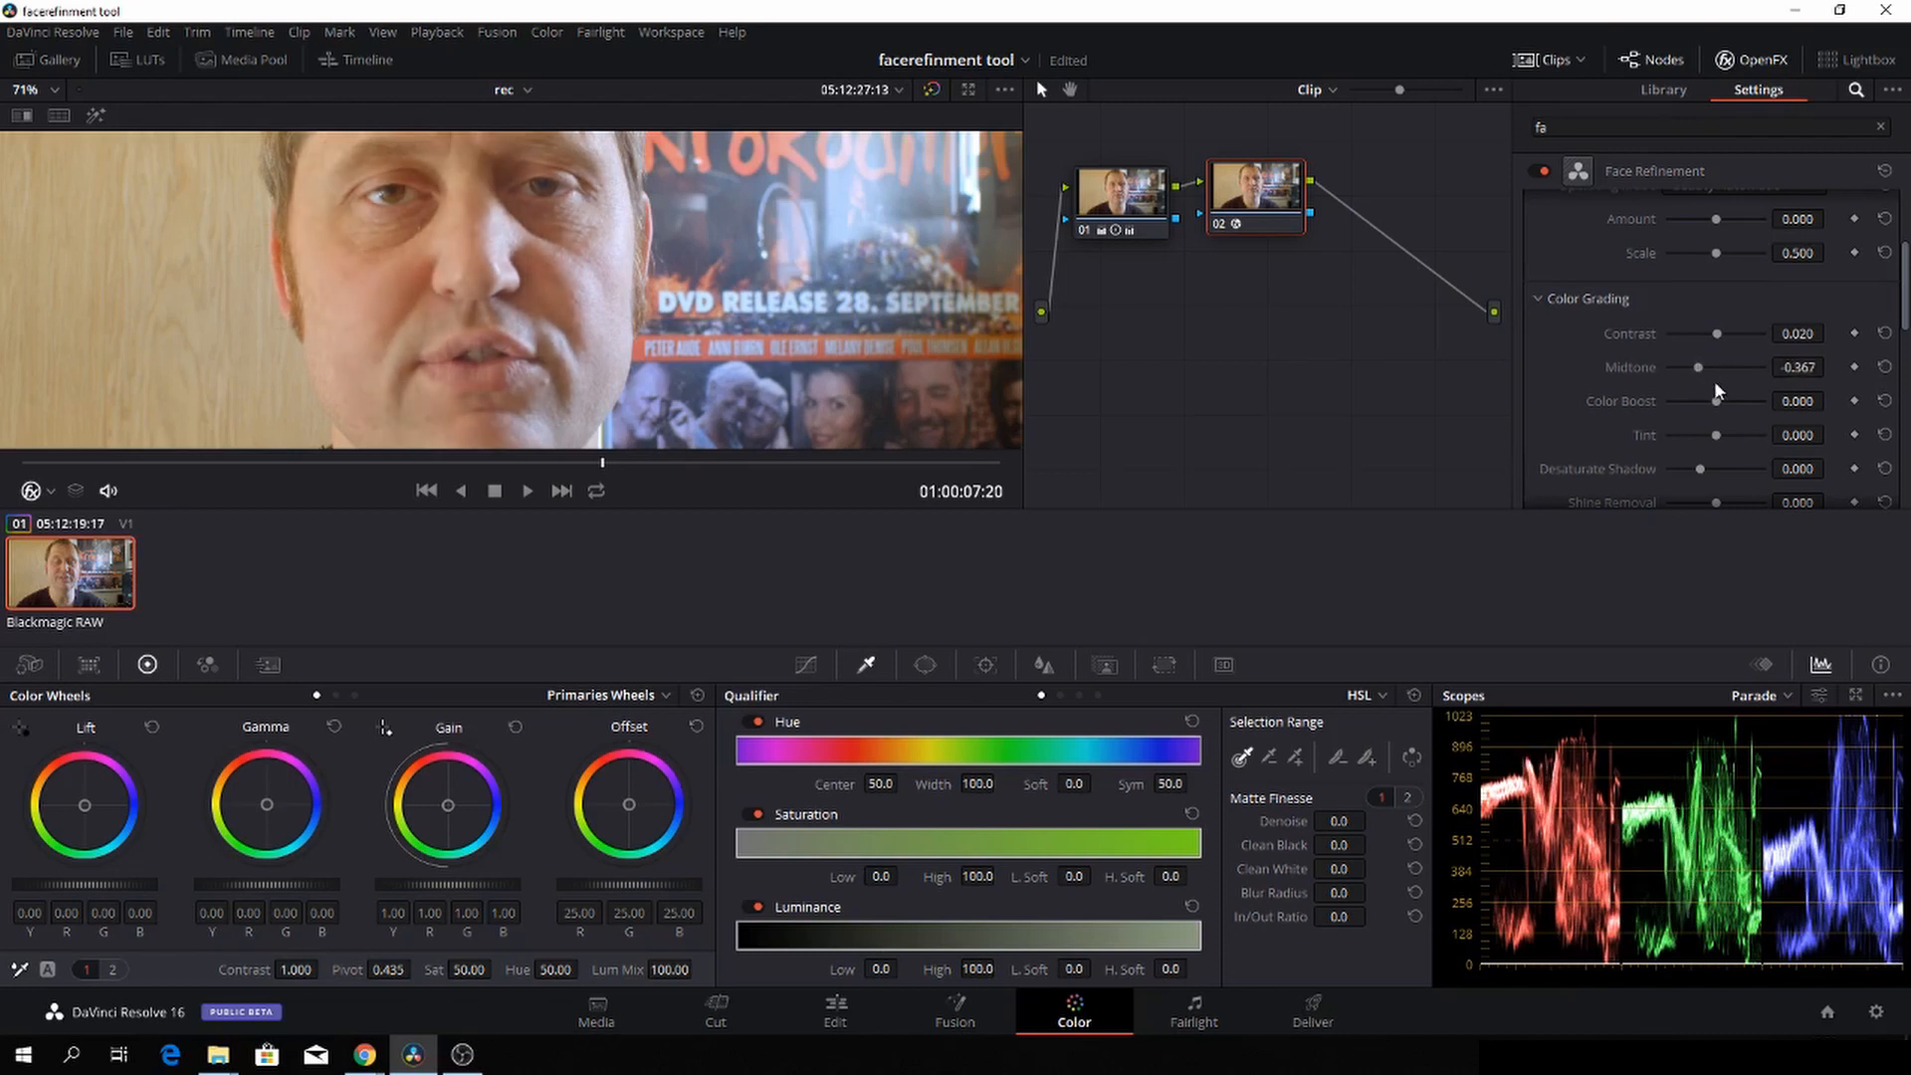
left_click_drag(1699, 368, 1717, 367)
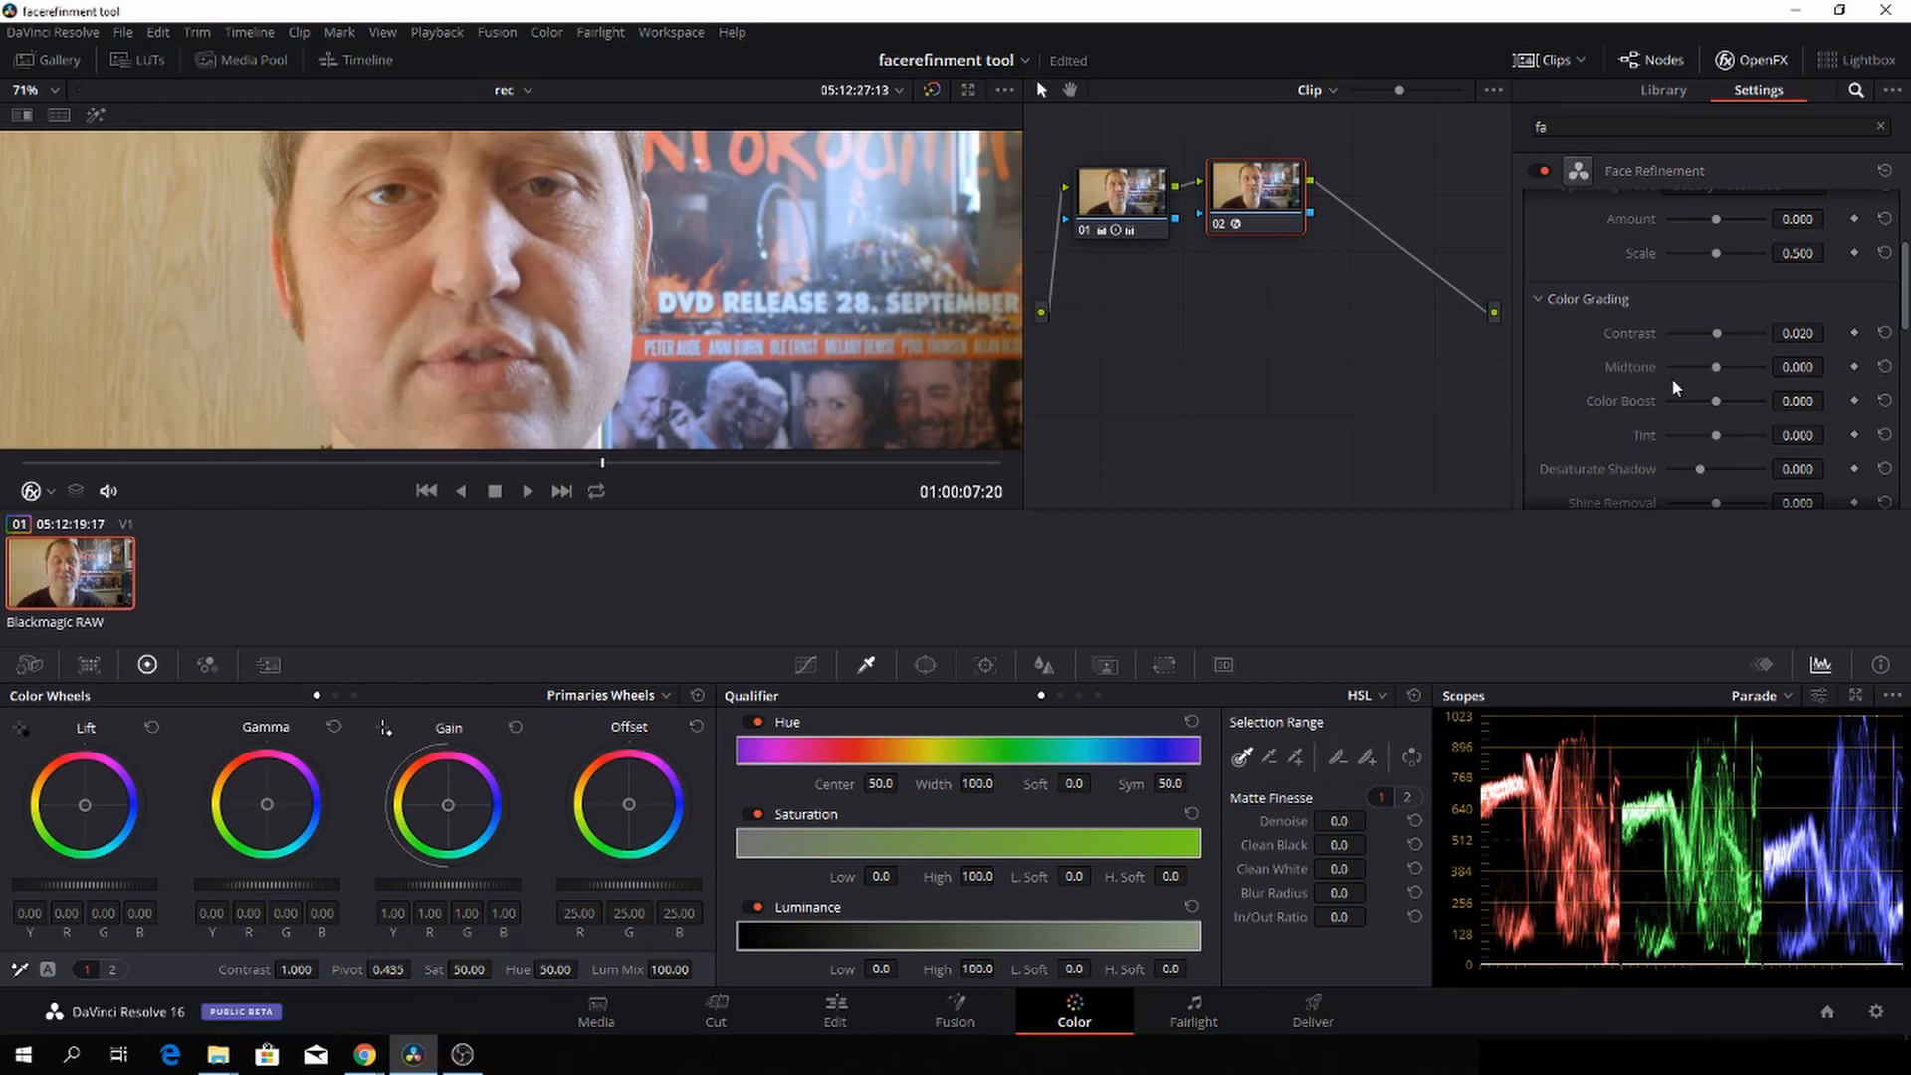
Step: Set colour boost to about 0.224 and a moderate negative tint of -0.286
scroll("down", 3)
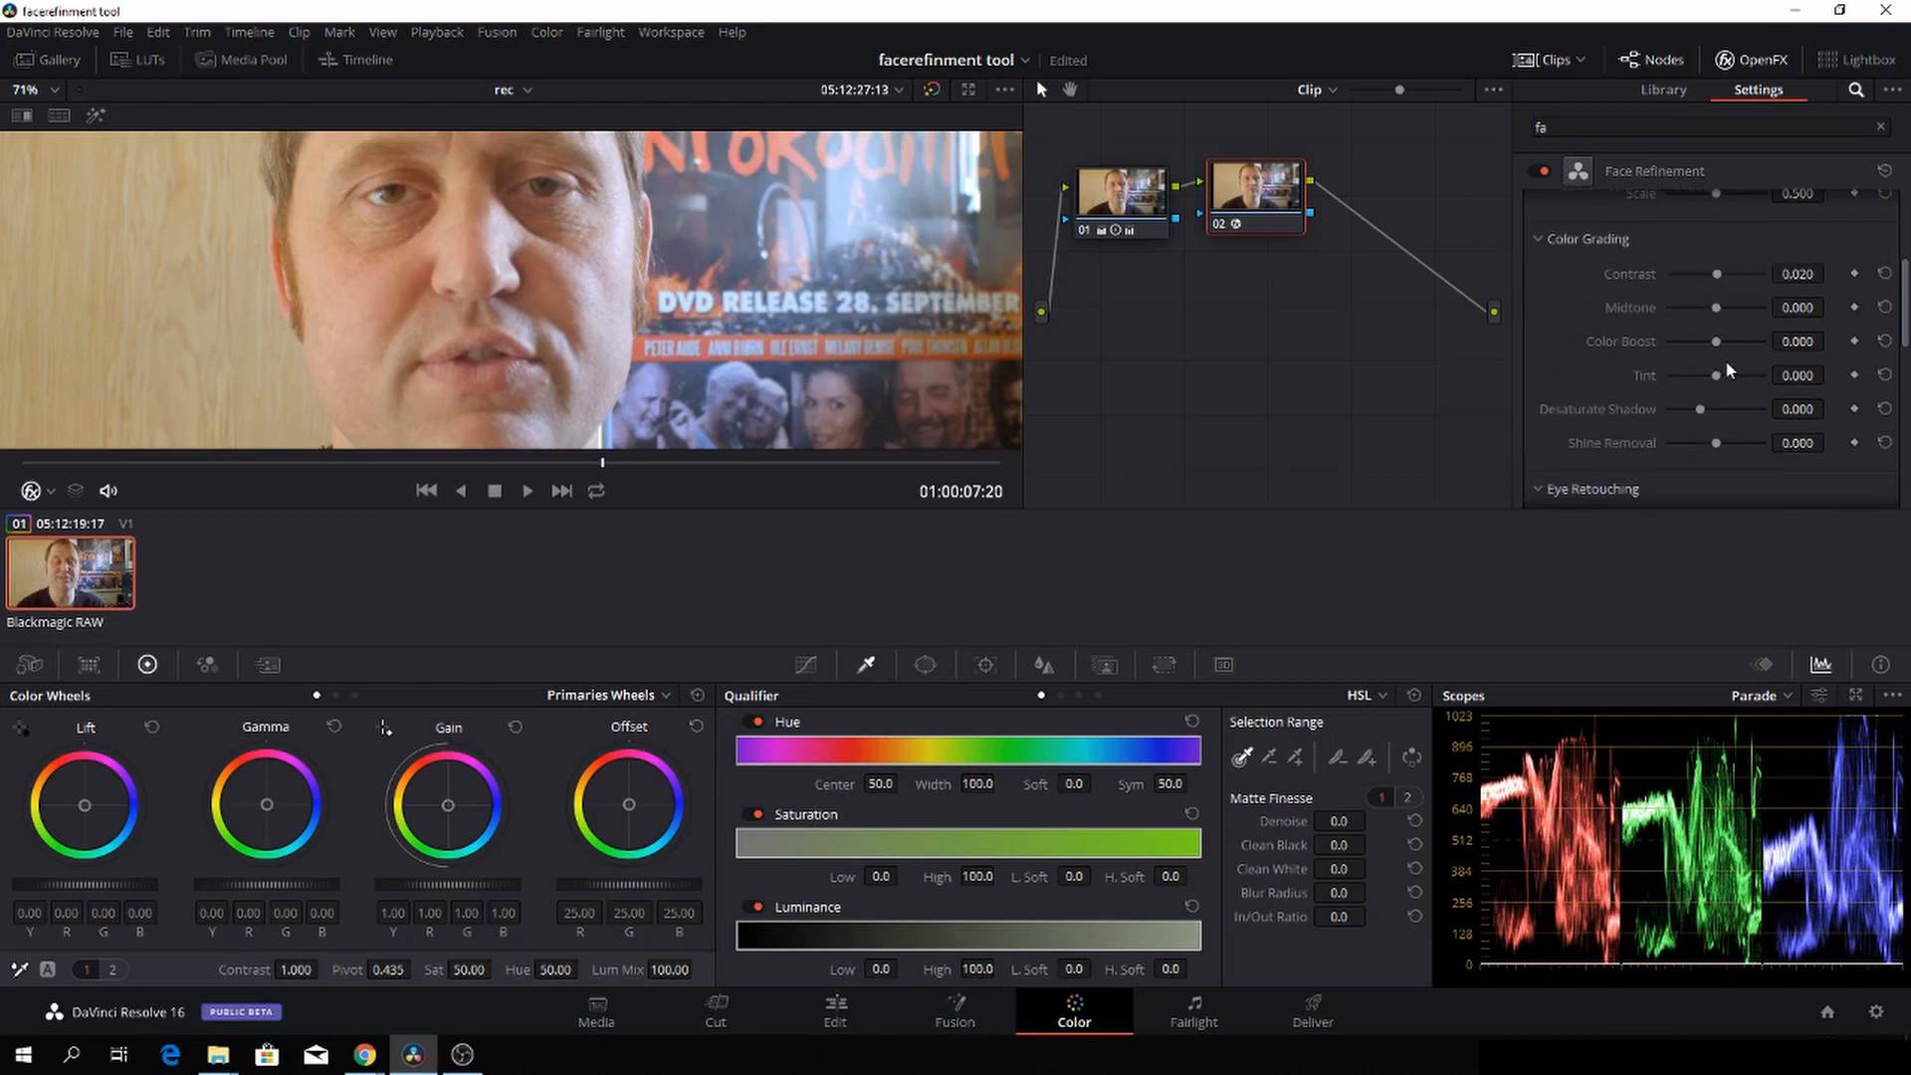
left_click_drag(1715, 342, 1739, 342)
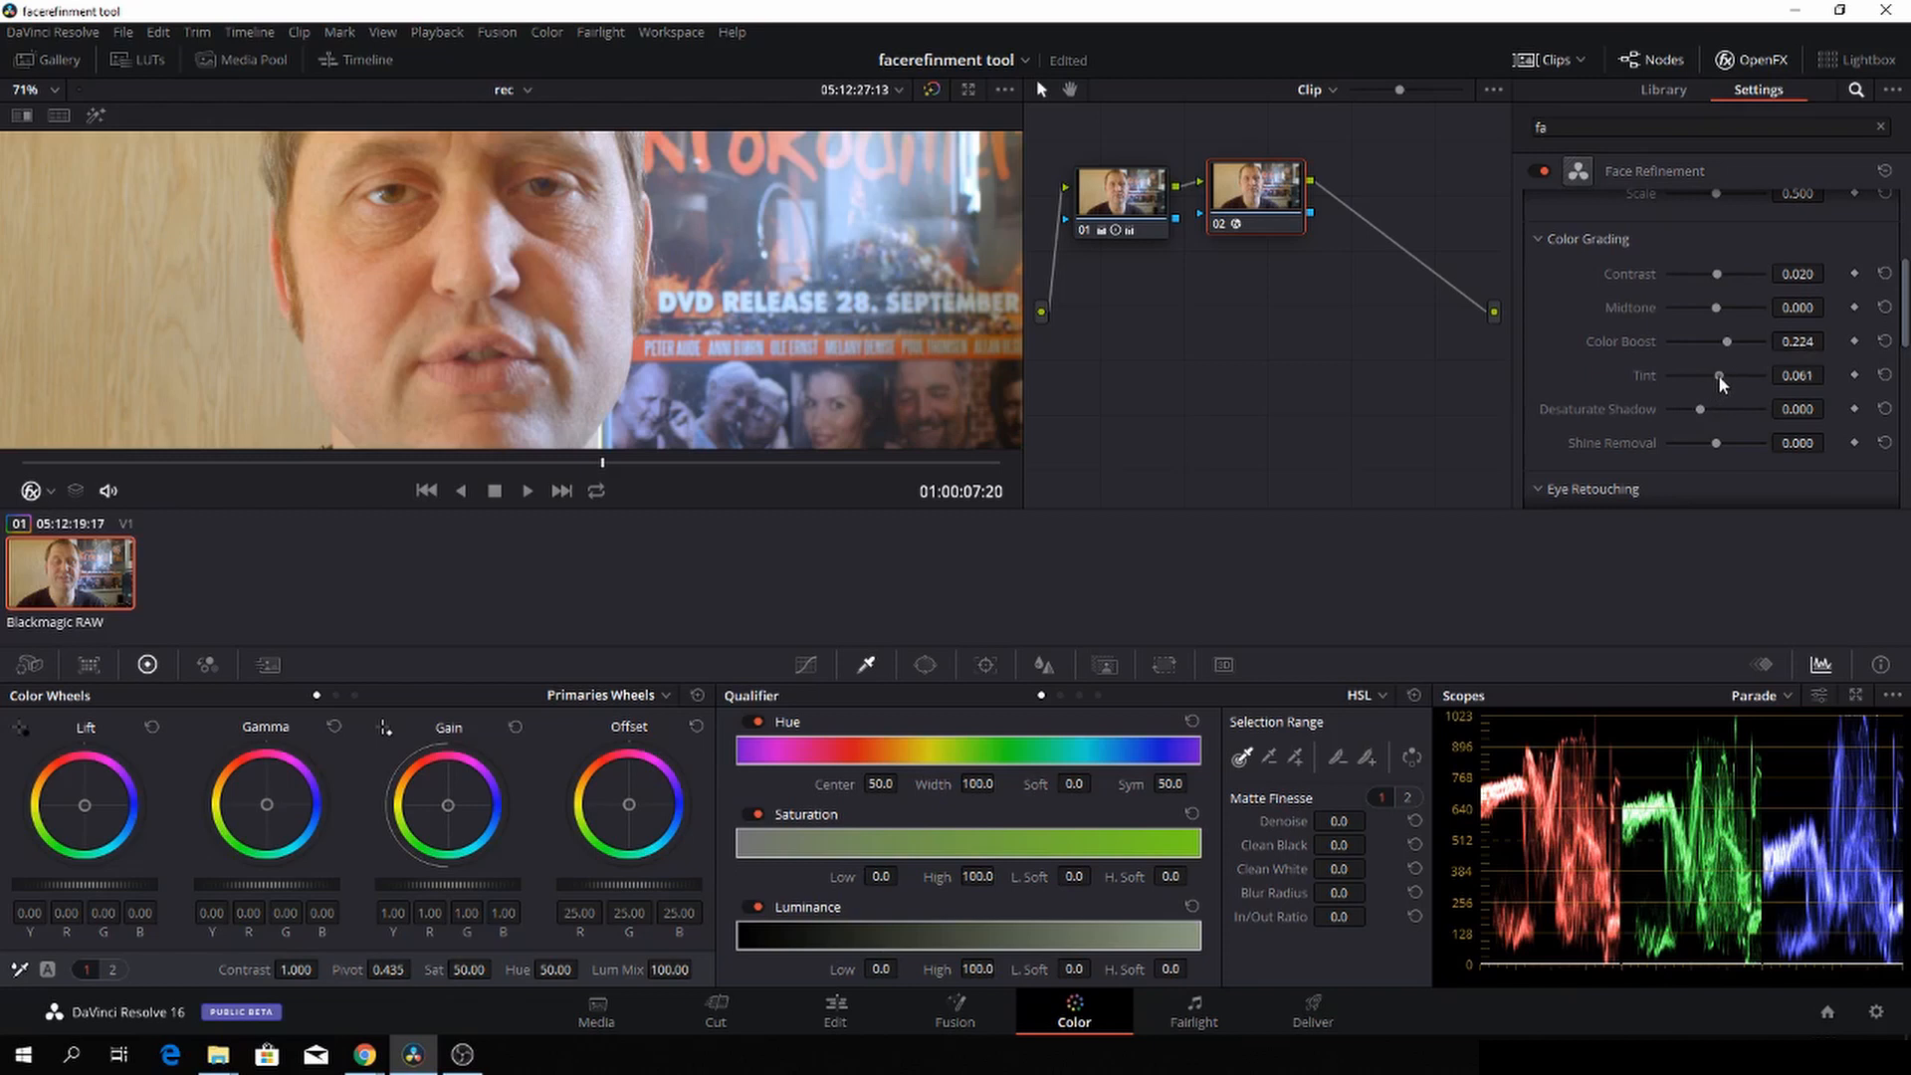
left_click_drag(1720, 374, 1693, 374)
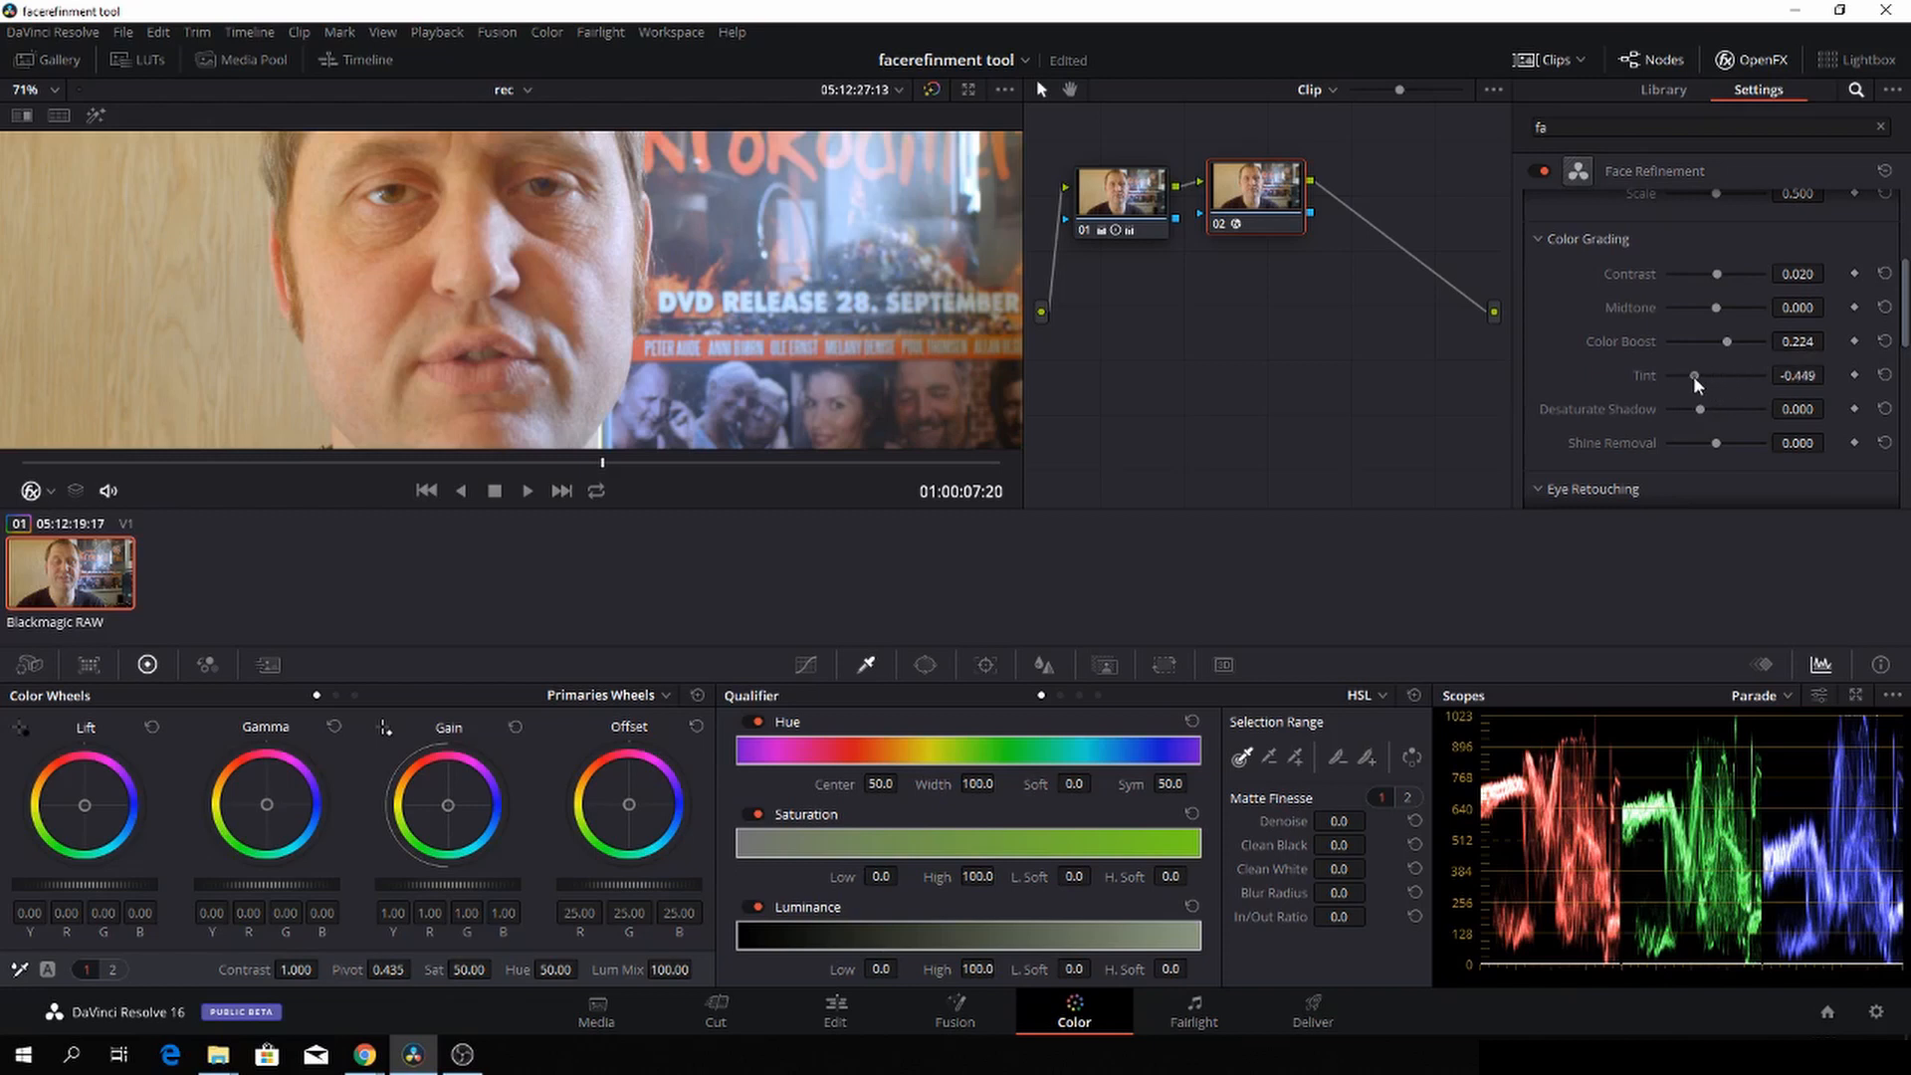
left_click_drag(1694, 374, 1701, 374)
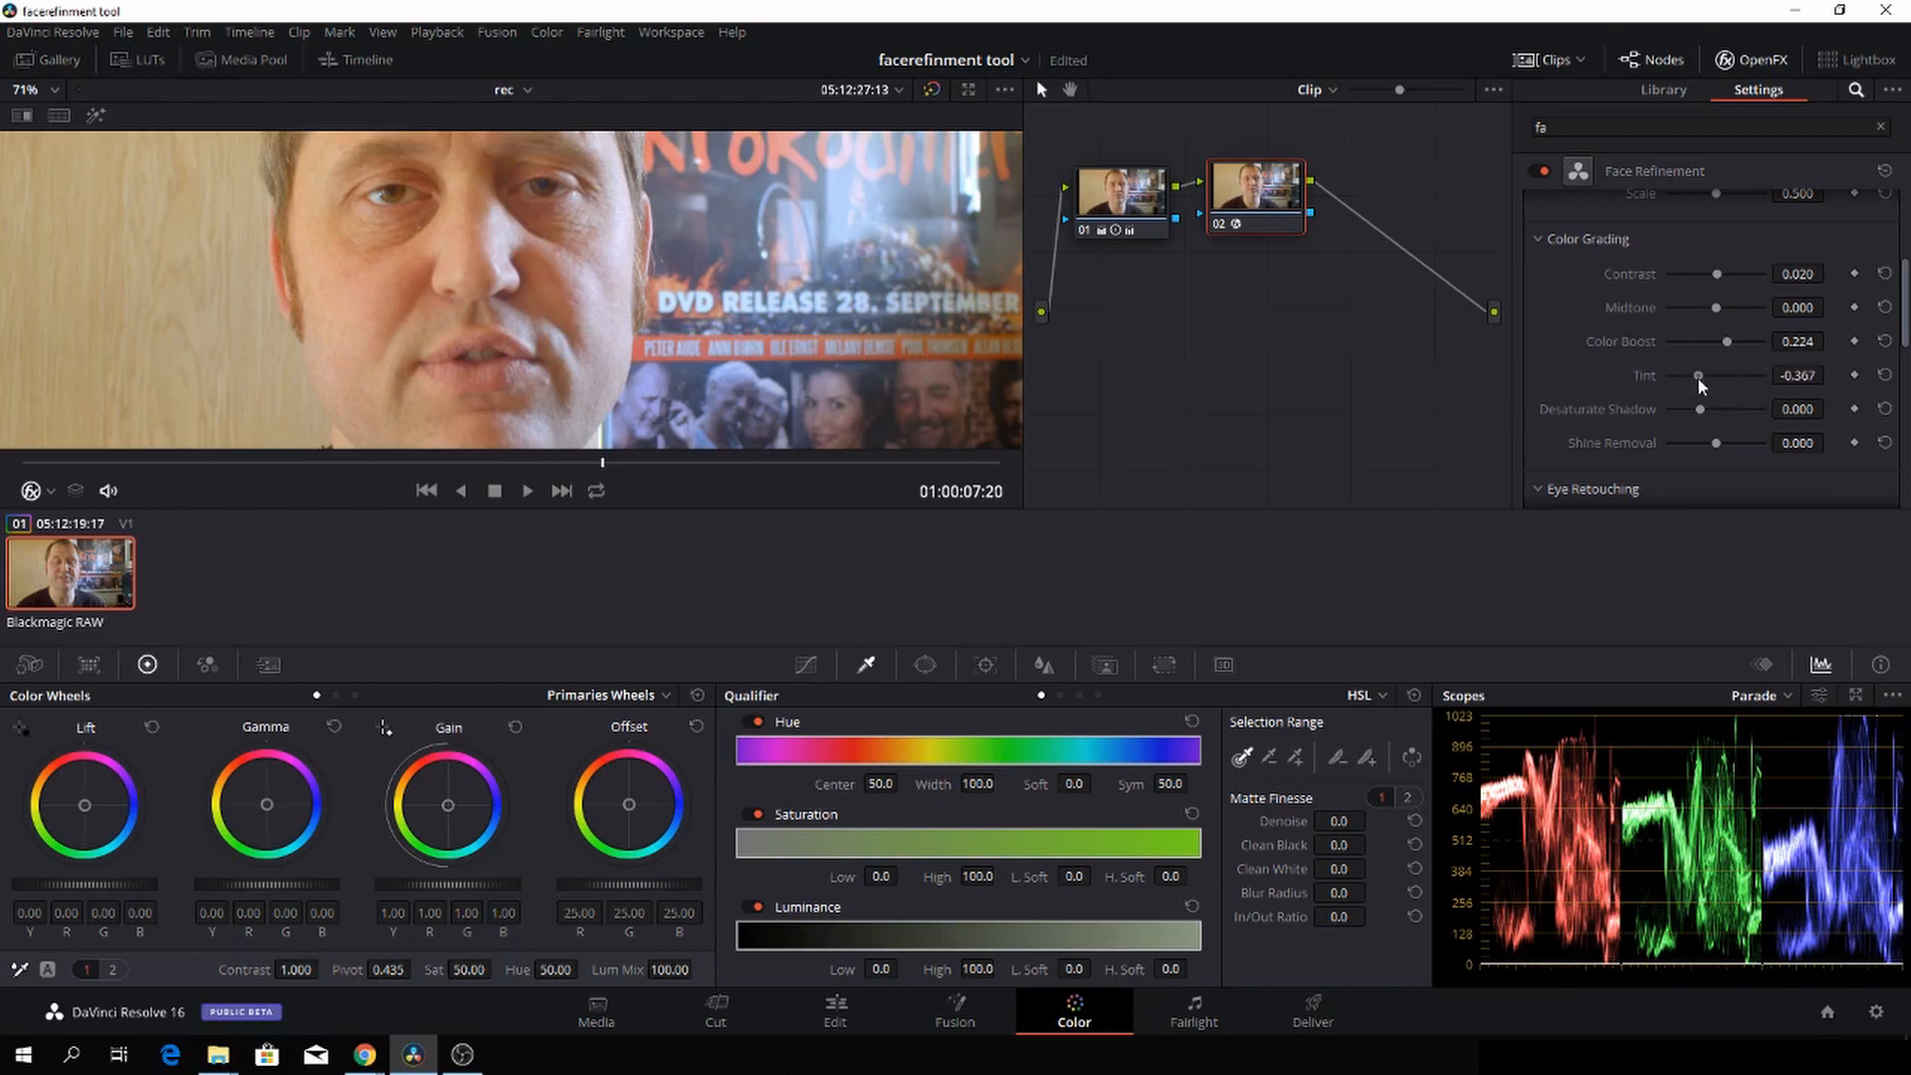
left_click_drag(1699, 375, 1715, 375)
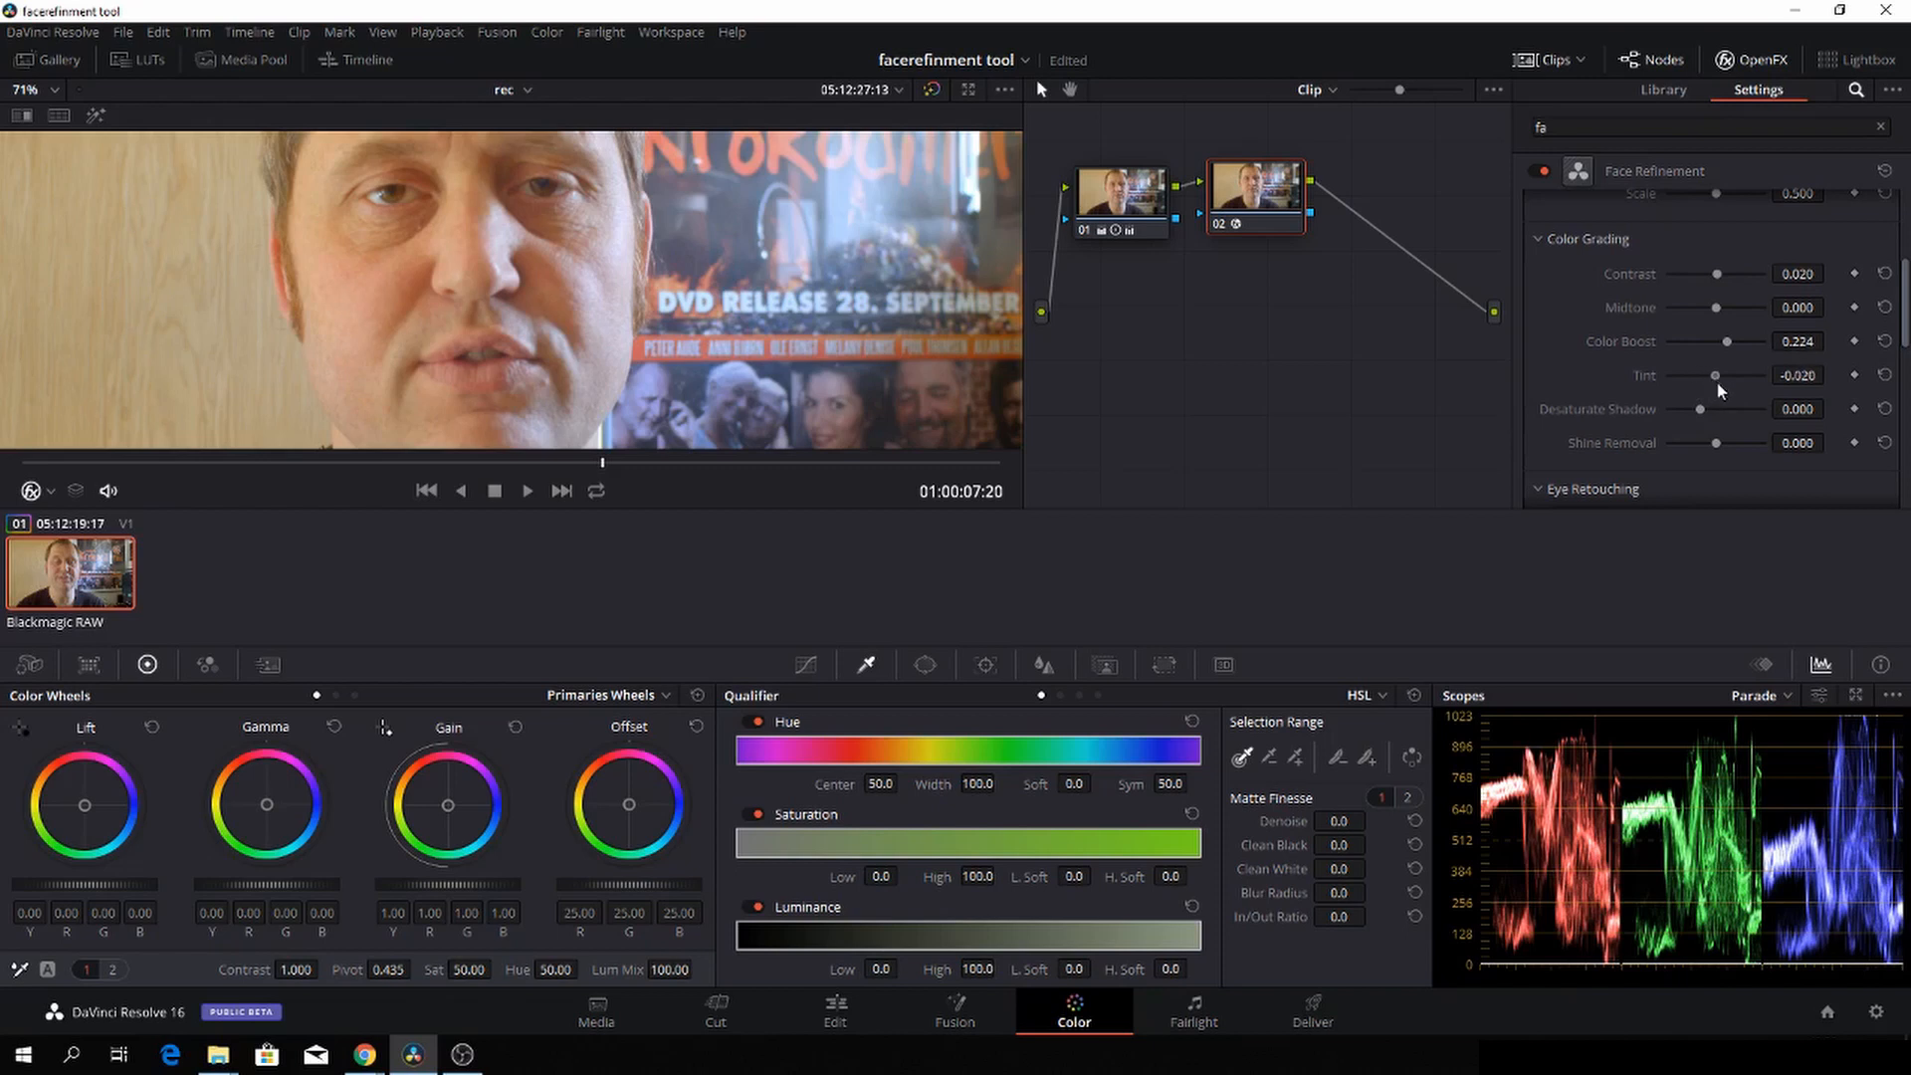
left_click_drag(1715, 374, 1700, 375)
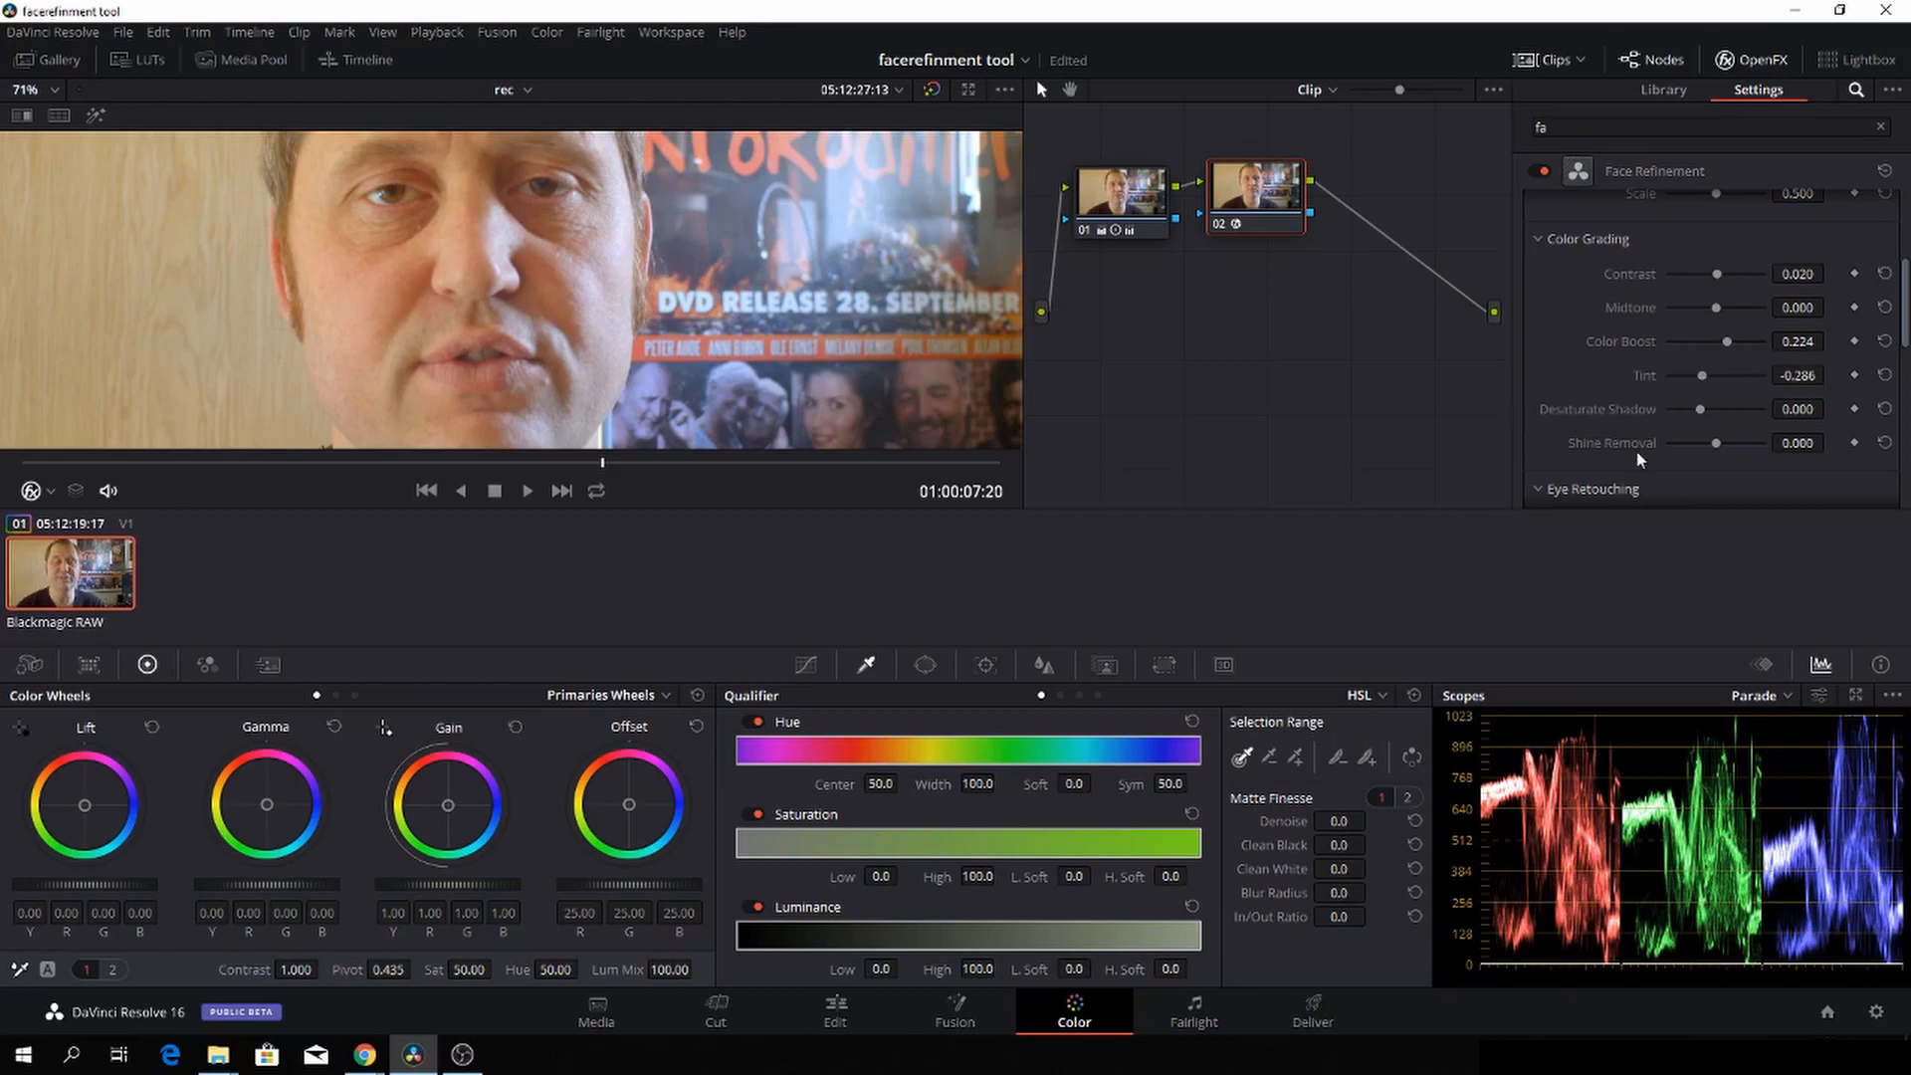
Step: Test shine removal values and settle on removing some shine, around 0.429
scroll("down", 3)
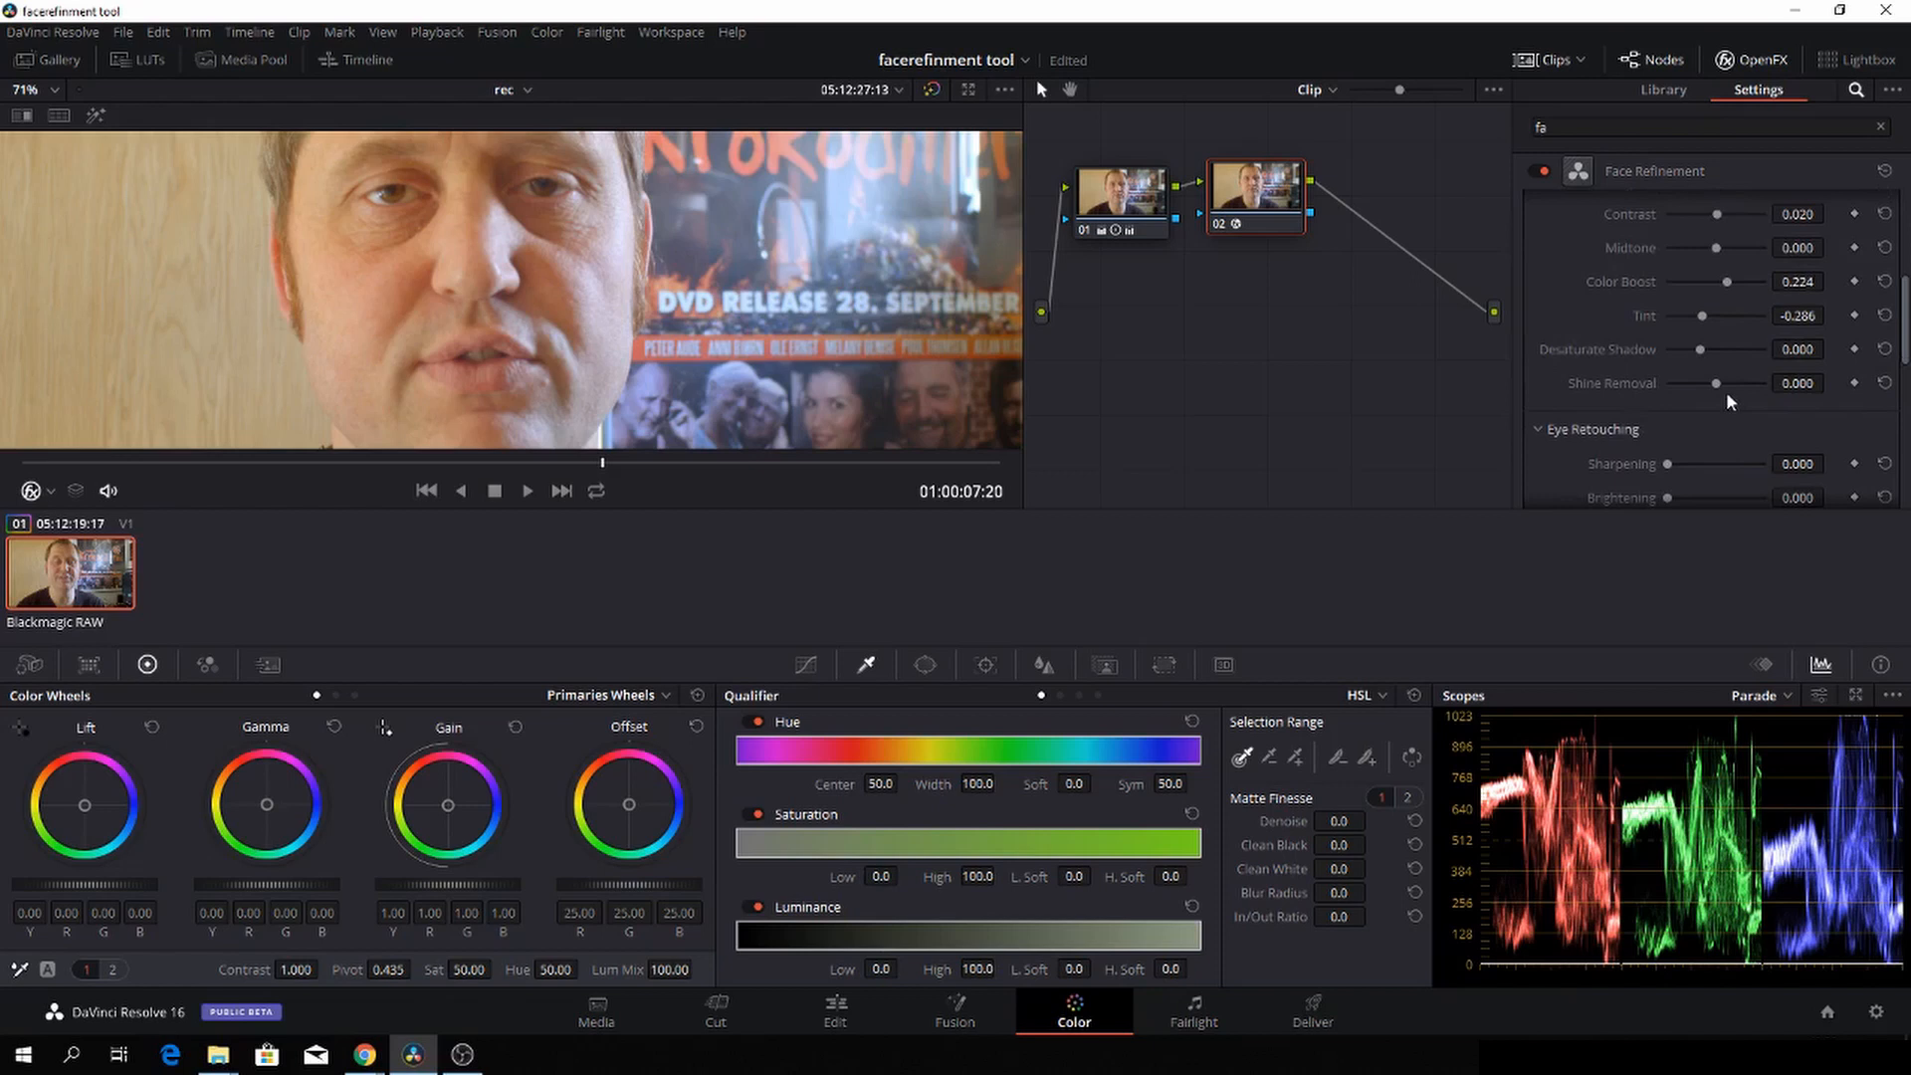
left_click_drag(1718, 382, 1712, 382)
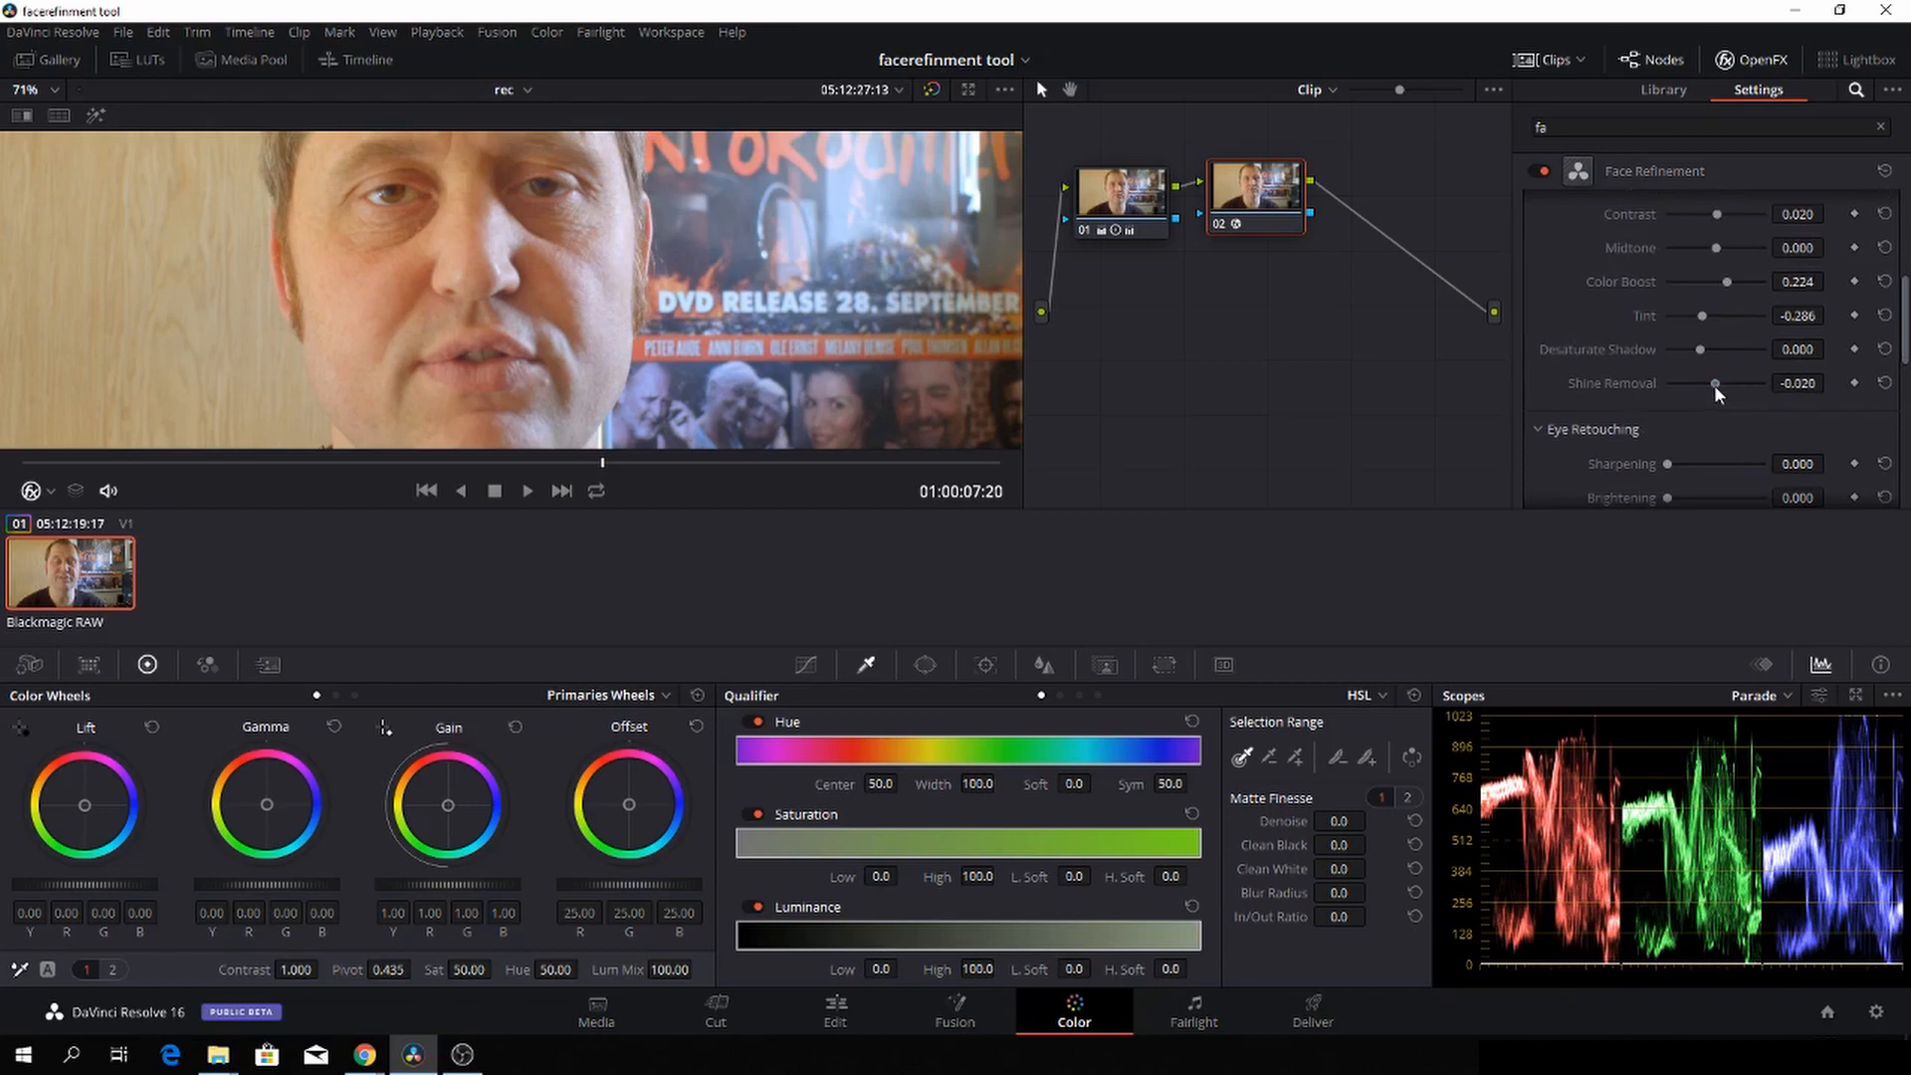
left_click_drag(1717, 382, 1693, 382)
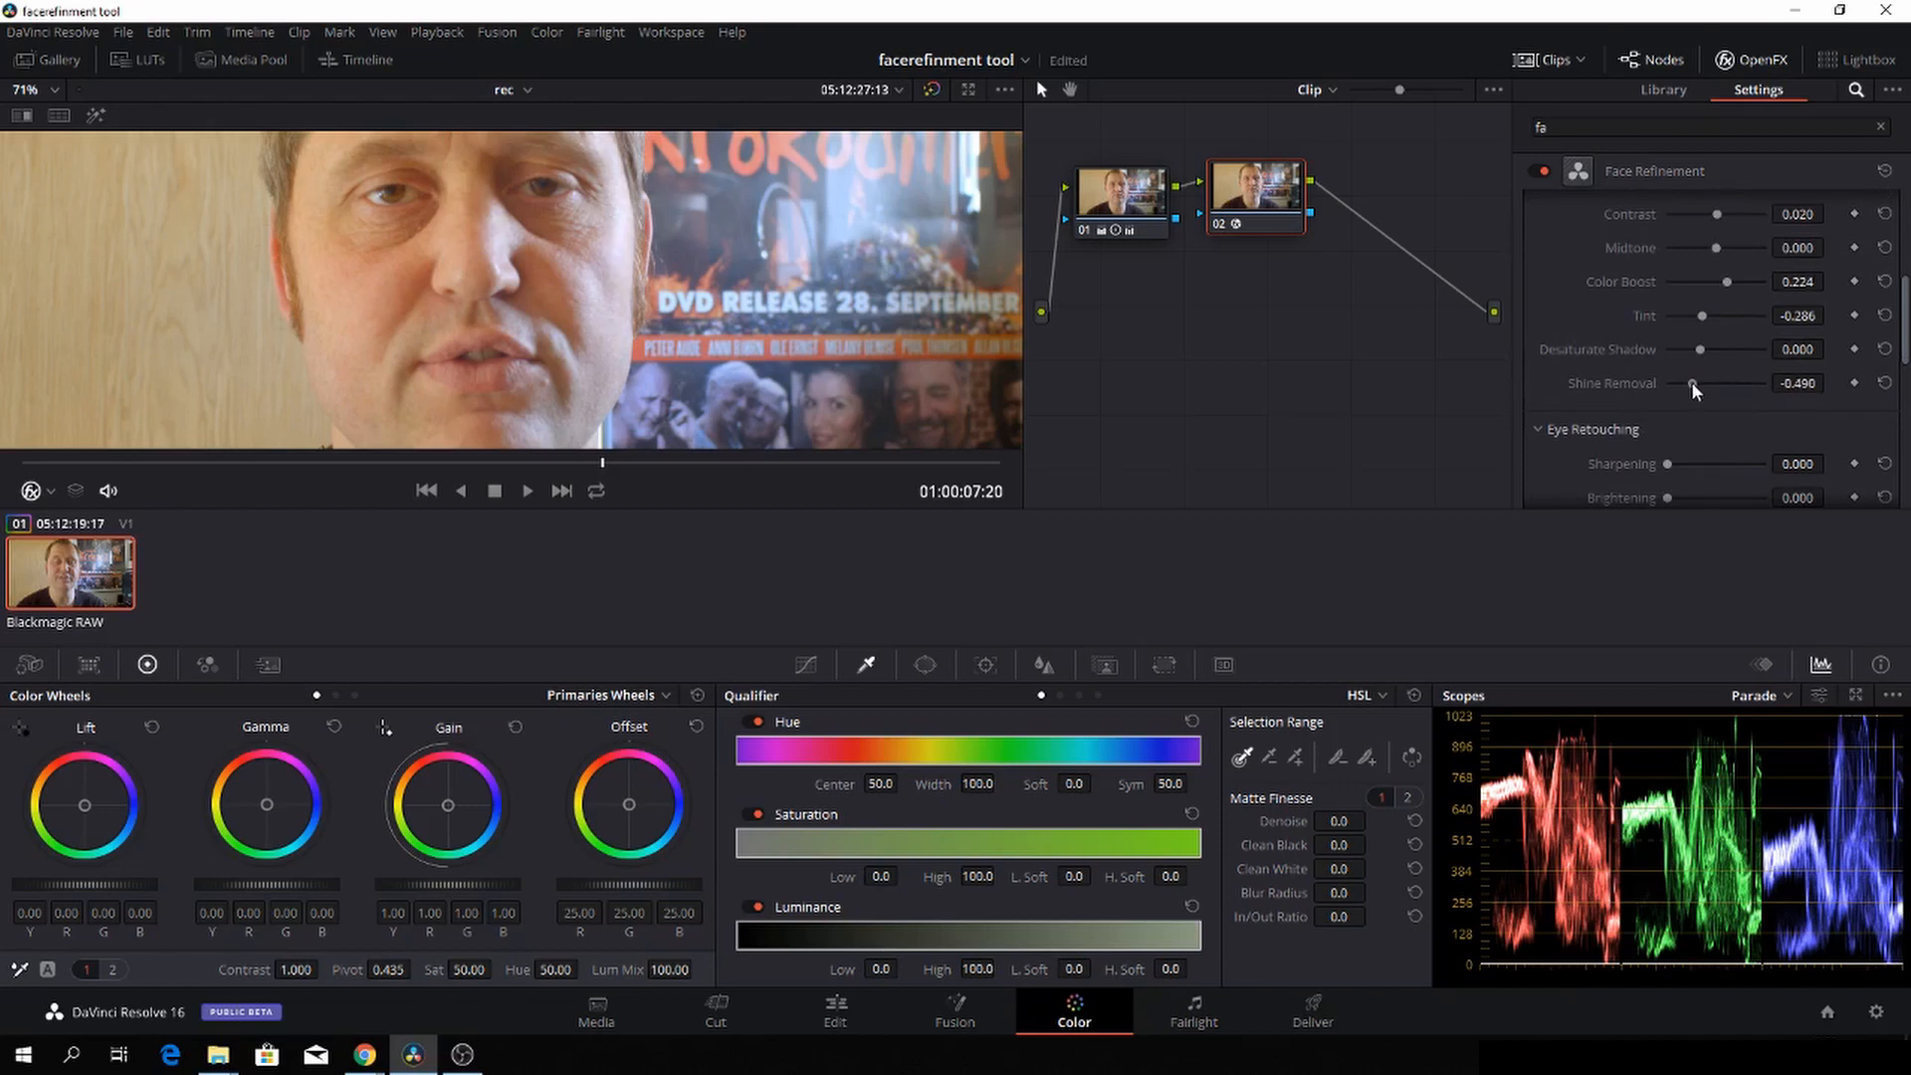
left_click_drag(1693, 382, 1701, 382)
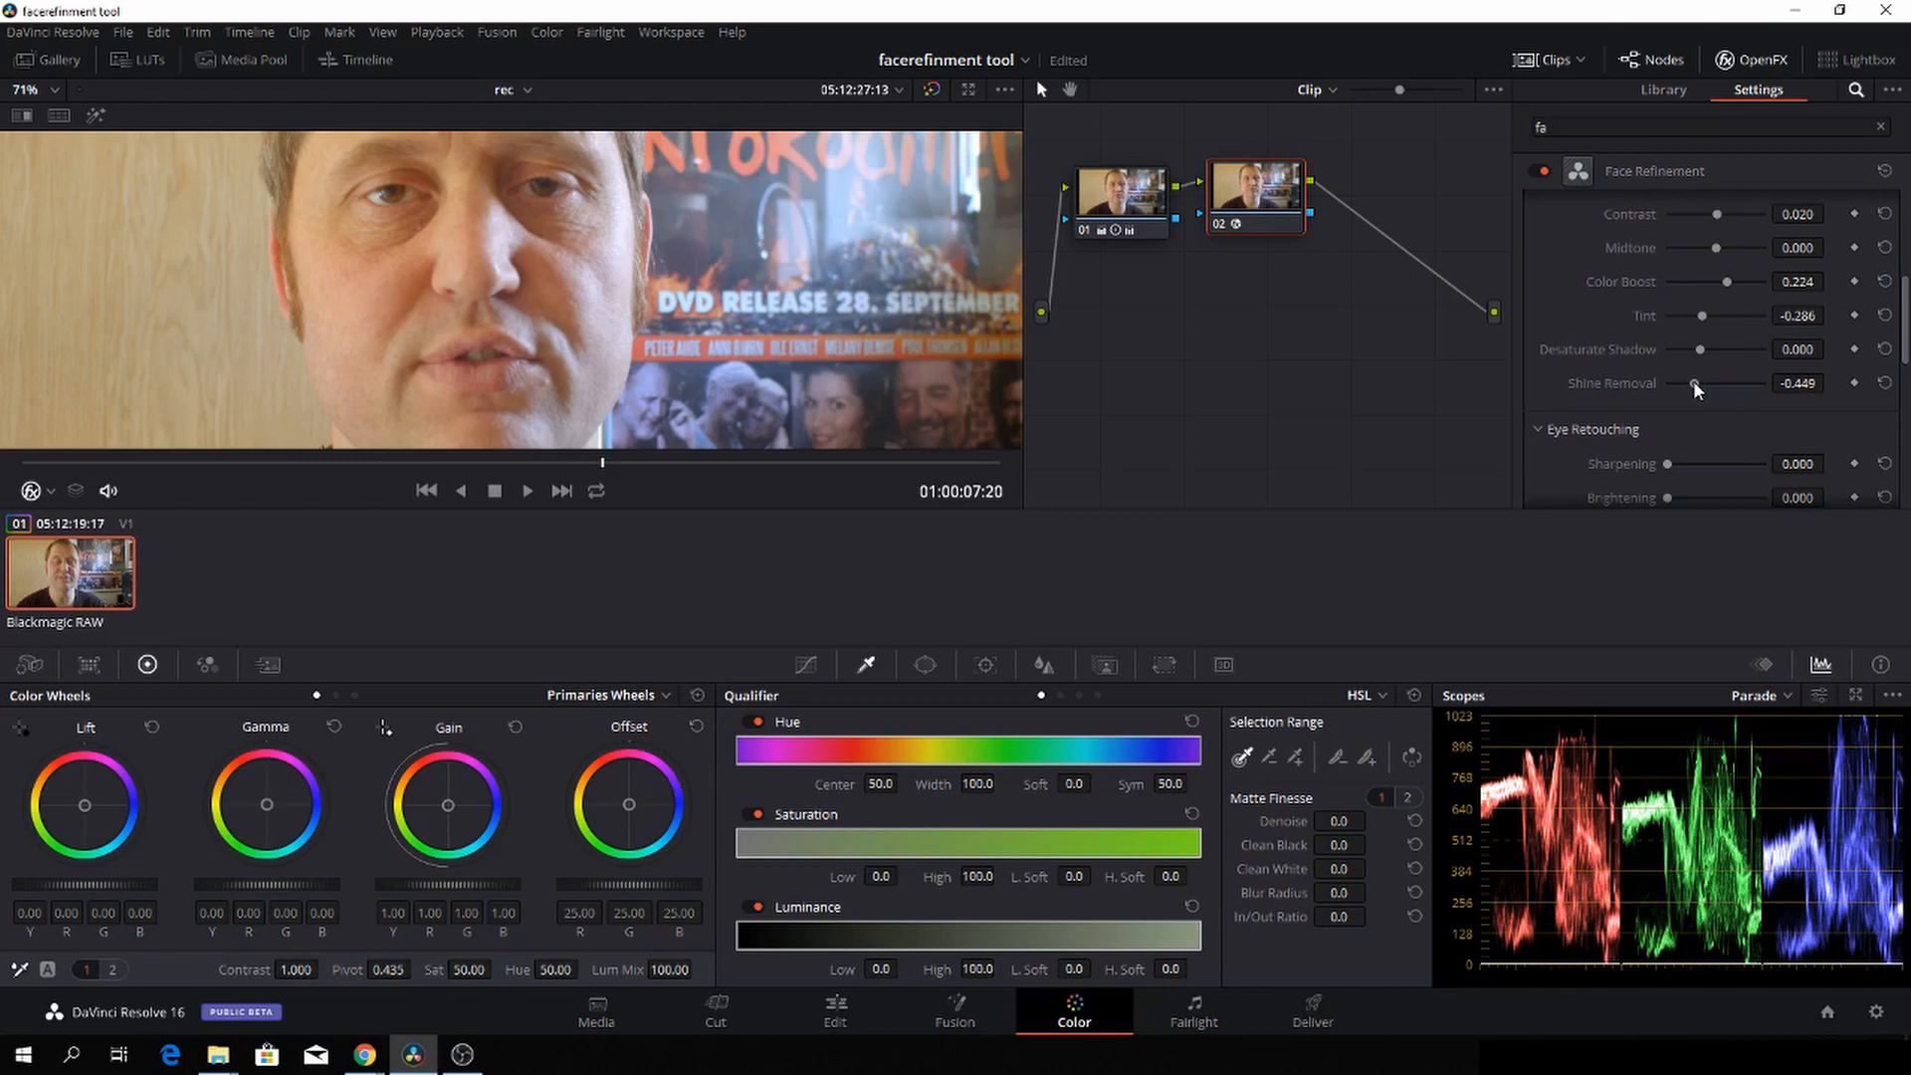
left_click_drag(1694, 382, 1734, 382)
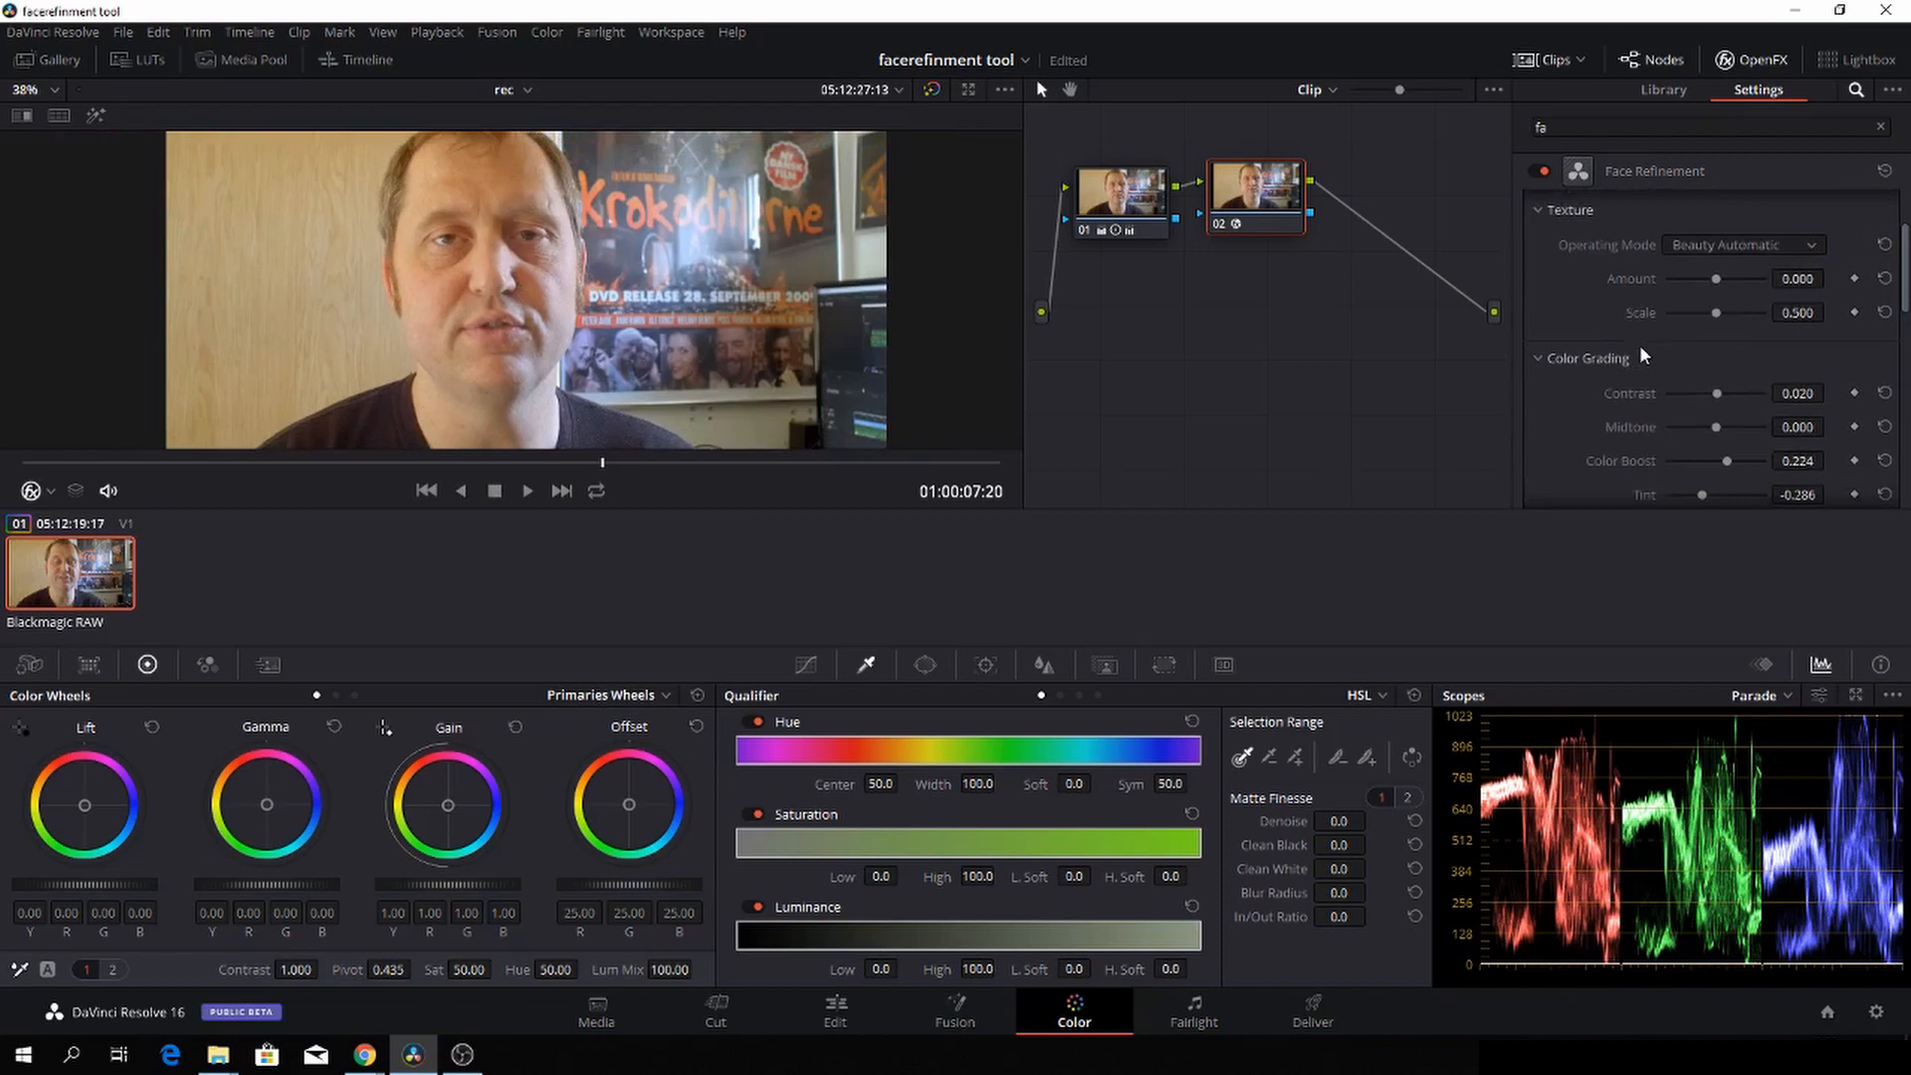
Step: Set Eye Retouching sharpening to 0.632
scroll("down", 3)
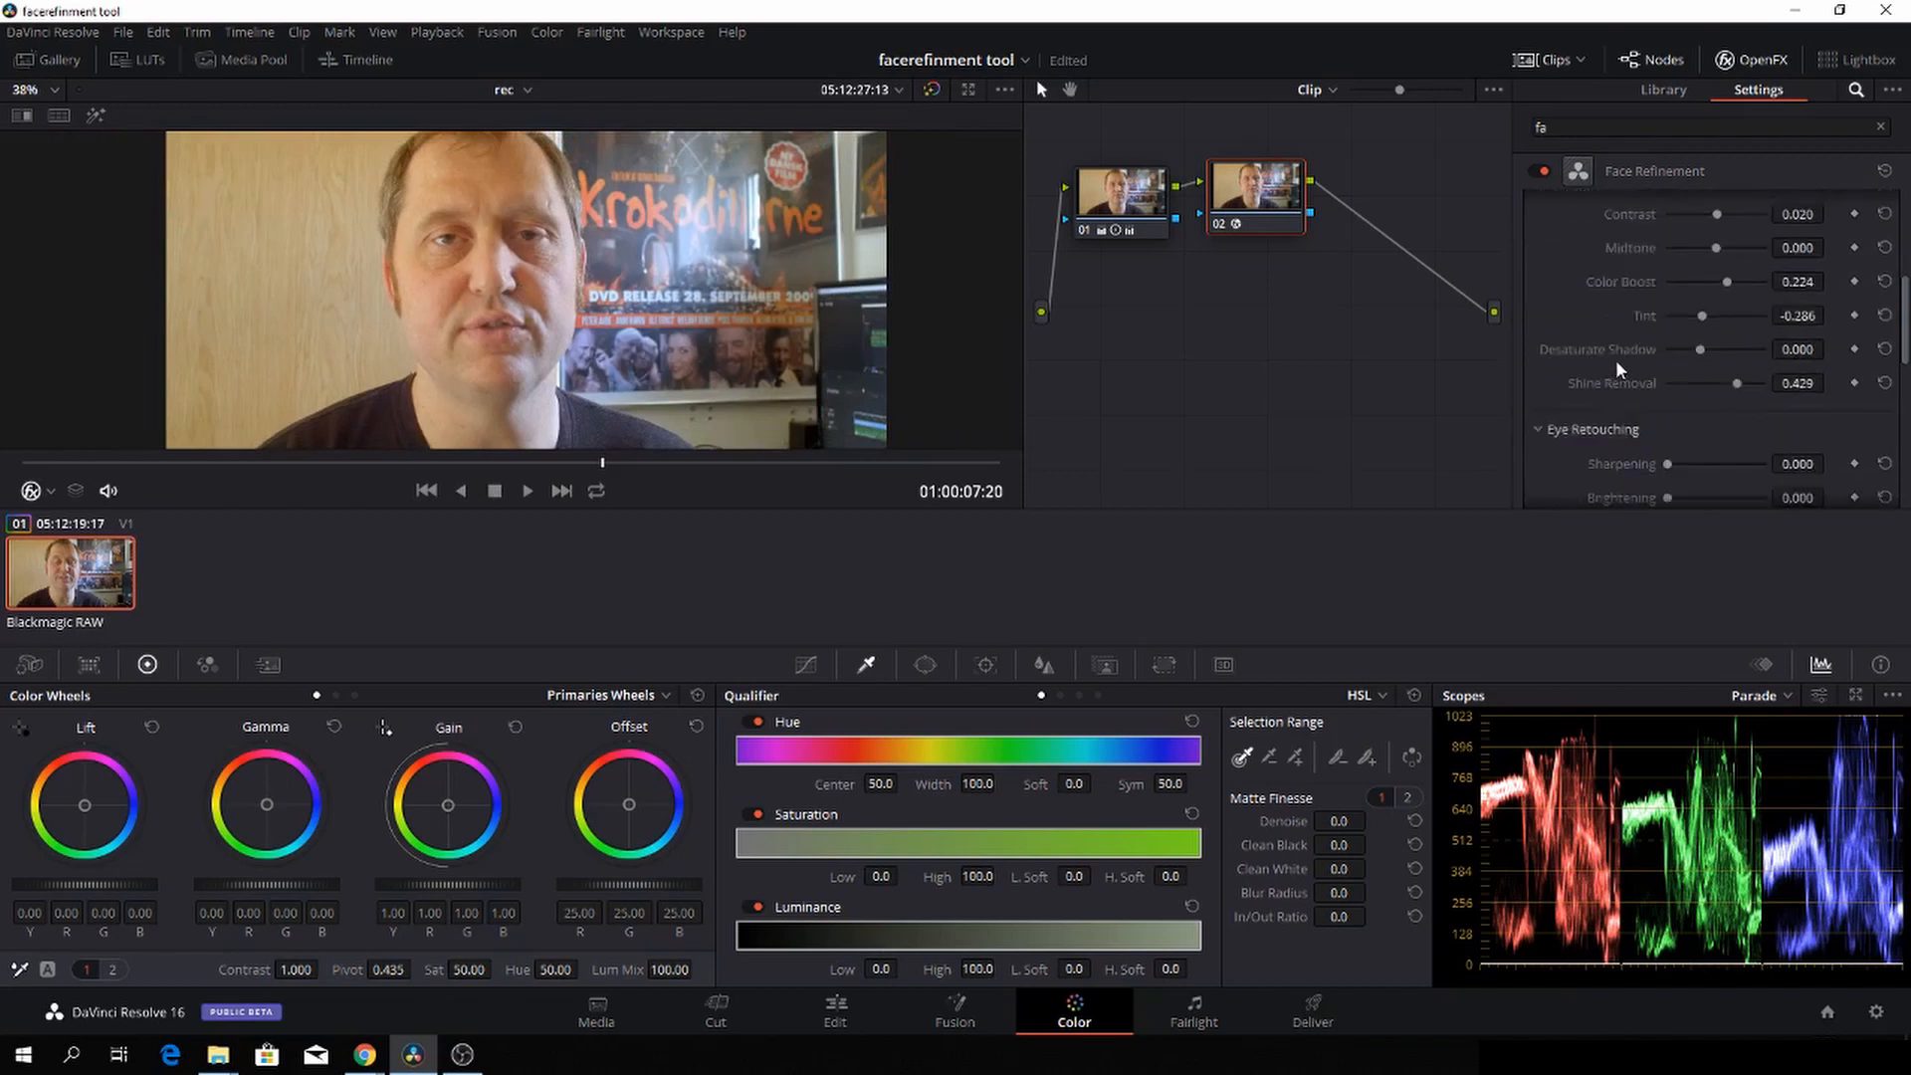
scroll("down", 3)
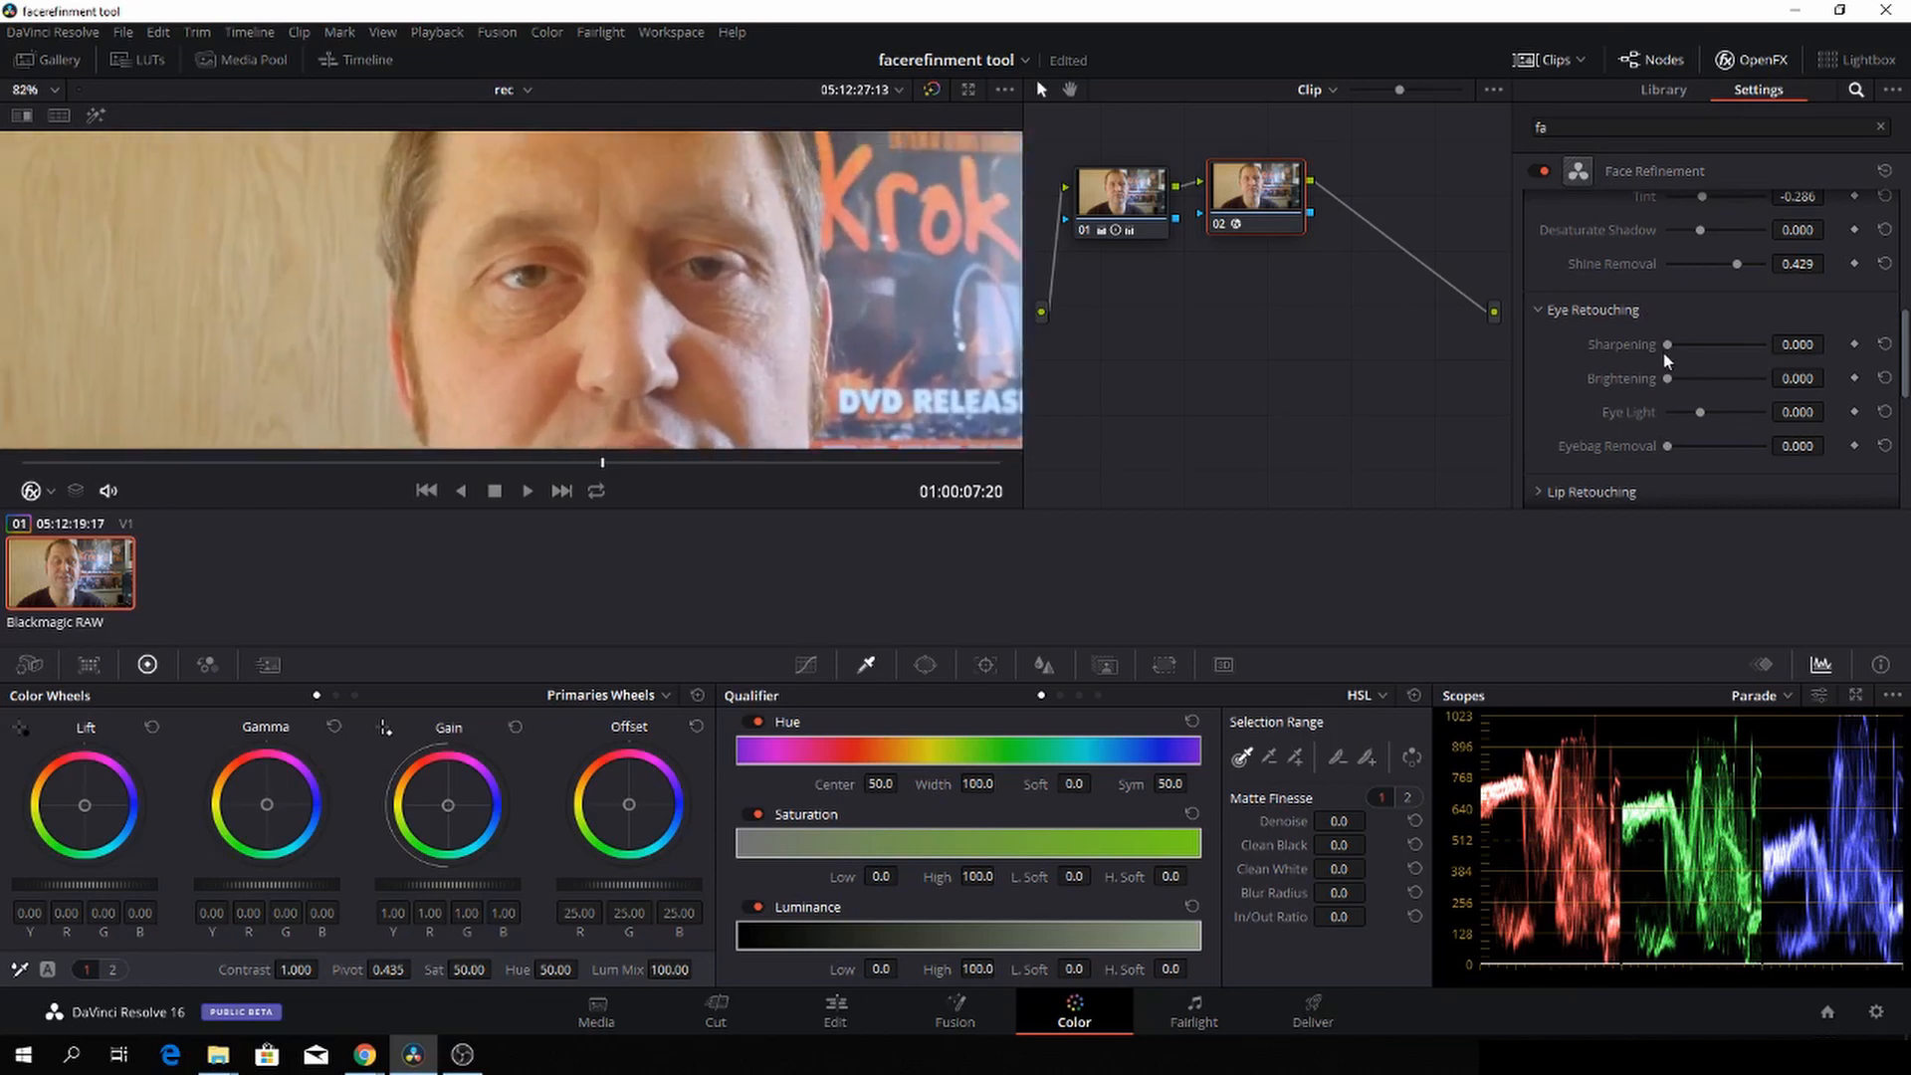
left_click_drag(1669, 343, 1728, 344)
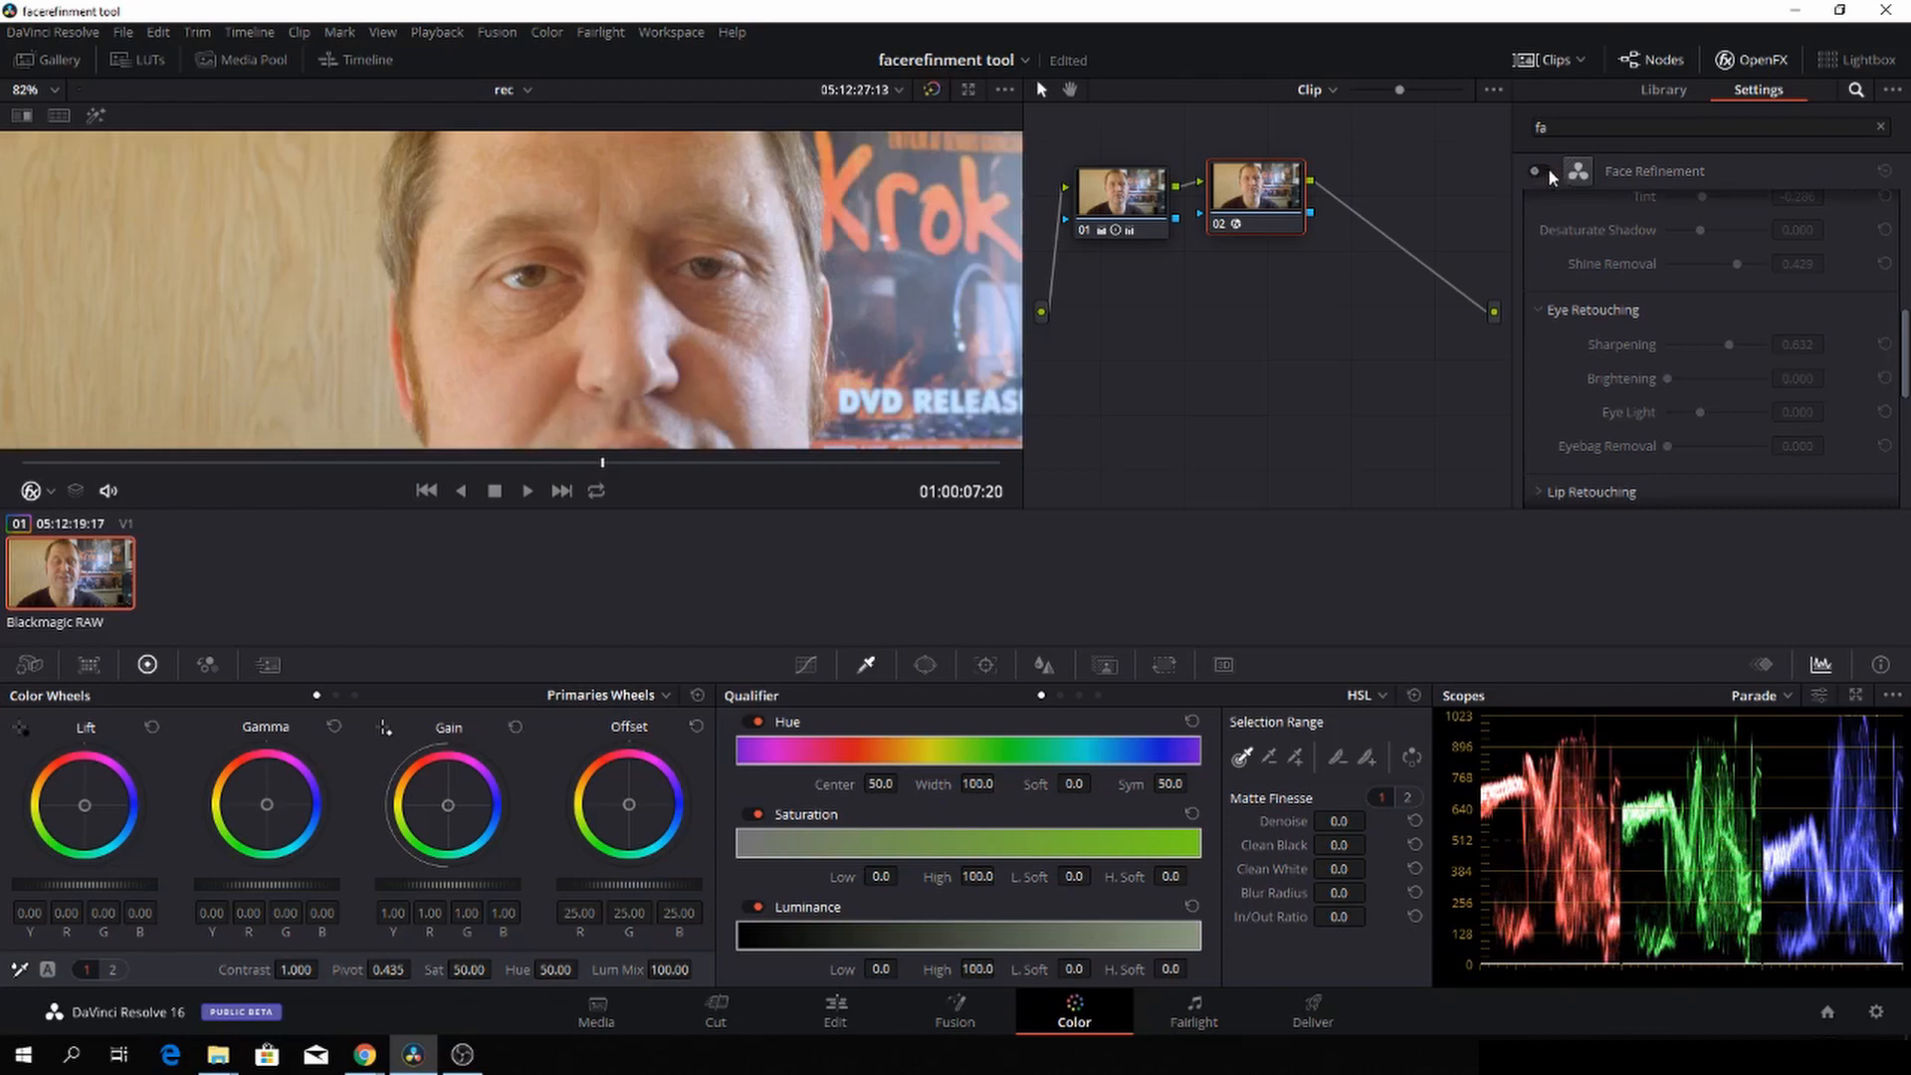
Step: Re-enable Face Refinement and set eye brightening to a subtle 0.092
left_click(1538, 172)
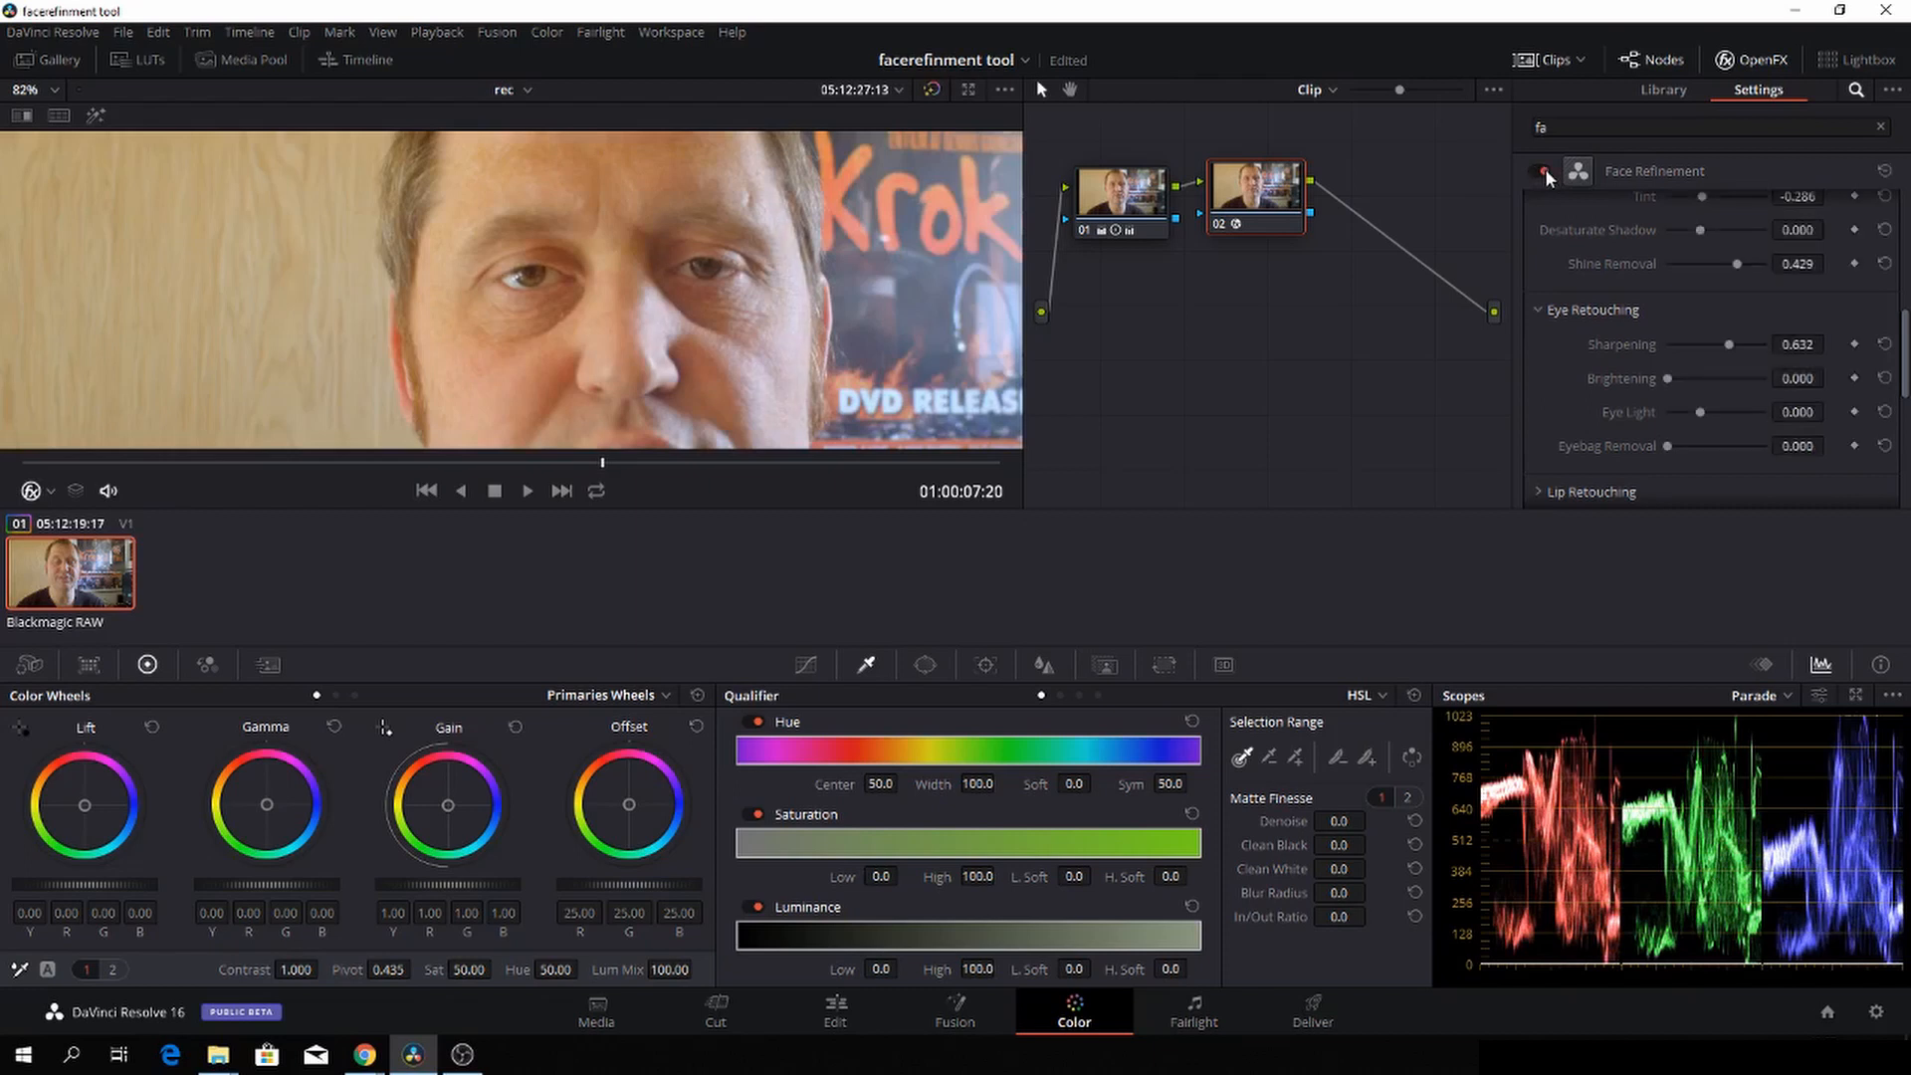
left_click(1541, 171)
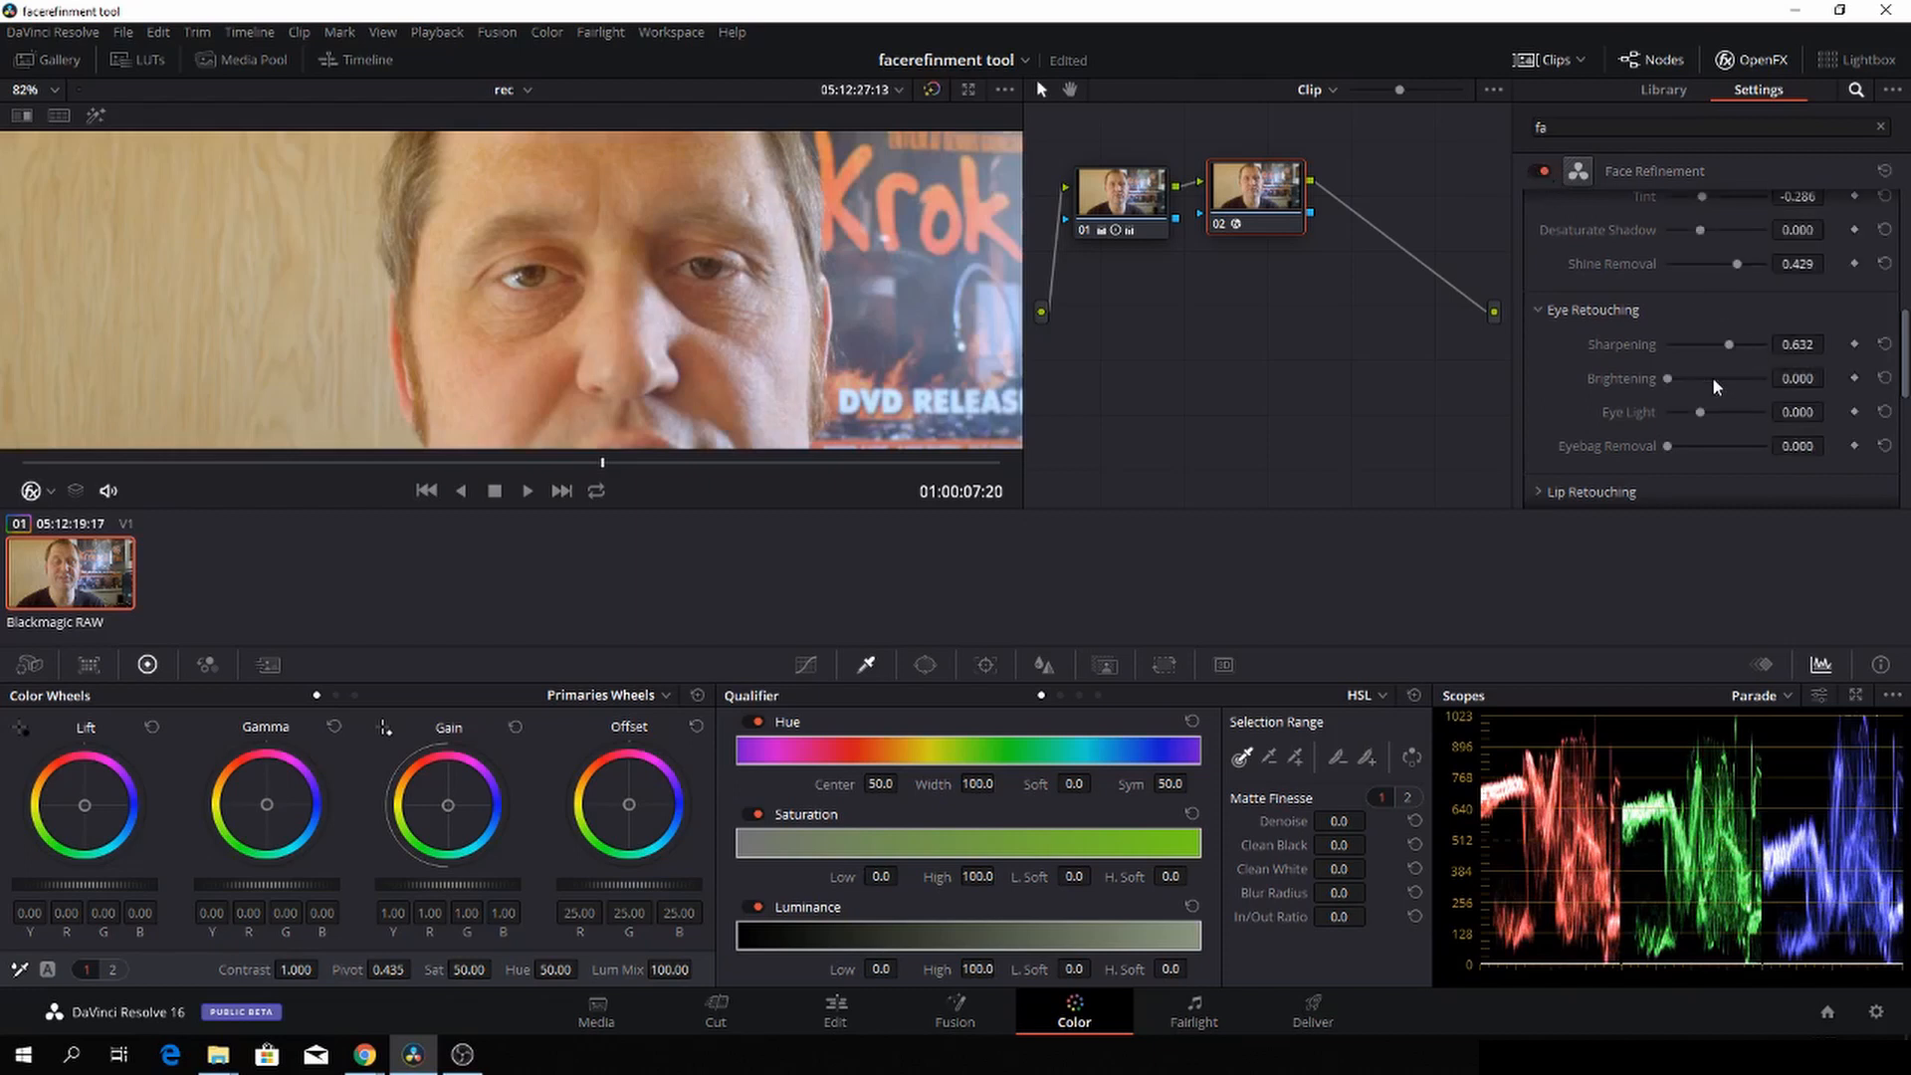
left_click_drag(1698, 378, 1726, 378)
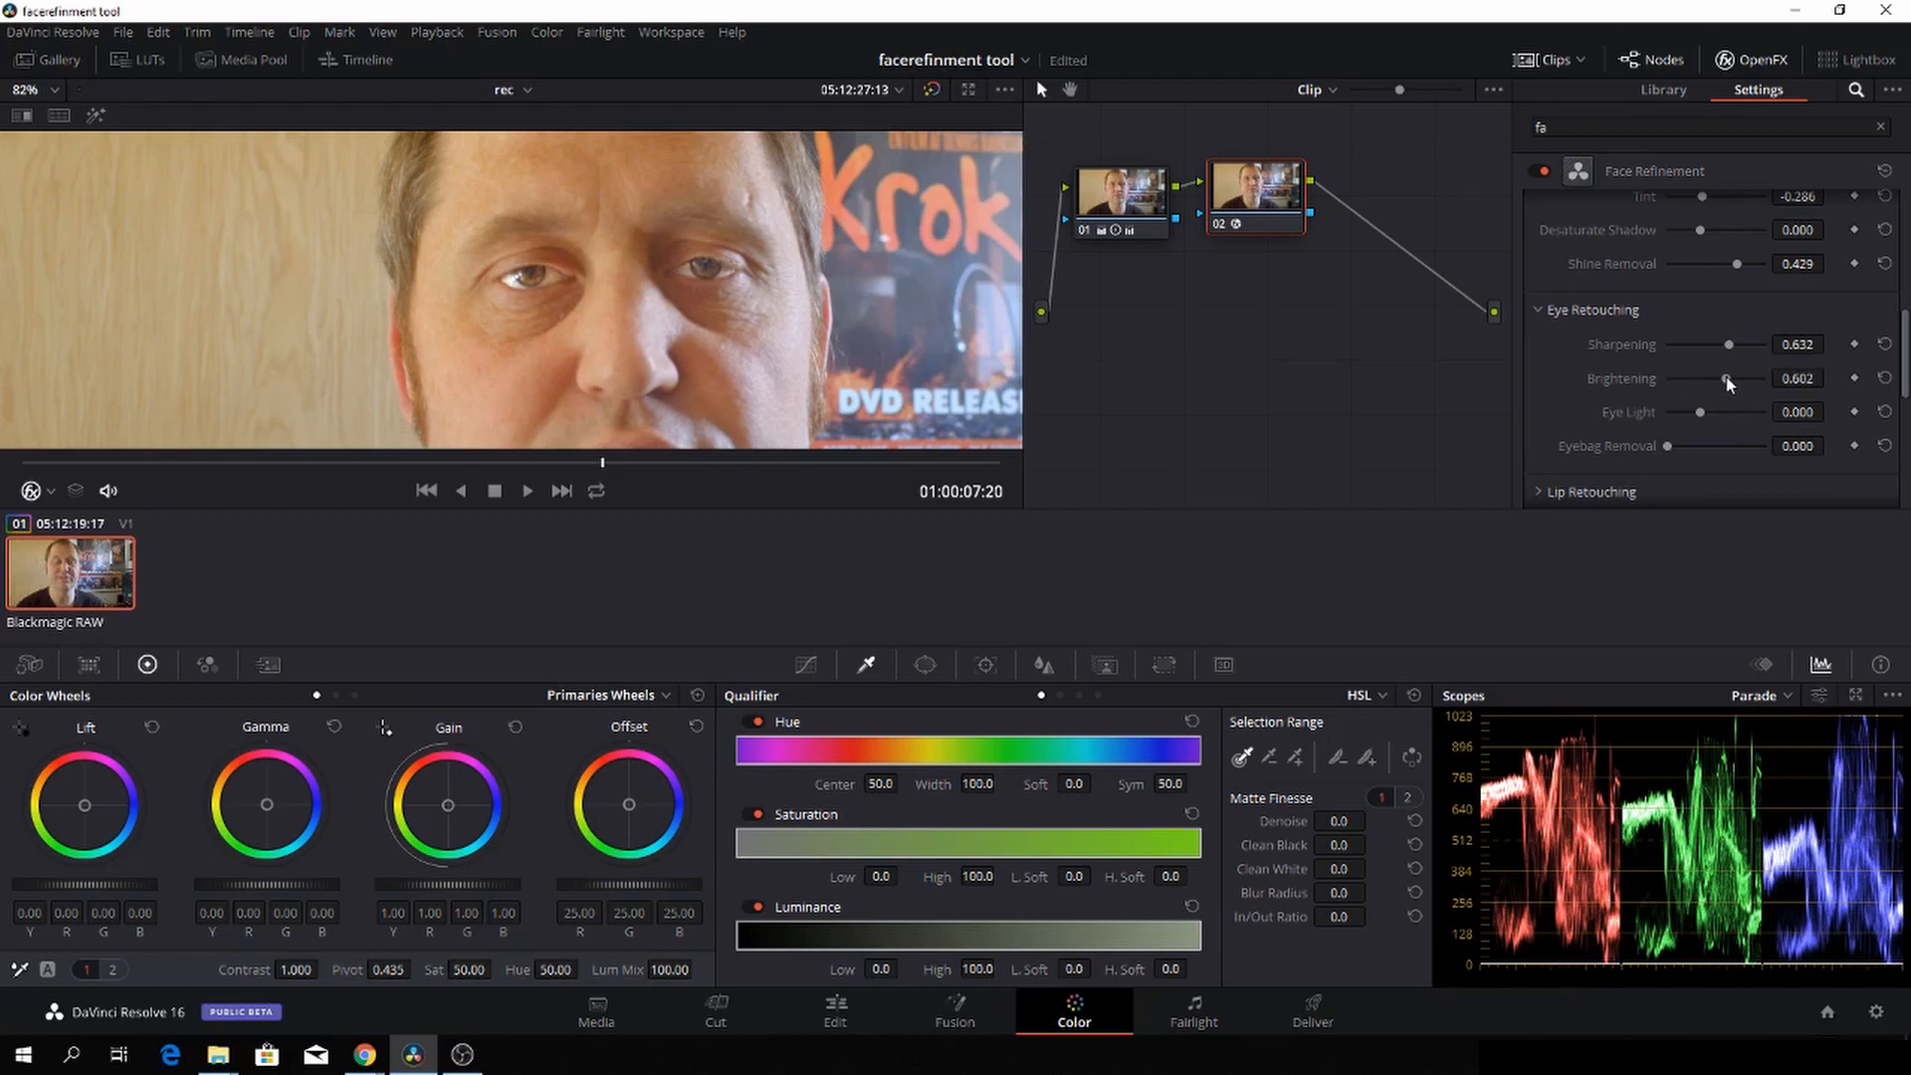
left_click_drag(1727, 378, 1766, 378)
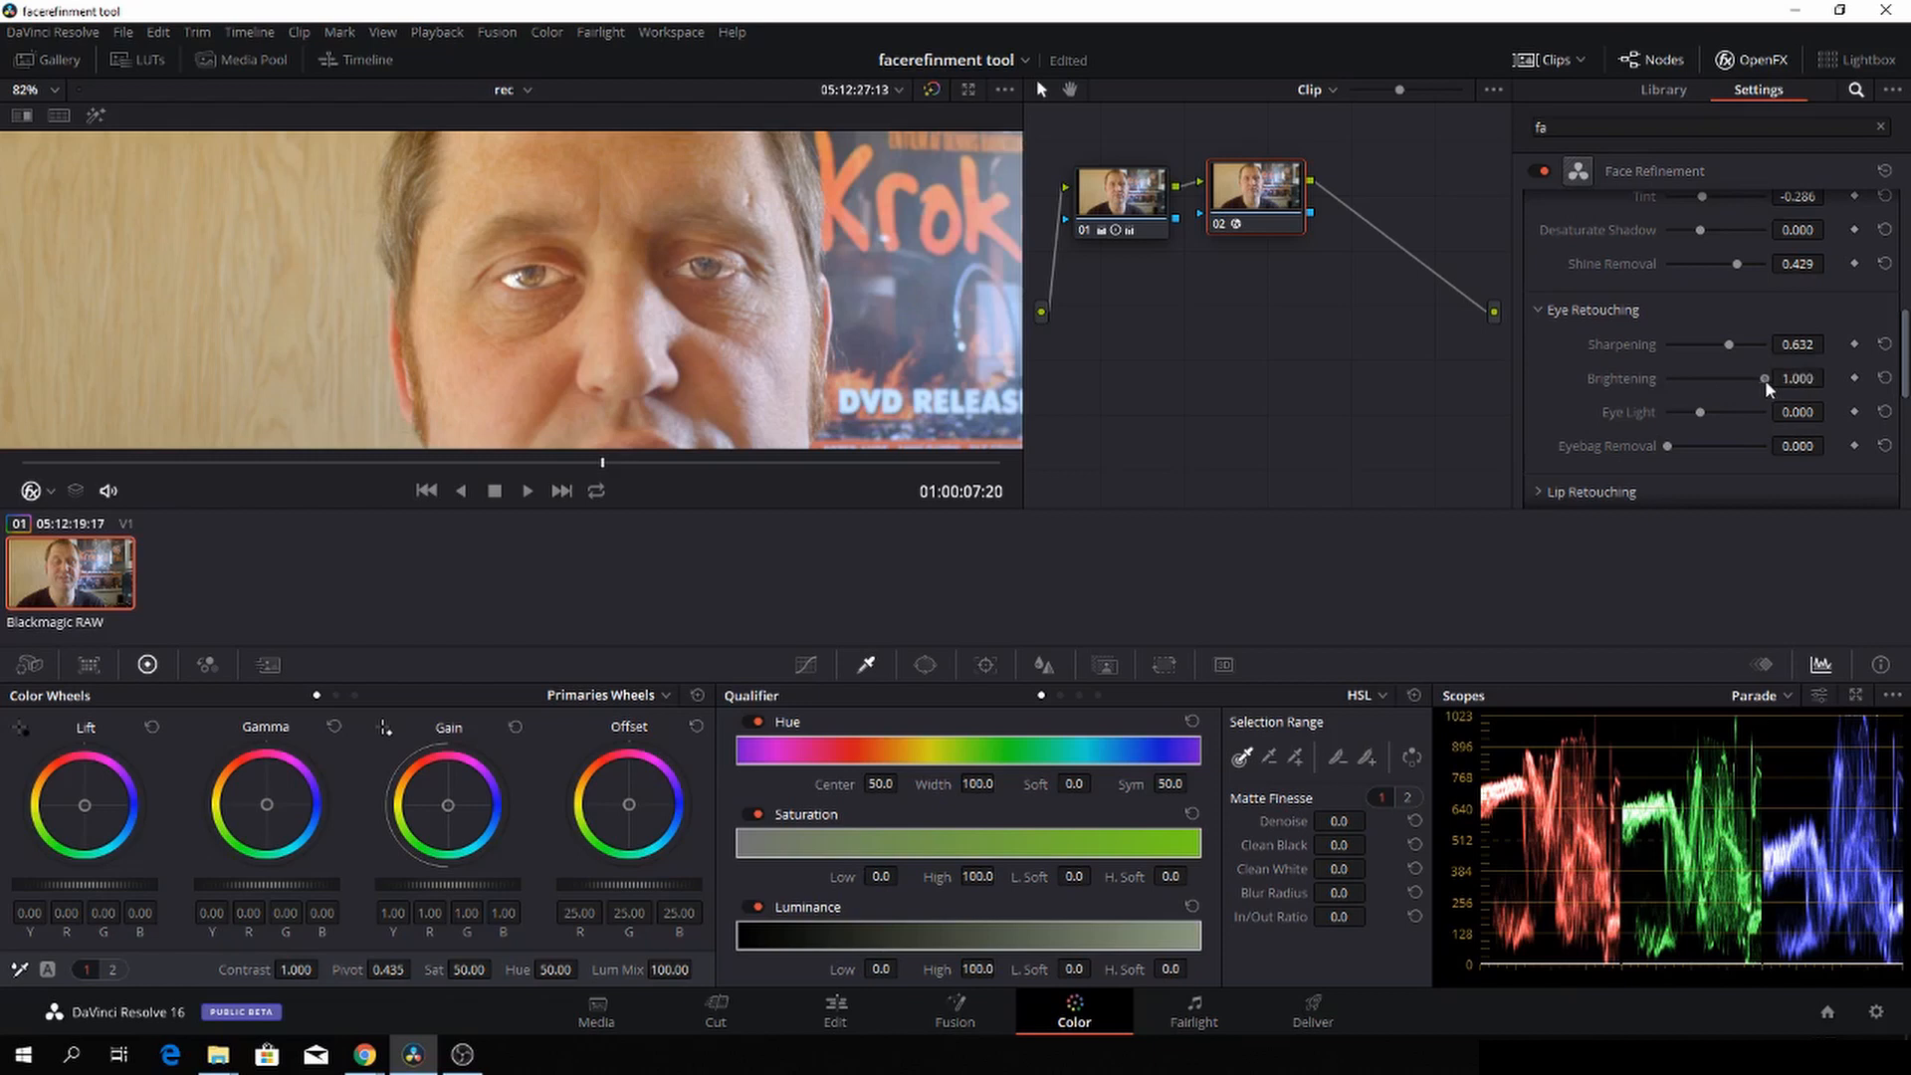
left_click_drag(1765, 378, 1679, 378)
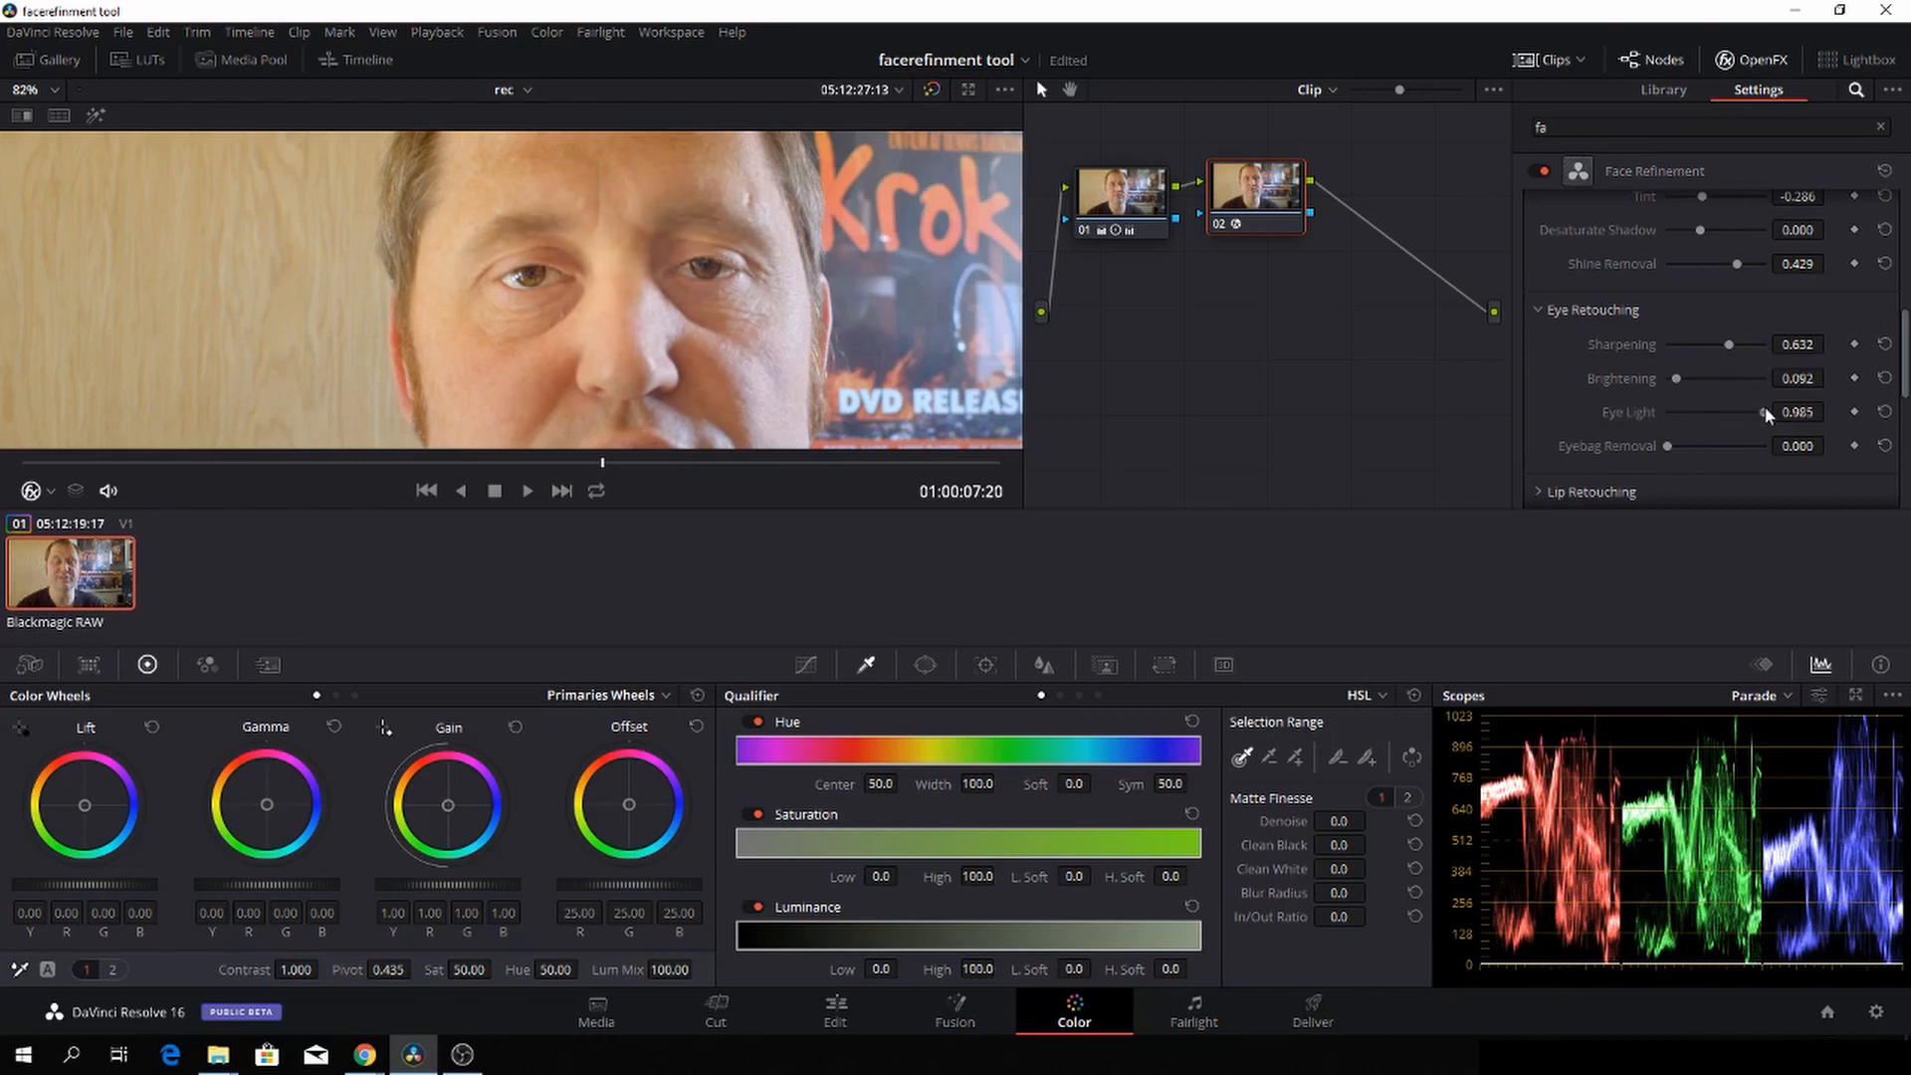
Step: Set eye light to 0.585 and try eyebag removal at several strengths
left_click_drag(1766, 412, 1719, 413)
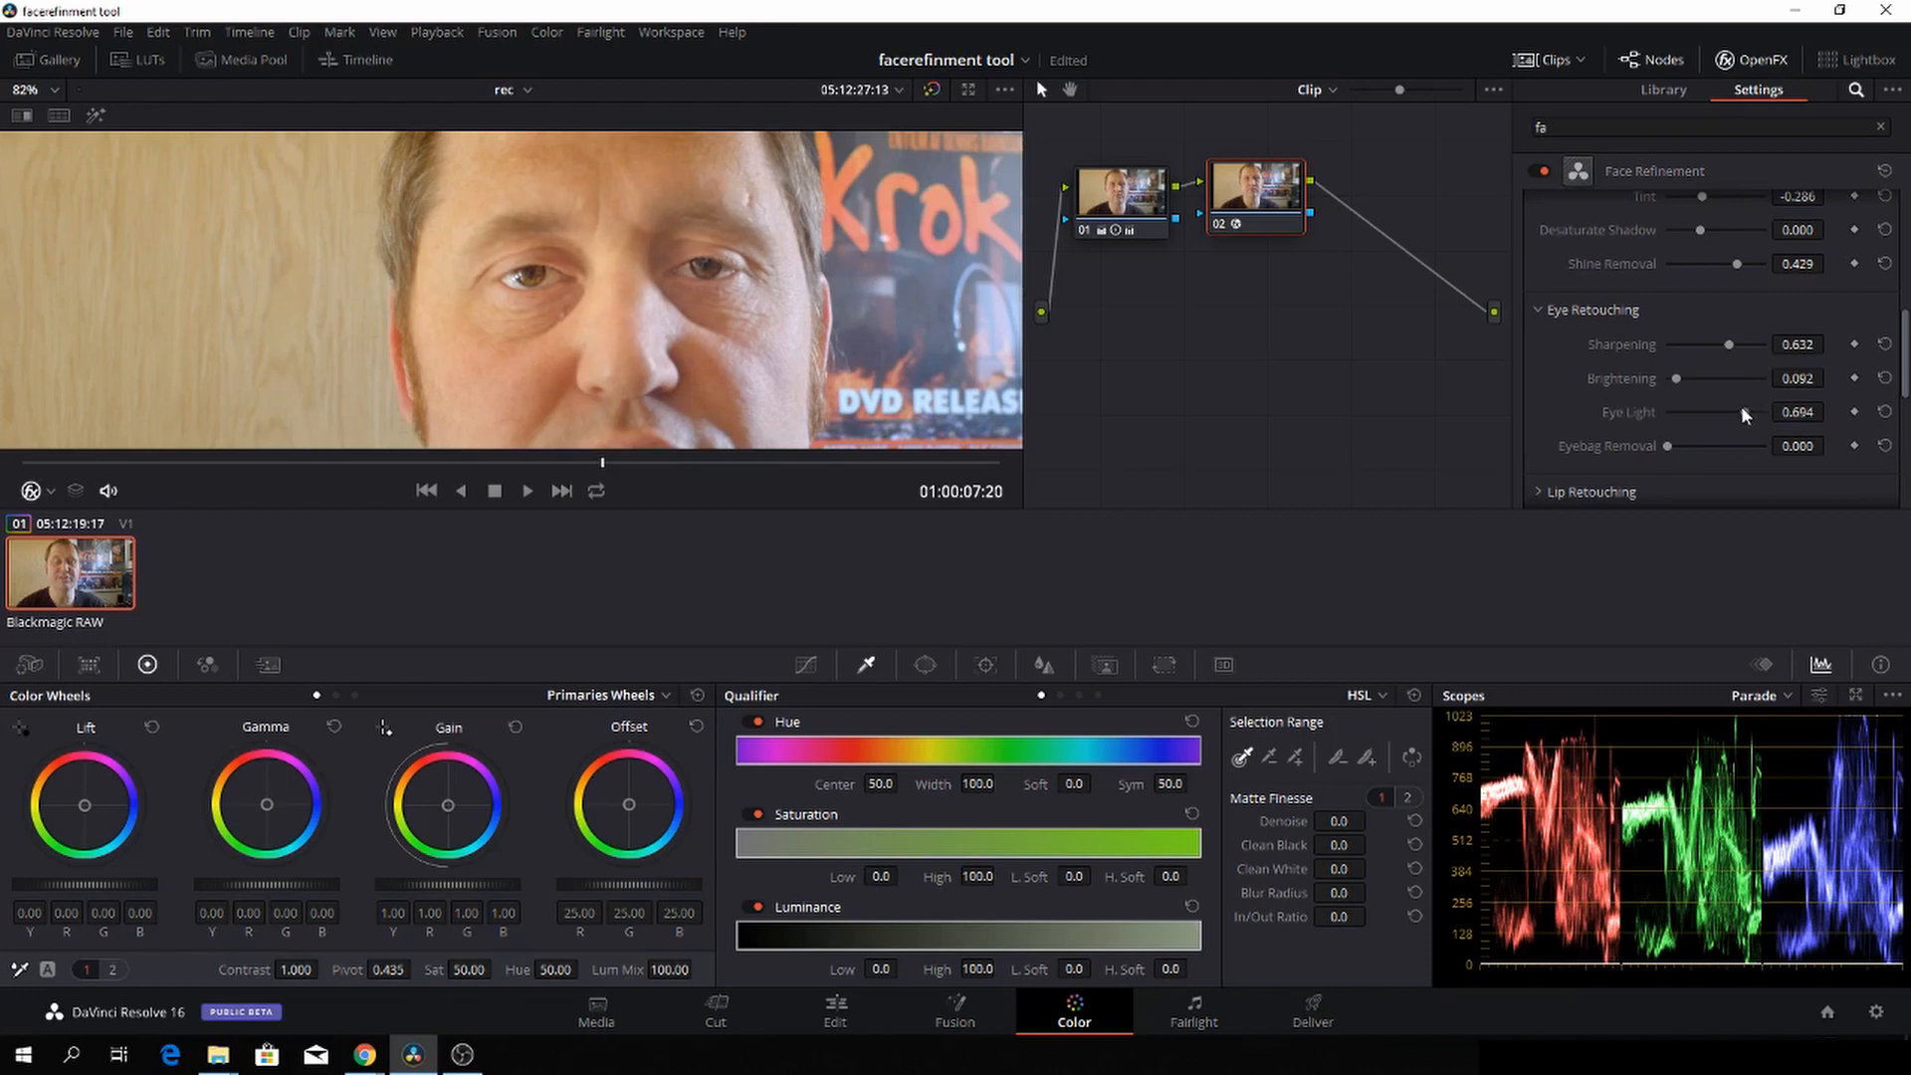
left_click_drag(1755, 411, 1728, 411)
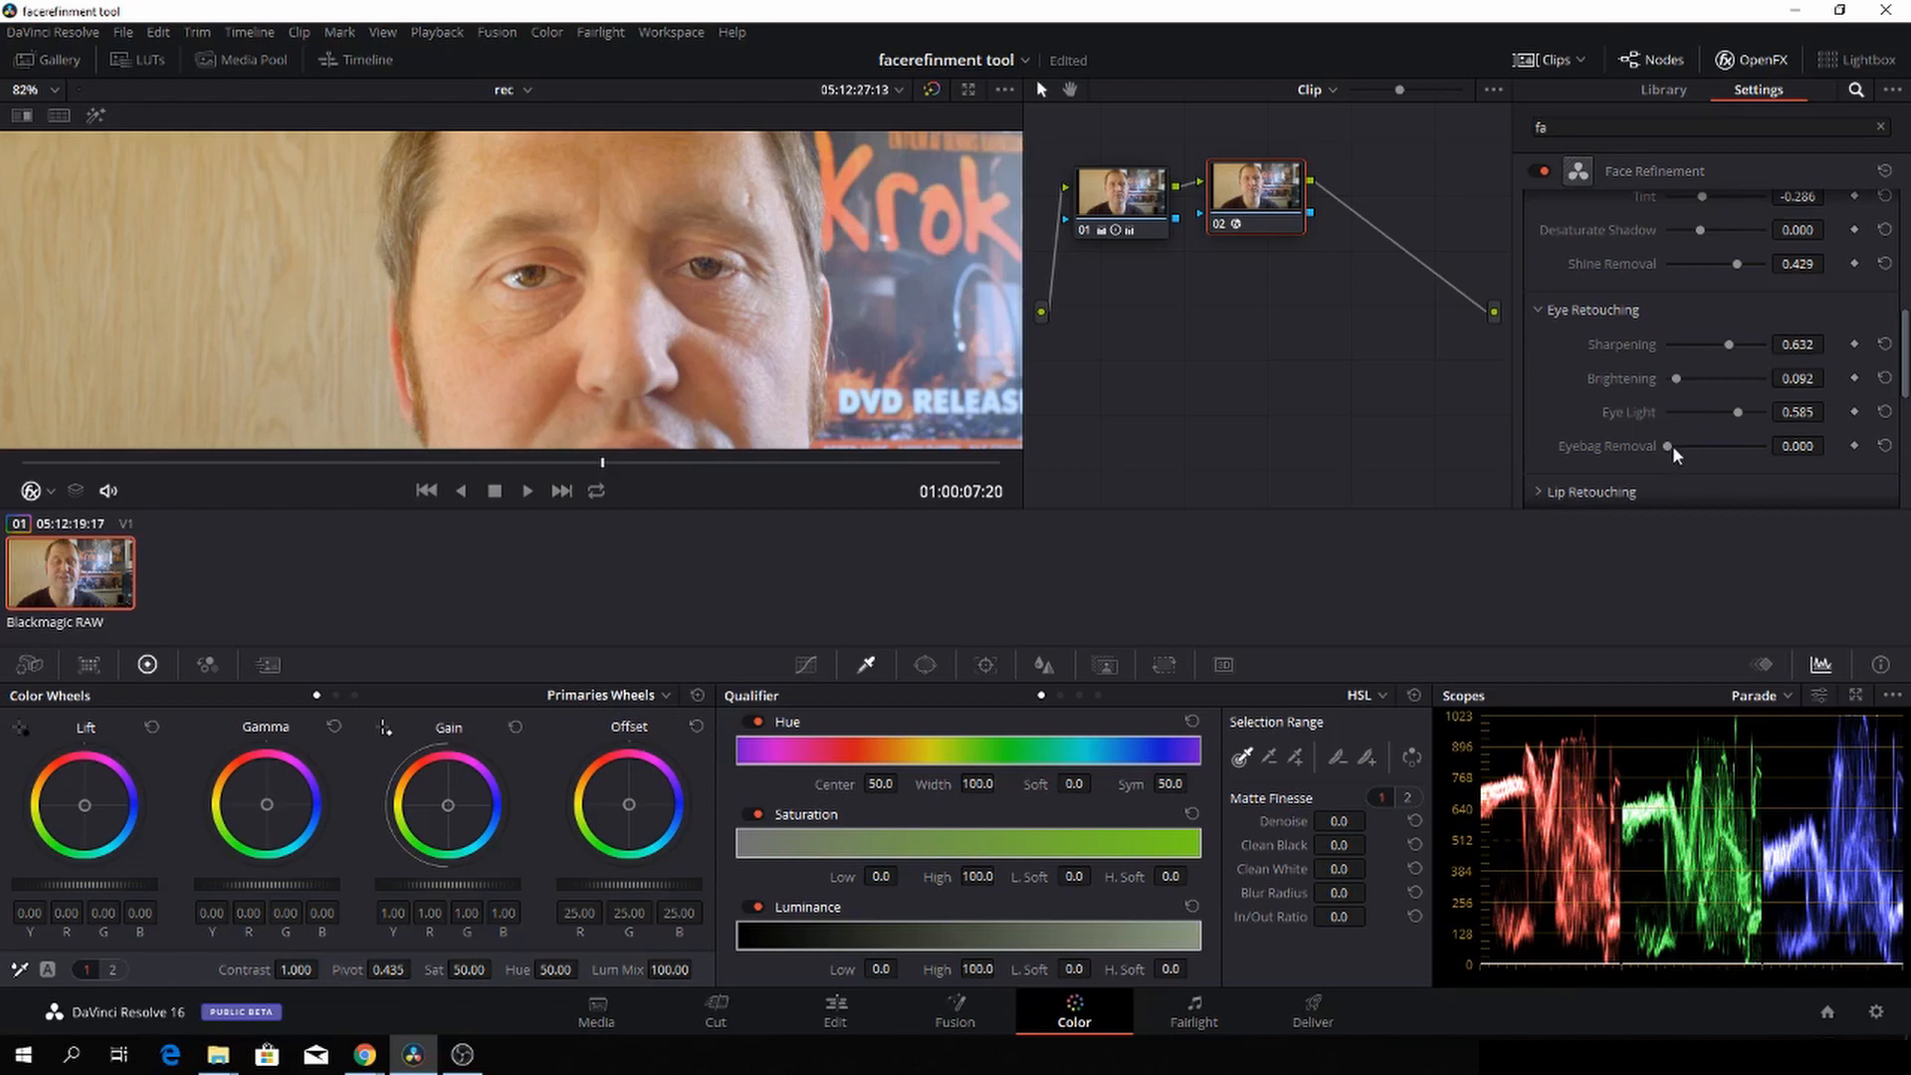
left_click_drag(1668, 445, 1725, 445)
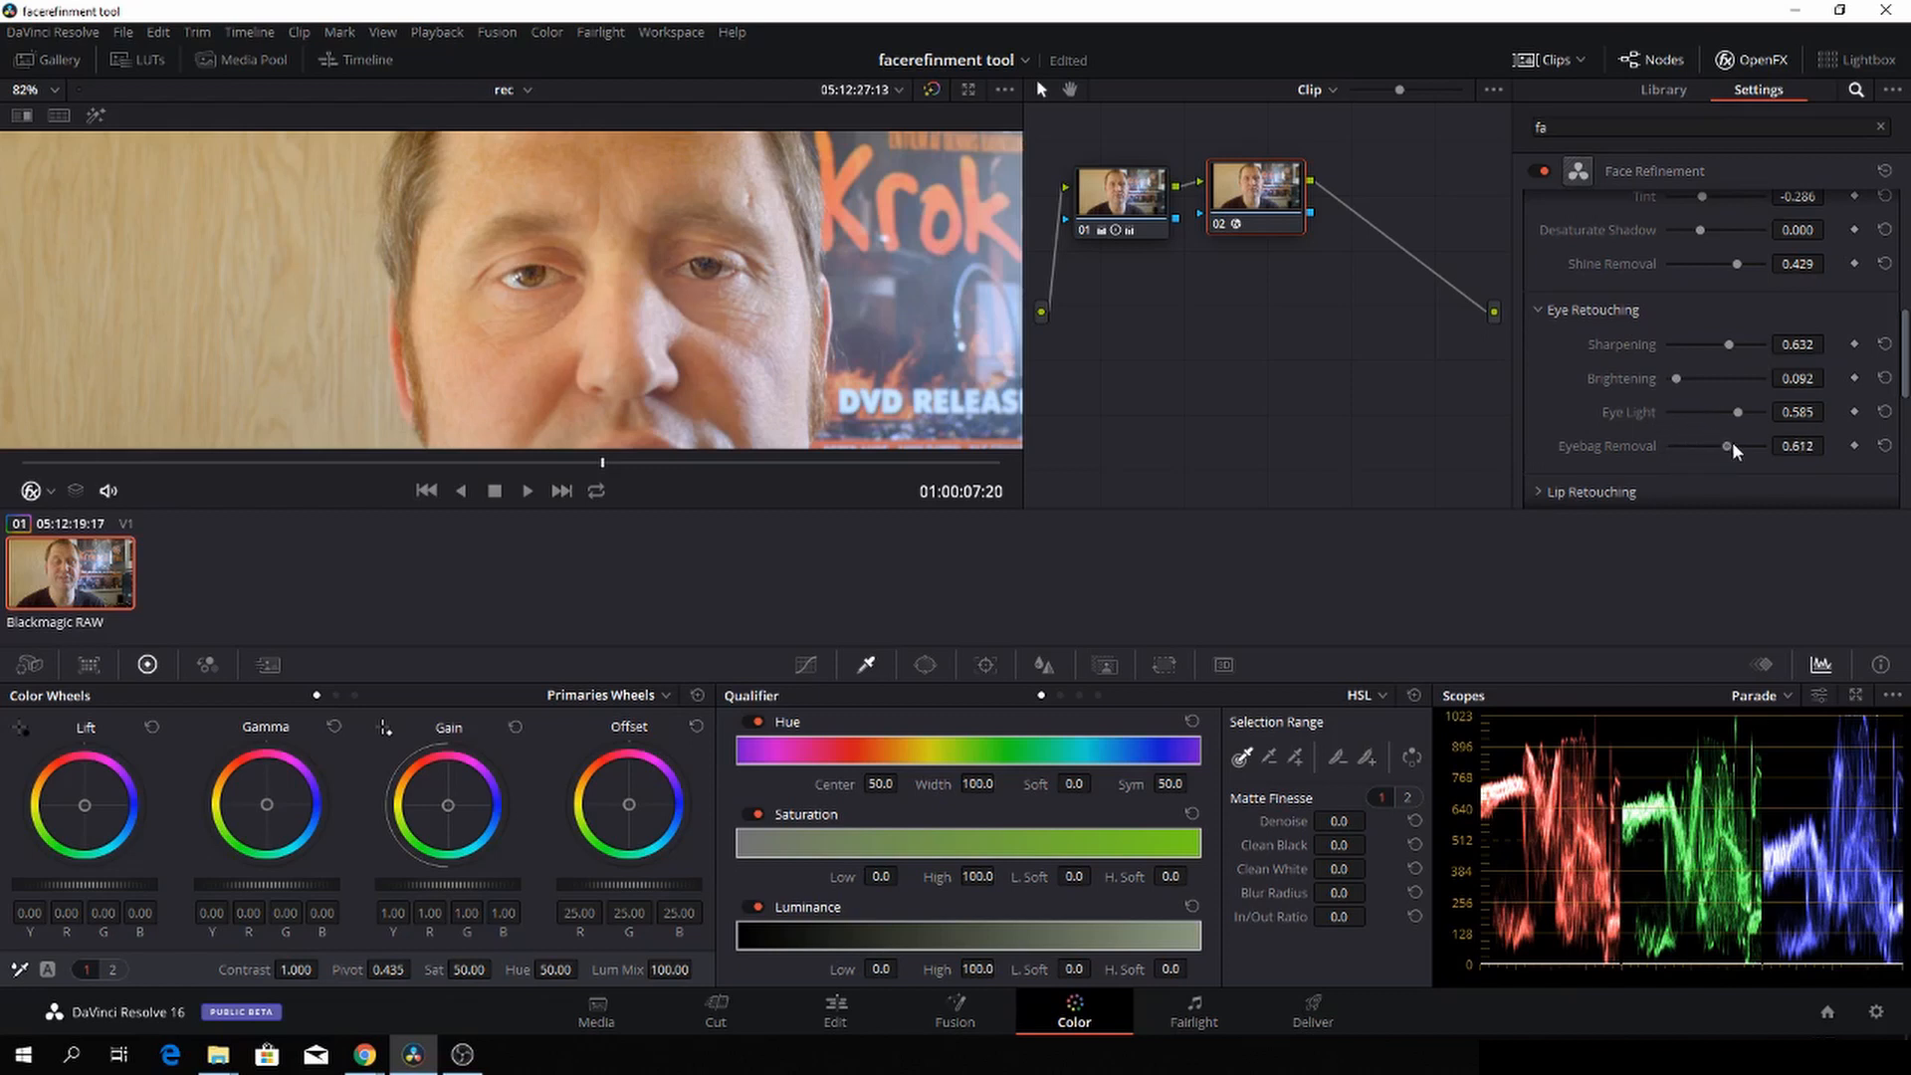
left_click_drag(1724, 446, 1745, 446)
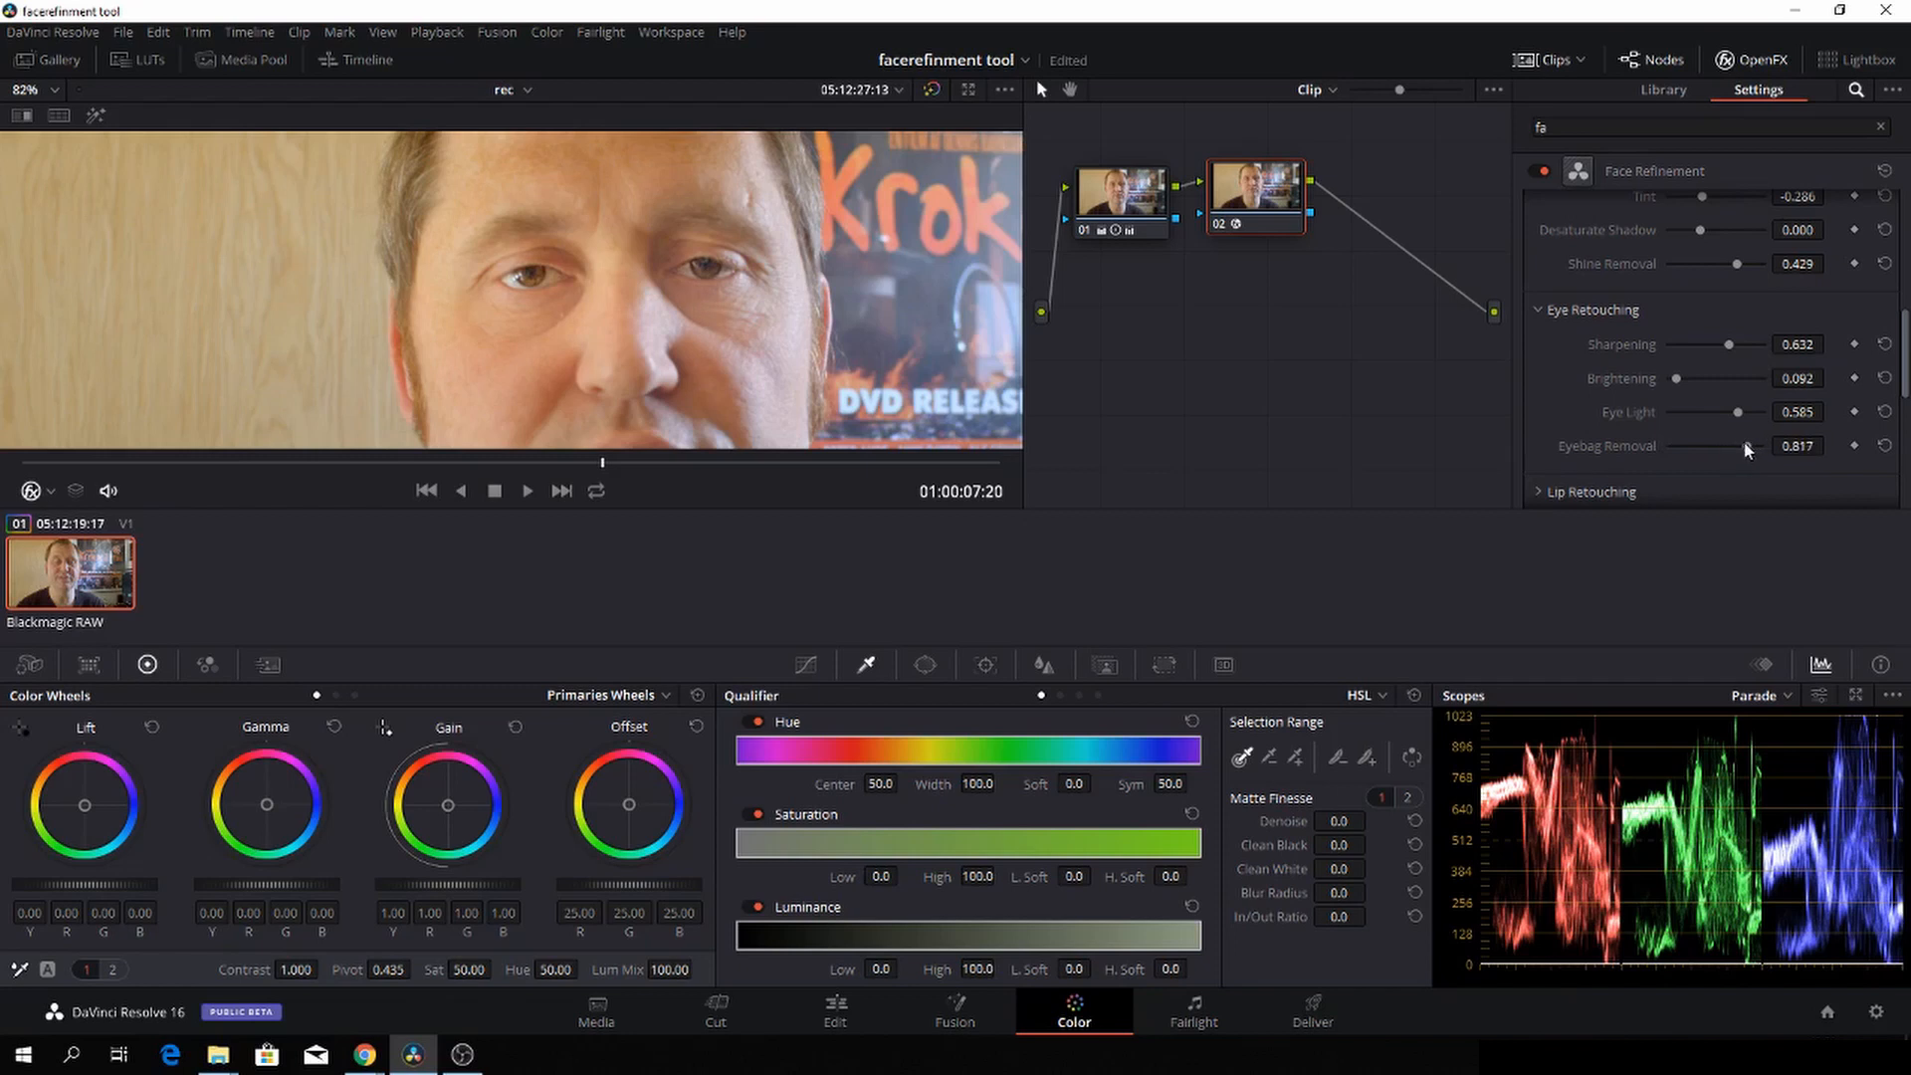
left_click_drag(1746, 445, 1741, 445)
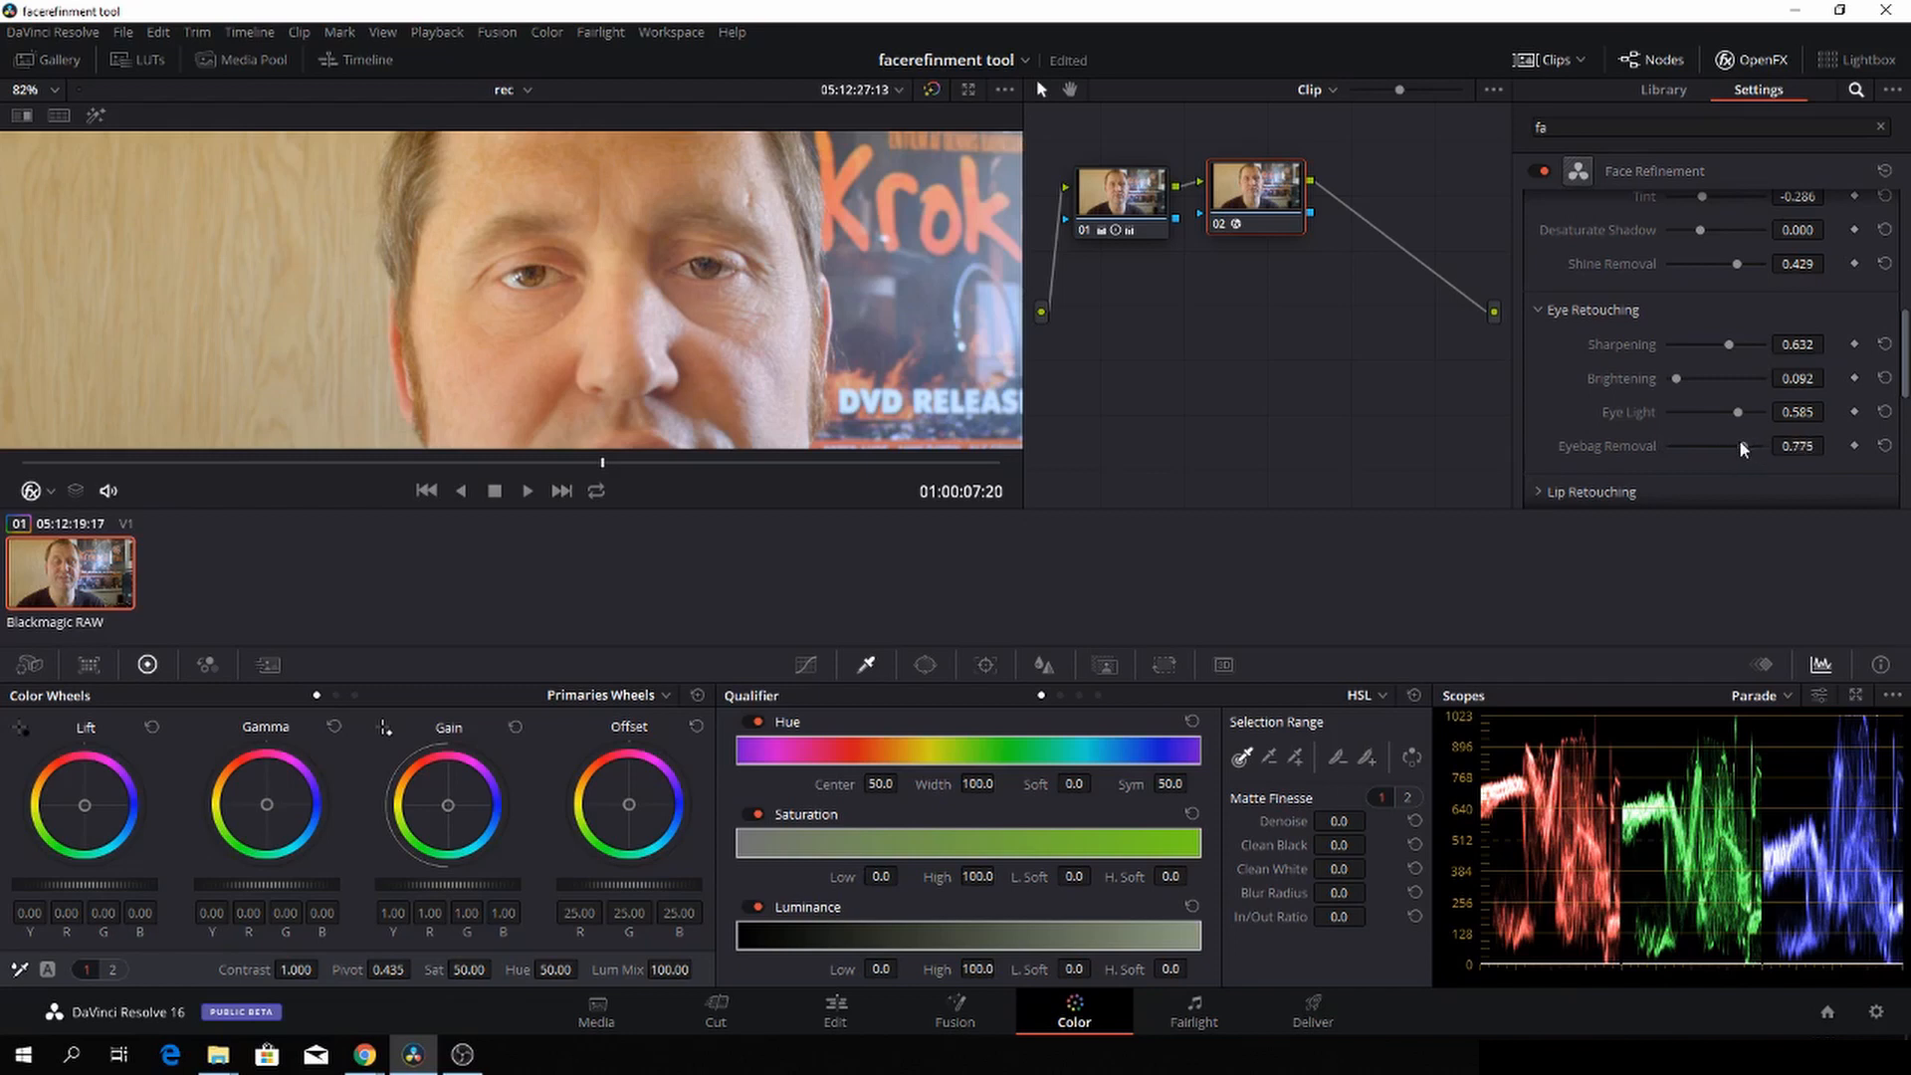
left_click_drag(1743, 445, 1725, 445)
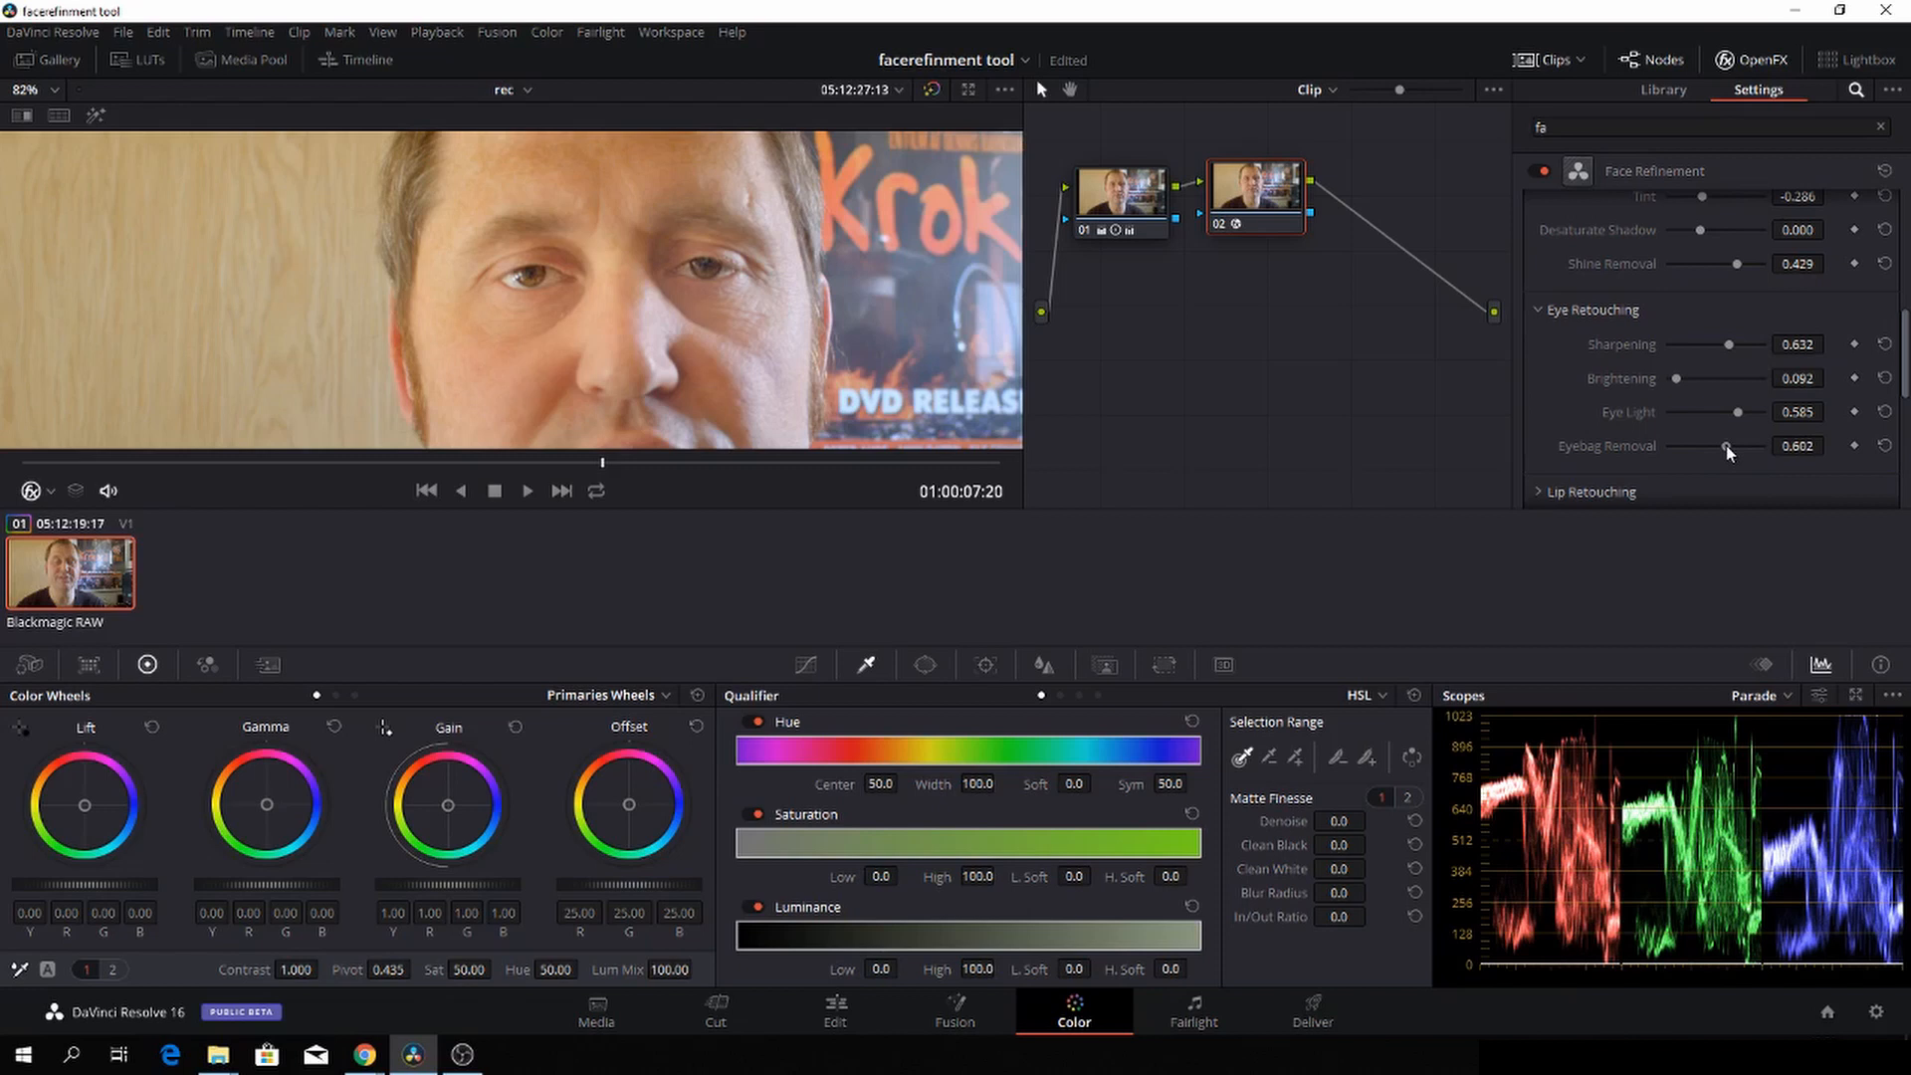
mouse_move(1615, 473)
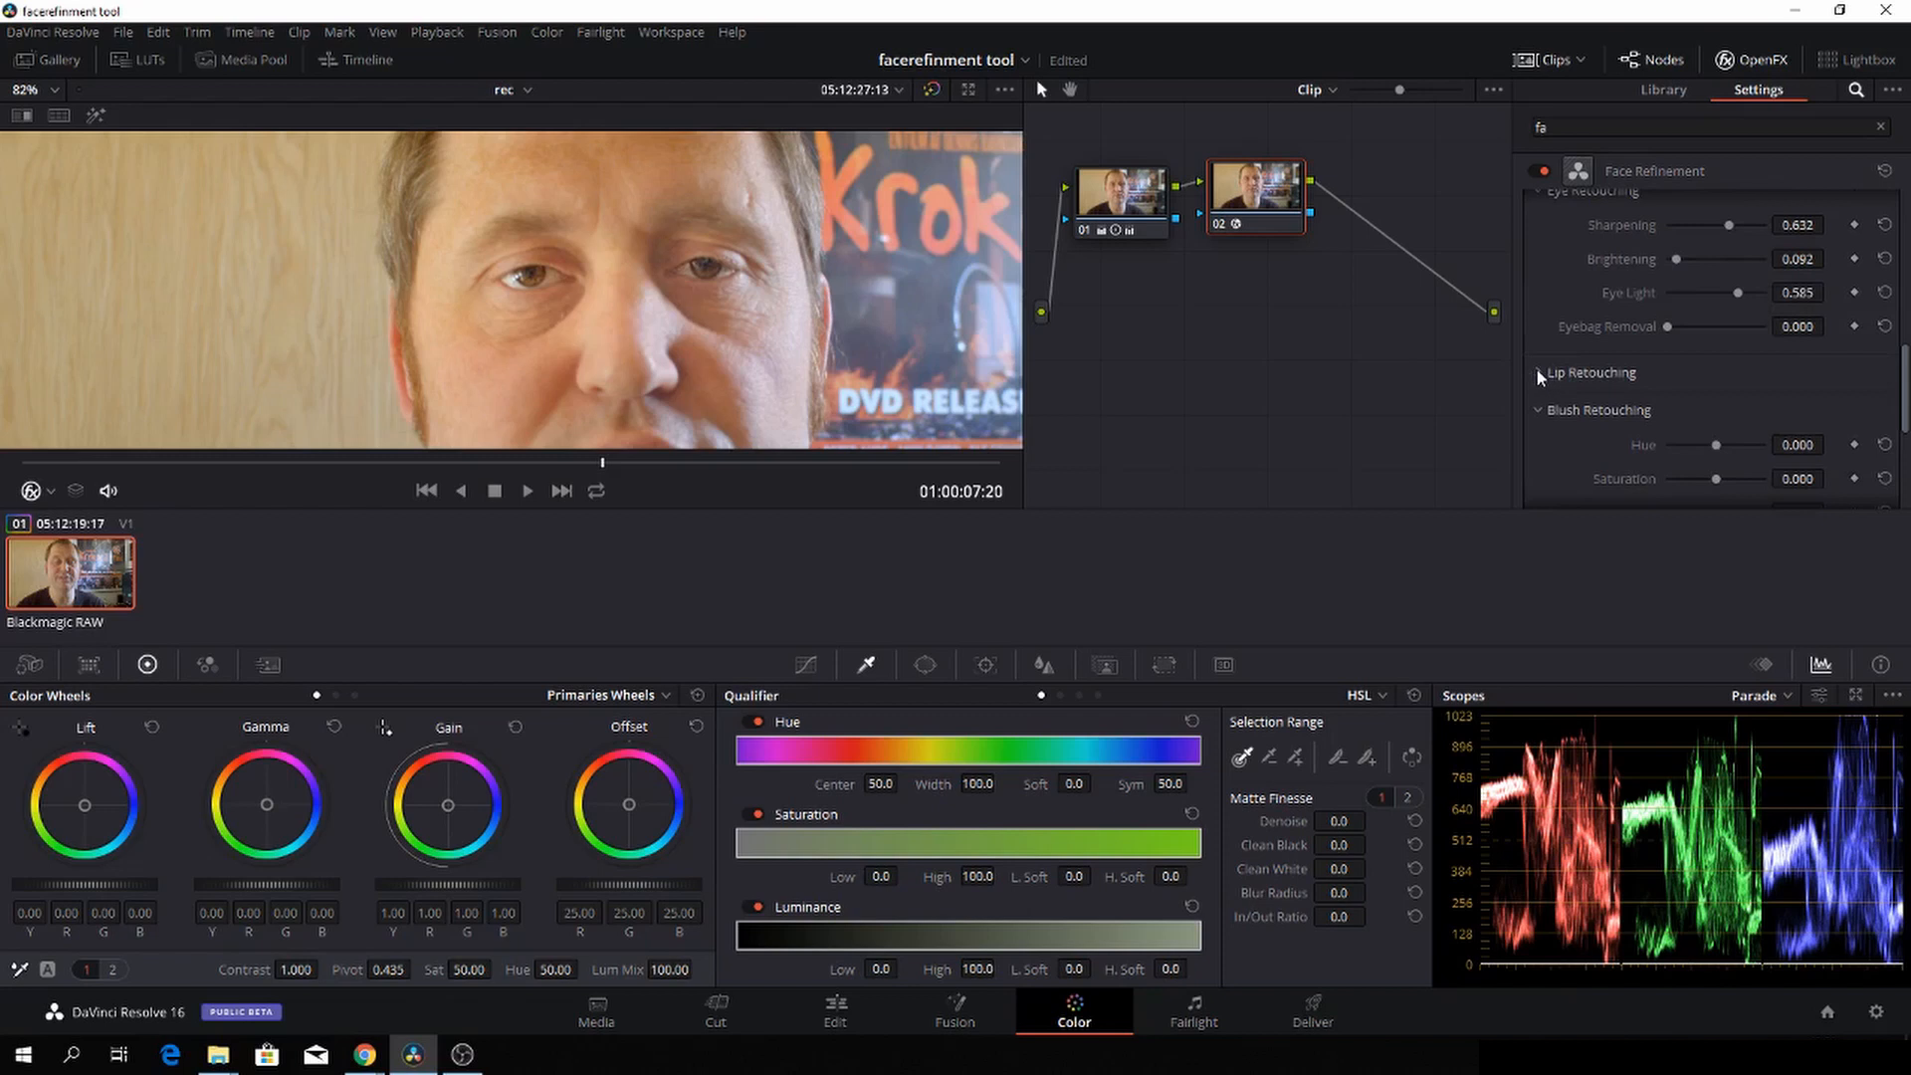
Step: Set lip hue 0.265, saturation 0.245 and upper lip smoothing 0.510
left_click(1540, 372)
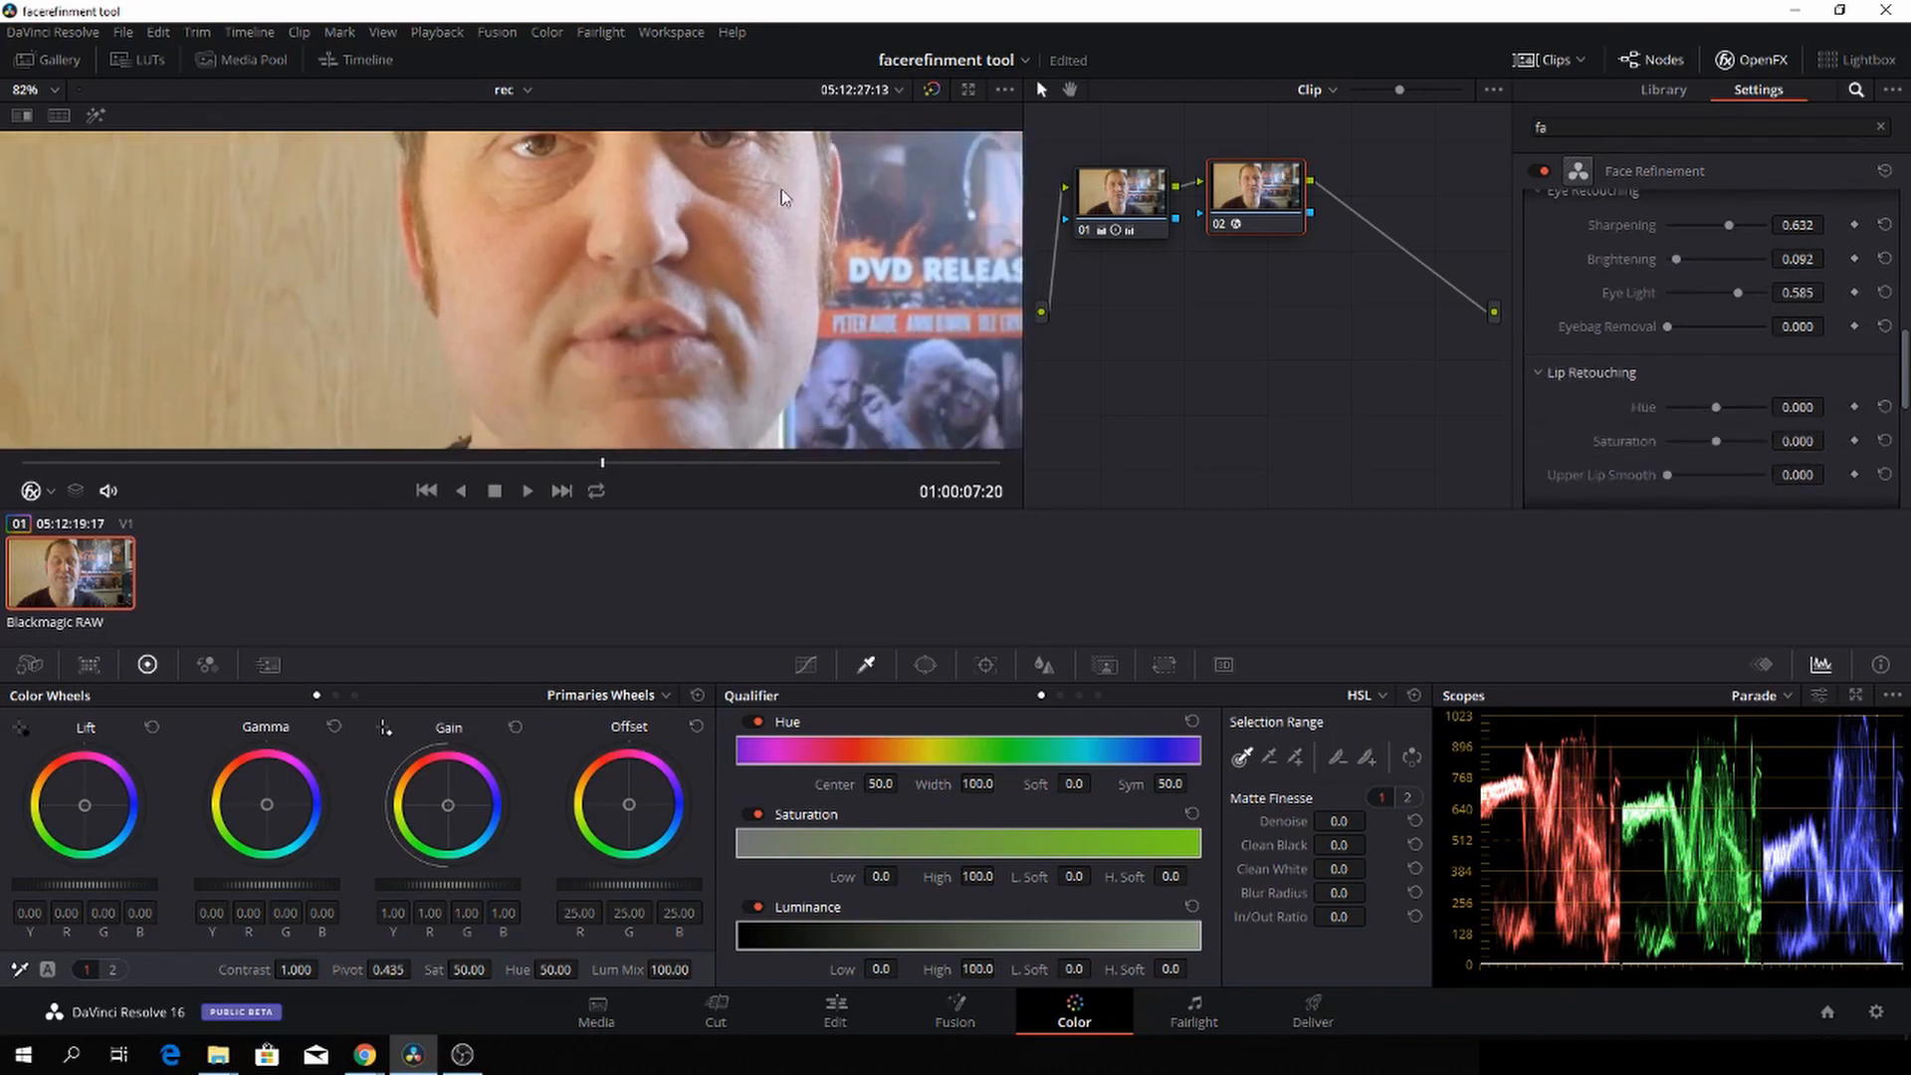
left_click_drag(1715, 407, 1728, 407)
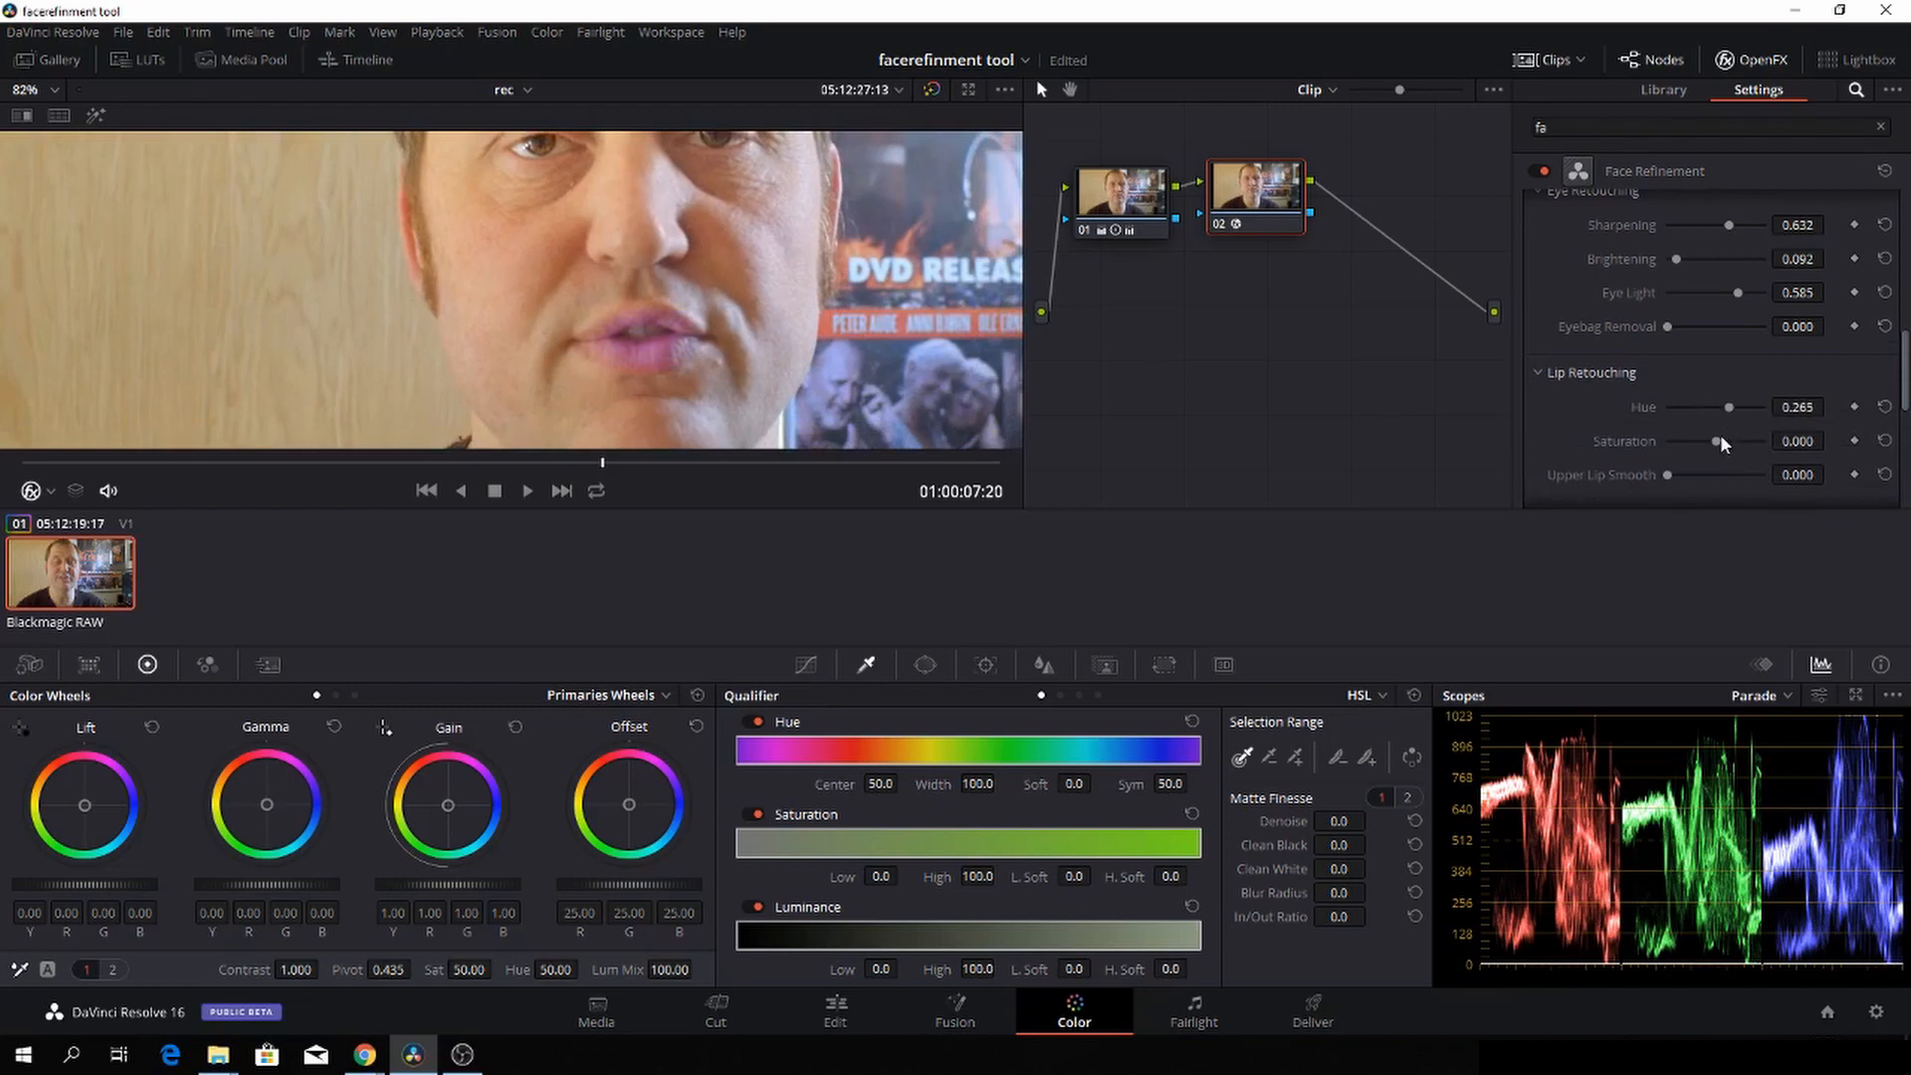
left_click_drag(1692, 441, 1727, 441)
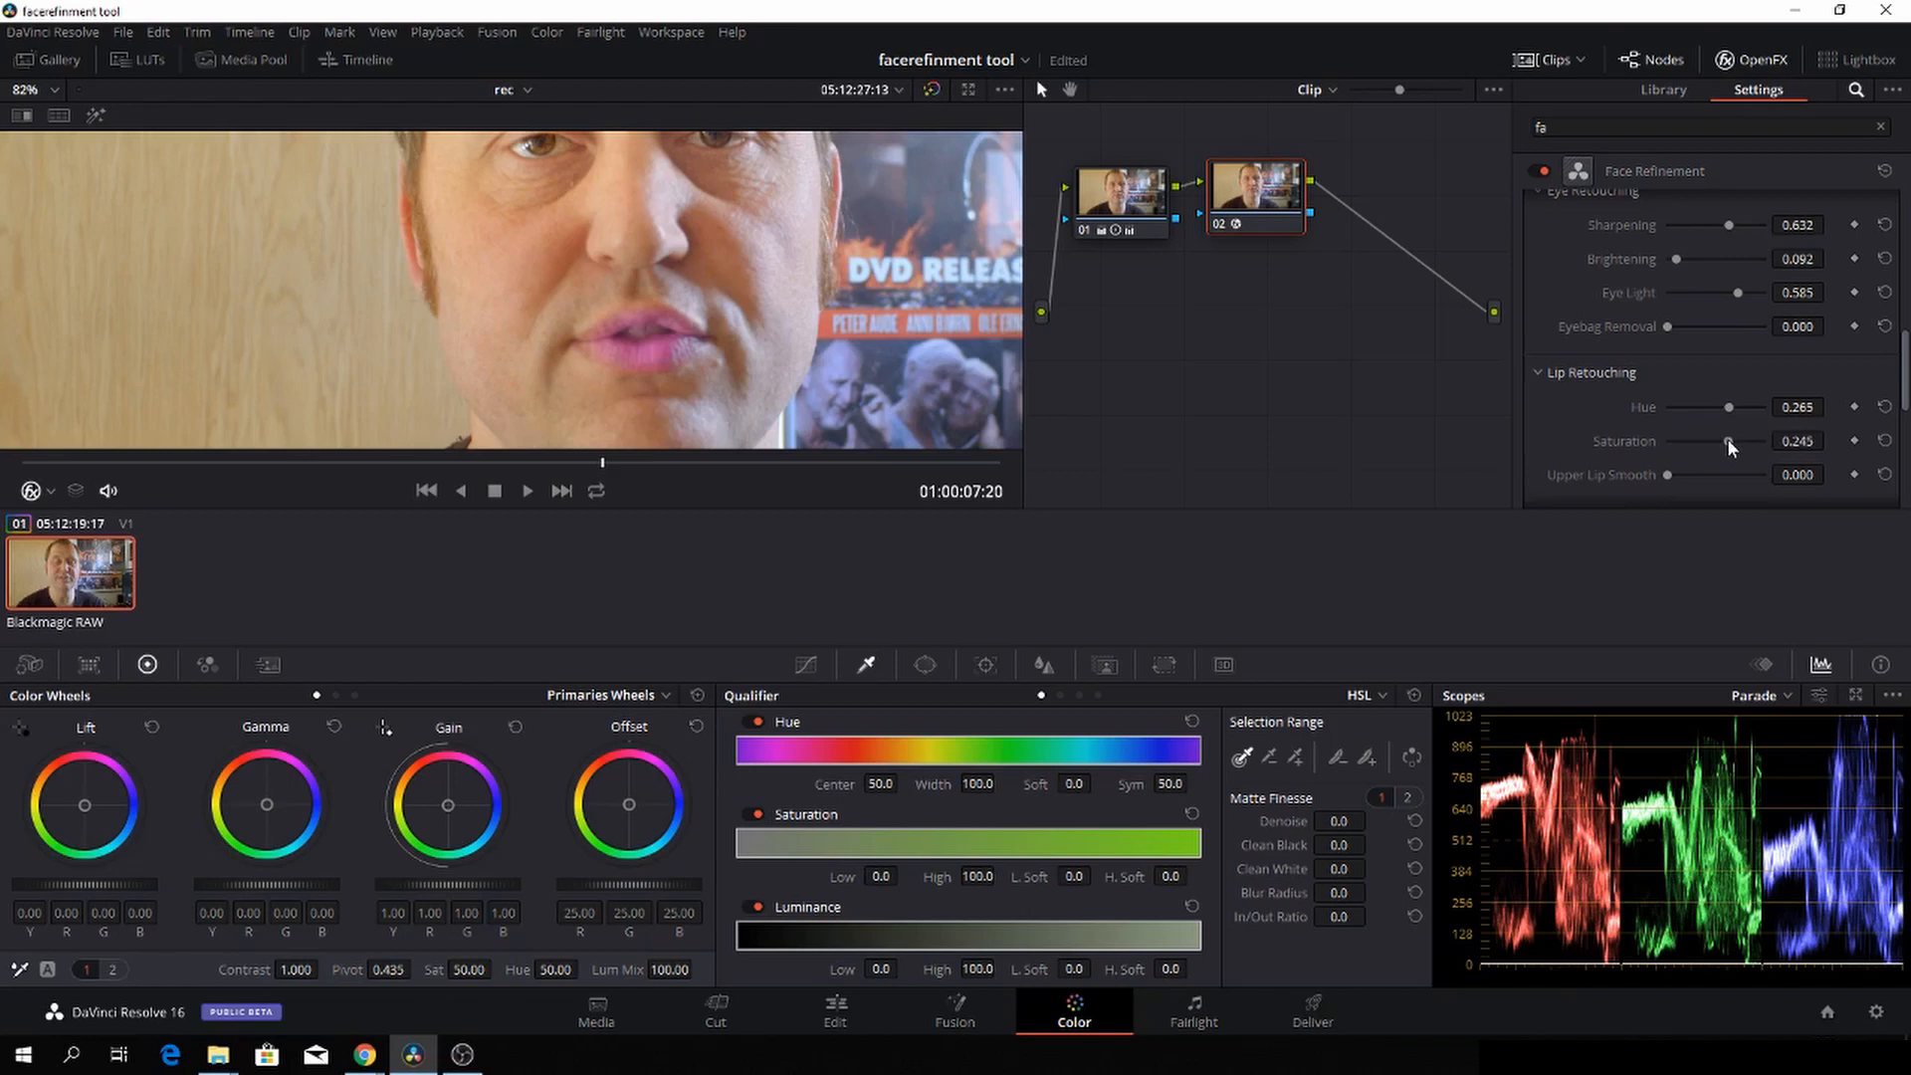
mouse_move(1672, 482)
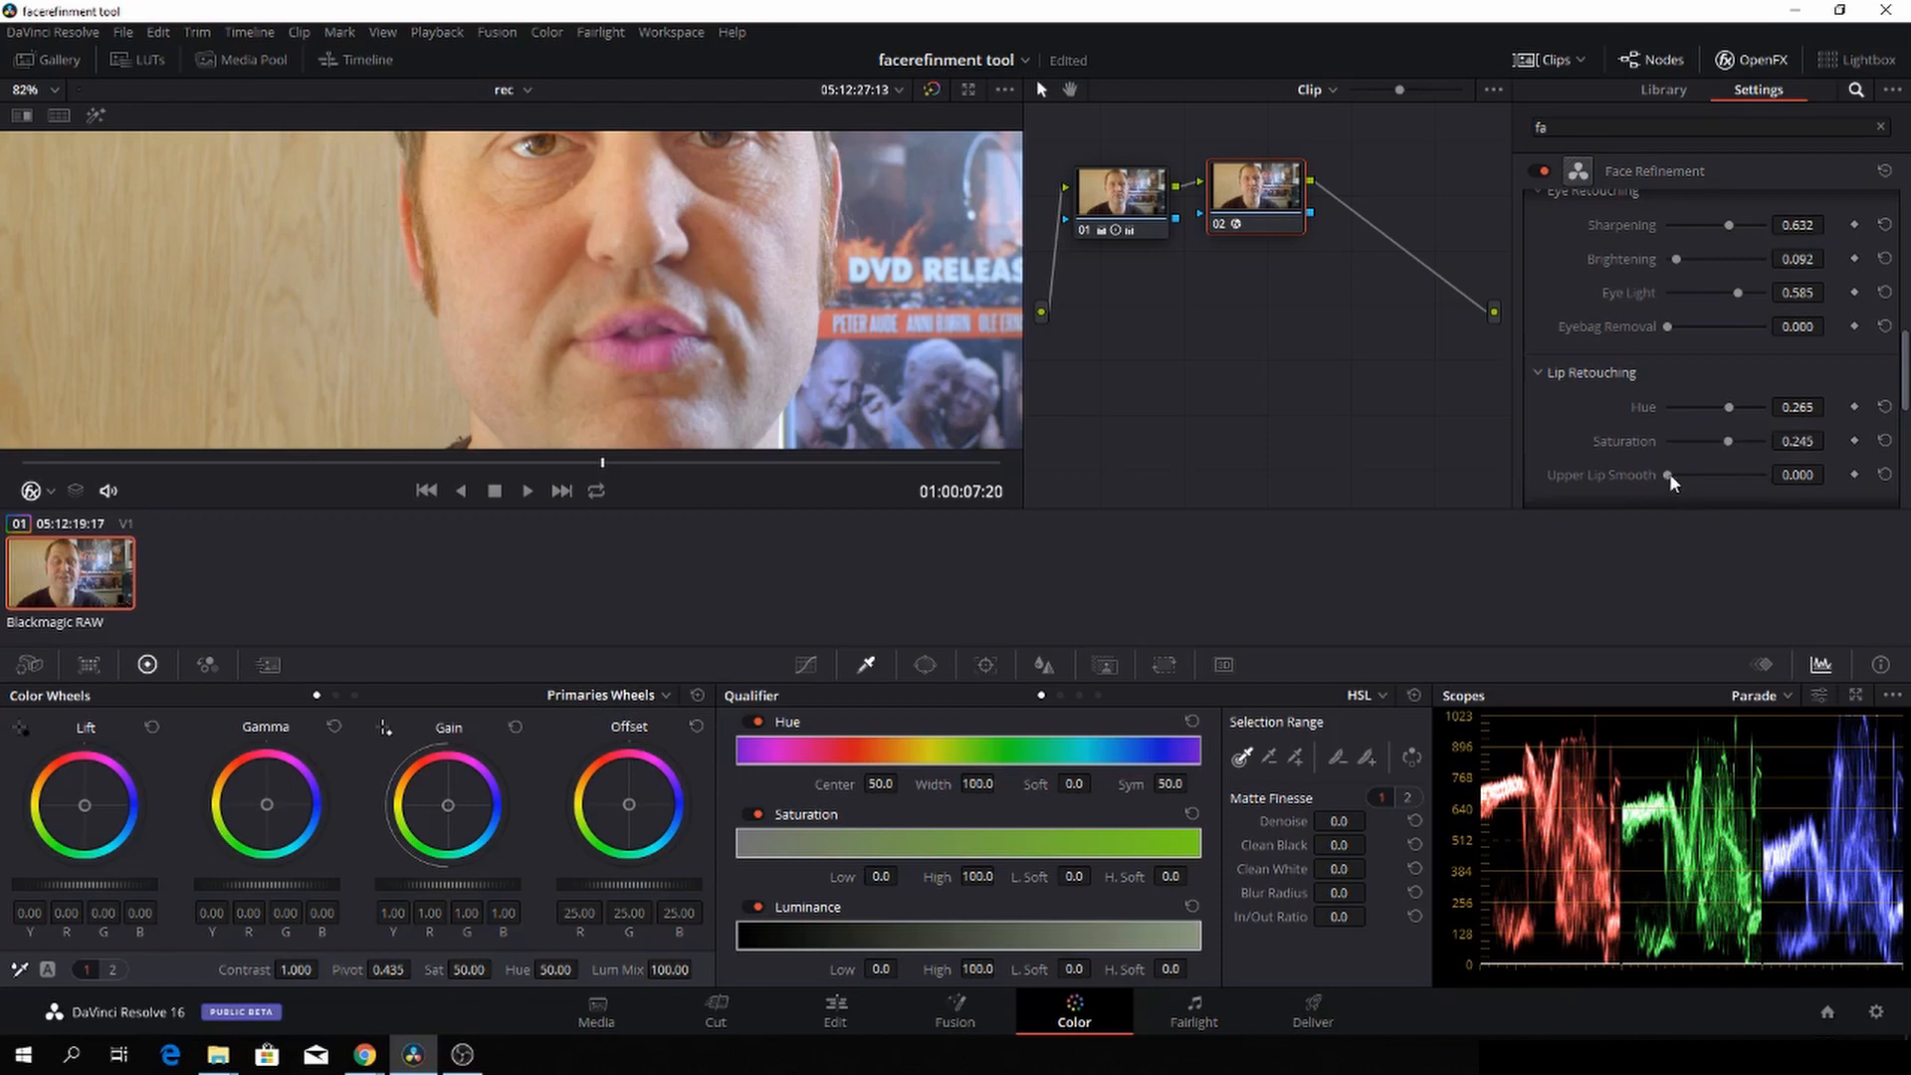
left_click_drag(1677, 474, 1716, 474)
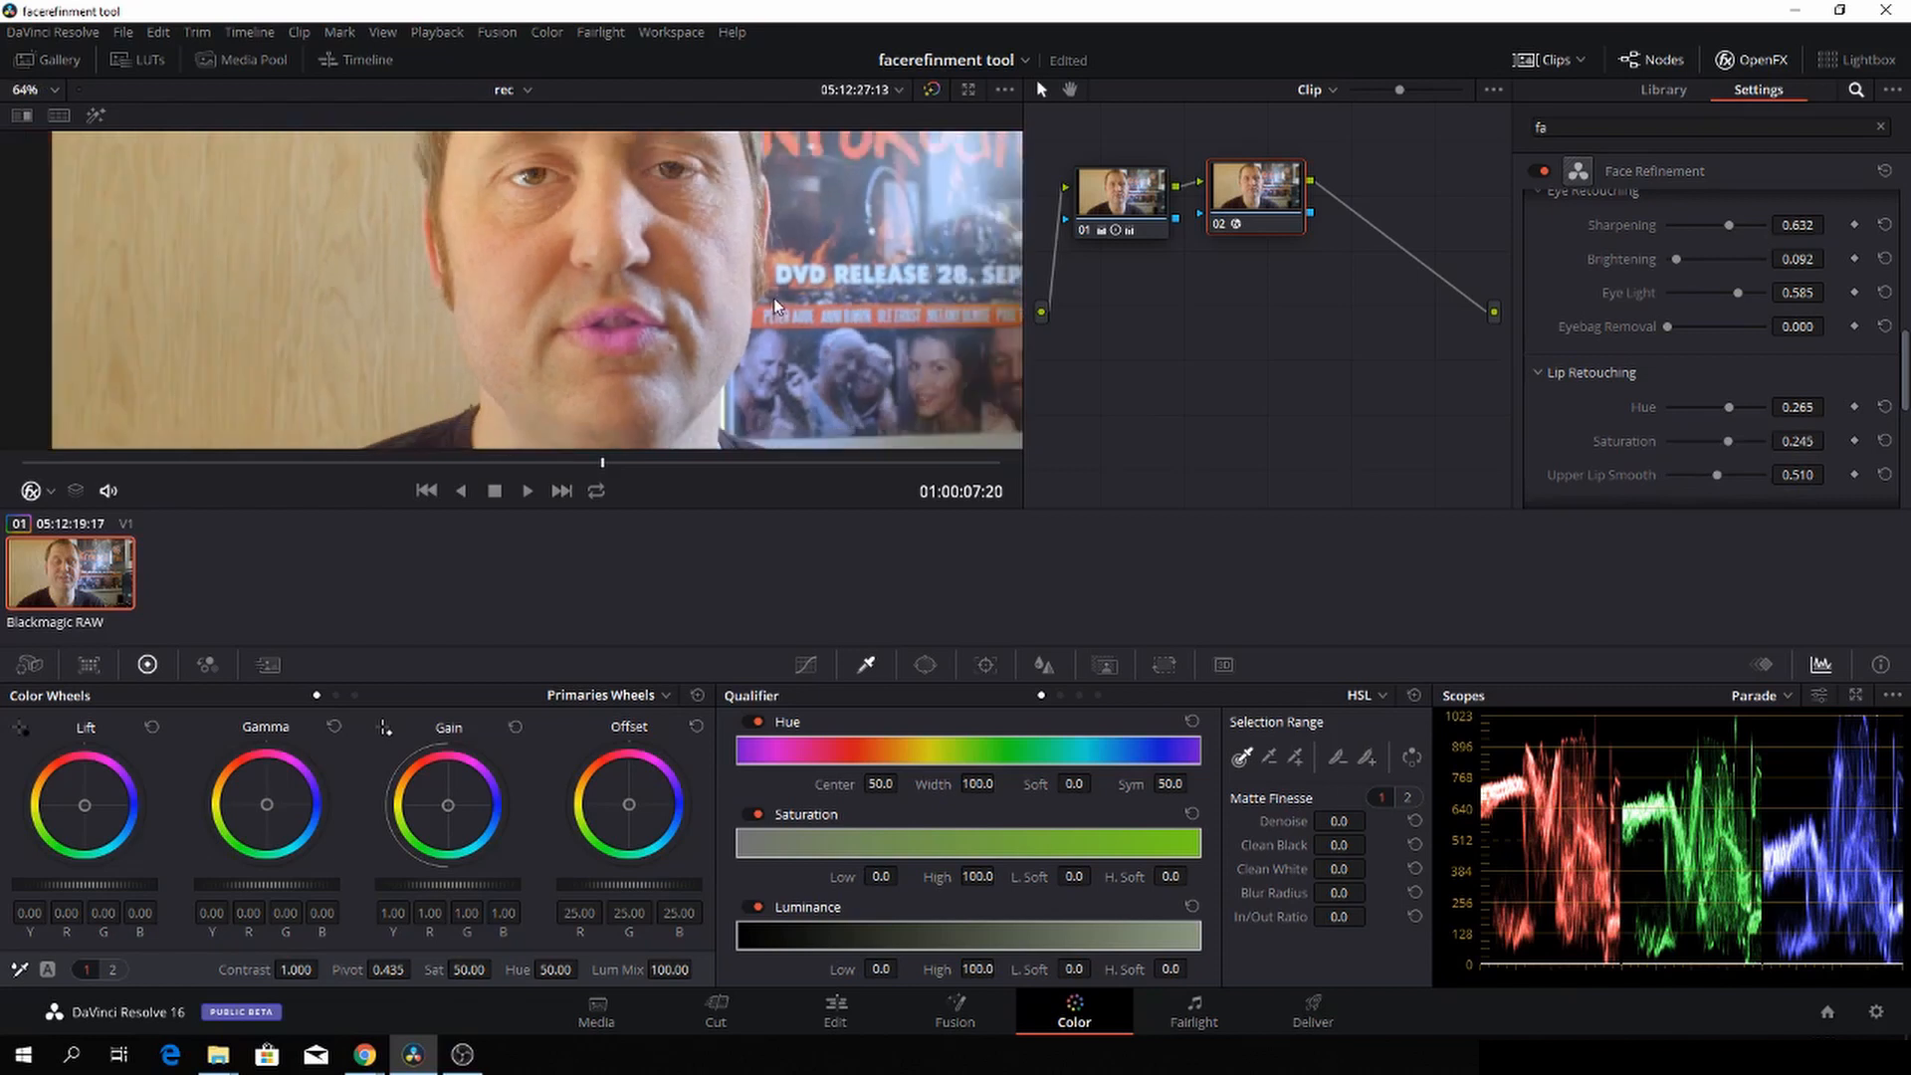
Step: In Blush Retouching, set hue 0.388, saturation 0.735 and size -0.041
scroll("down", 3)
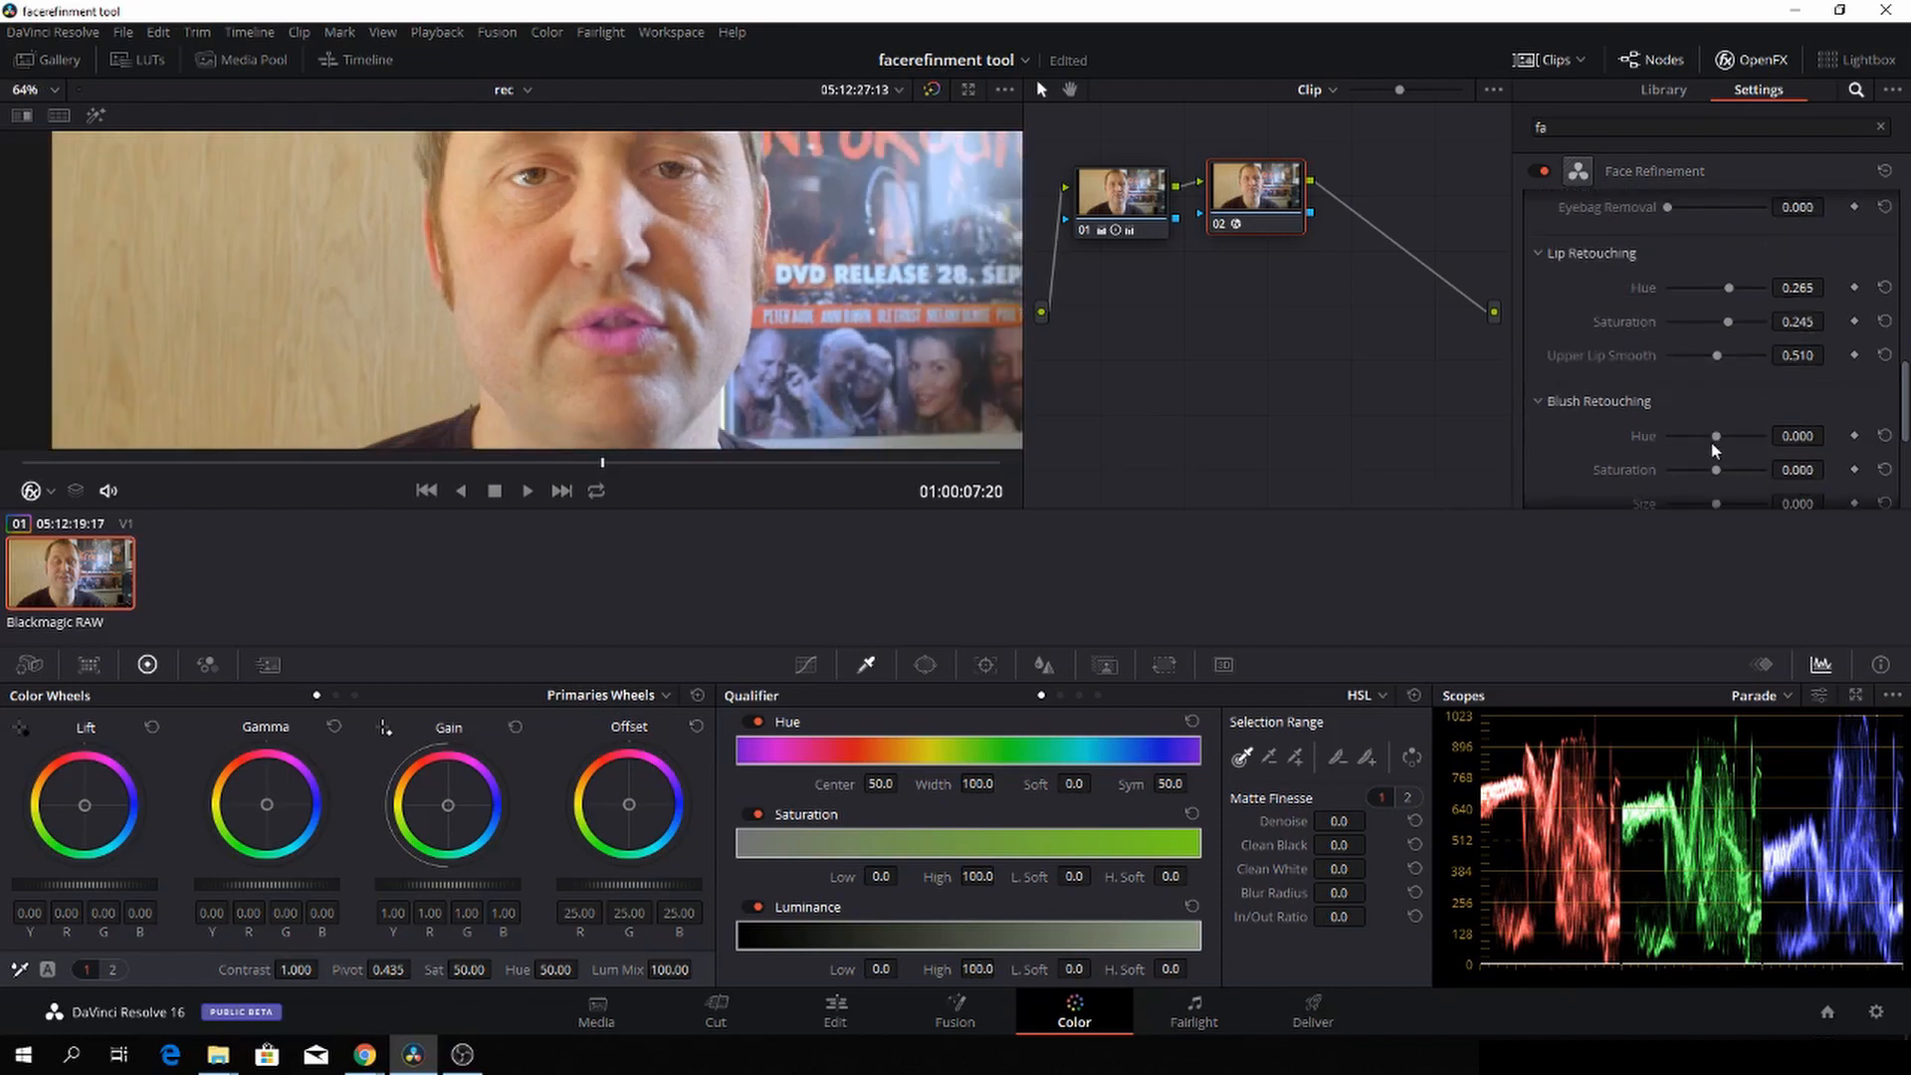
mouse_move(1716, 434)
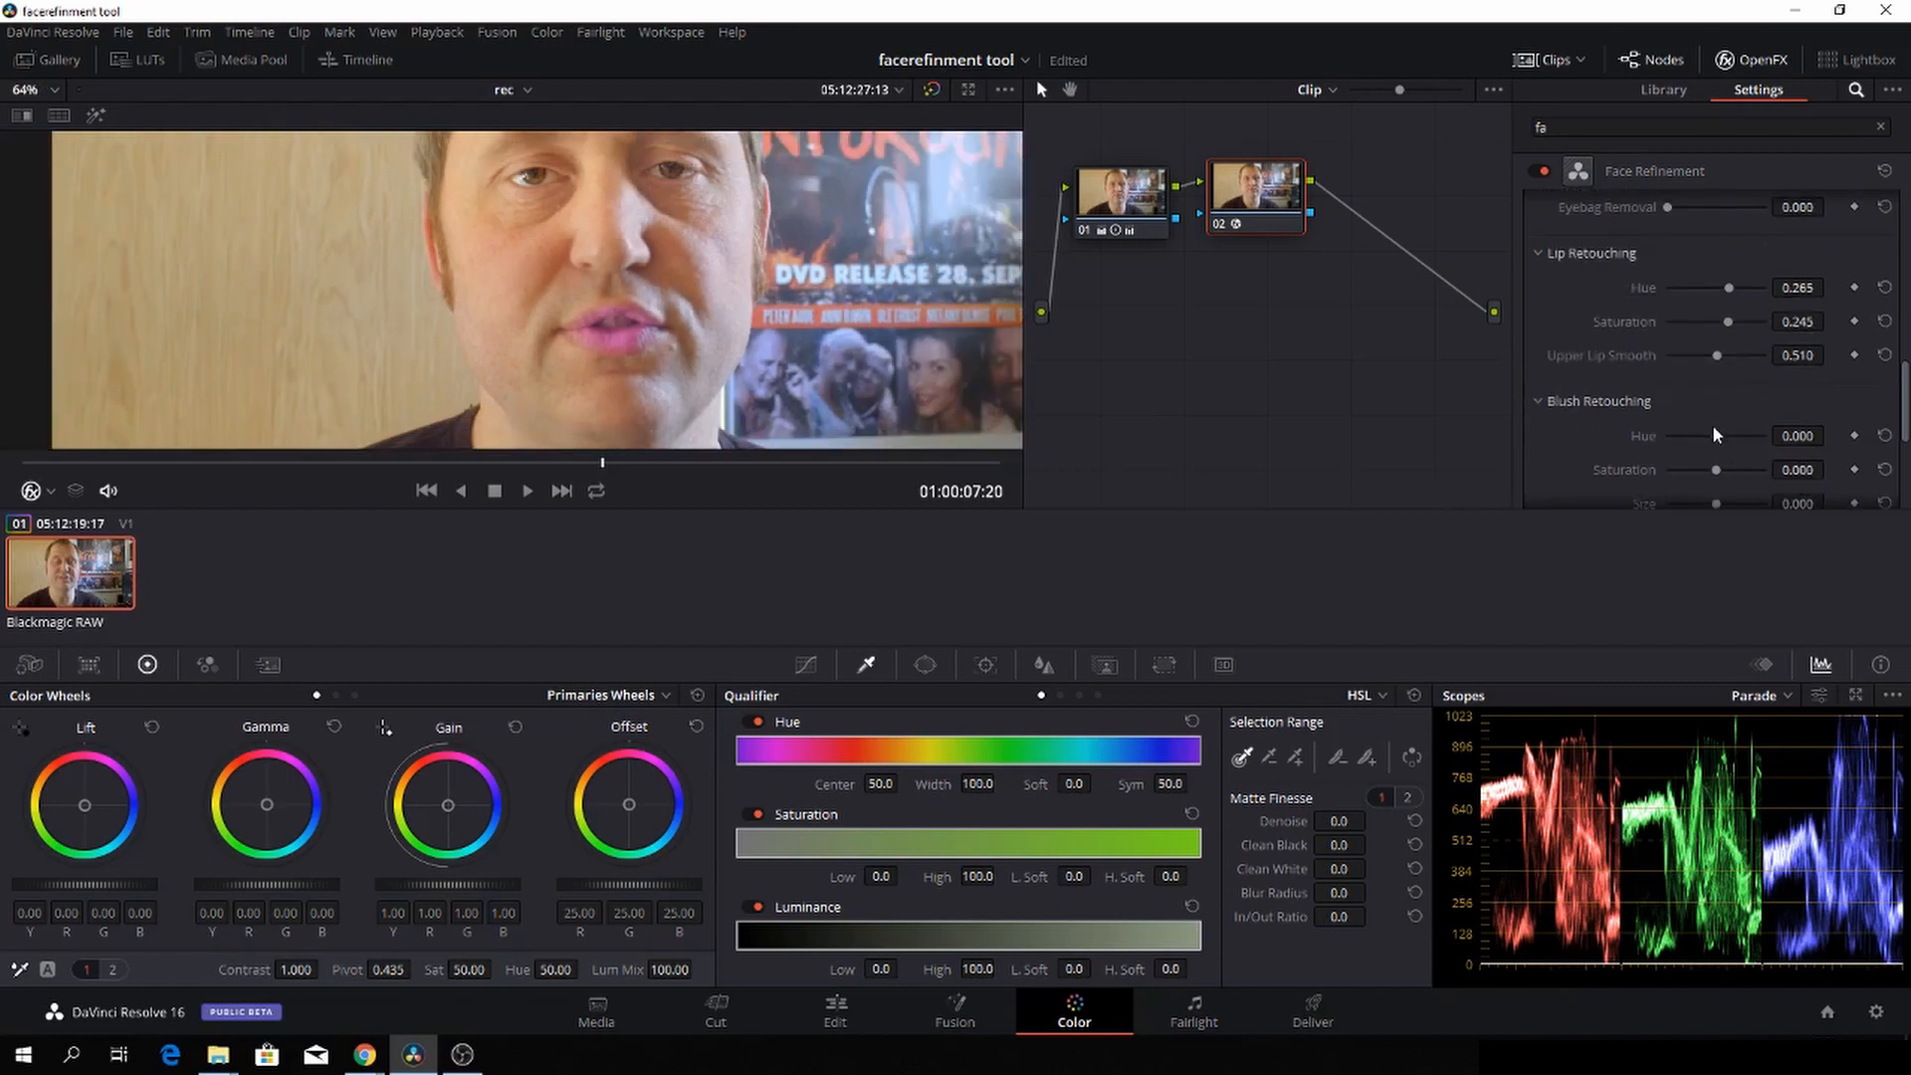
mouse_move(1717, 441)
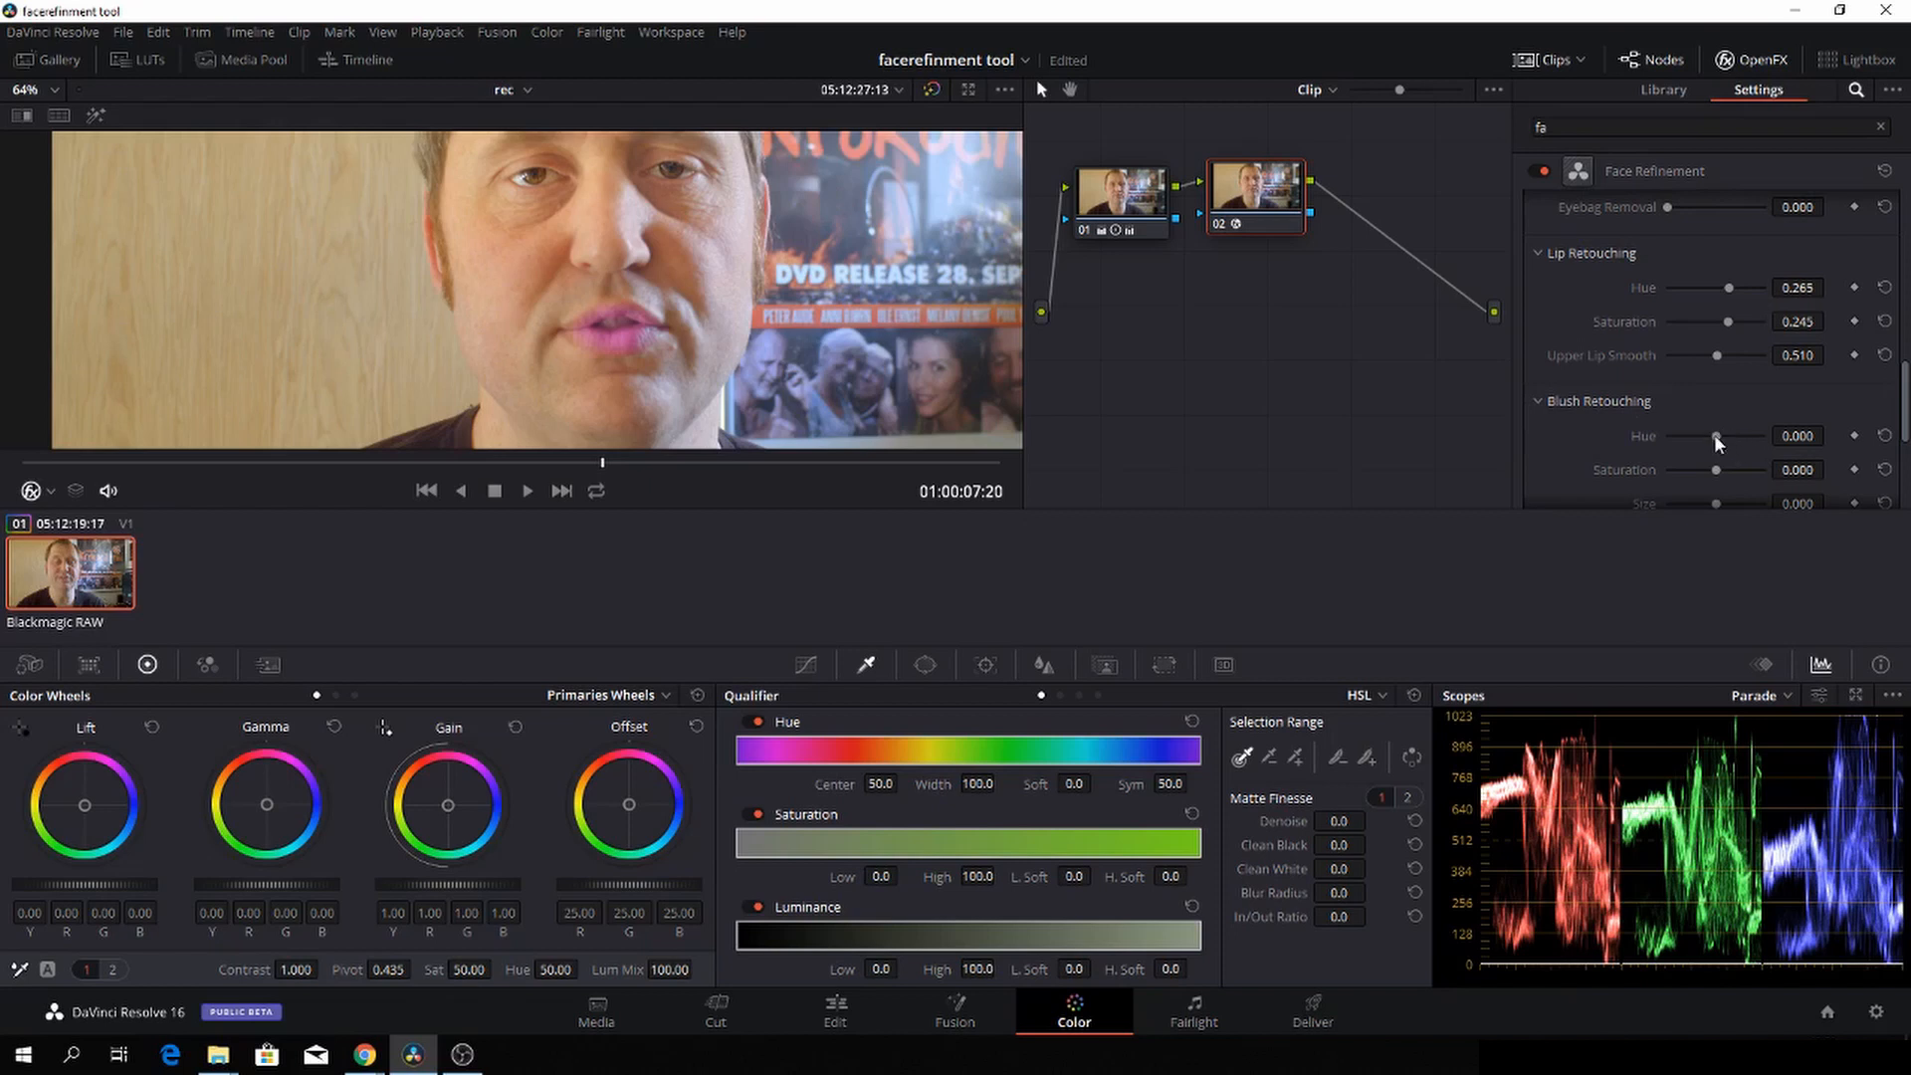
left_click_drag(1715, 435, 1727, 435)
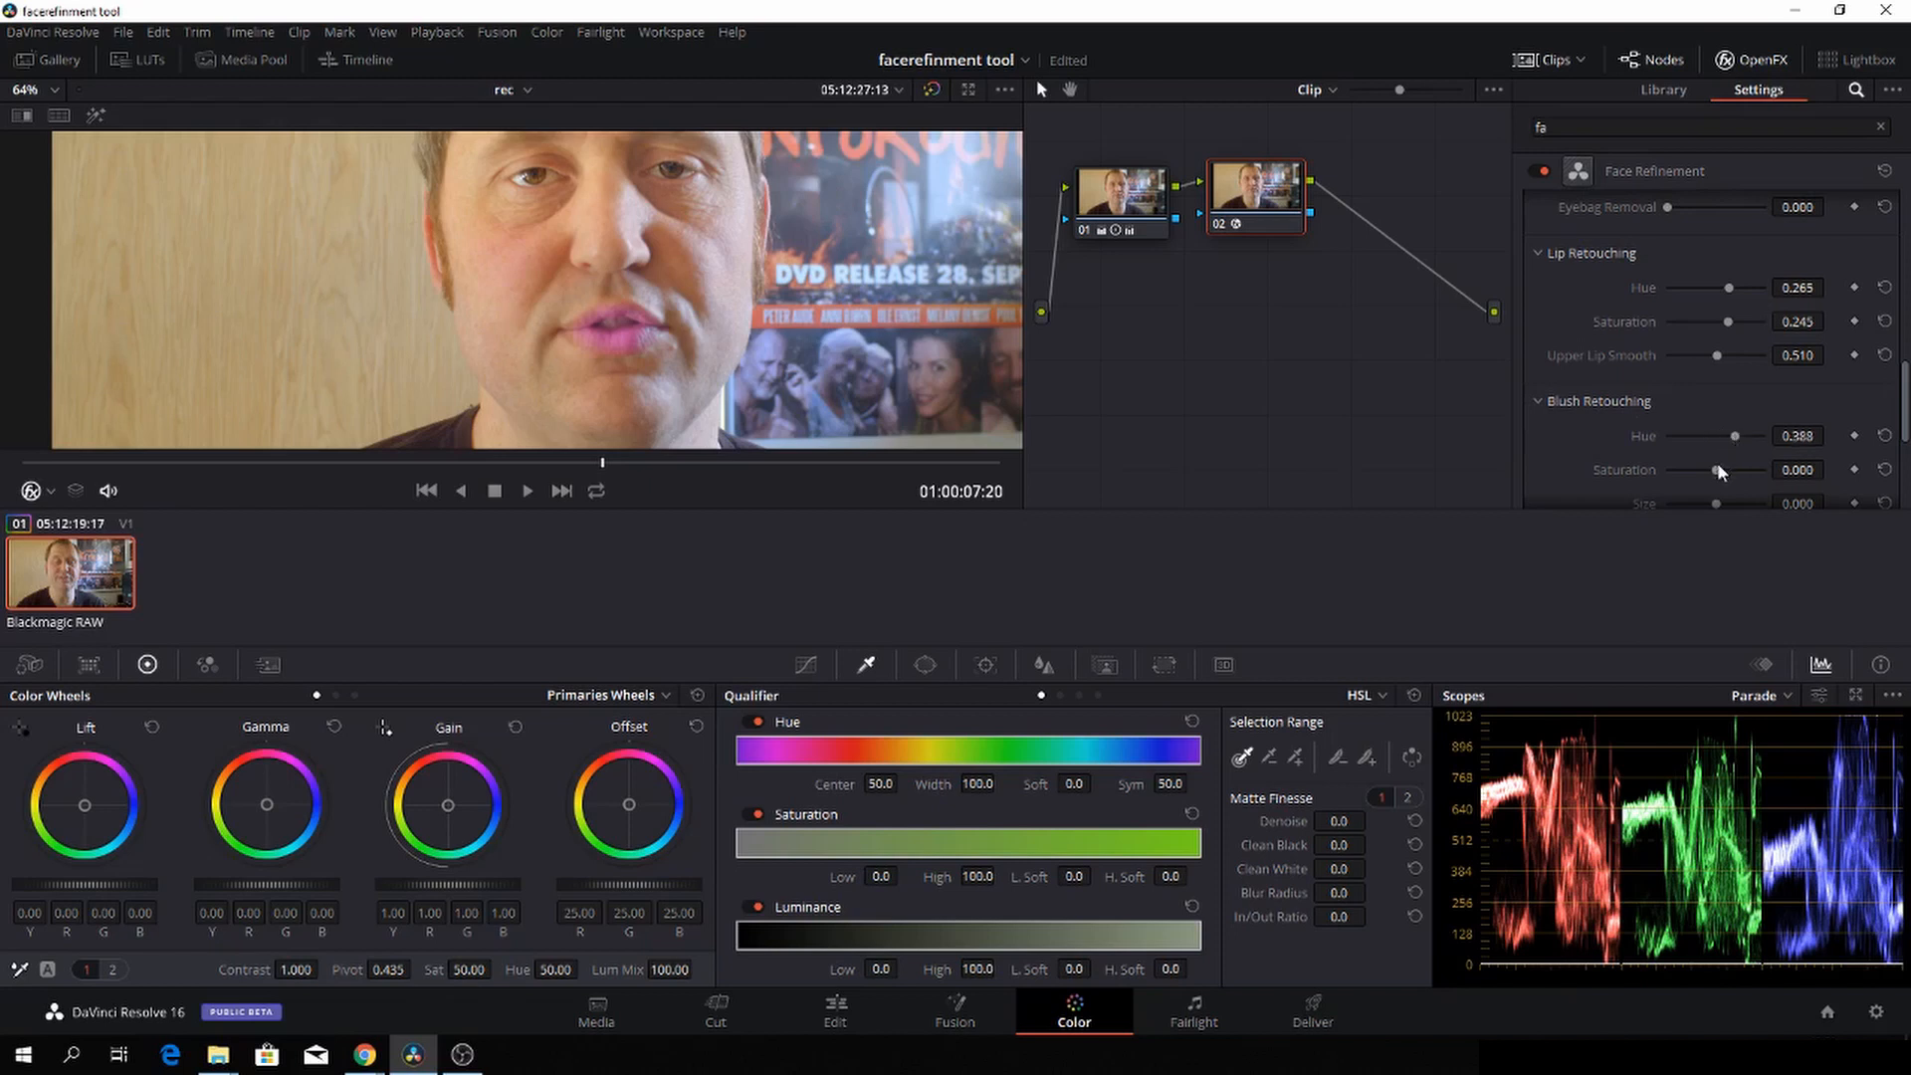
left_click_drag(1716, 471, 1749, 471)
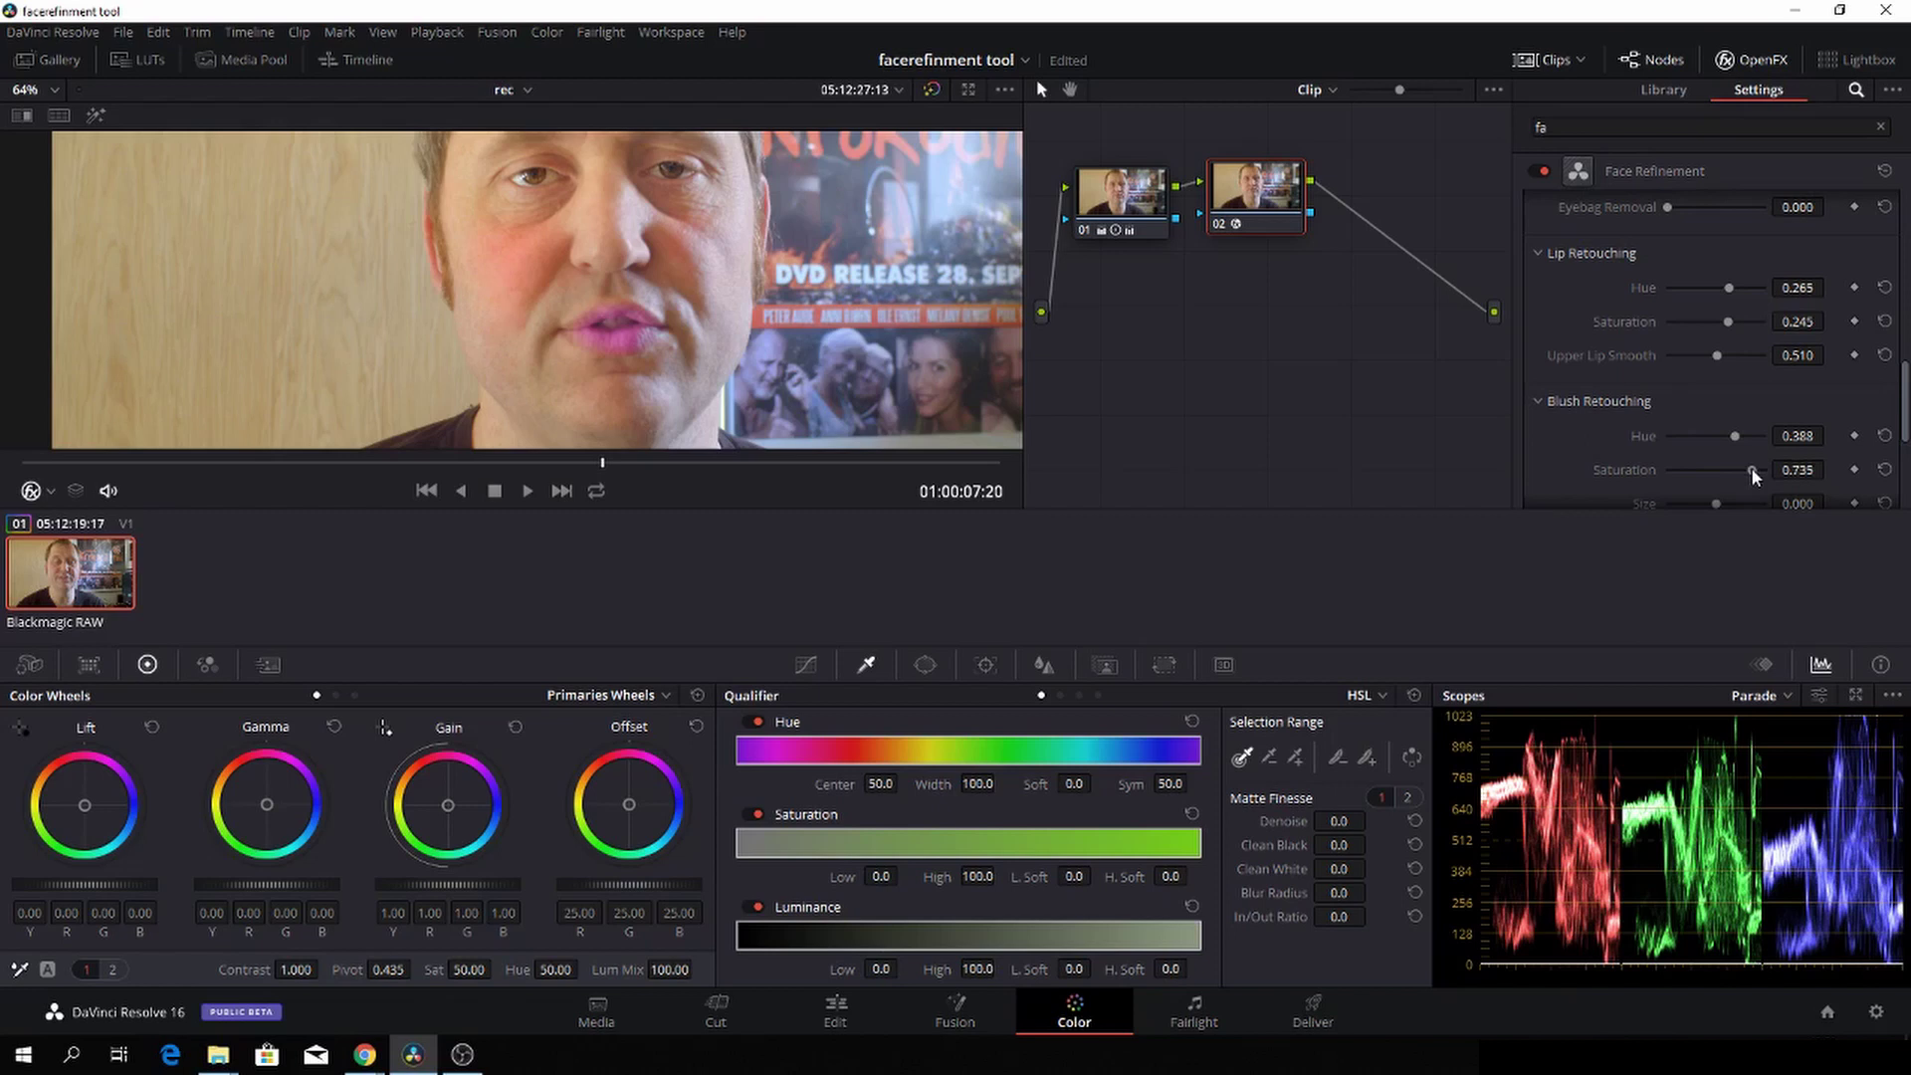
scroll("down", 3)
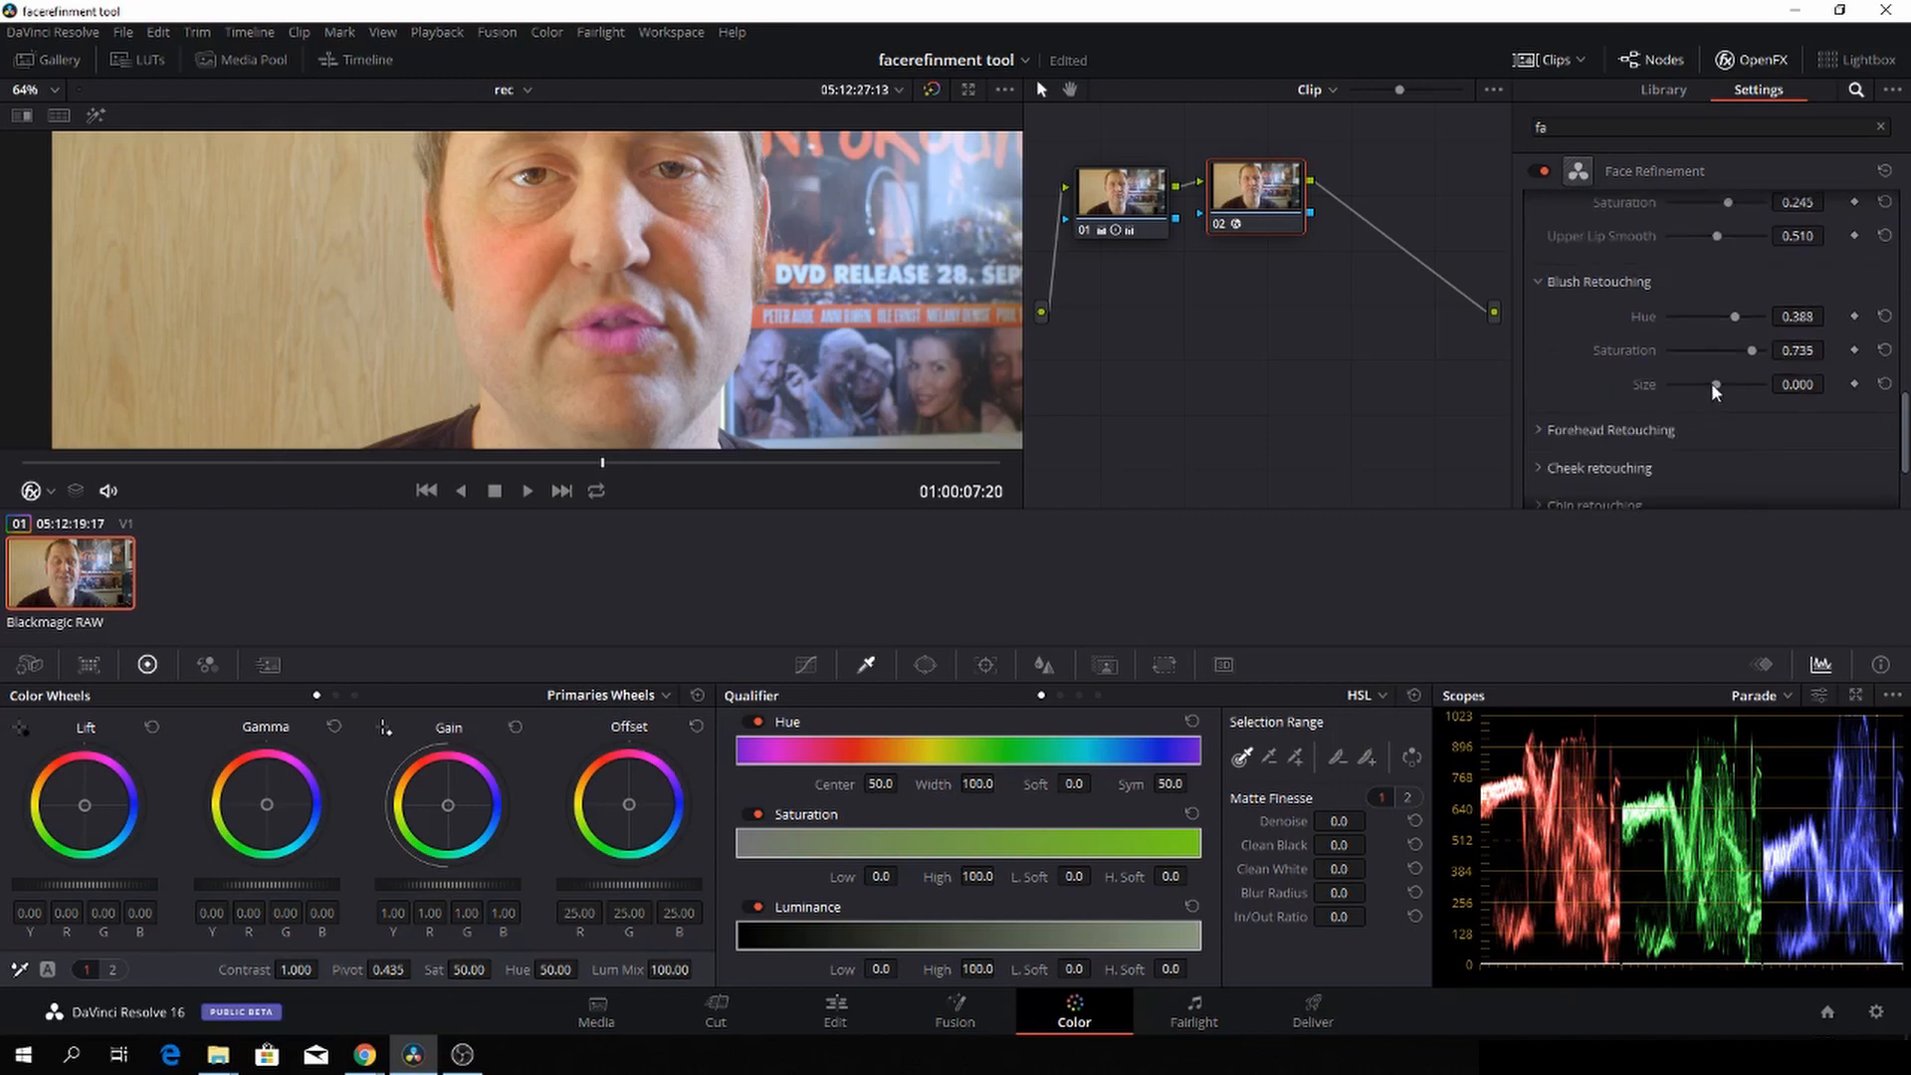
left_click_drag(1719, 384, 1712, 384)
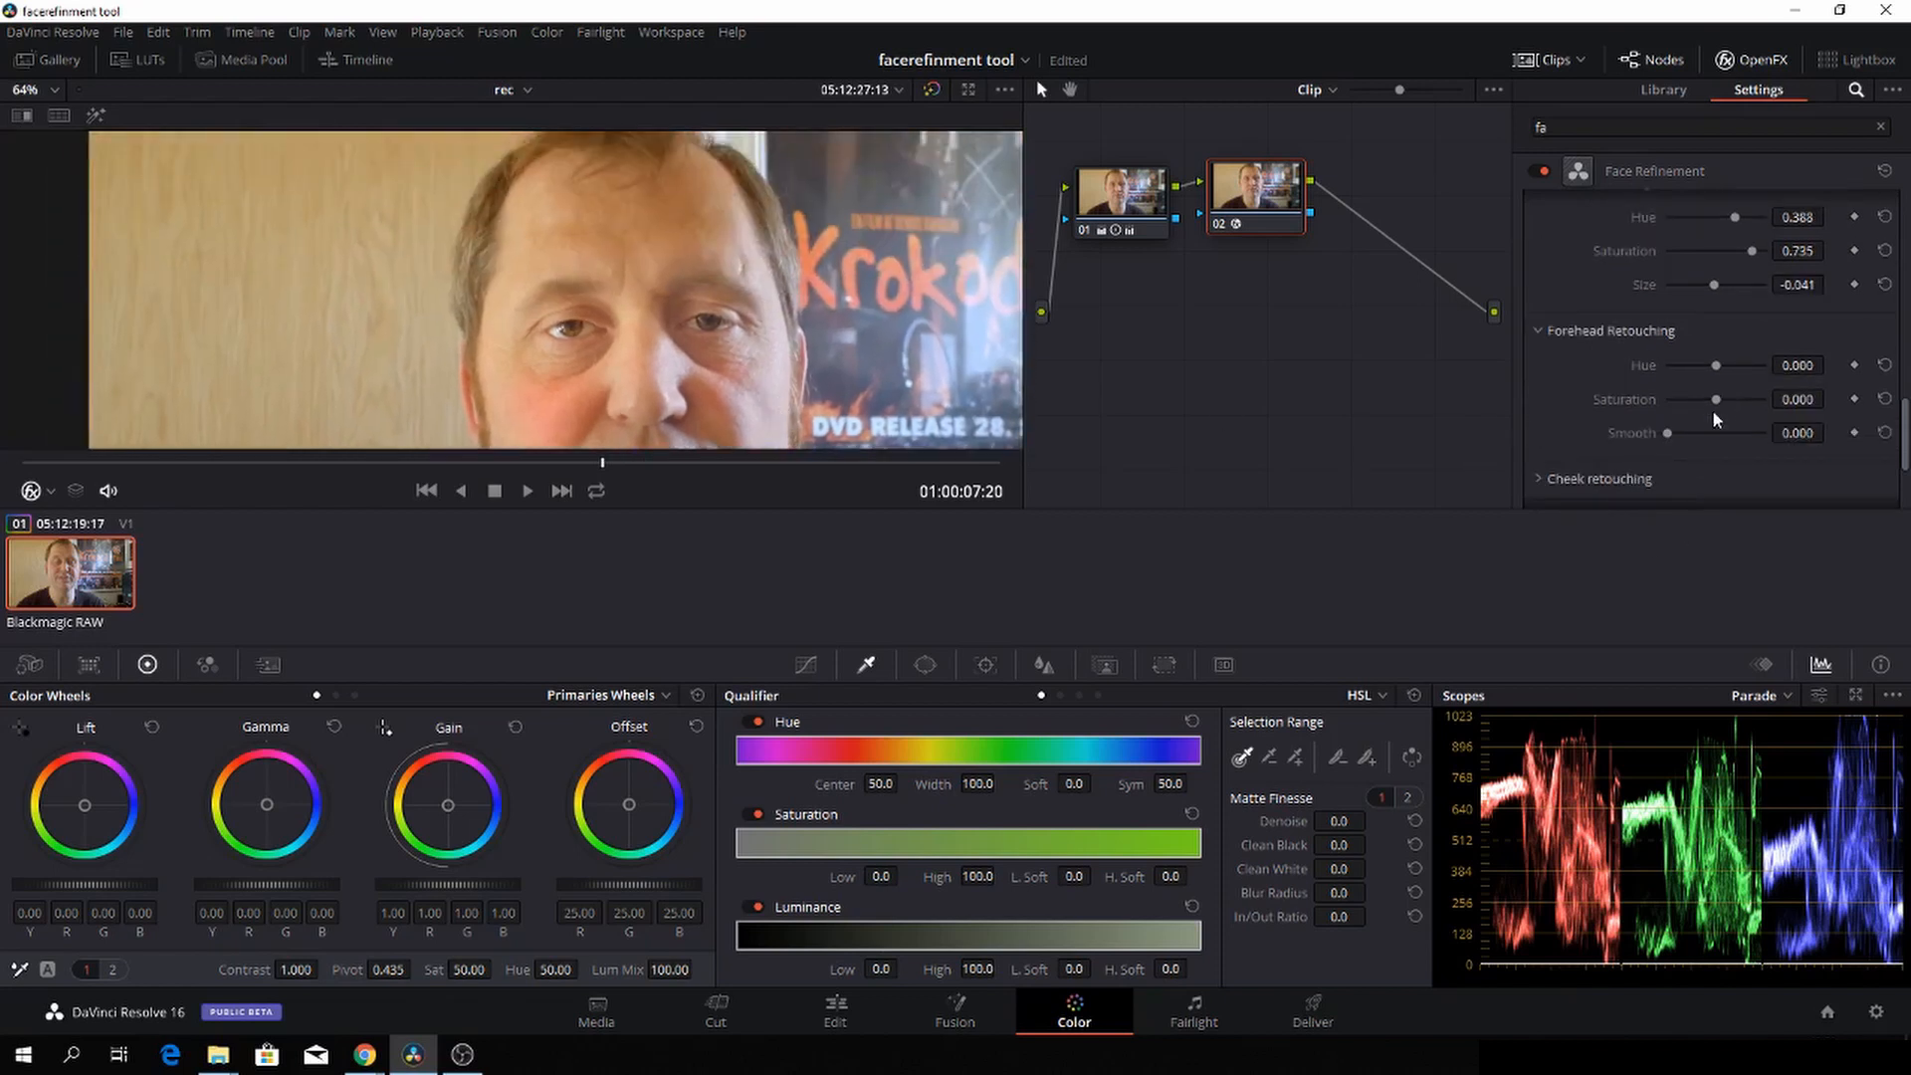
Step: Give Forehead Retouching hue 0.347, saturation 0.204 and smoothing 0.683
scroll("down", 3)
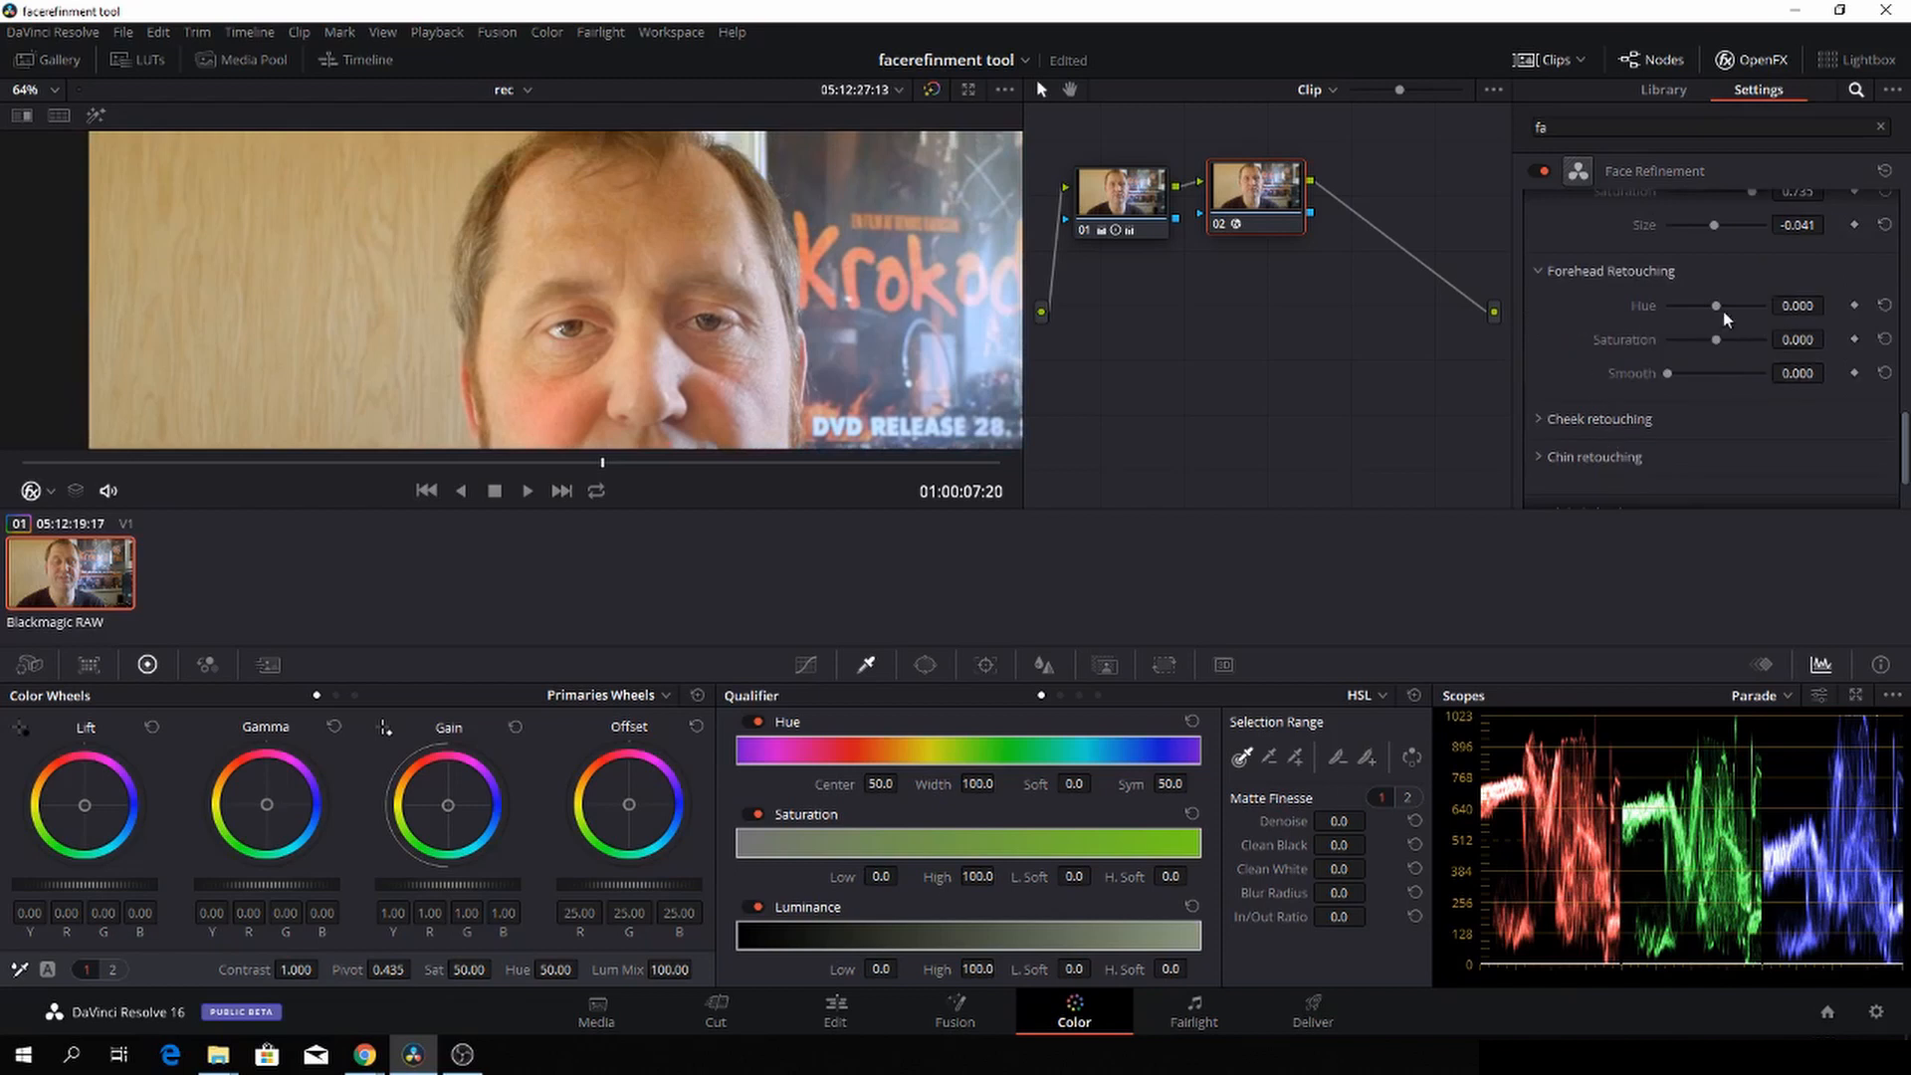
left_click_drag(1715, 305, 1731, 305)
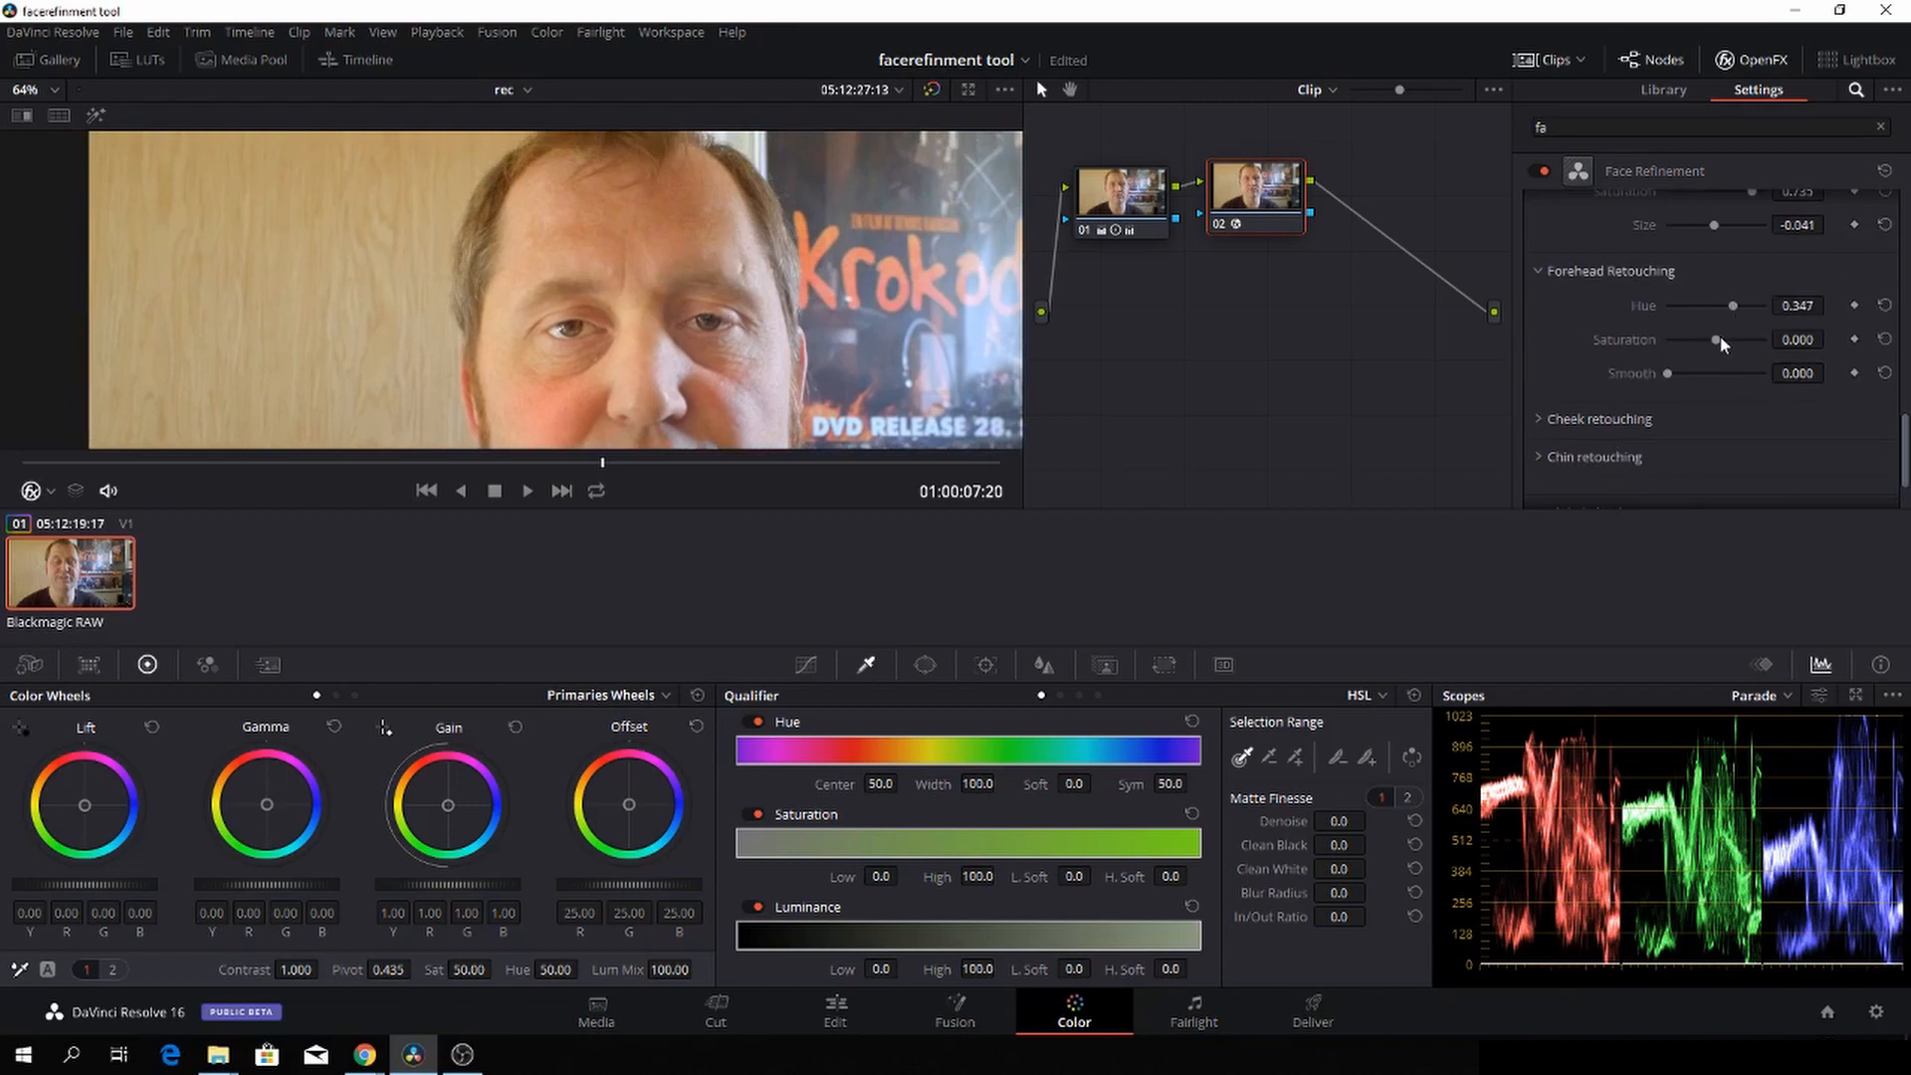
left_click_drag(1714, 341, 1728, 341)
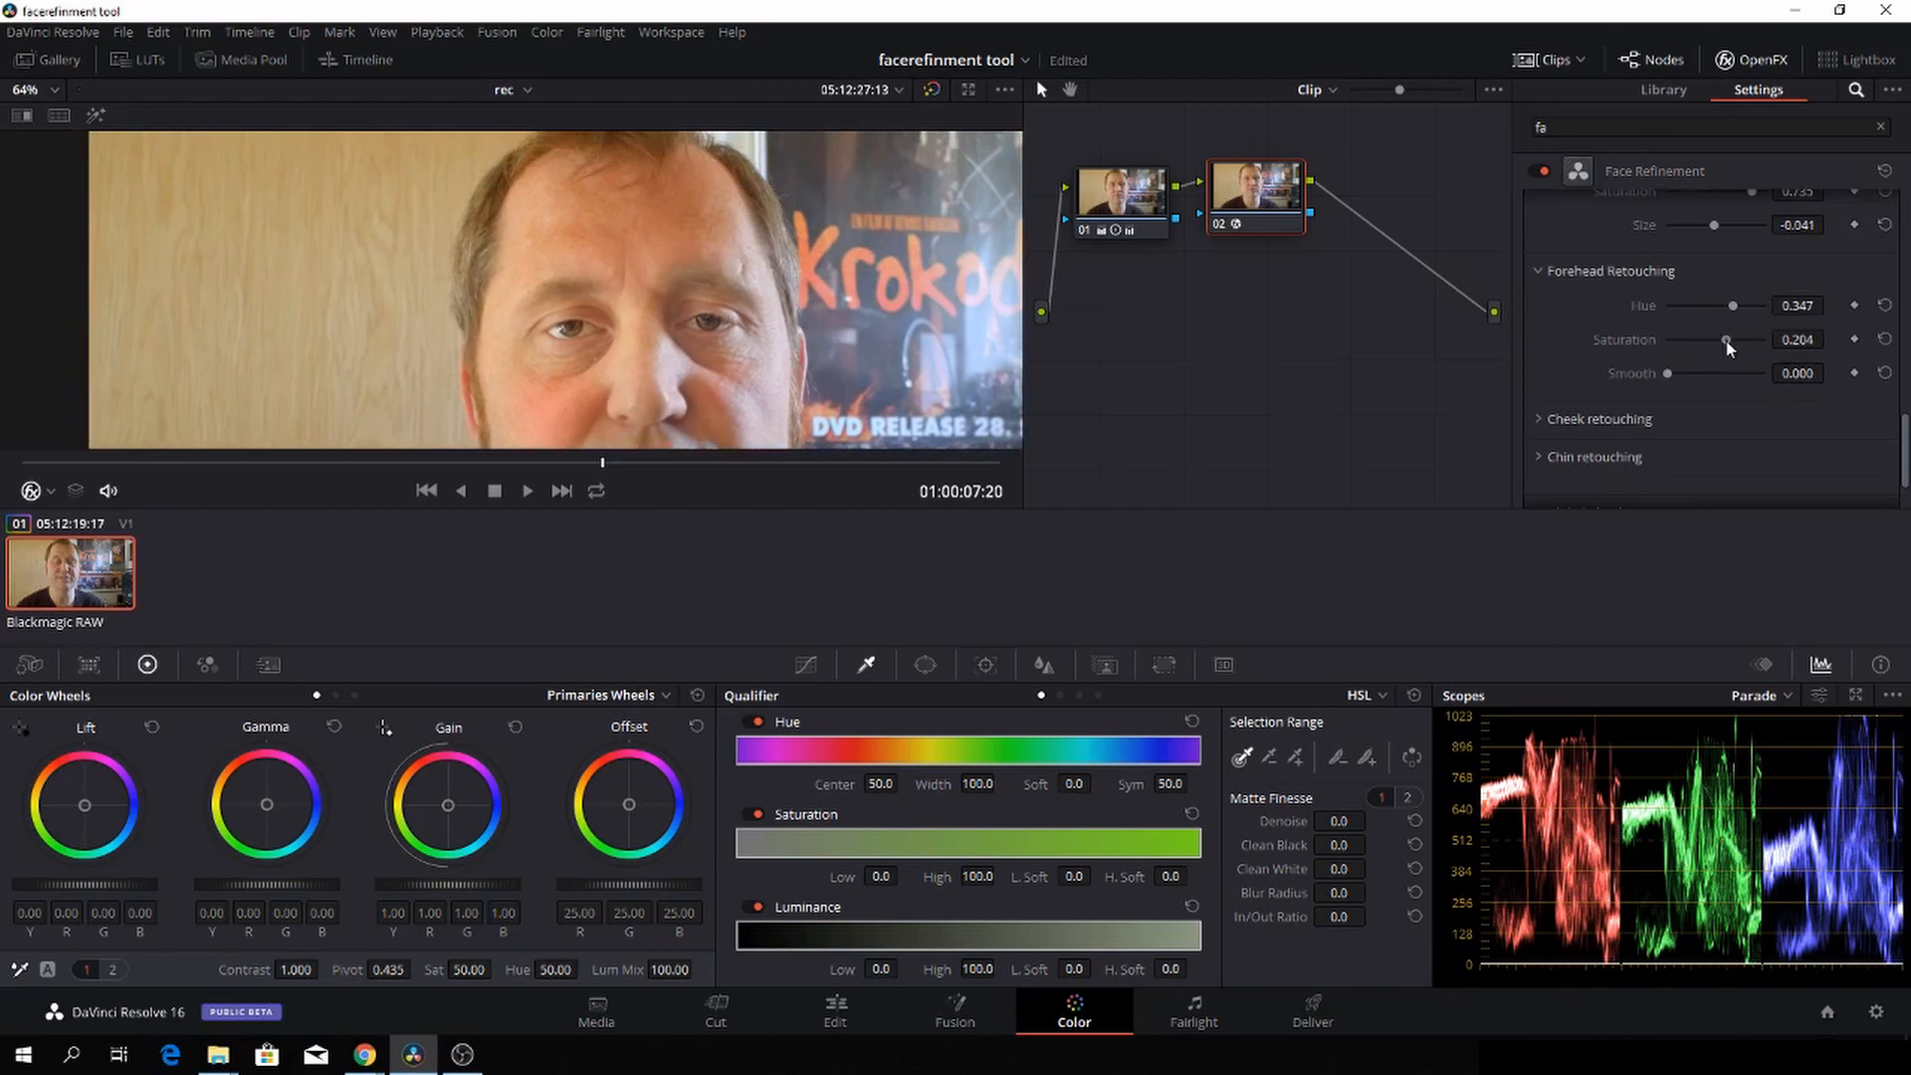
left_click_drag(1679, 374, 1712, 374)
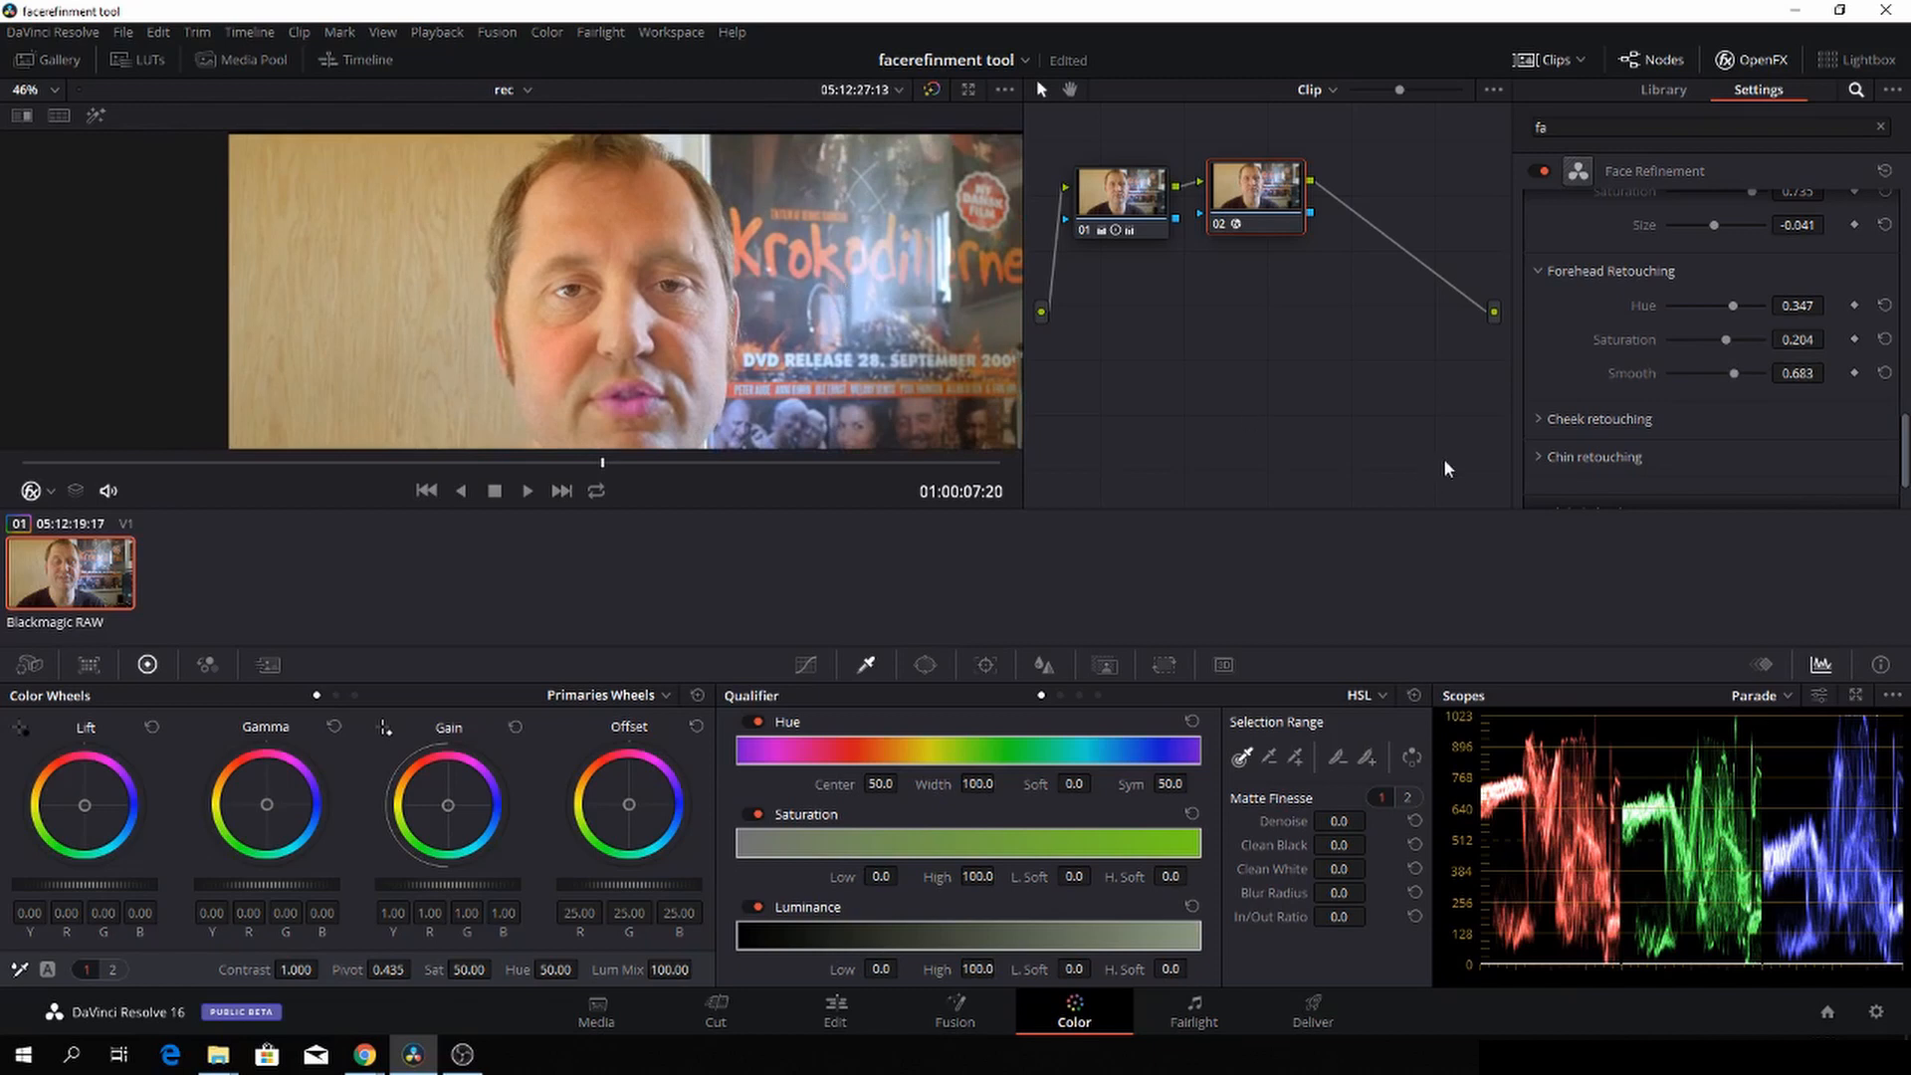
mouse_move(1543, 429)
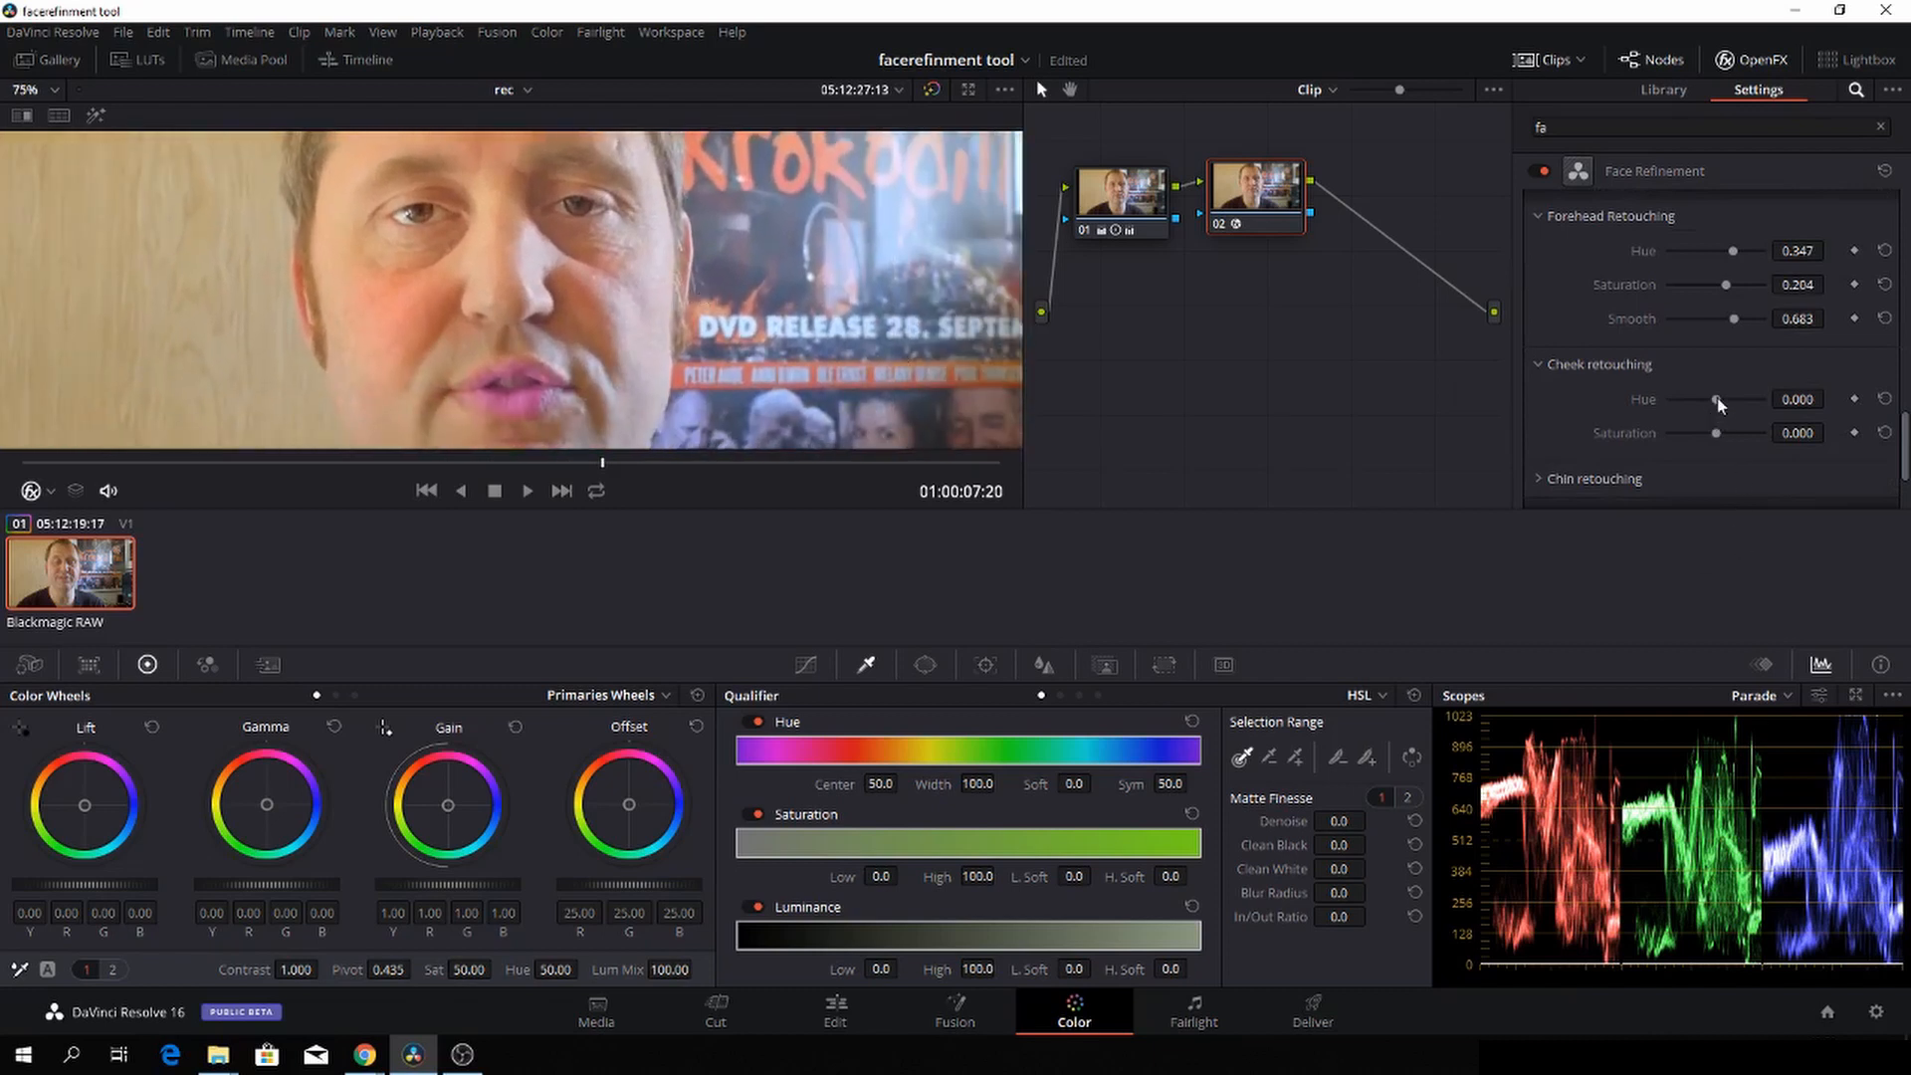
Step: Set Cheek Retouching hue to 0.592 and saturation to 0.184
left_click_drag(1721, 399, 1705, 398)
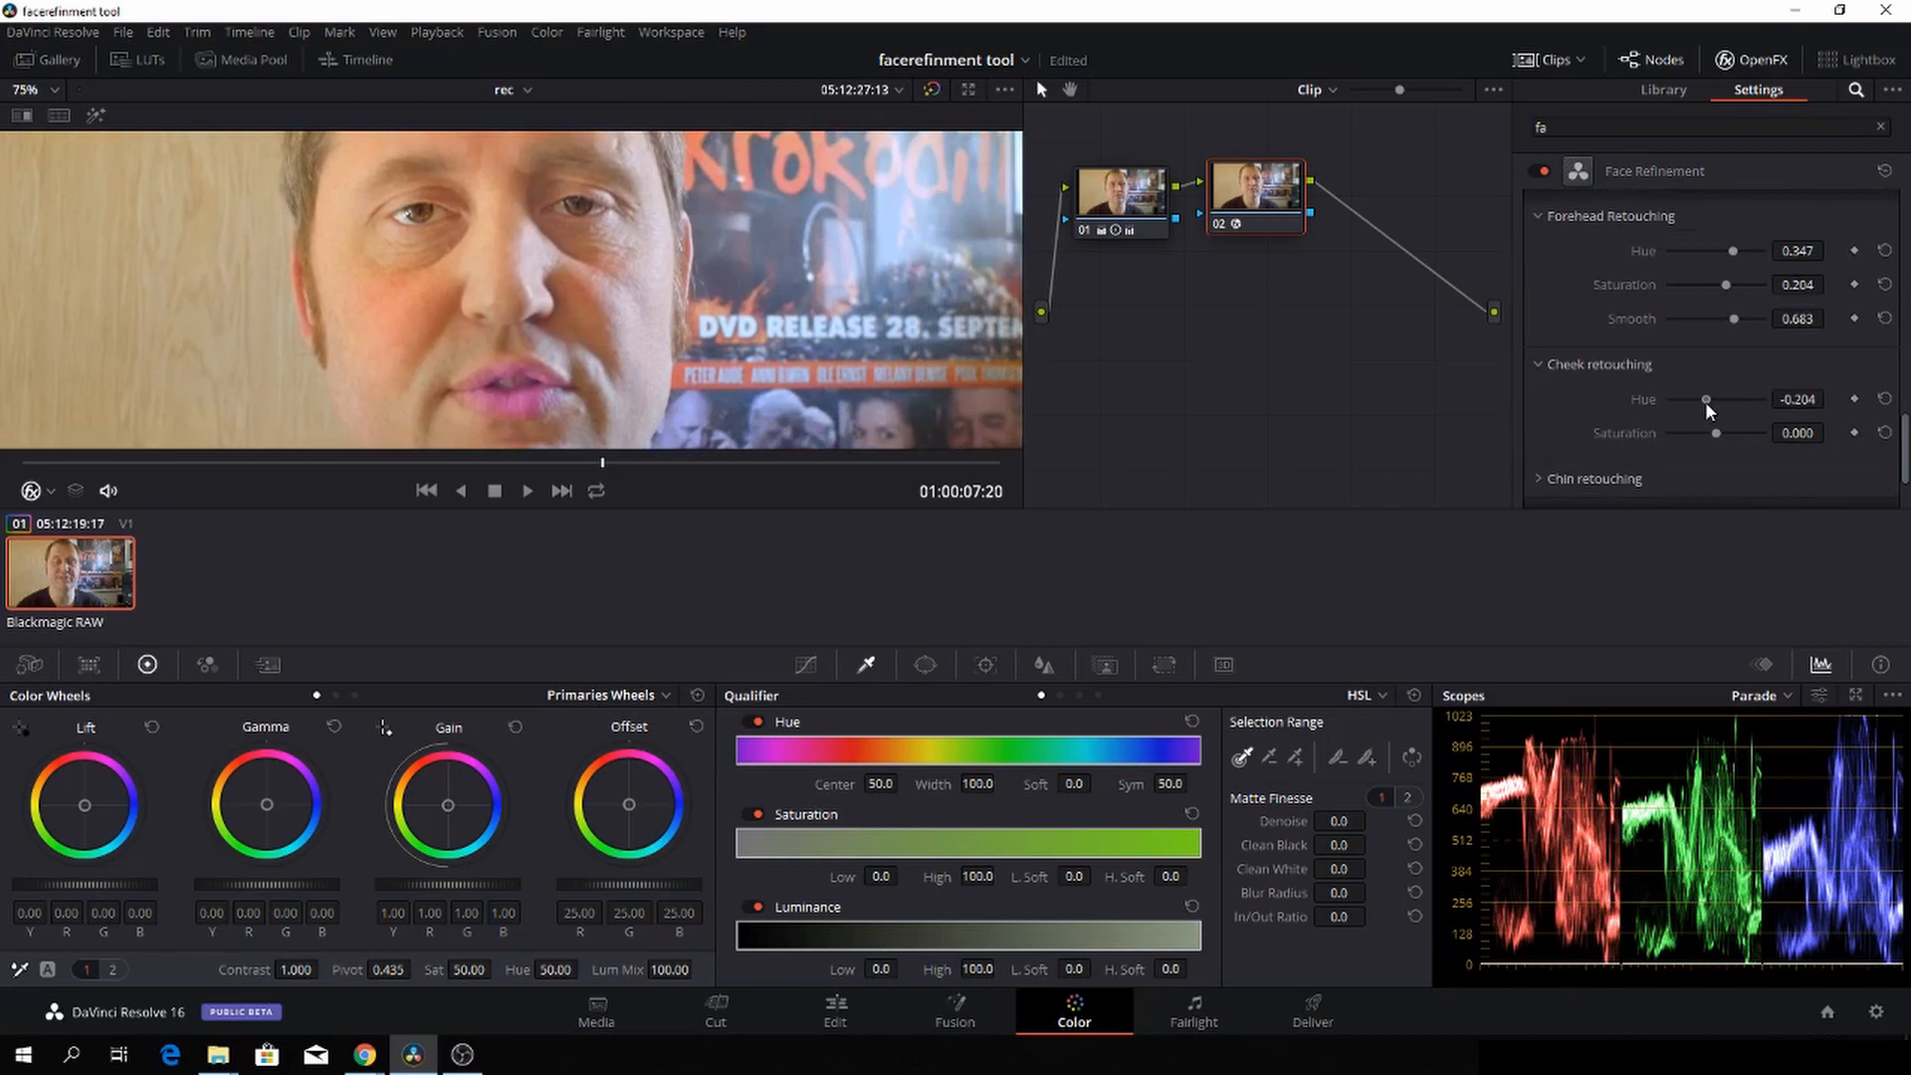
left_click_drag(1706, 398, 1773, 398)
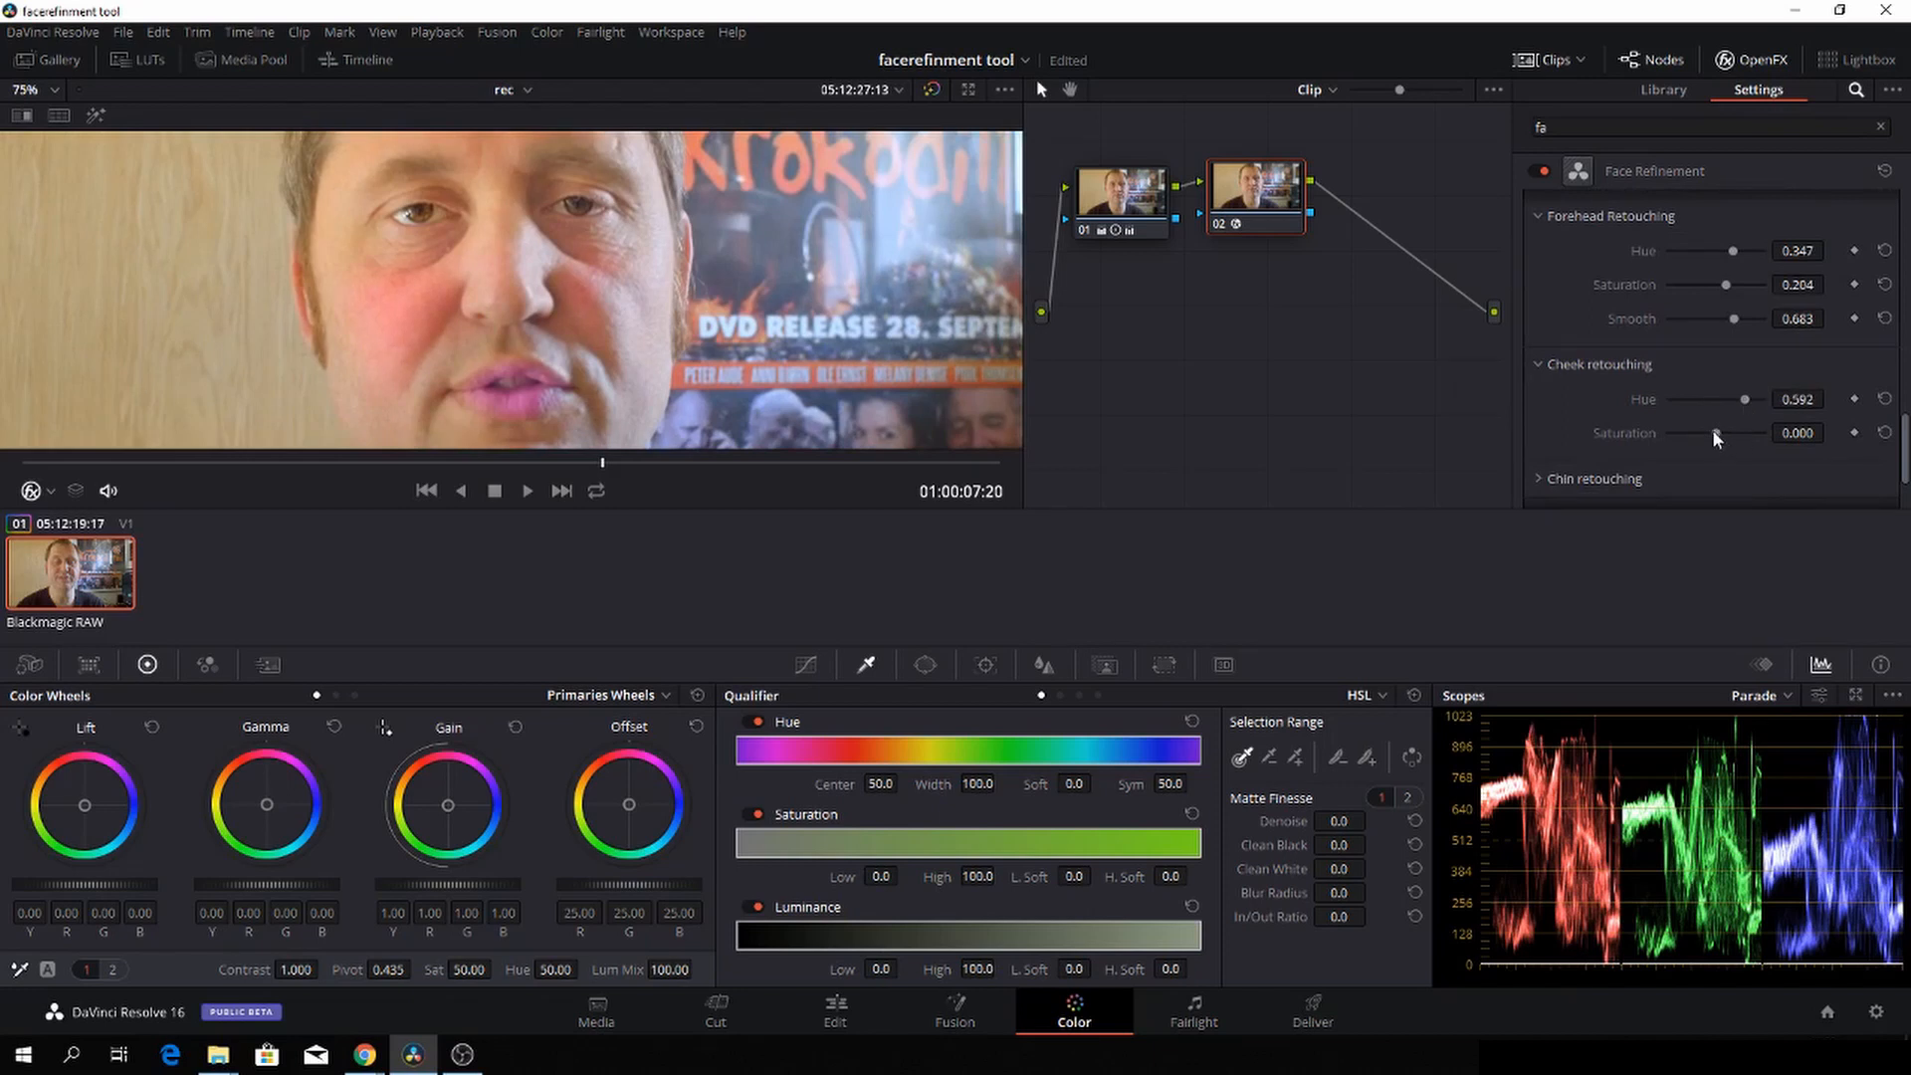
left_click_drag(1713, 433, 1725, 433)
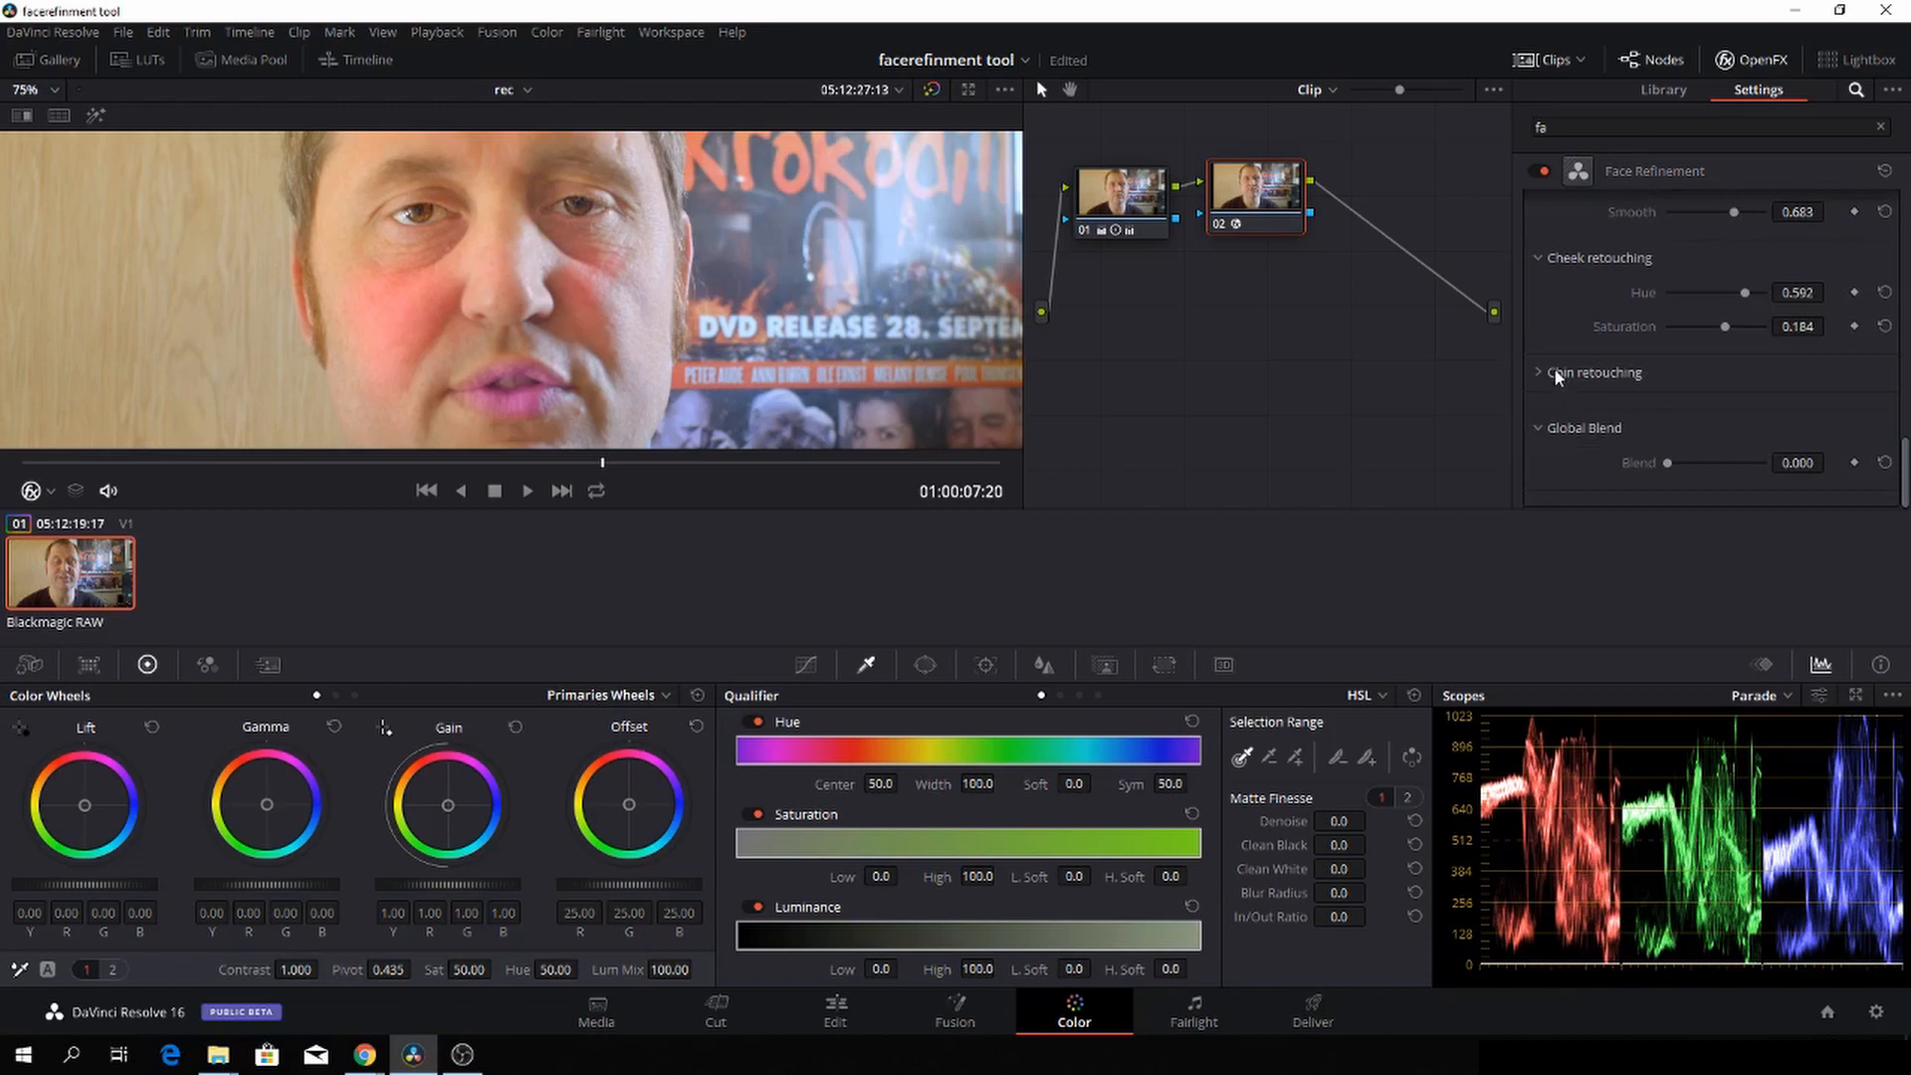
mouse_move(1539, 375)
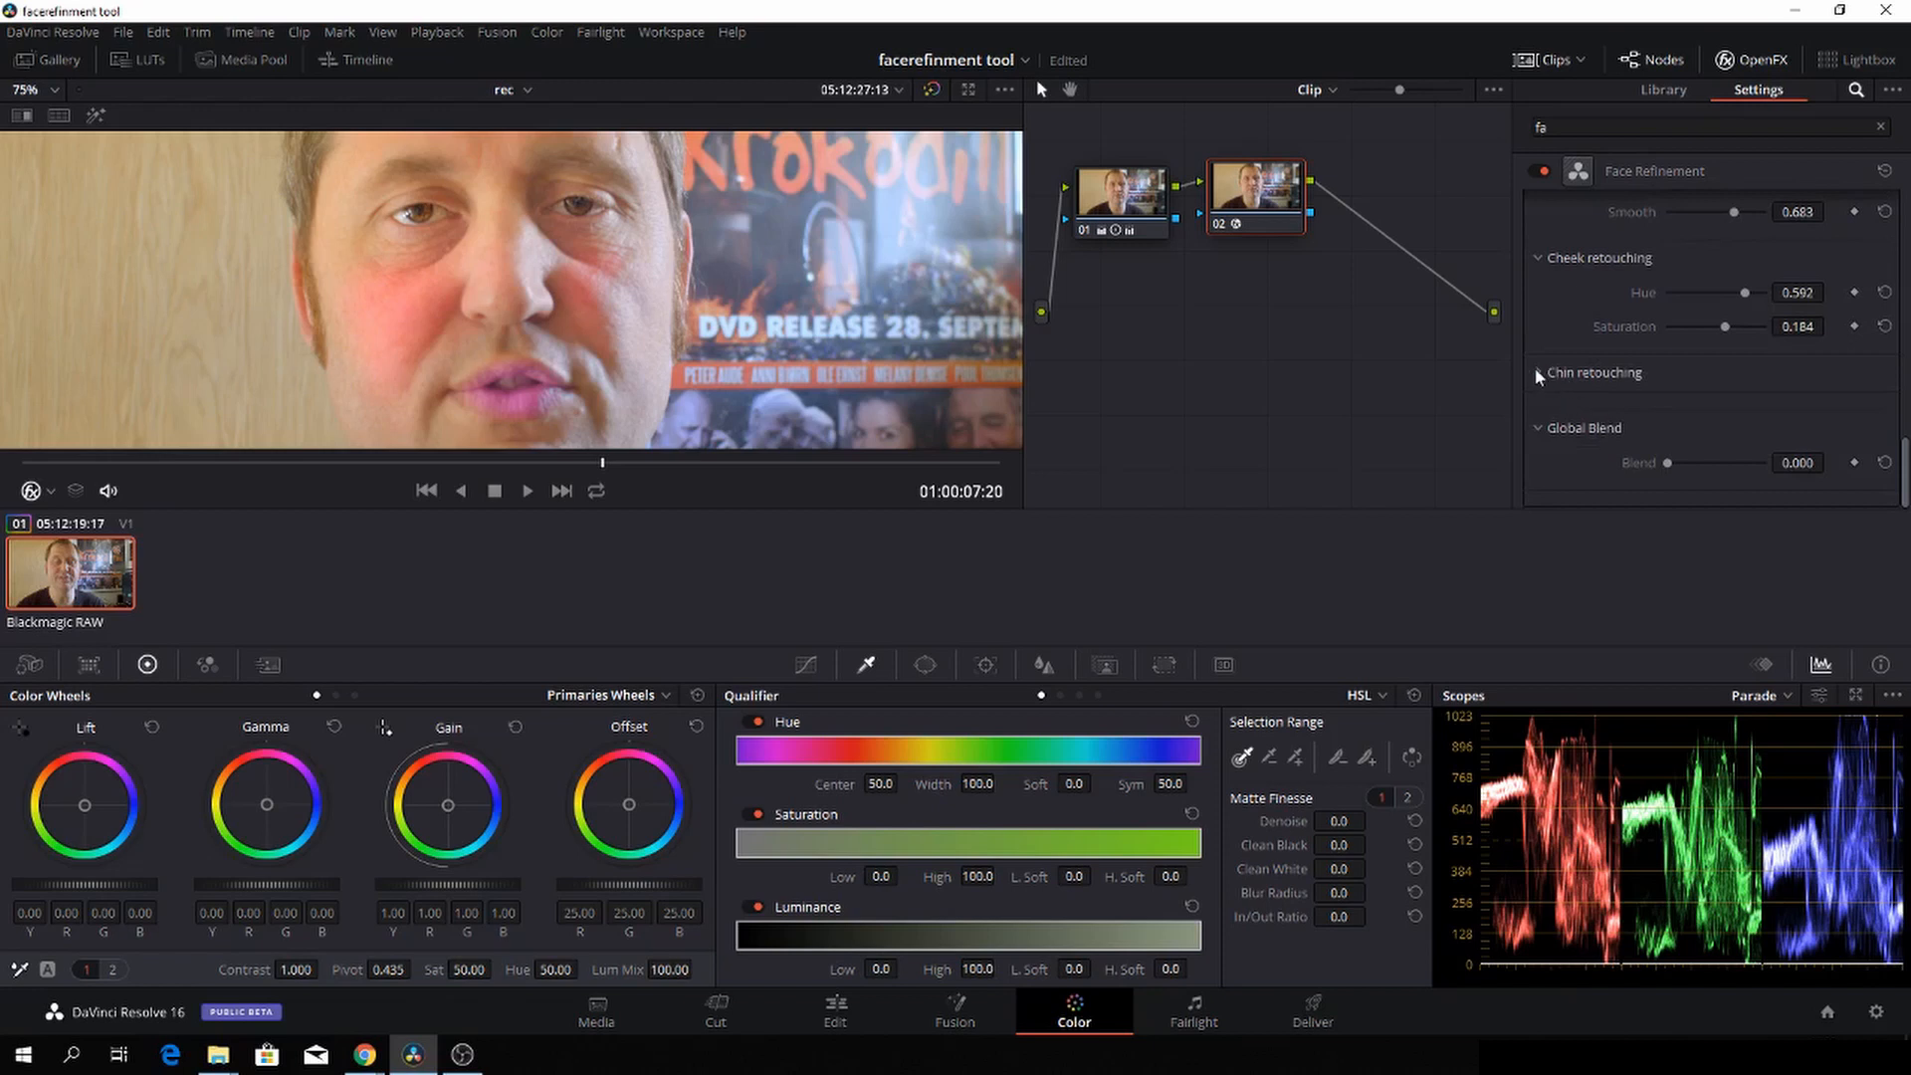
Step: Expand Chin Retouching and settle its hue at 0.286 and saturation at 0.184
left_click(1540, 373)
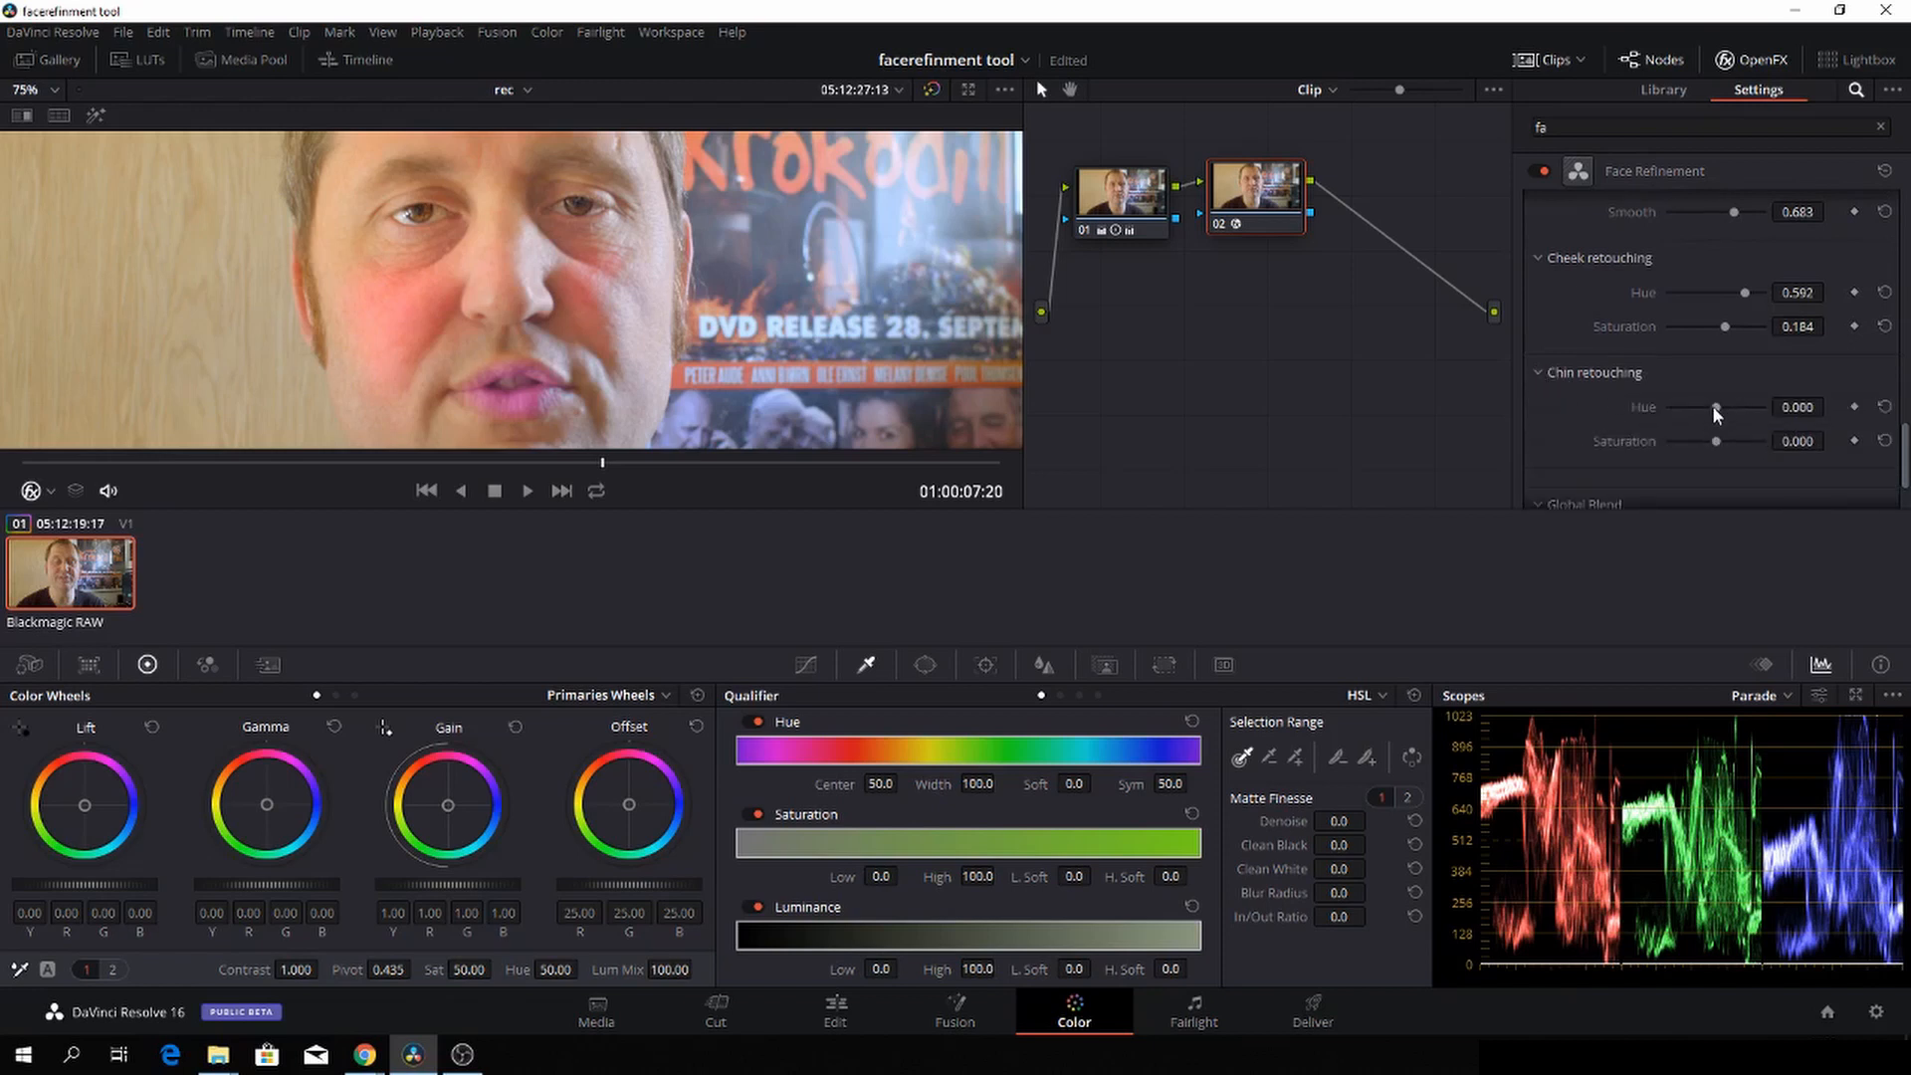
left_click_drag(1715, 407, 1725, 406)
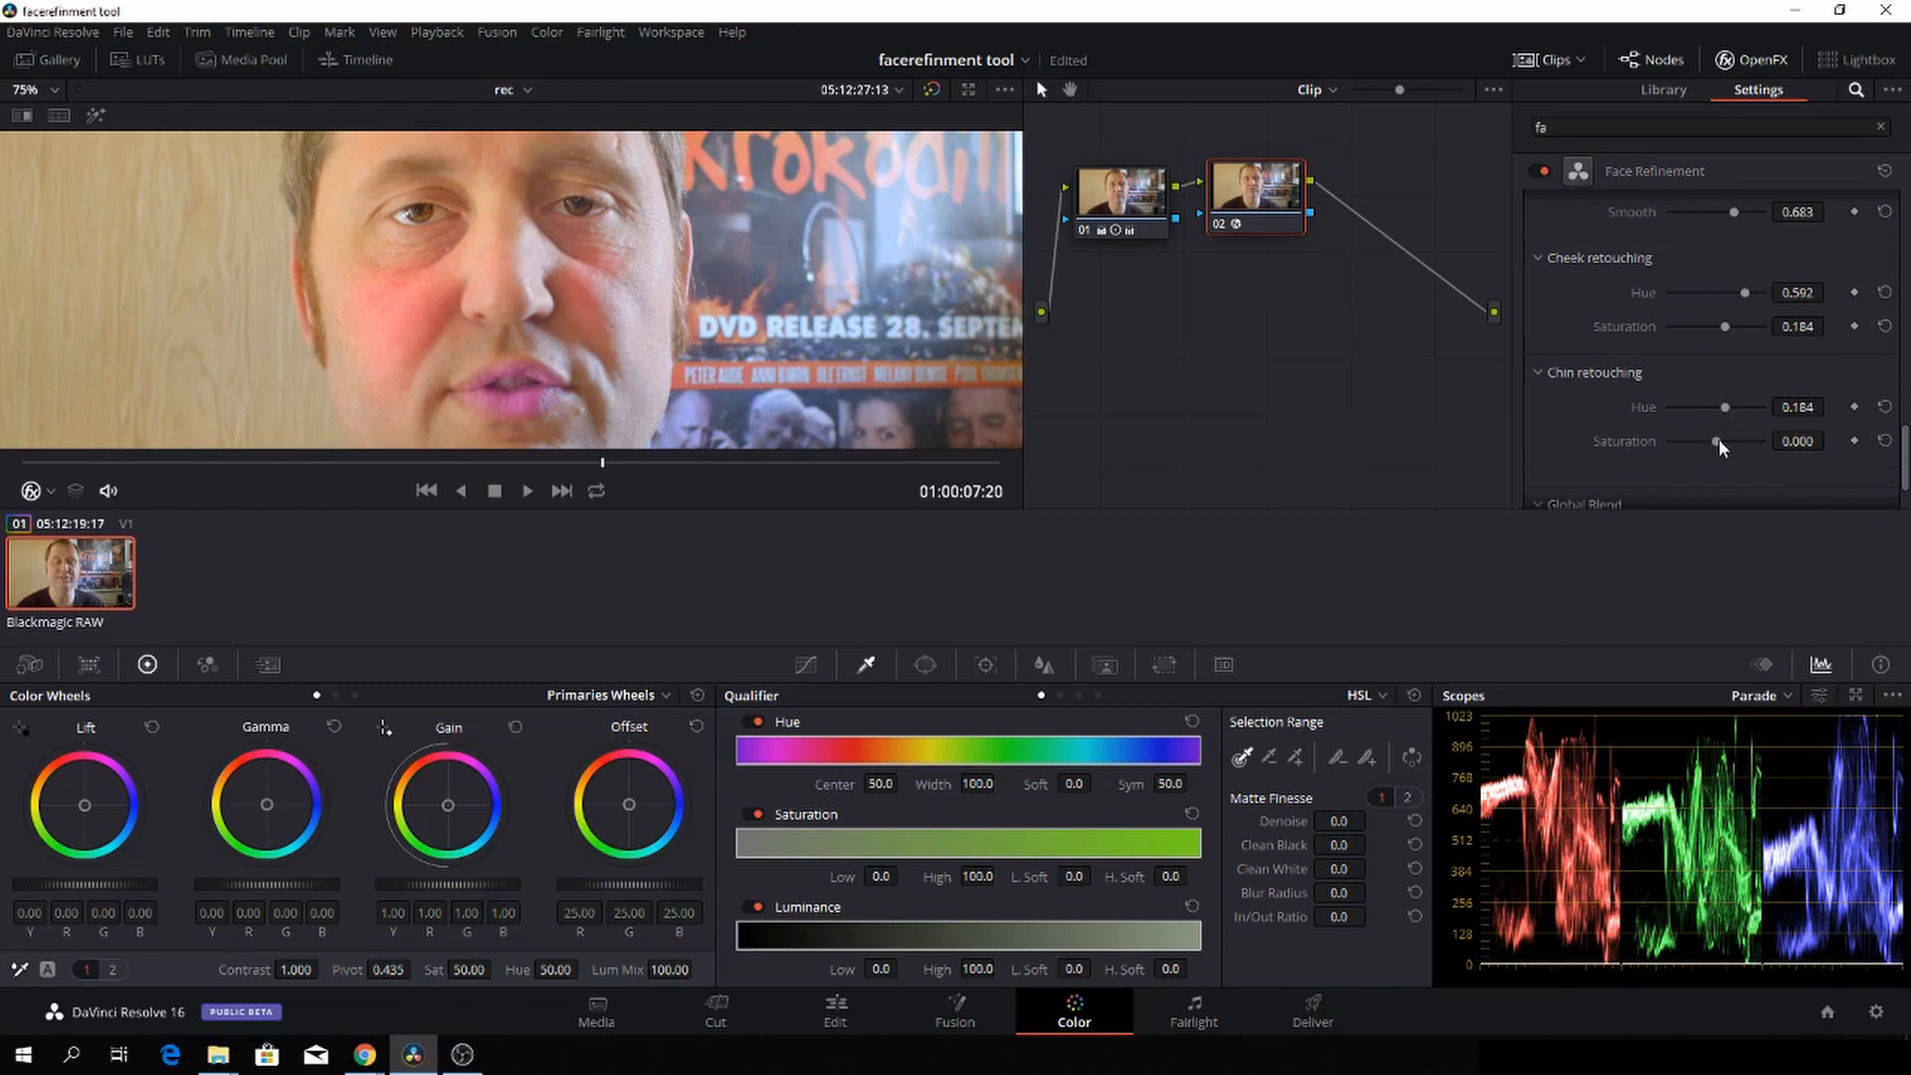
left_click_drag(1715, 441, 1737, 441)
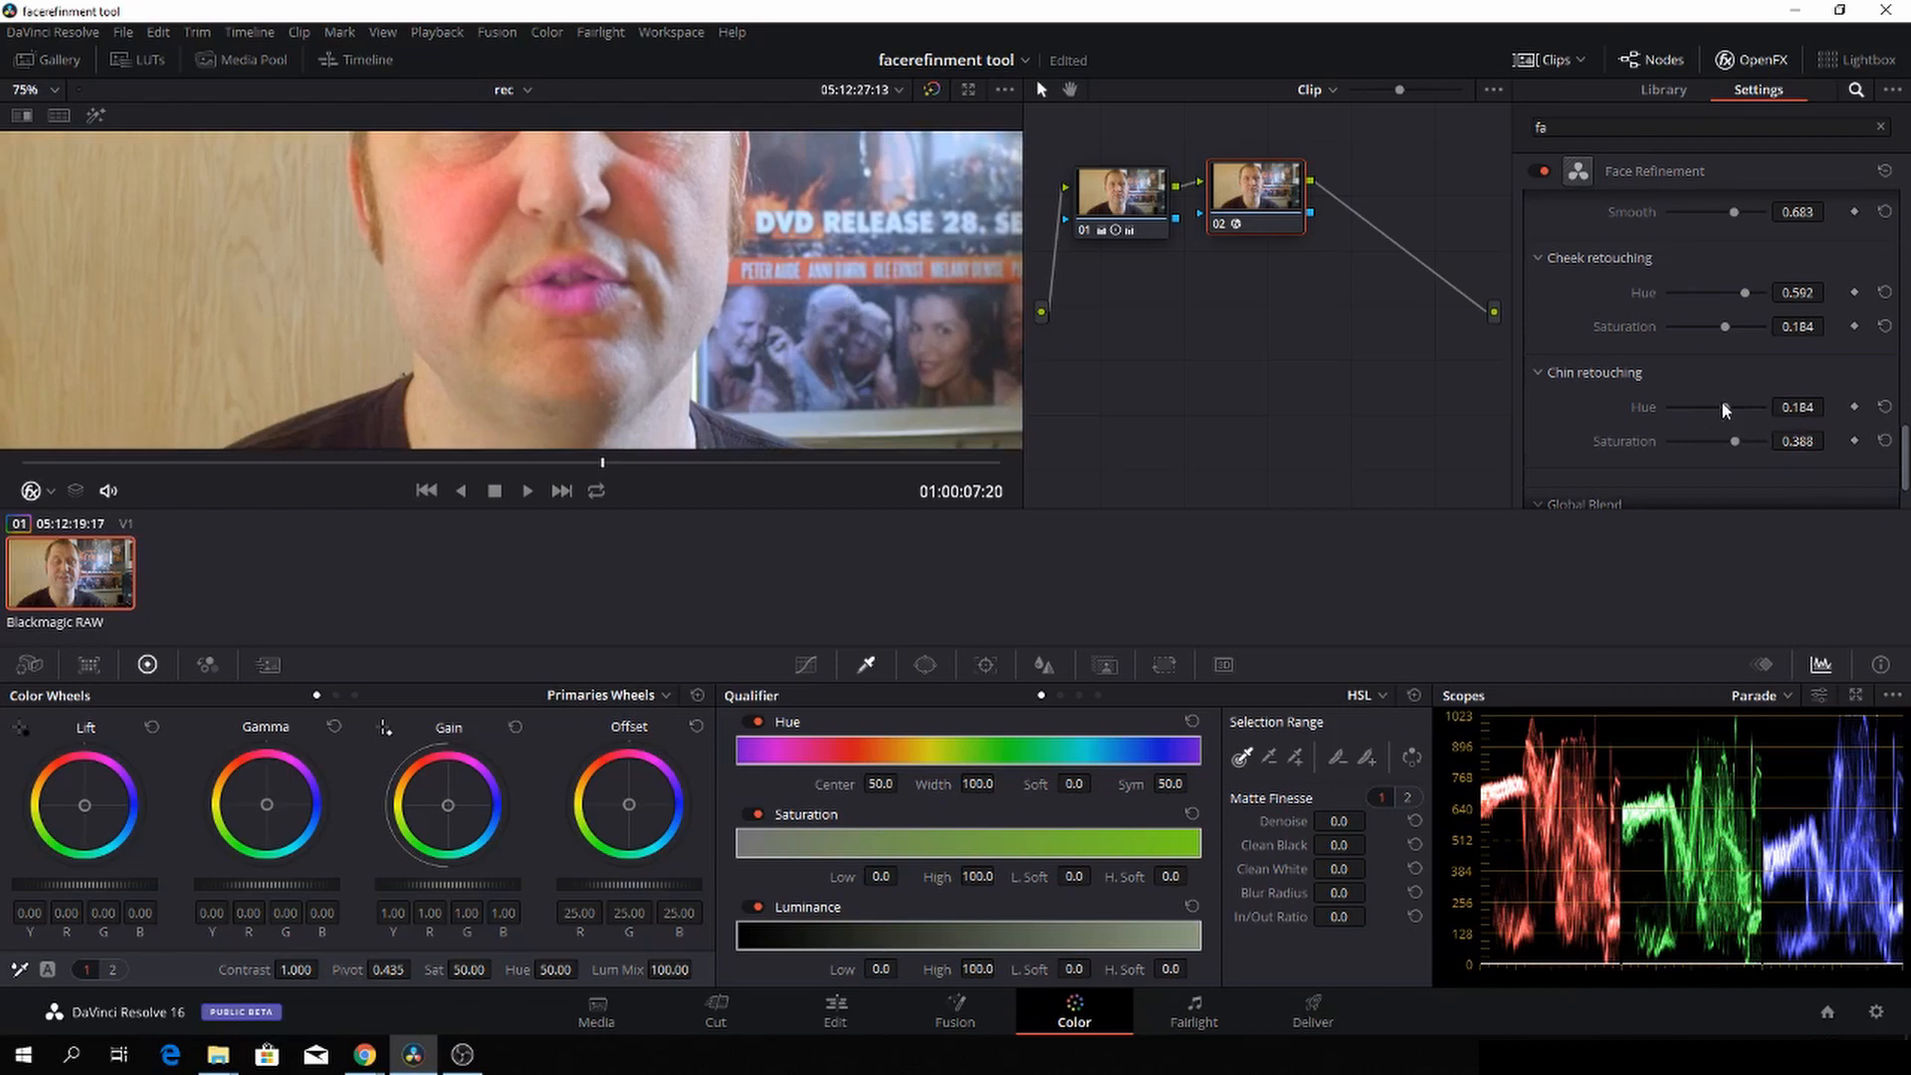
left_click_drag(1689, 407, 1731, 407)
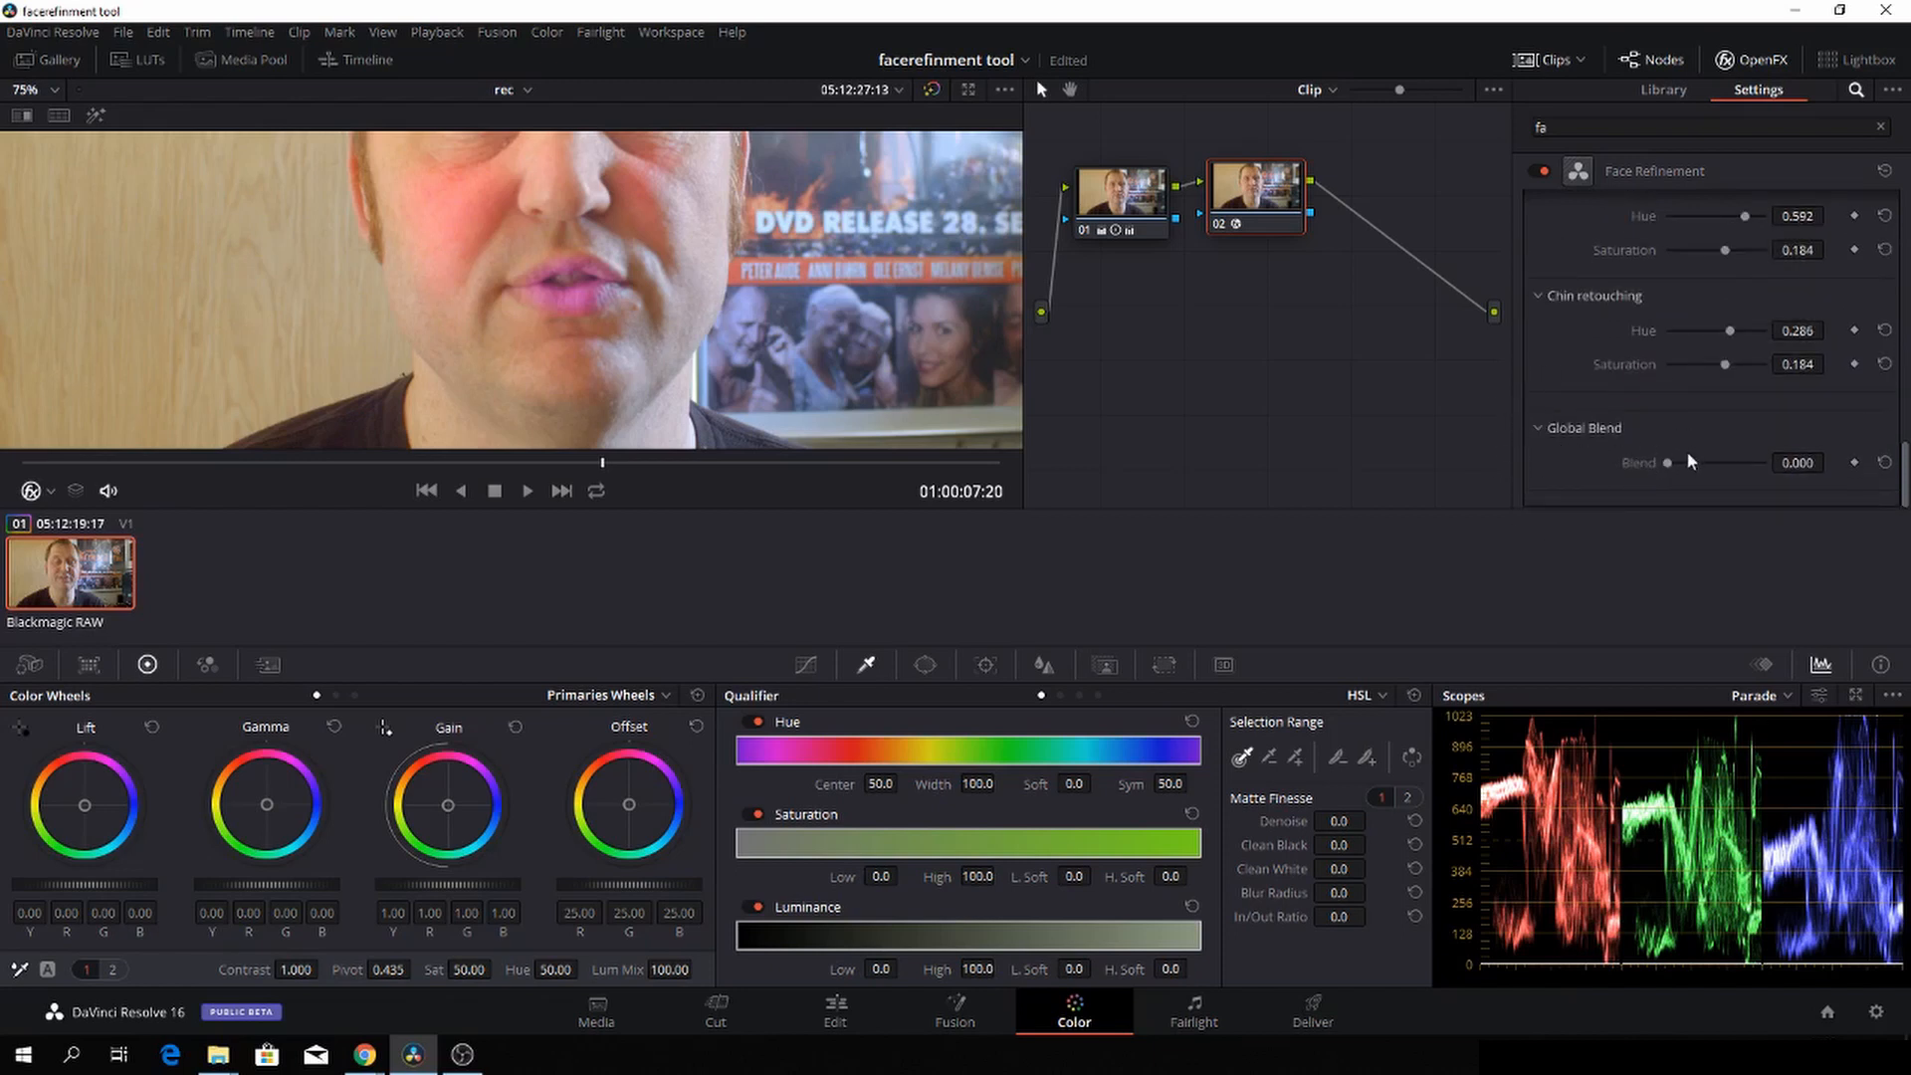
mouse_move(1678, 464)
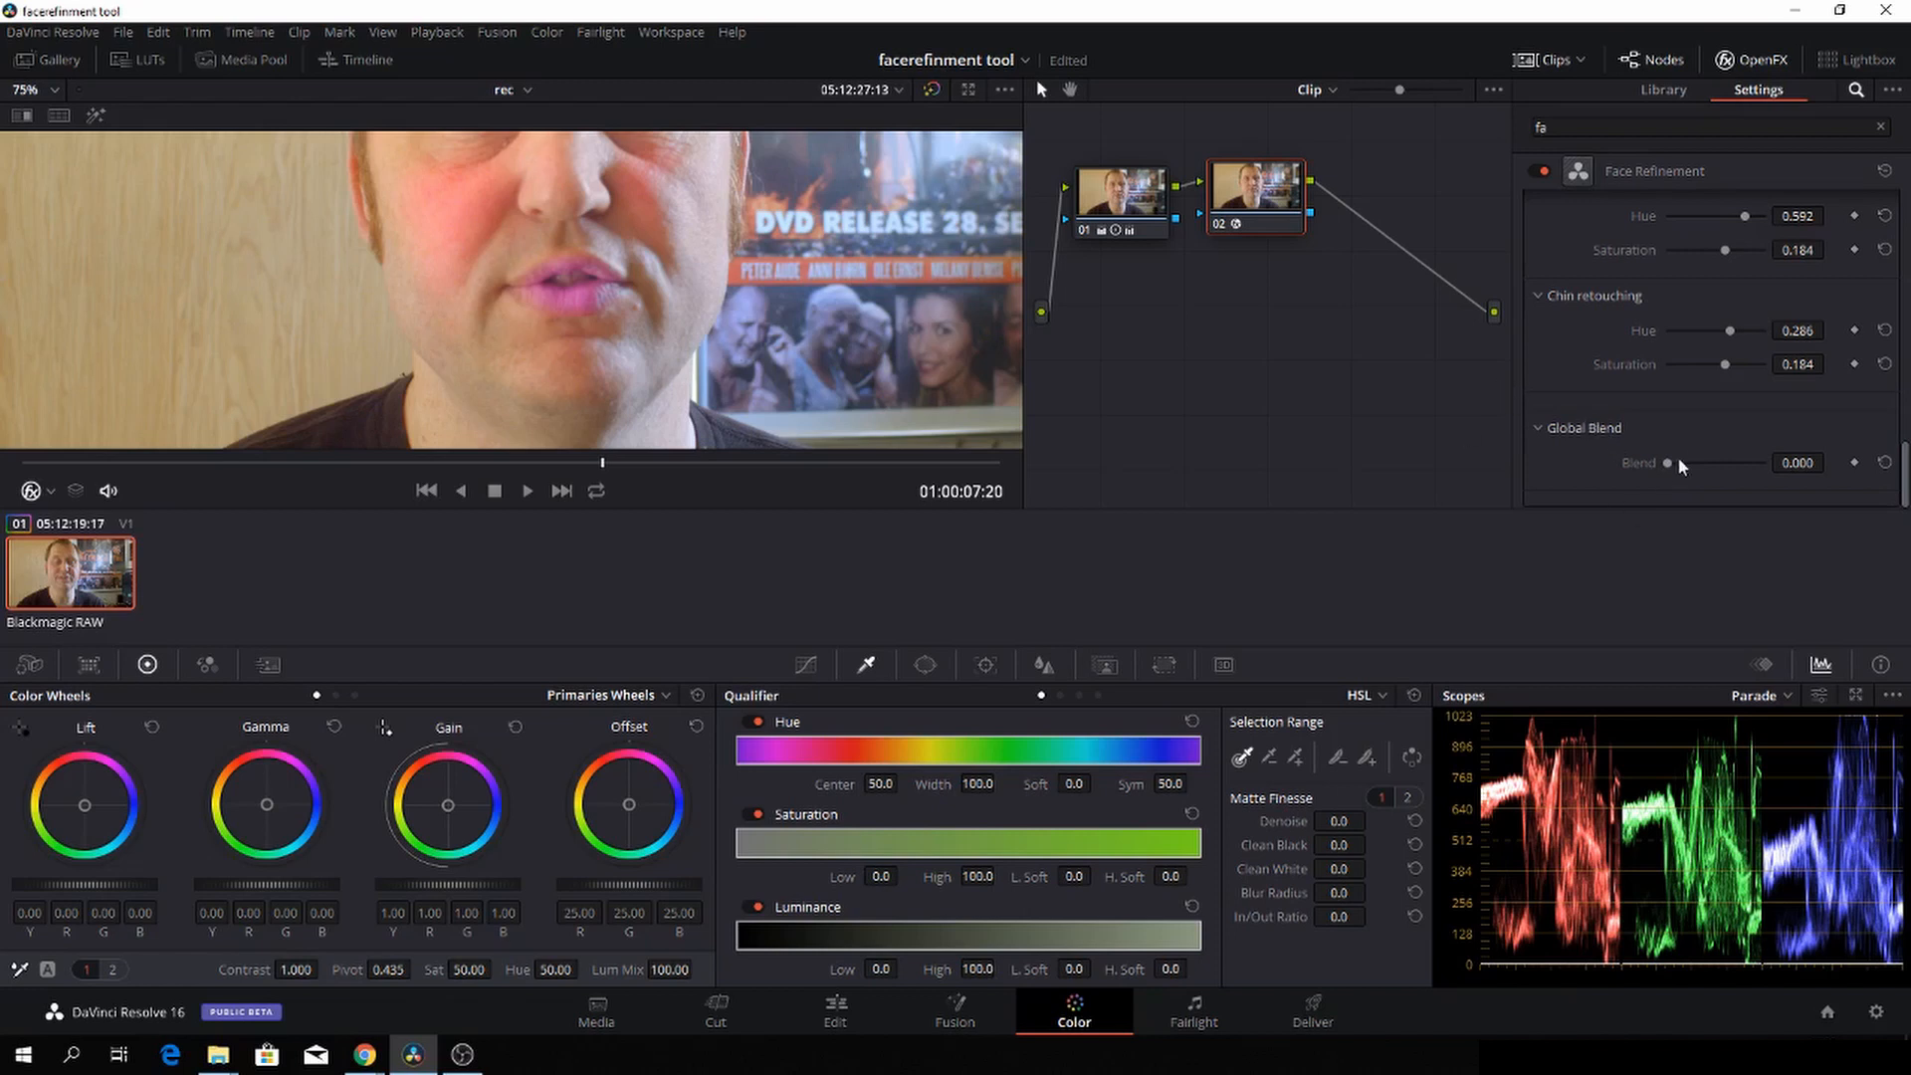
left_click_drag(1671, 463, 1706, 463)
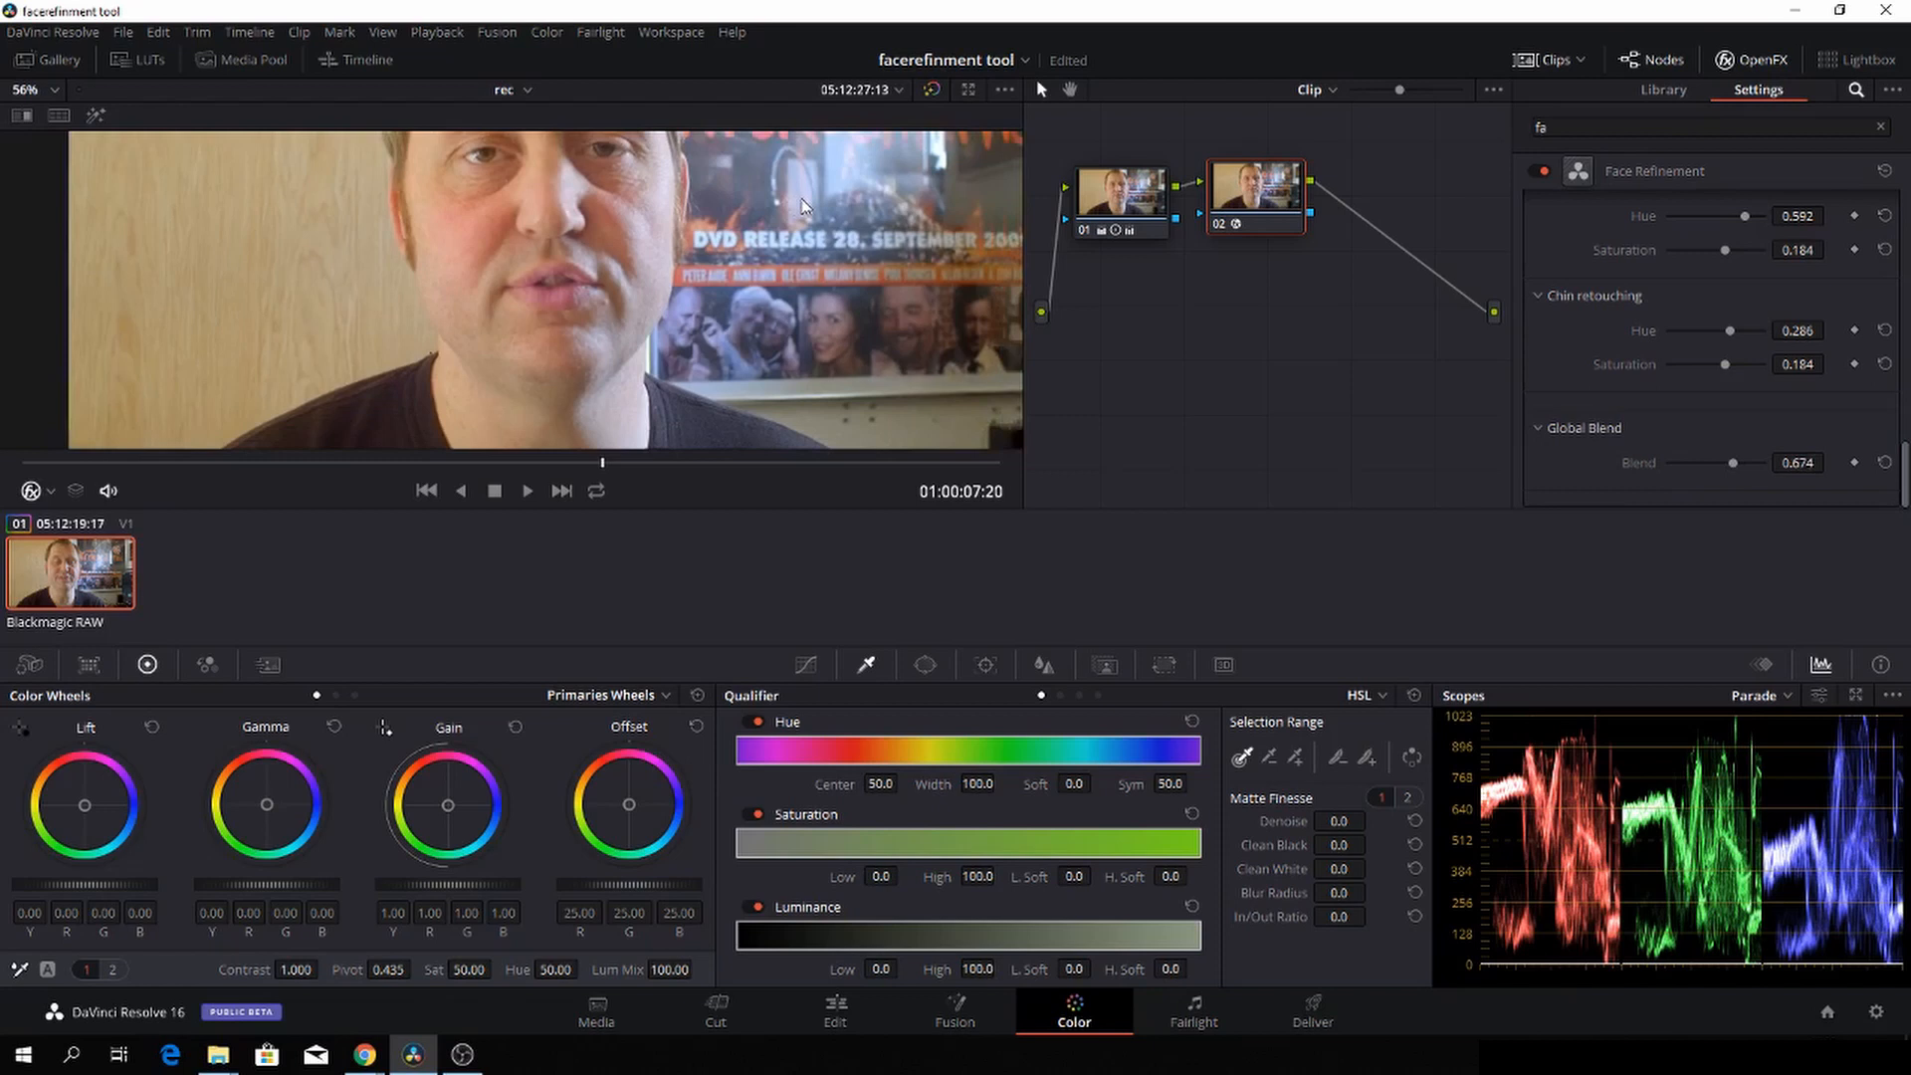
left_click_drag(1731, 462, 1707, 462)
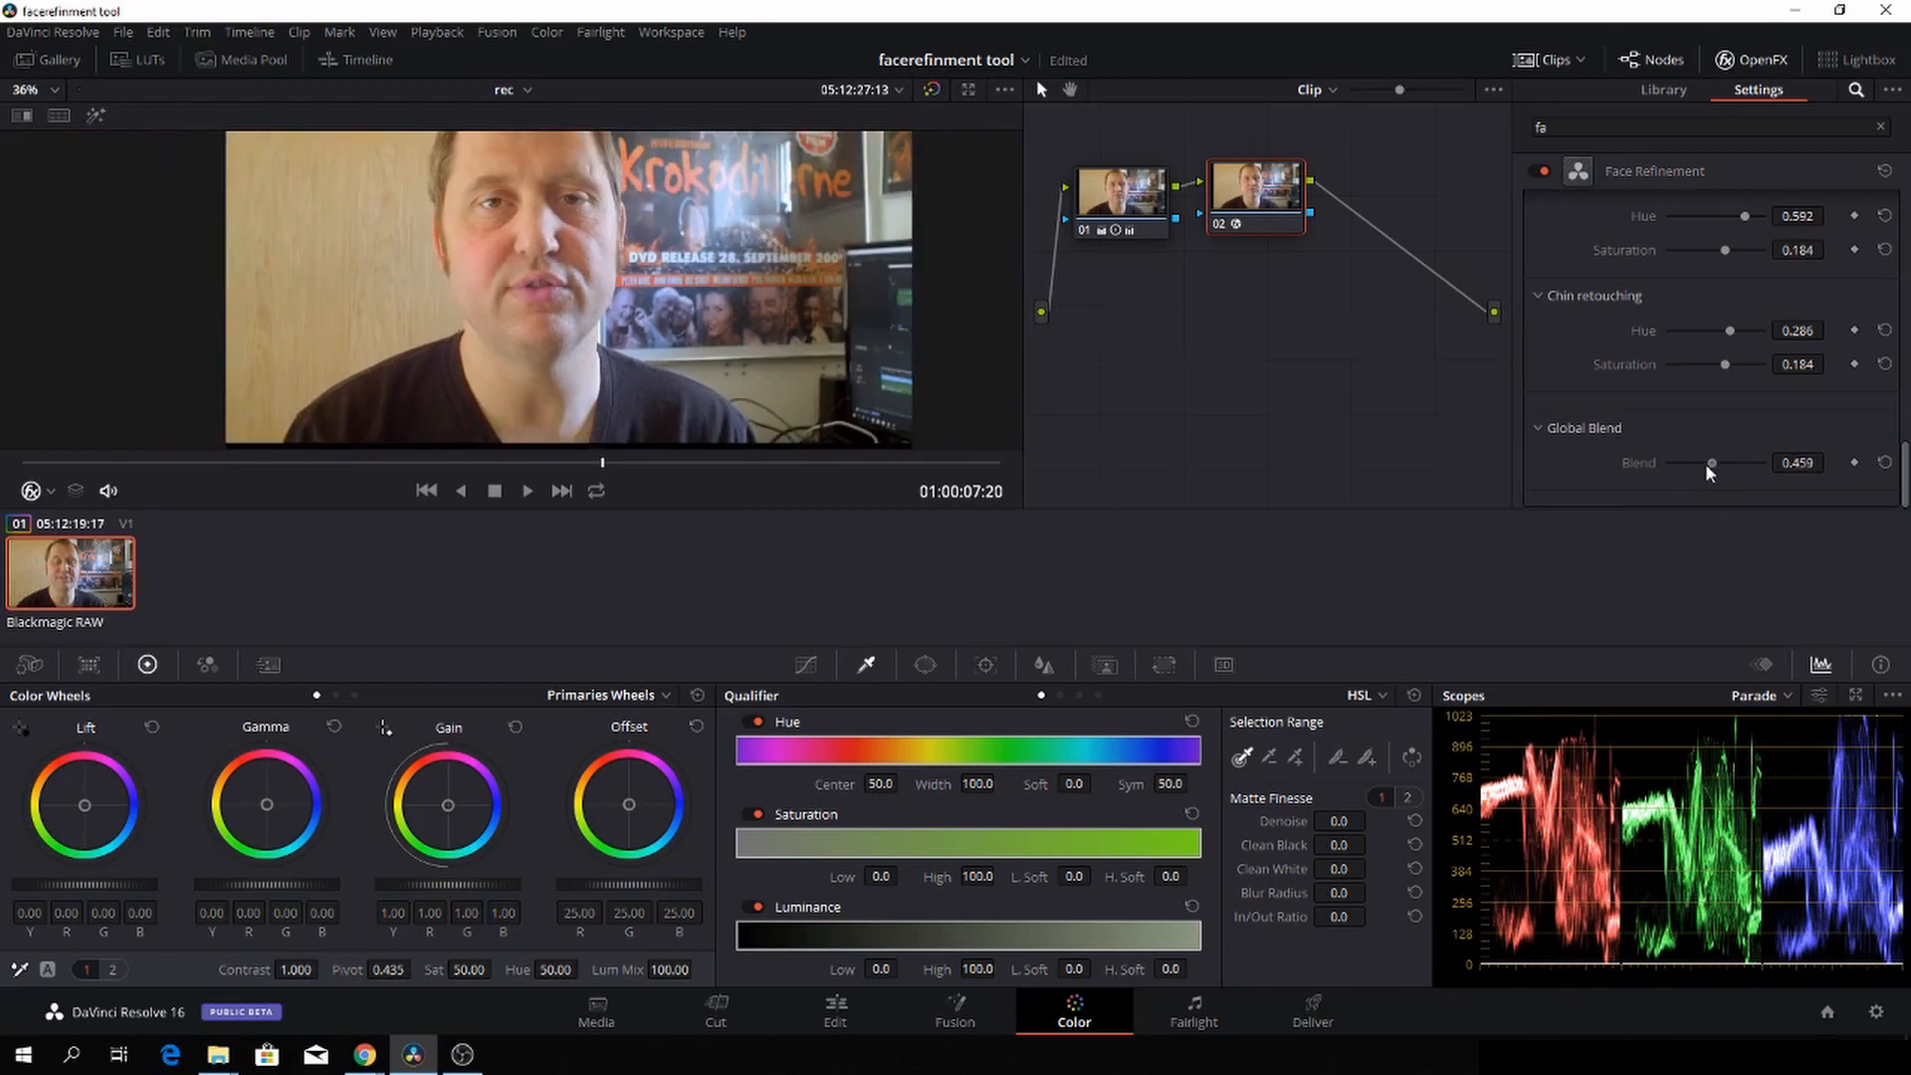
left_click_drag(1706, 461, 1671, 462)
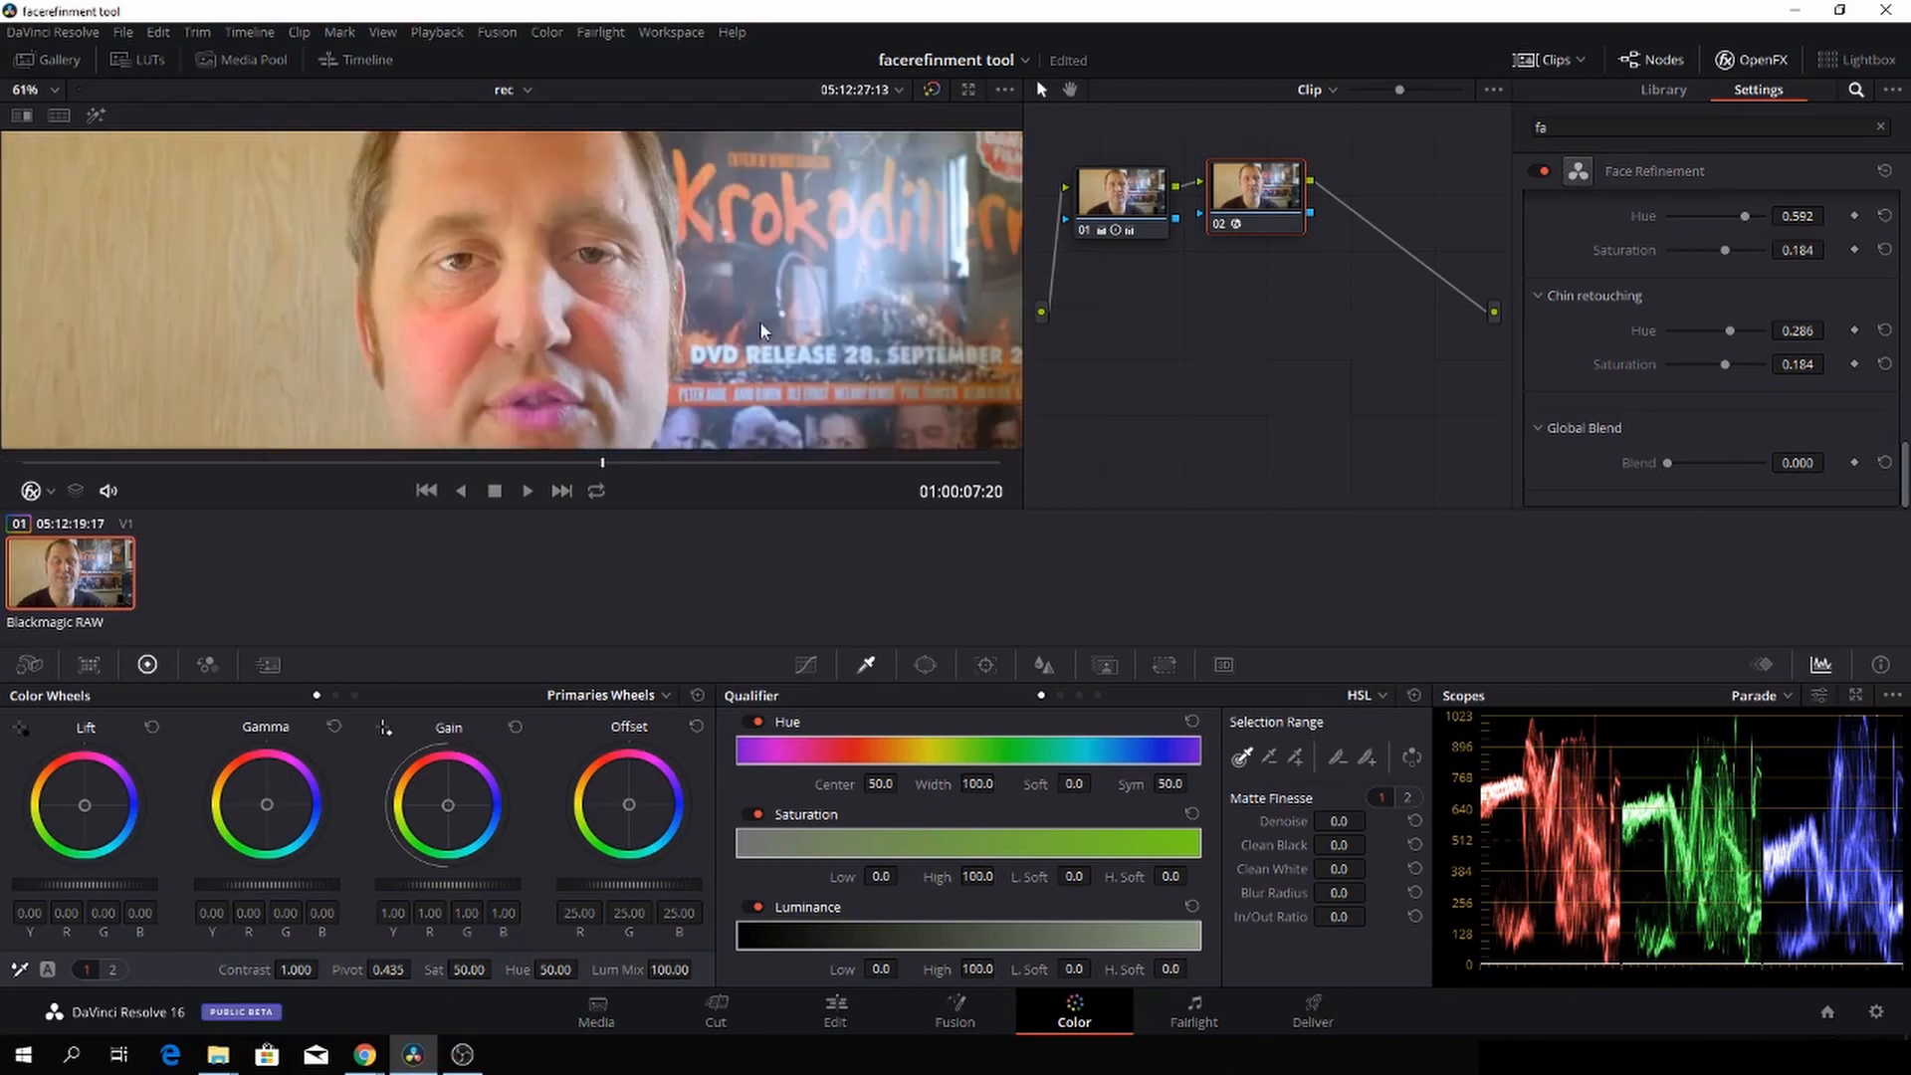
Step: Raise Eye Retouching brightening from 0.092 to 0.336
scroll("down", 3)
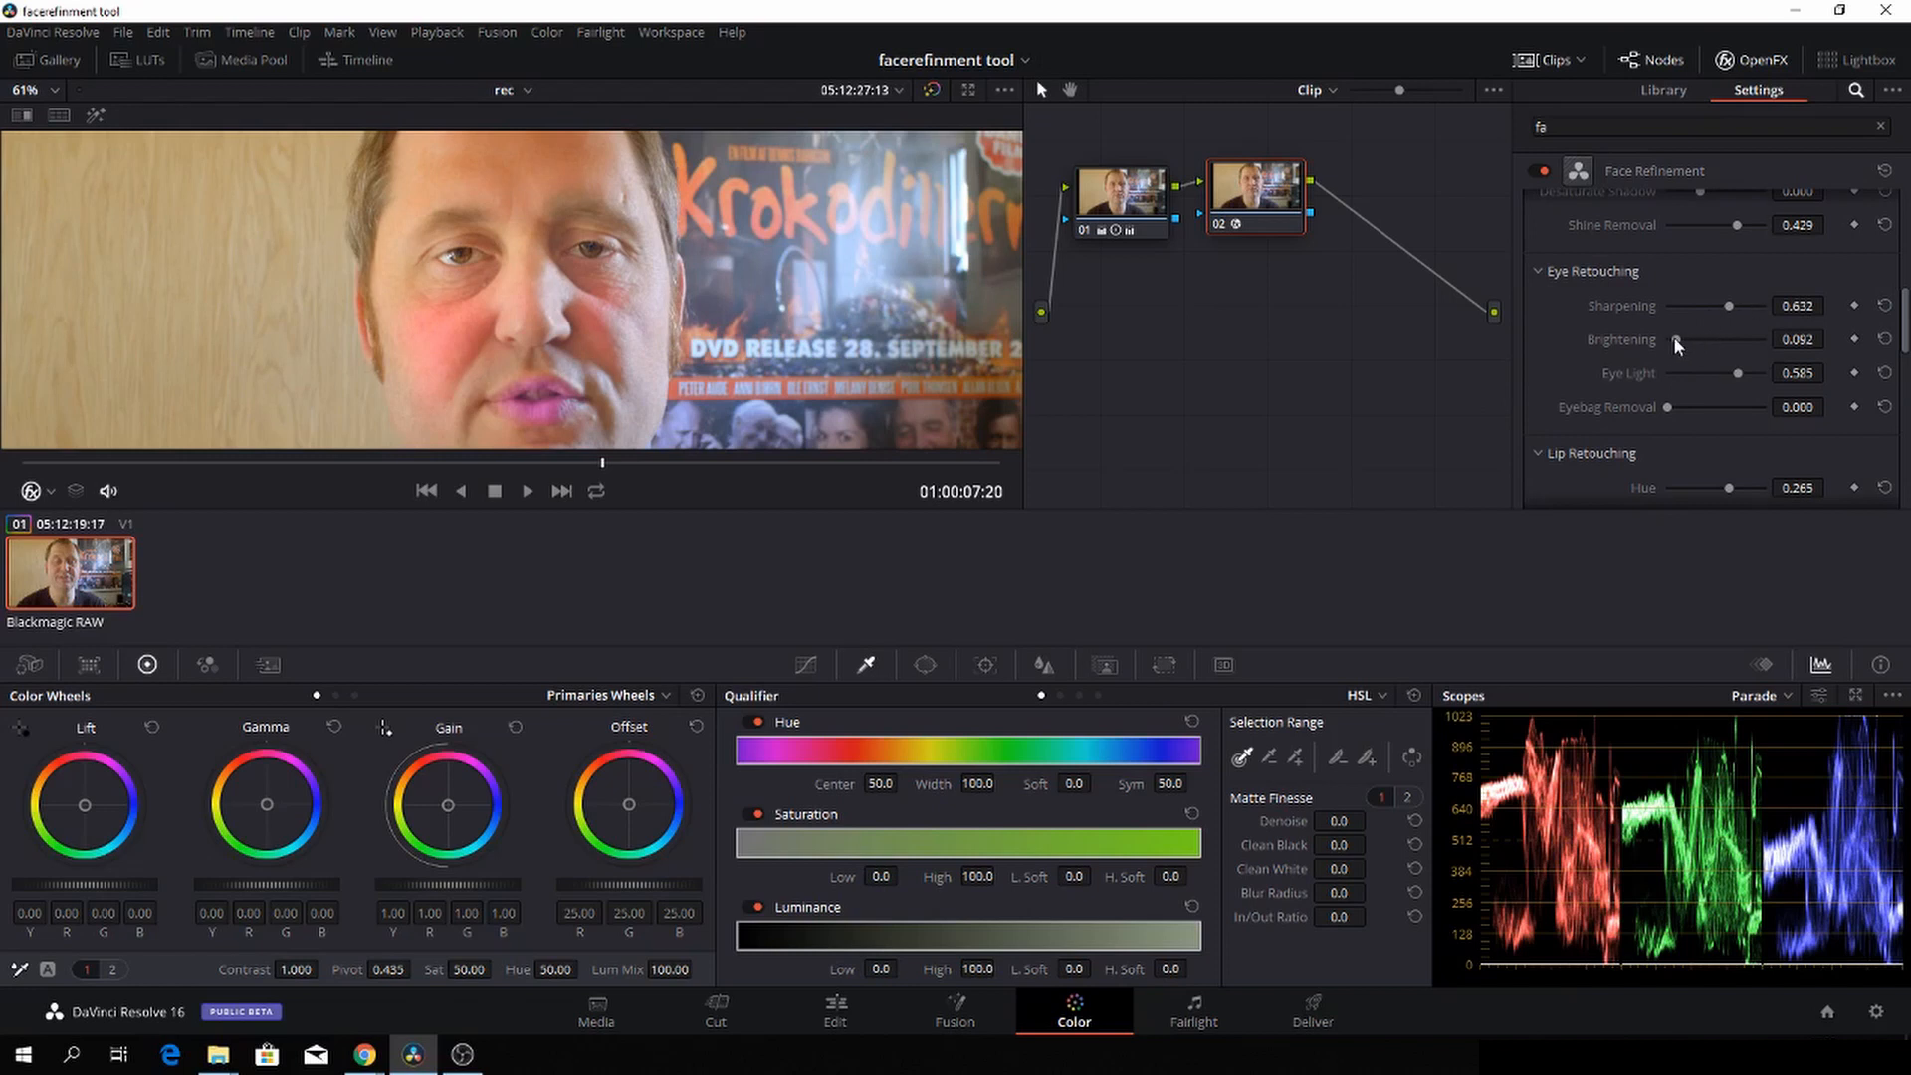
left_click_drag(1679, 339, 1706, 338)
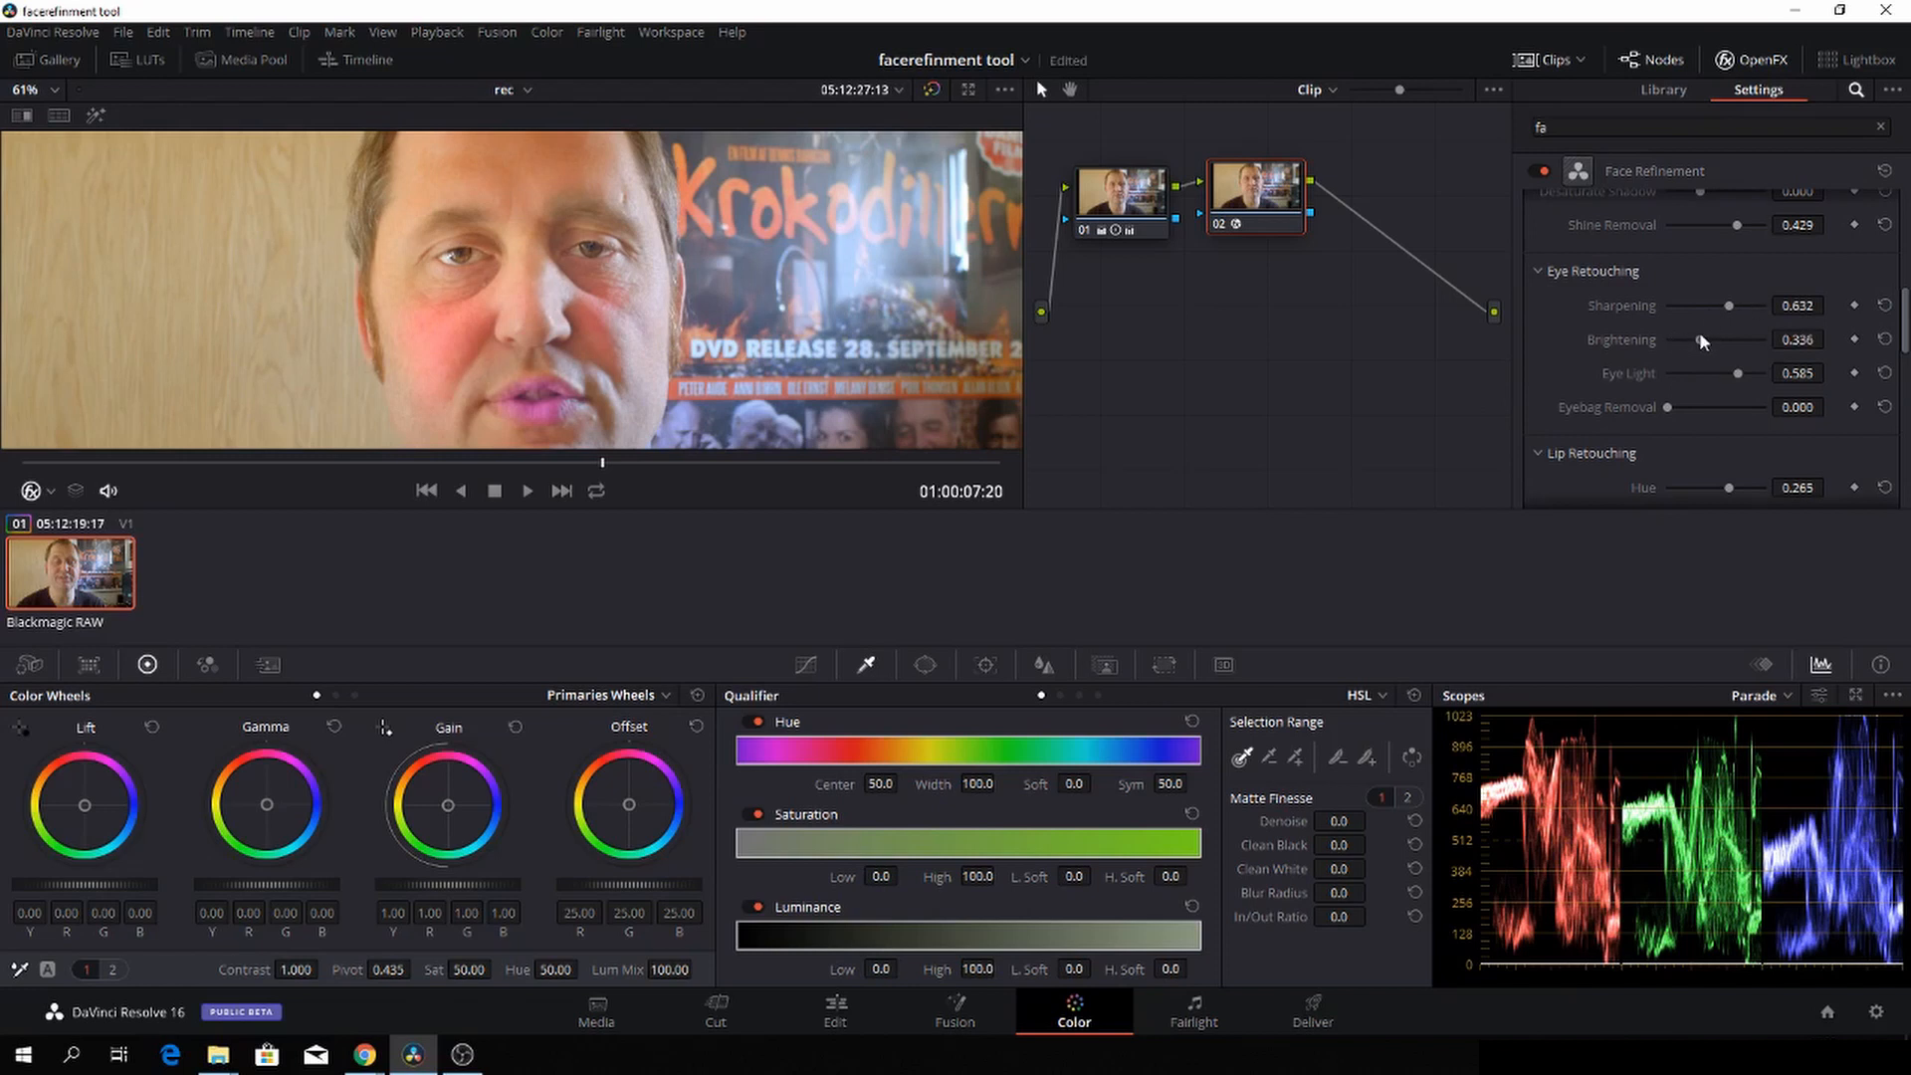